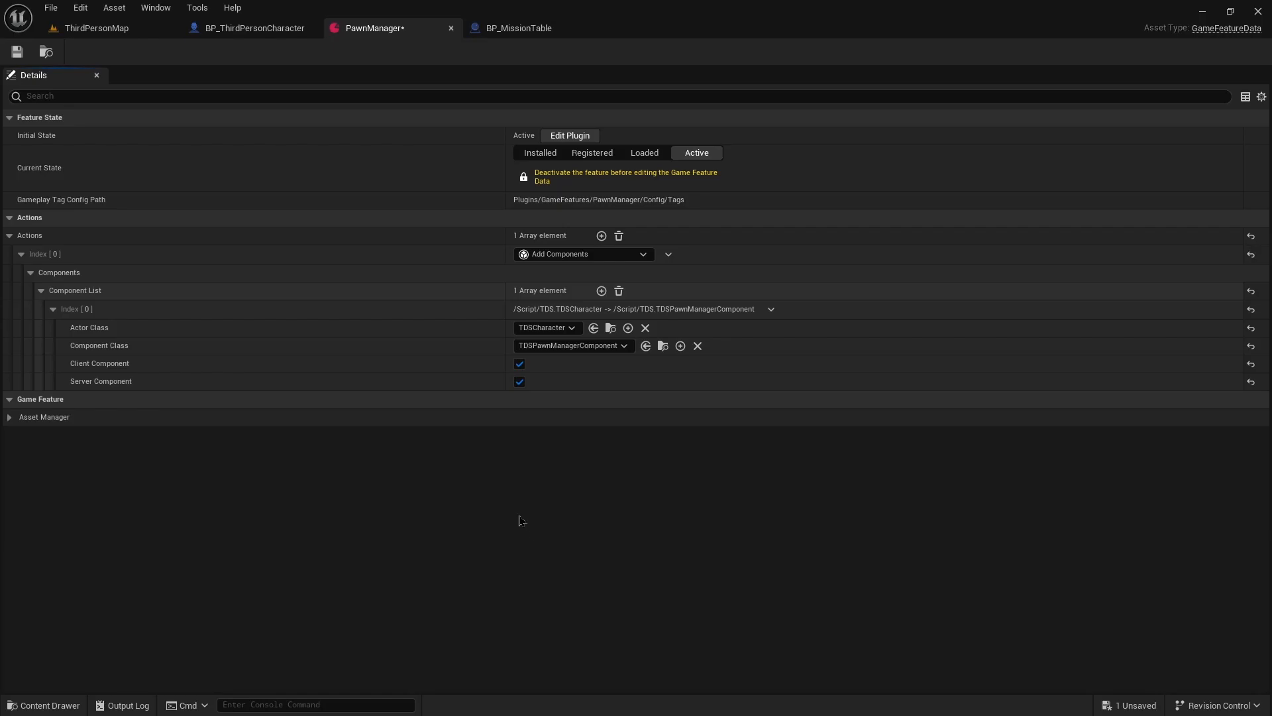
pyautogui.moveTo(315, 261)
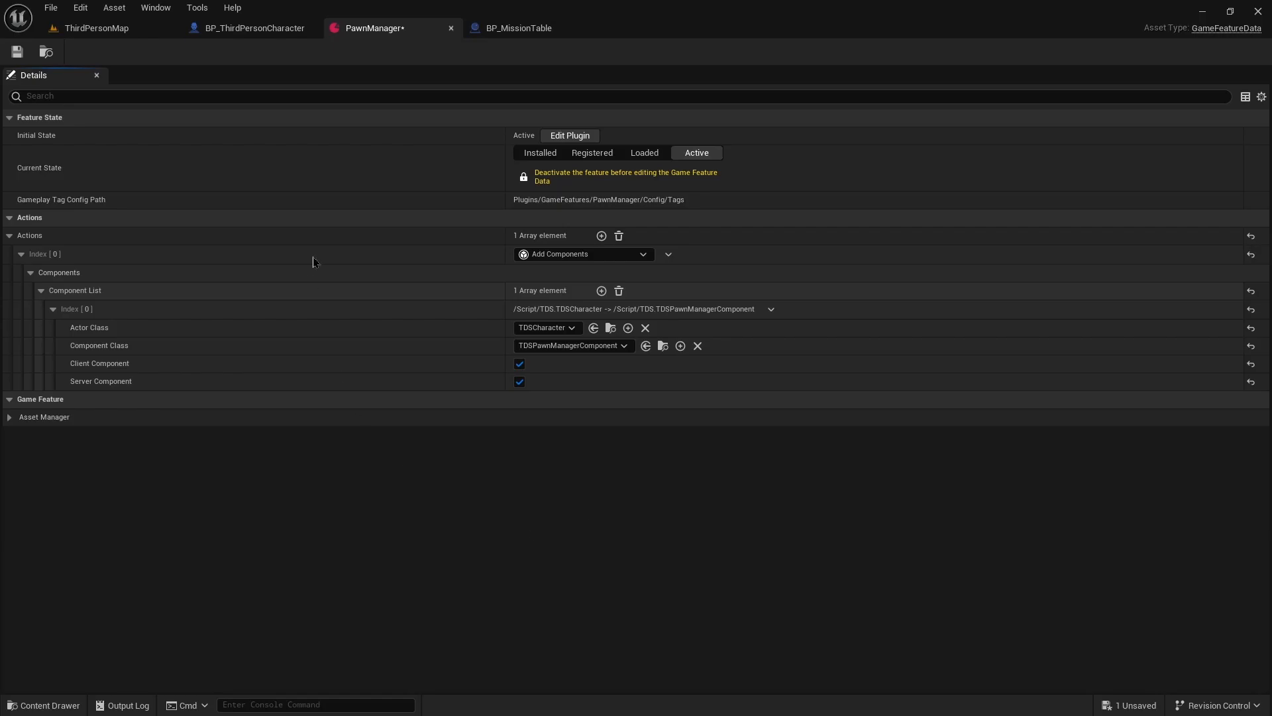
pyautogui.moveTo(420, 465)
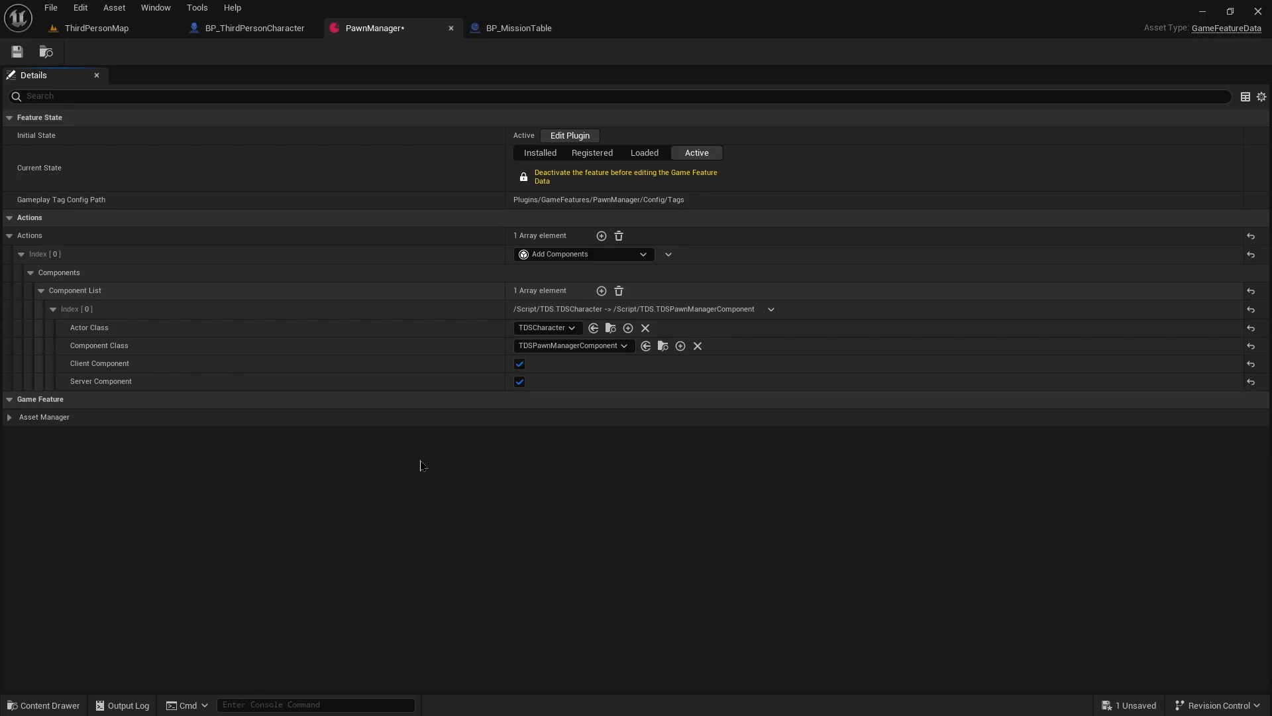
# Bring up the Plugins browser from the Edit menu and filter it by 'modular'.
pyautogui.click(95, 28)
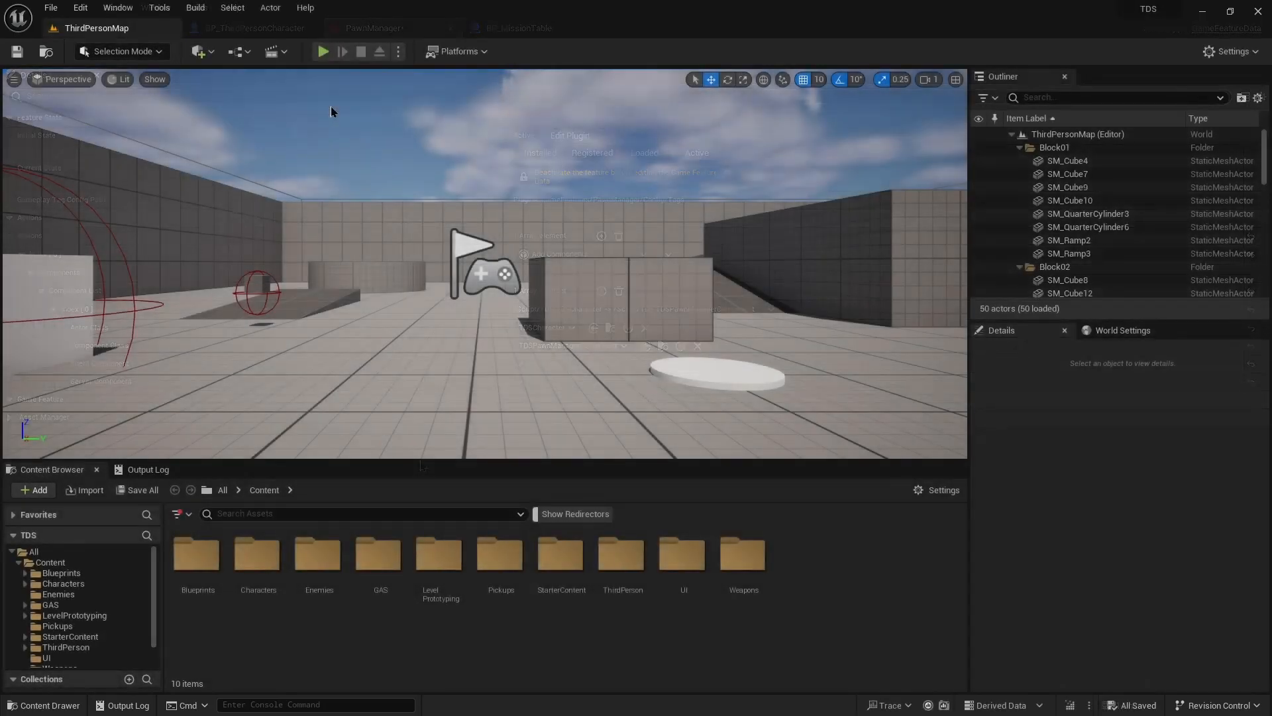
pyautogui.click(80, 8)
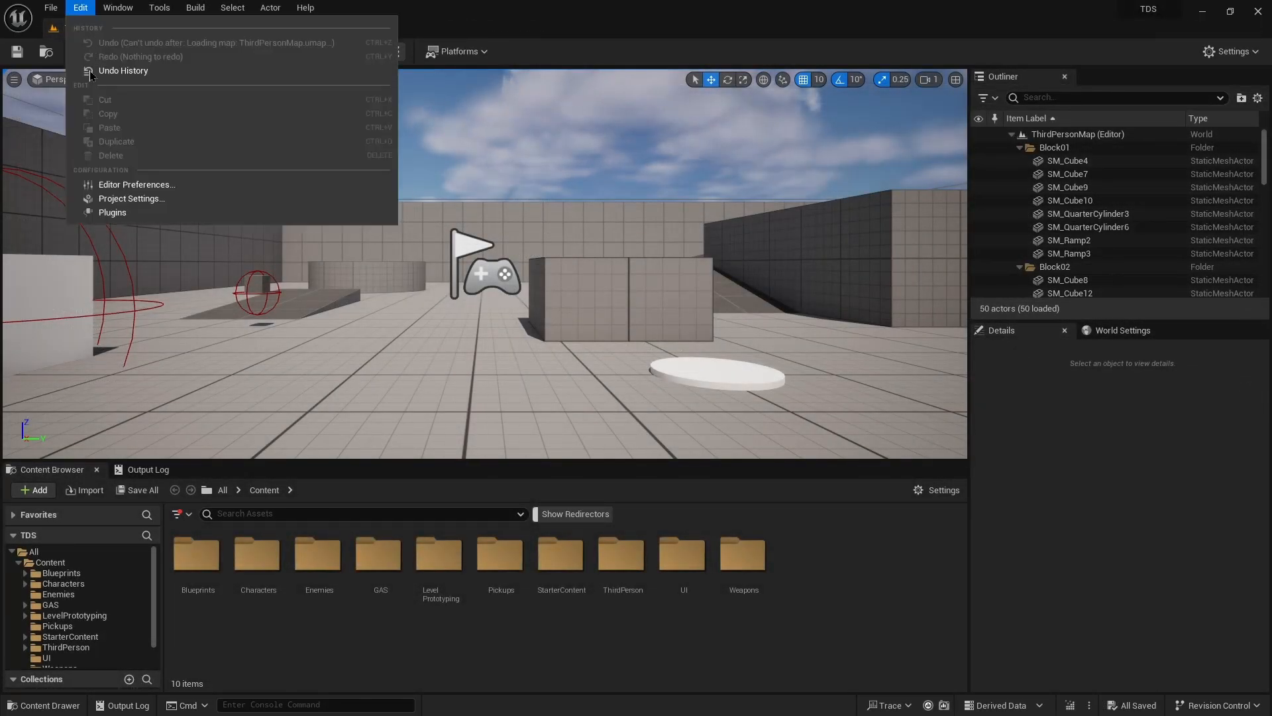
pyautogui.click(112, 212)
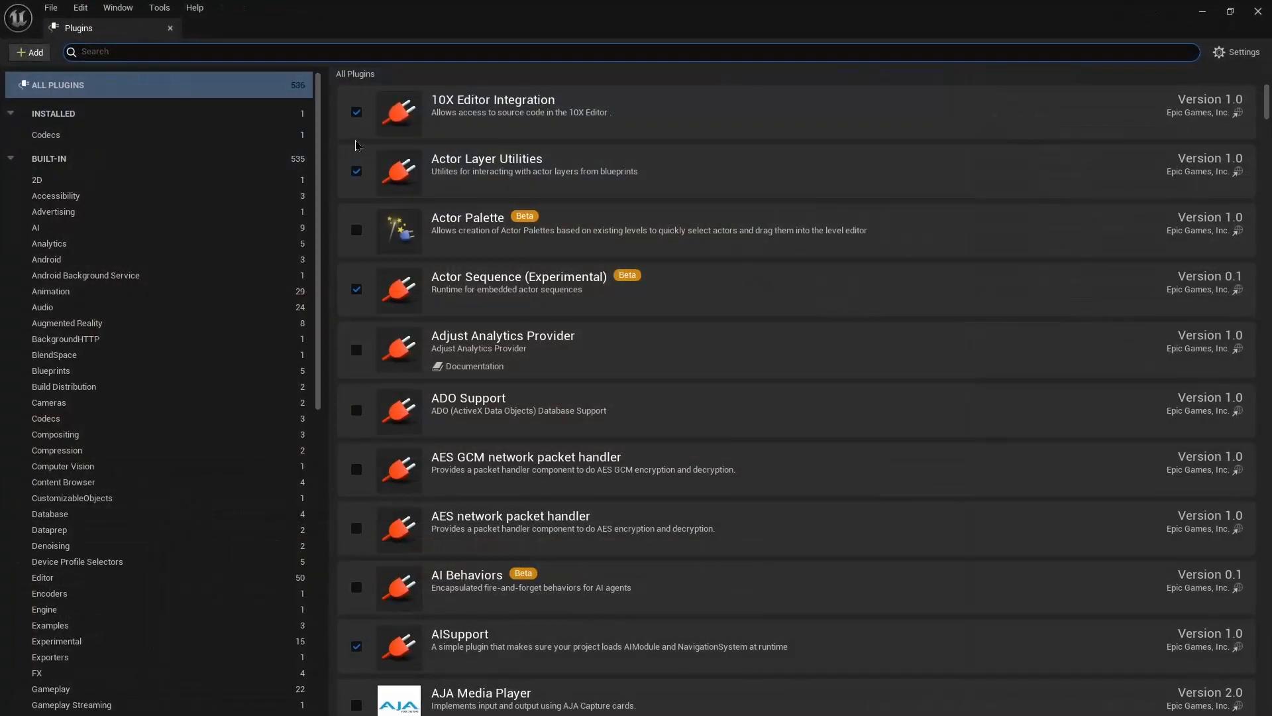
pyautogui.write('modula')
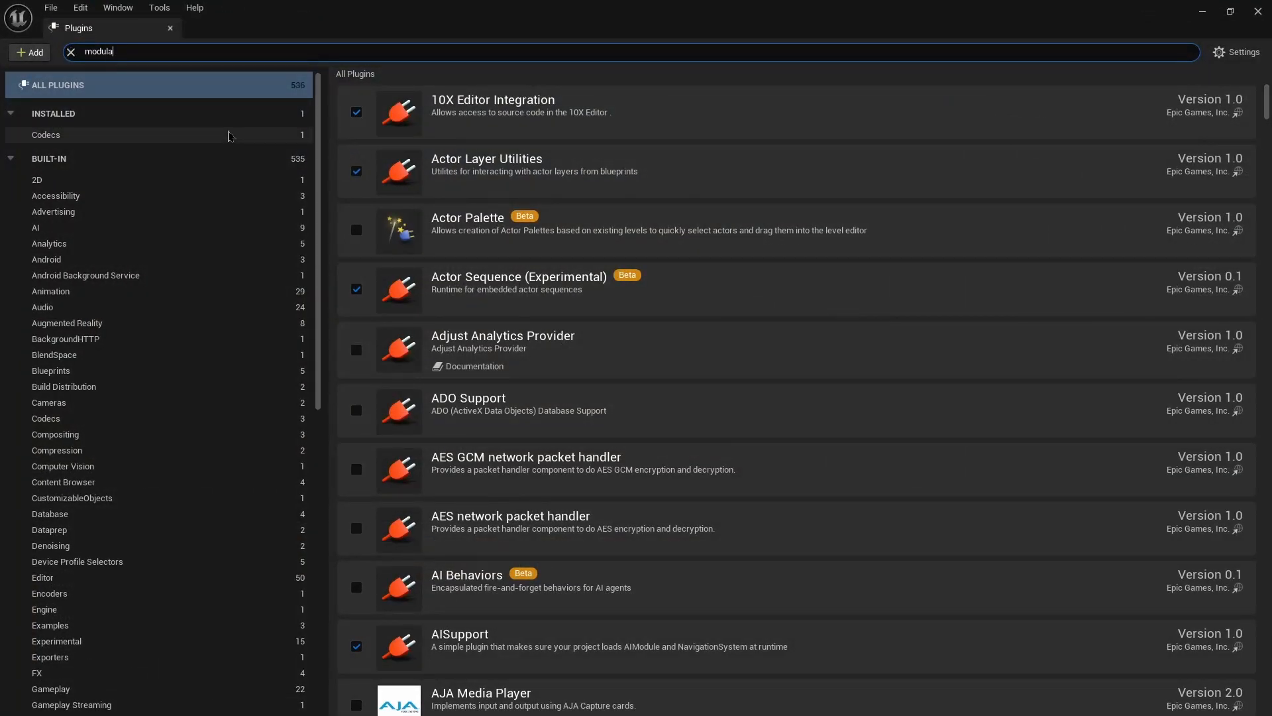
pyautogui.write('r')
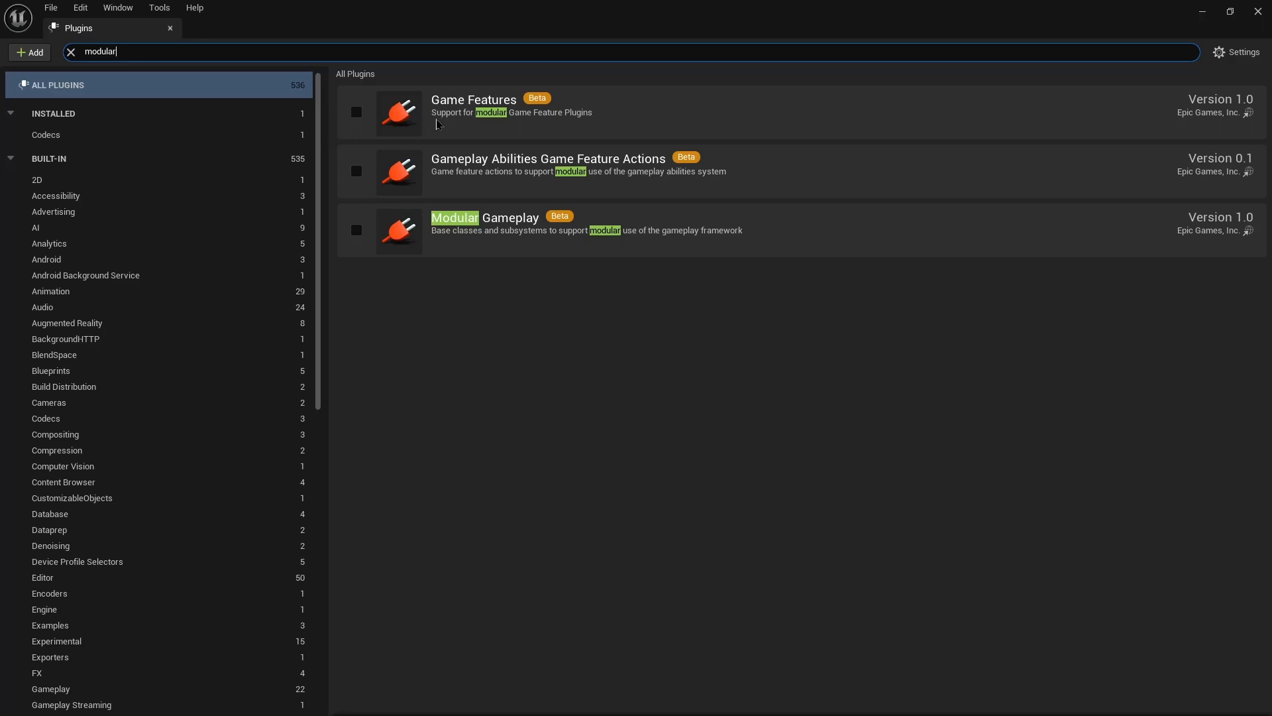
pyautogui.moveTo(478, 253)
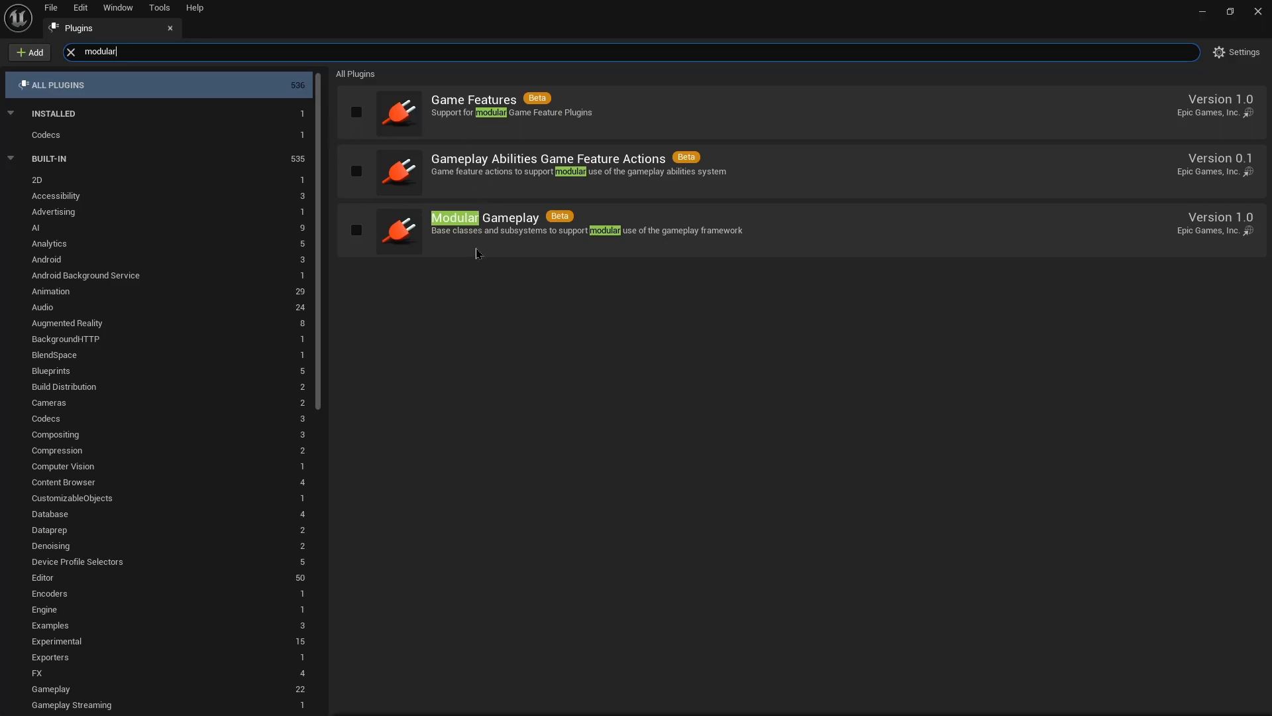
# Tick Modular Gameplay and Game Features, accepting the beta warning for each.
pyautogui.click(356, 230)
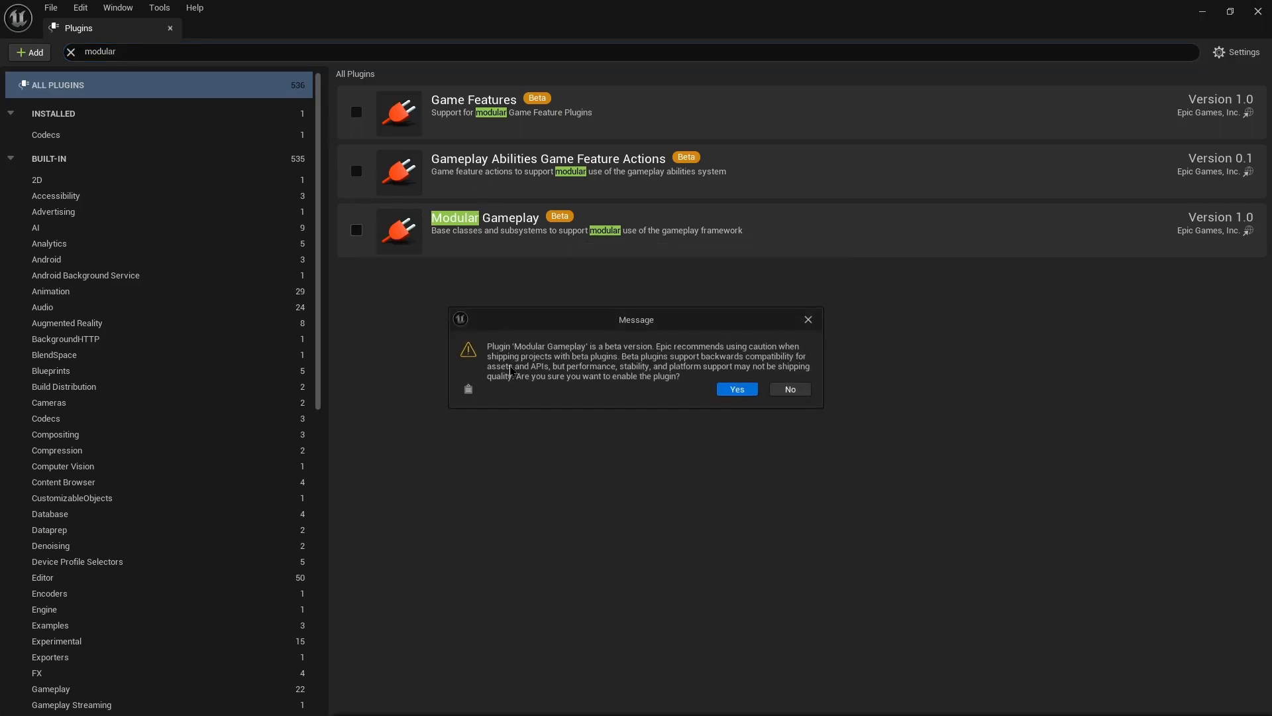
pyautogui.moveTo(735, 388)
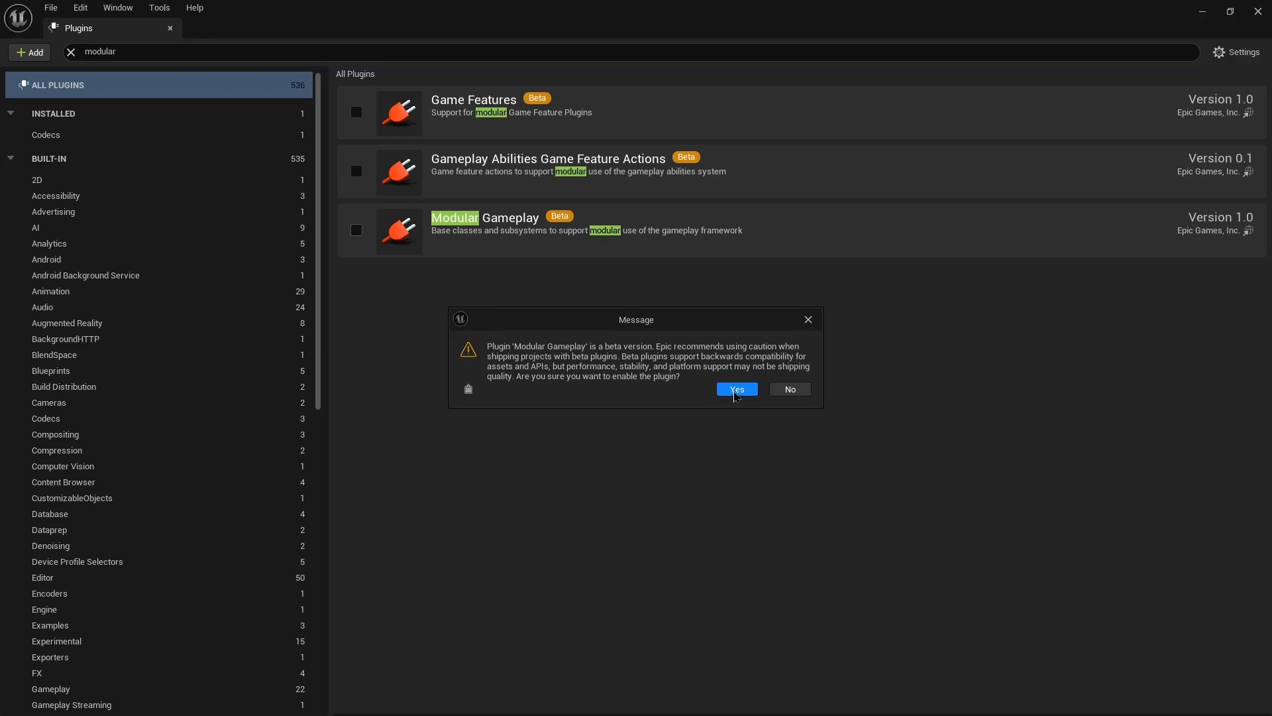
pyautogui.click(735, 389)
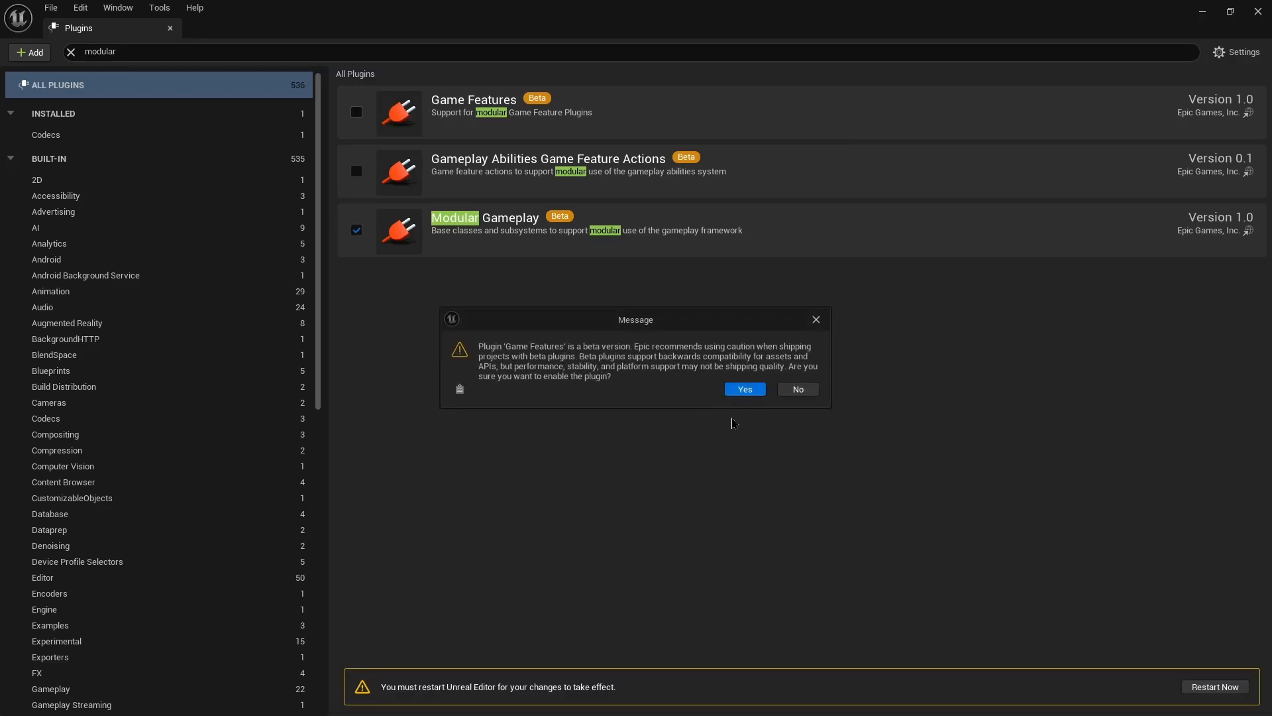
pyautogui.click(743, 389)
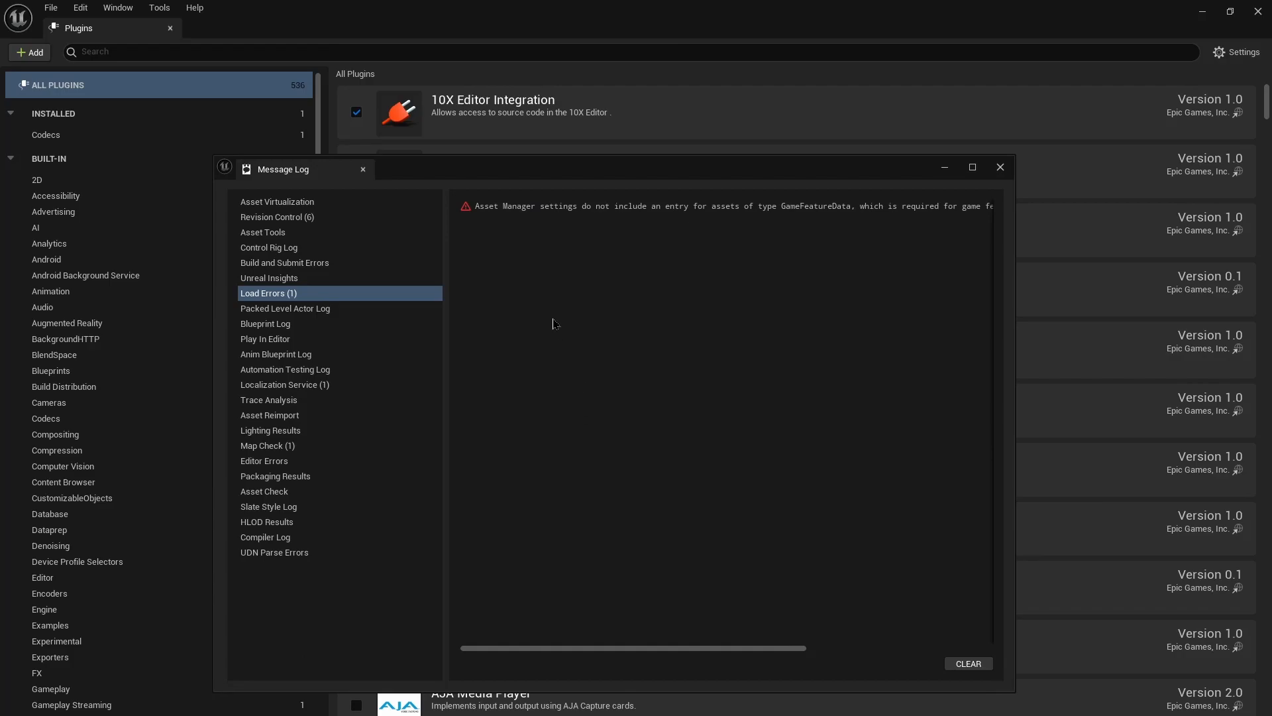
pyautogui.moveTo(522, 238)
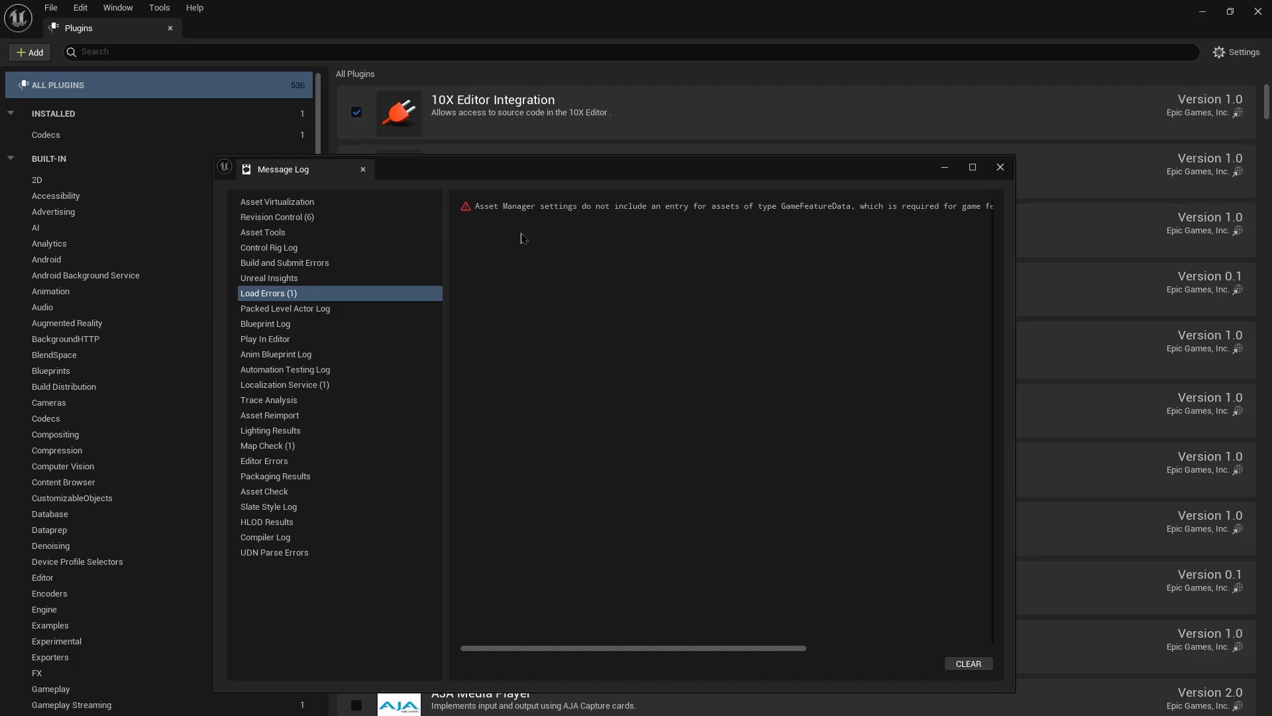
pyautogui.moveTo(703, 430)
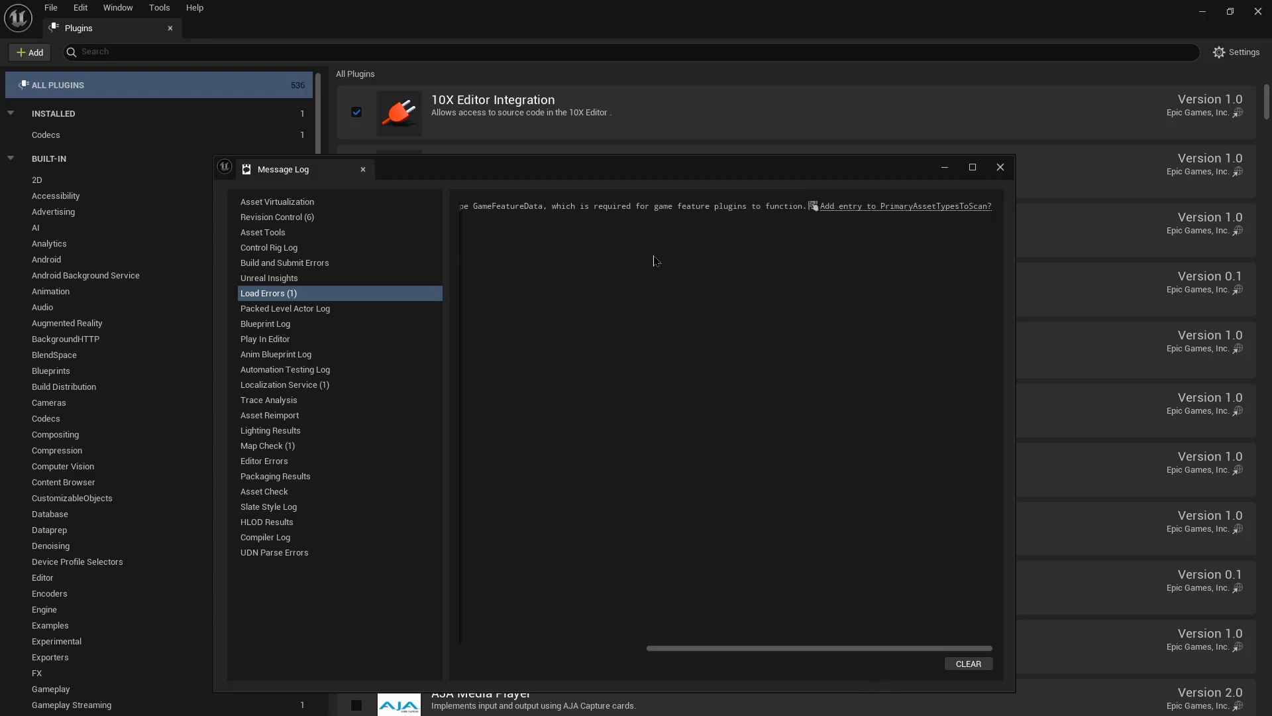
pyautogui.moveTo(838, 237)
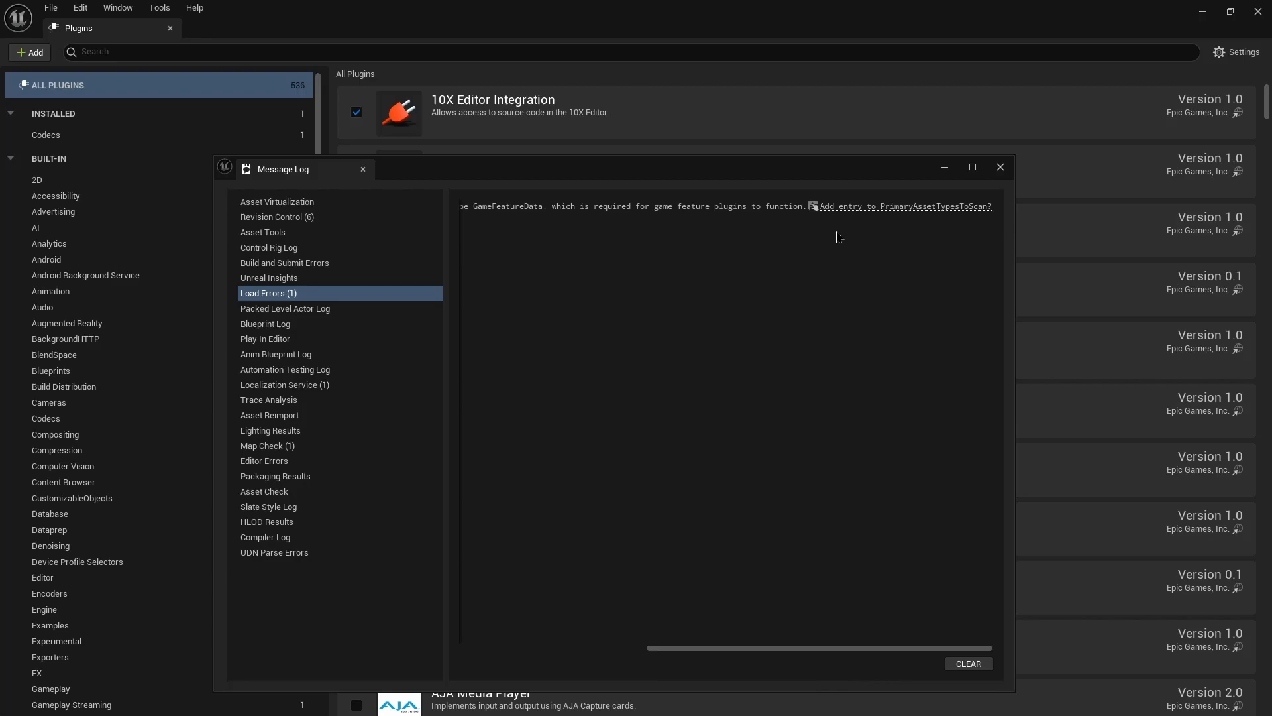
pyautogui.moveTo(889, 230)
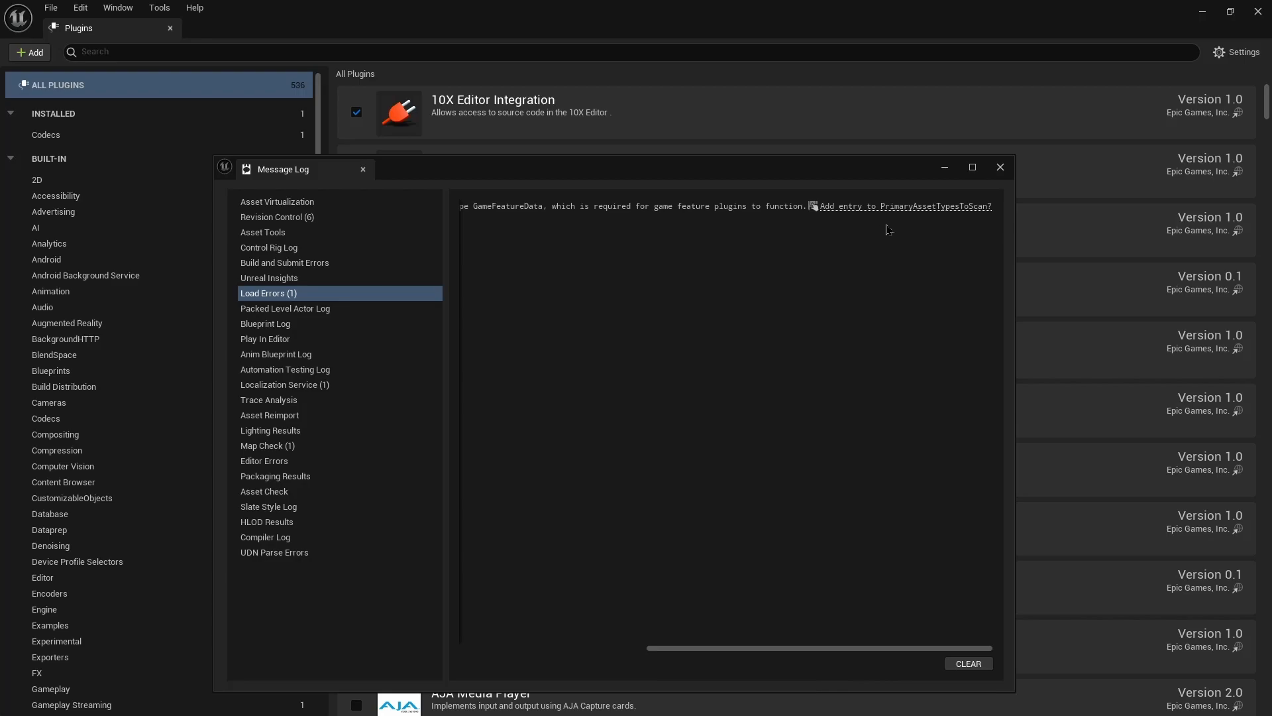
pyautogui.moveTo(904, 206)
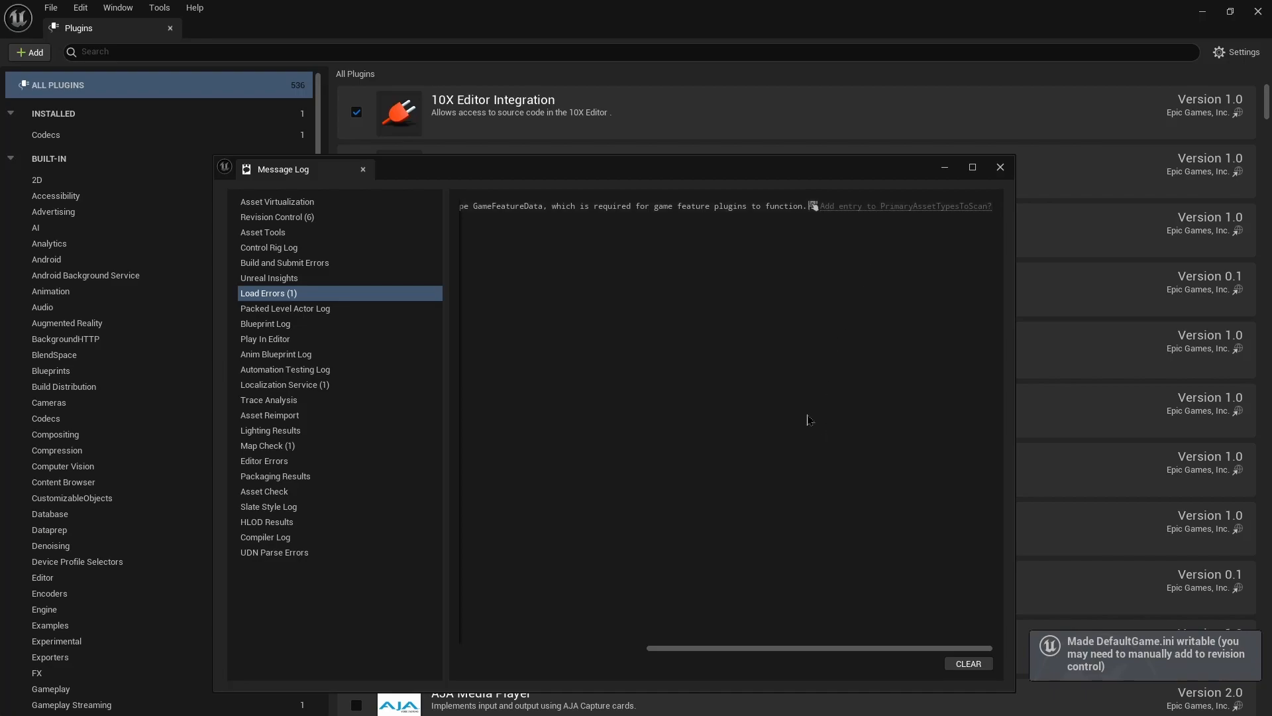
pyautogui.moveTo(869, 590)
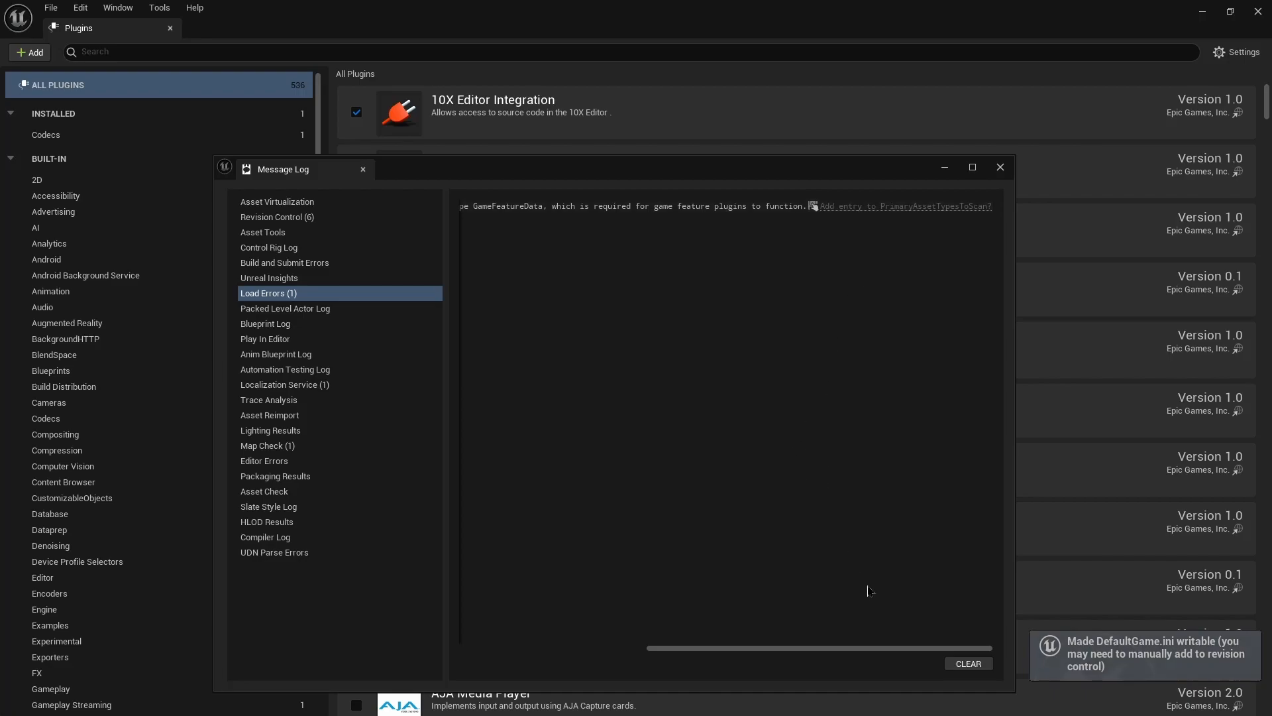
# Close the Message Log window to return to ThirdPersonMap.
pyautogui.click(1000, 167)
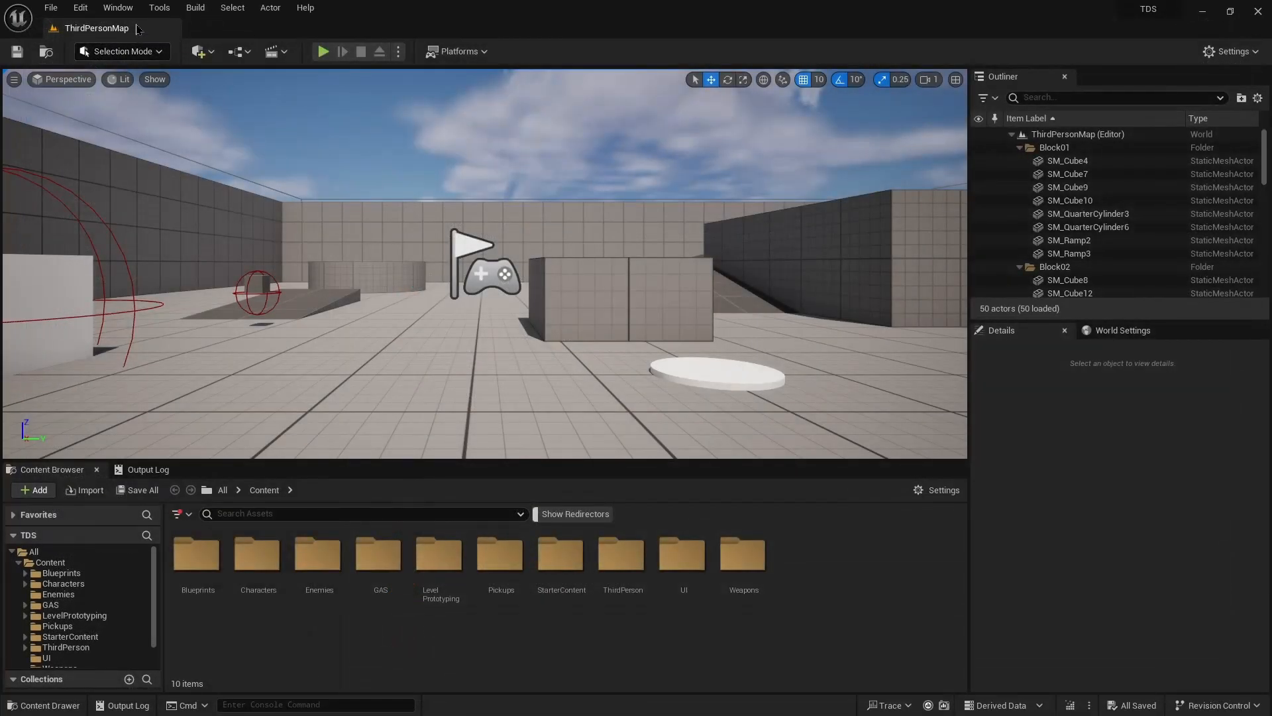
# Start a new C++ class via Tools and pick PawnComponent from the full parent-class list.
pyautogui.click(159, 7)
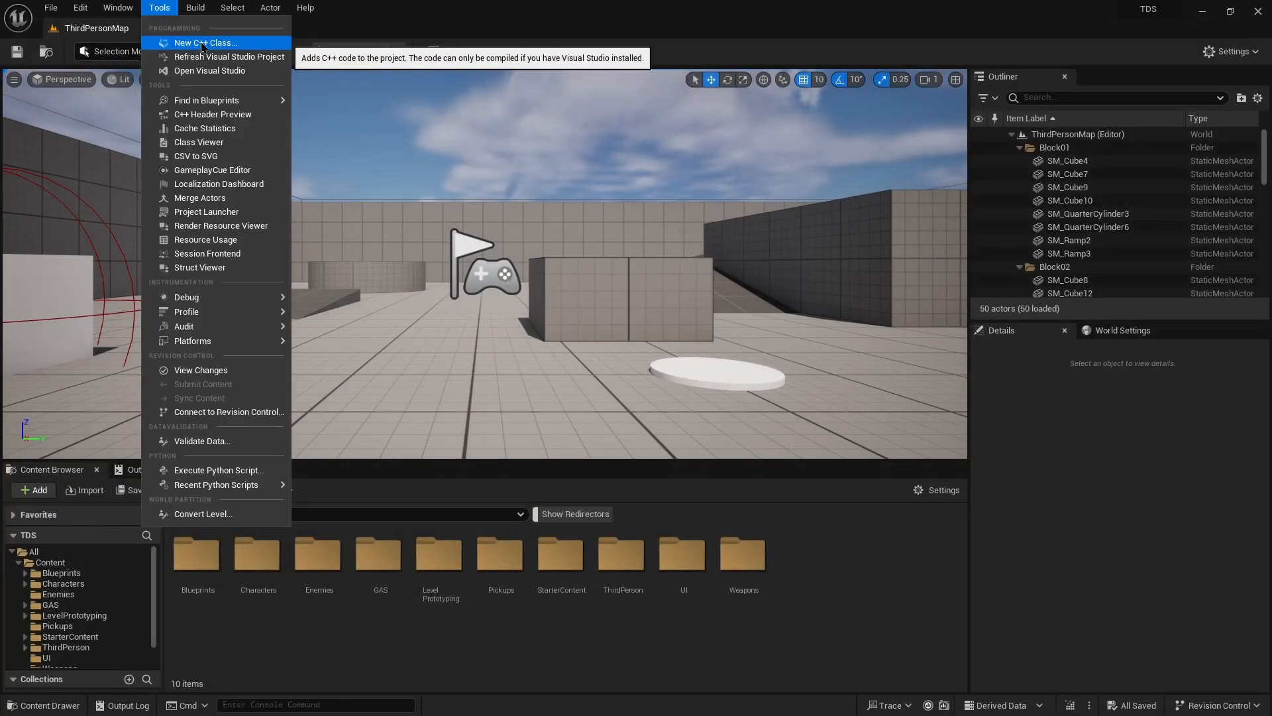
pyautogui.click(203, 42)
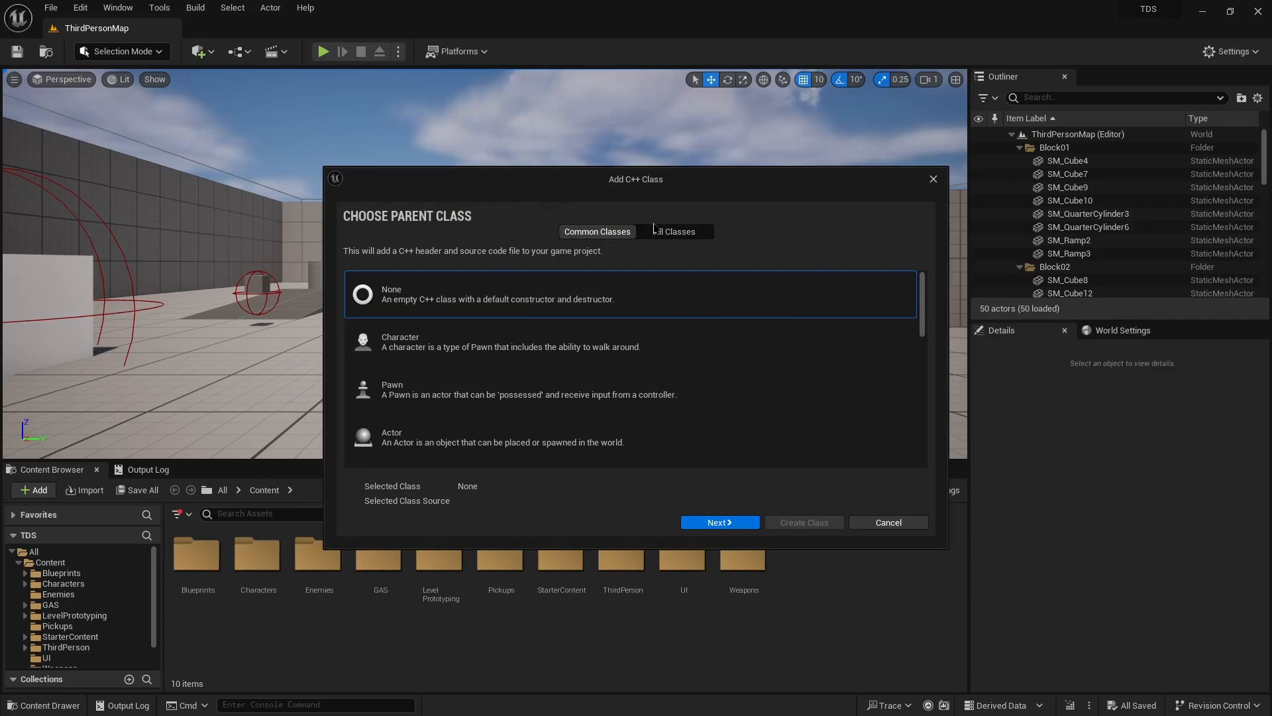
pyautogui.click(673, 232)
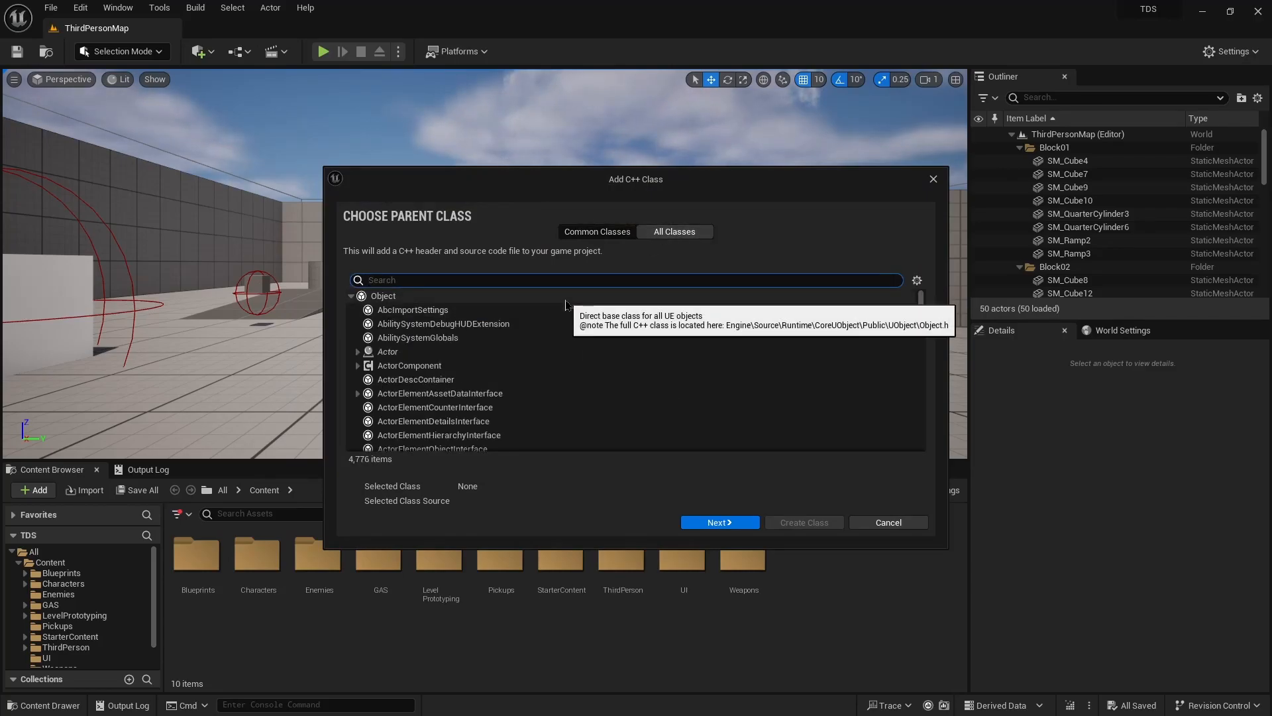
pyautogui.write('pawncomp')
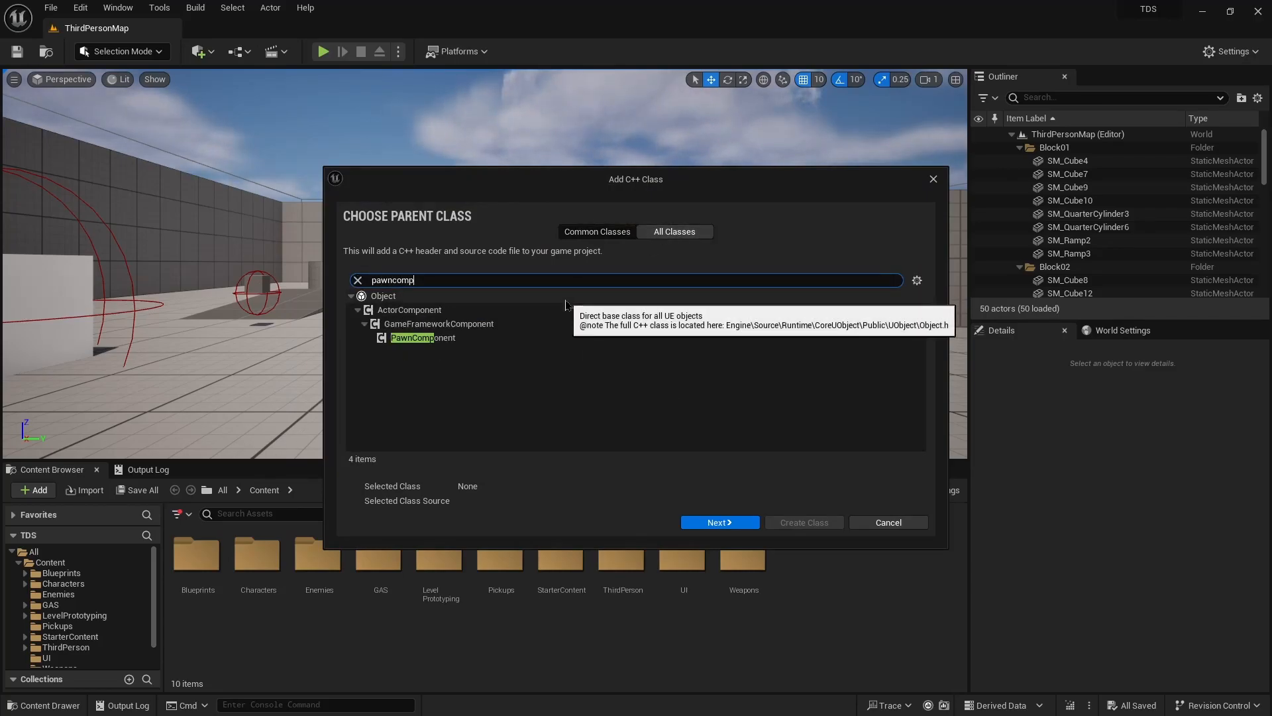
pyautogui.click(422, 338)
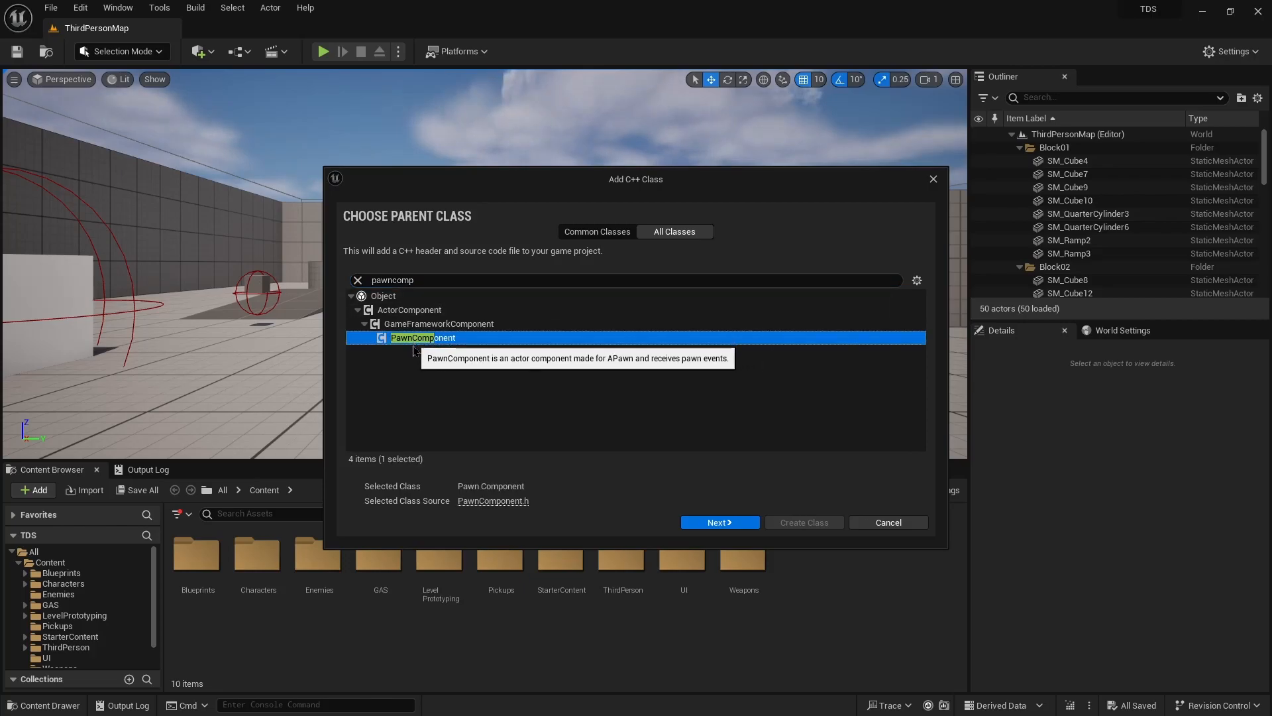
pyautogui.moveTo(432, 362)
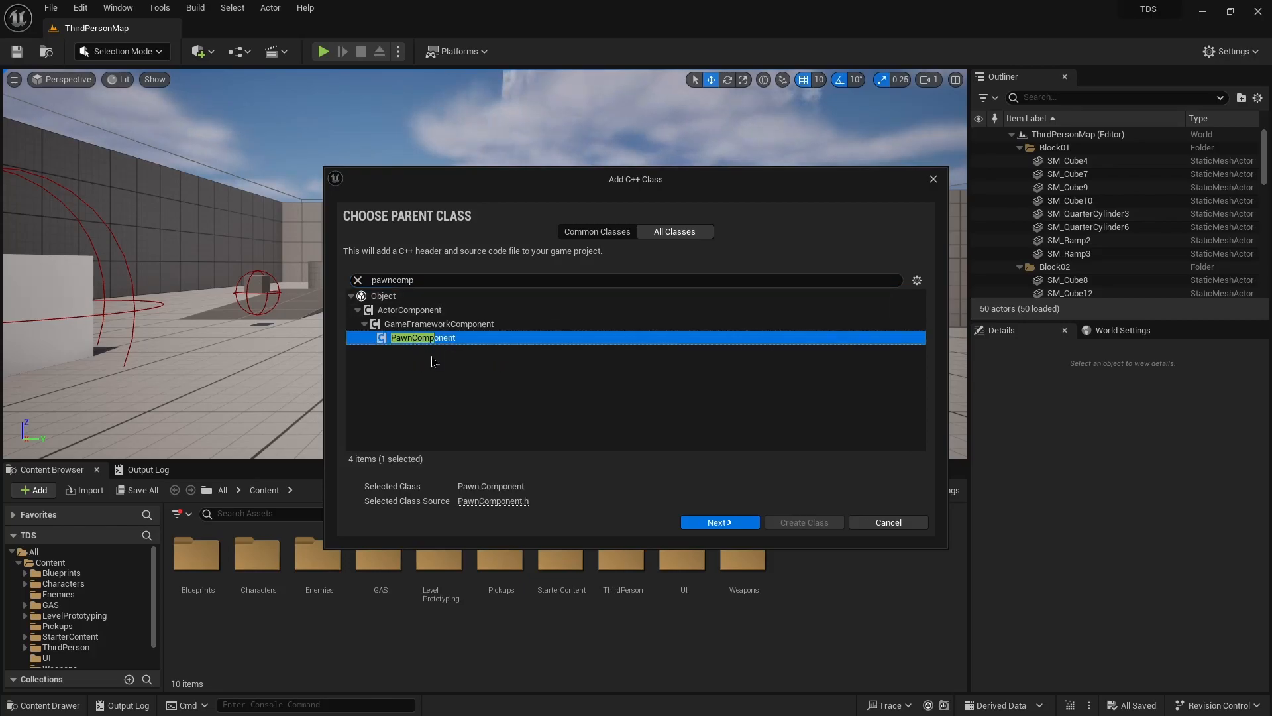
pyautogui.moveTo(408, 310)
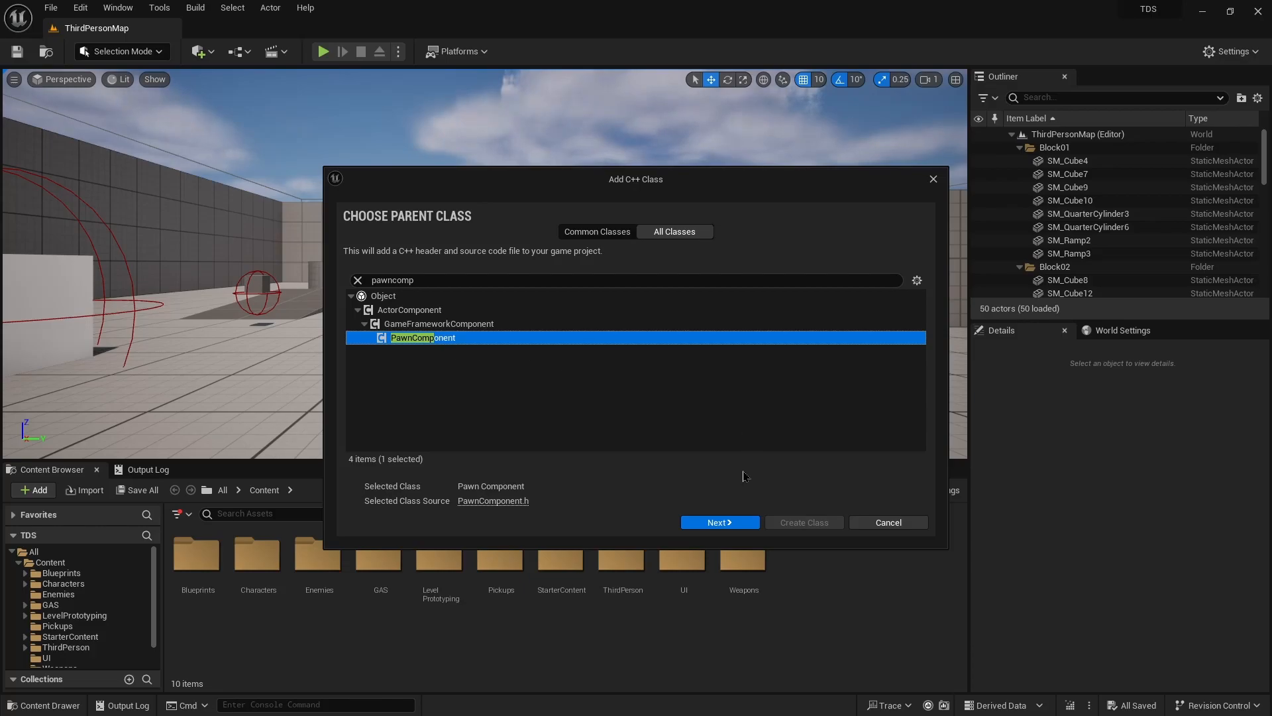
pyautogui.moveTo(430, 361)
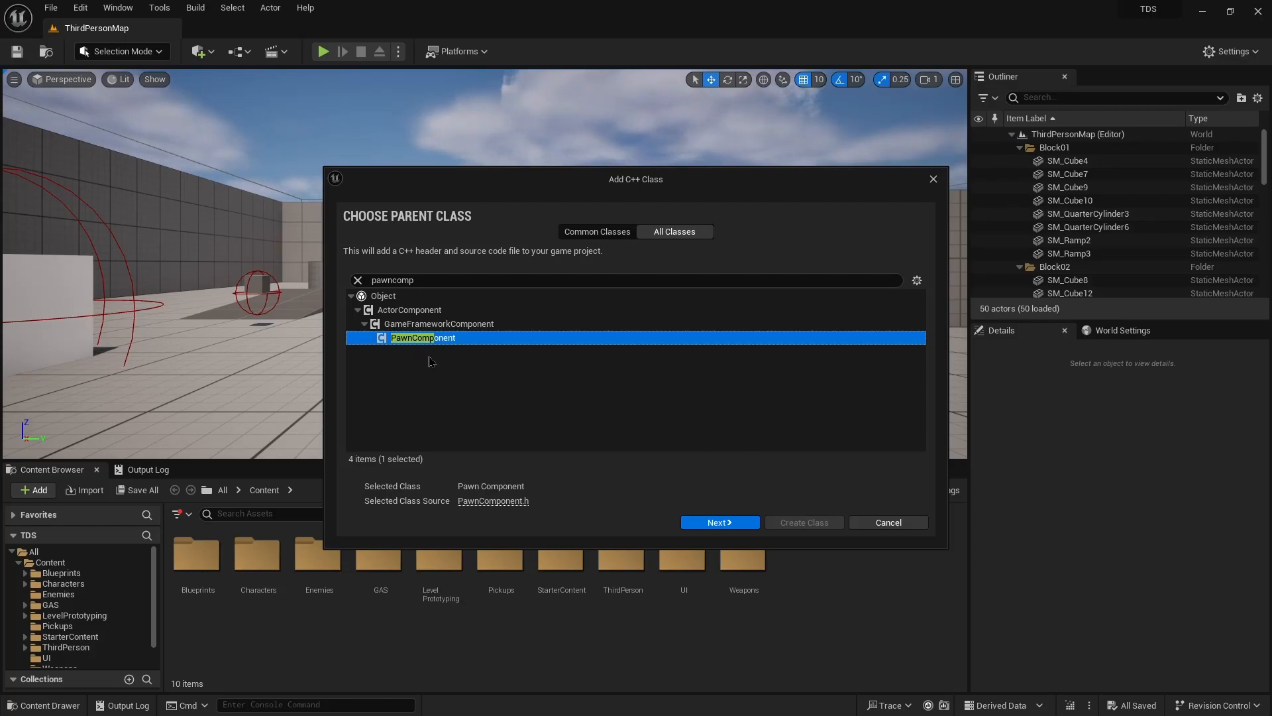
pyautogui.moveTo(770, 525)
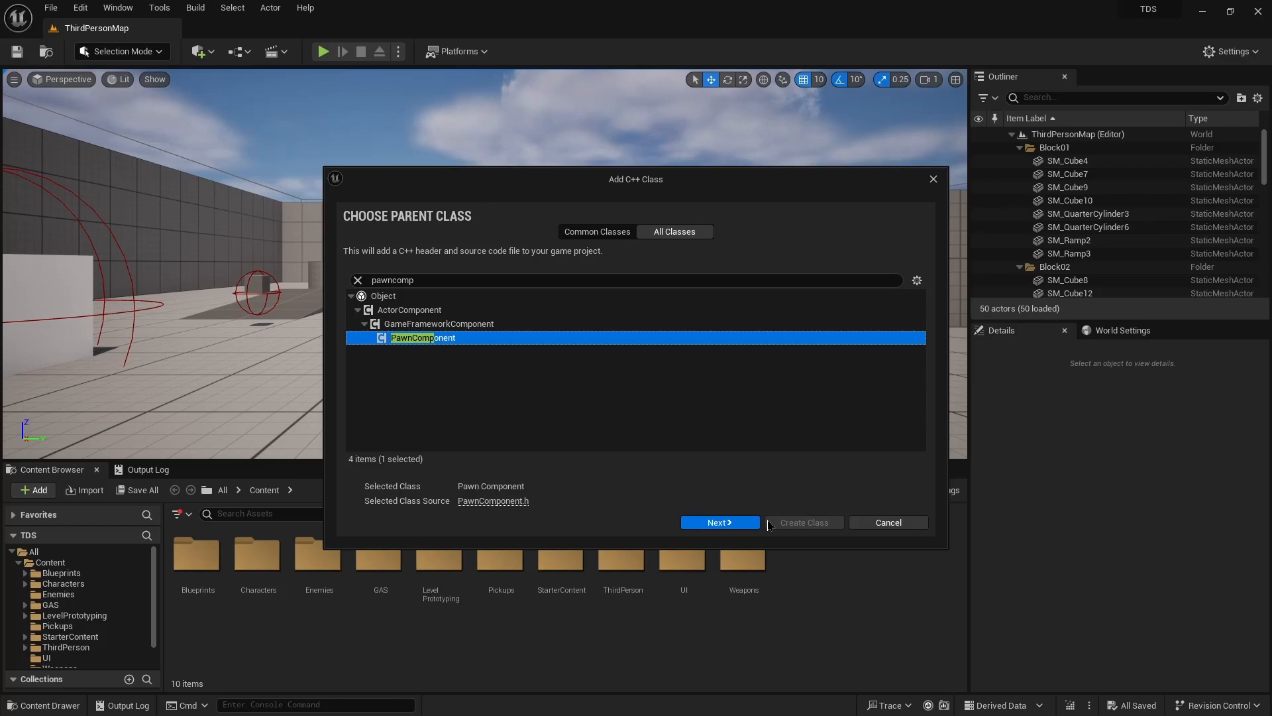
# Name the class TDSPawnManagerComponent and create it, generating the code files.
pyautogui.click(719, 521)
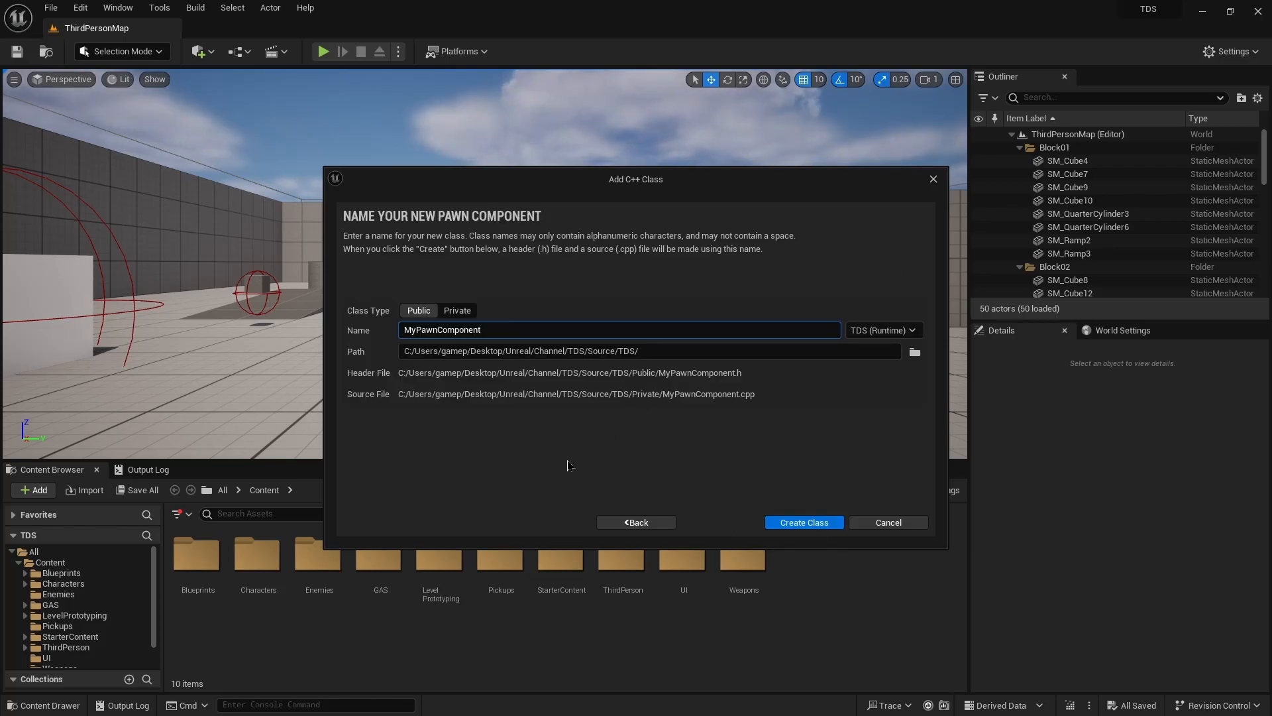
pyautogui.write('TDSPawnComponent')
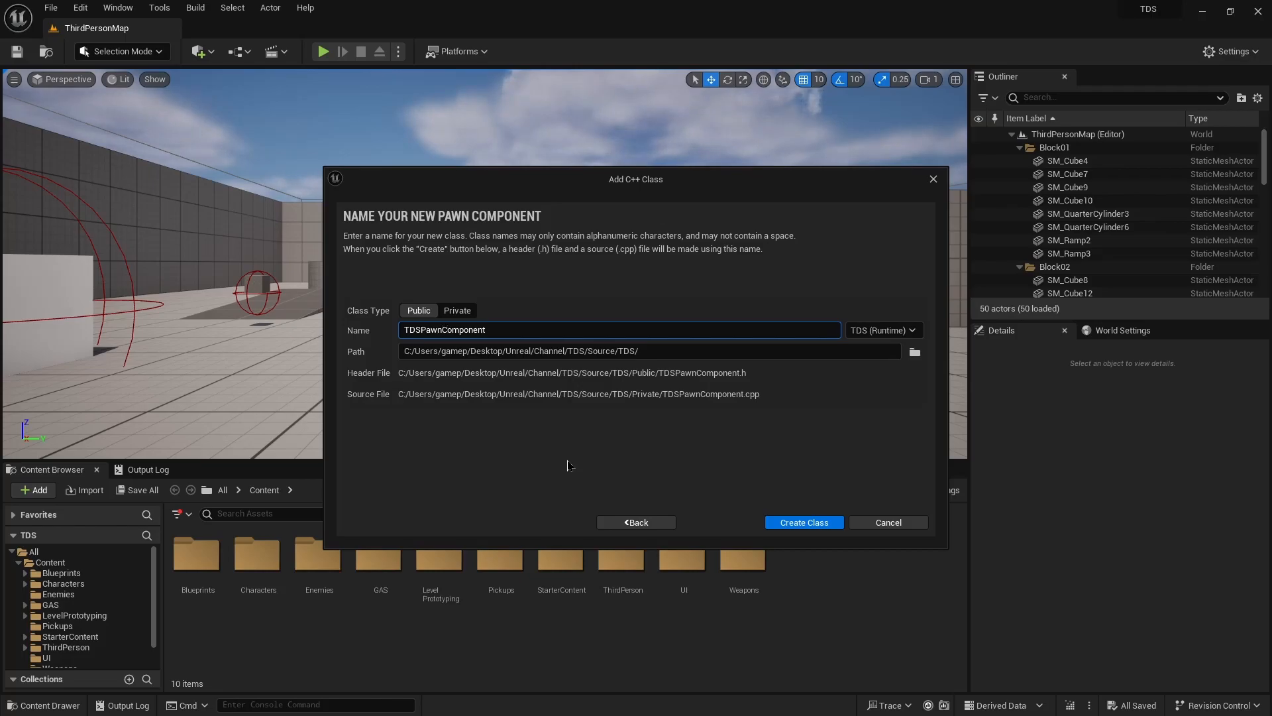
pyautogui.write('Manager')
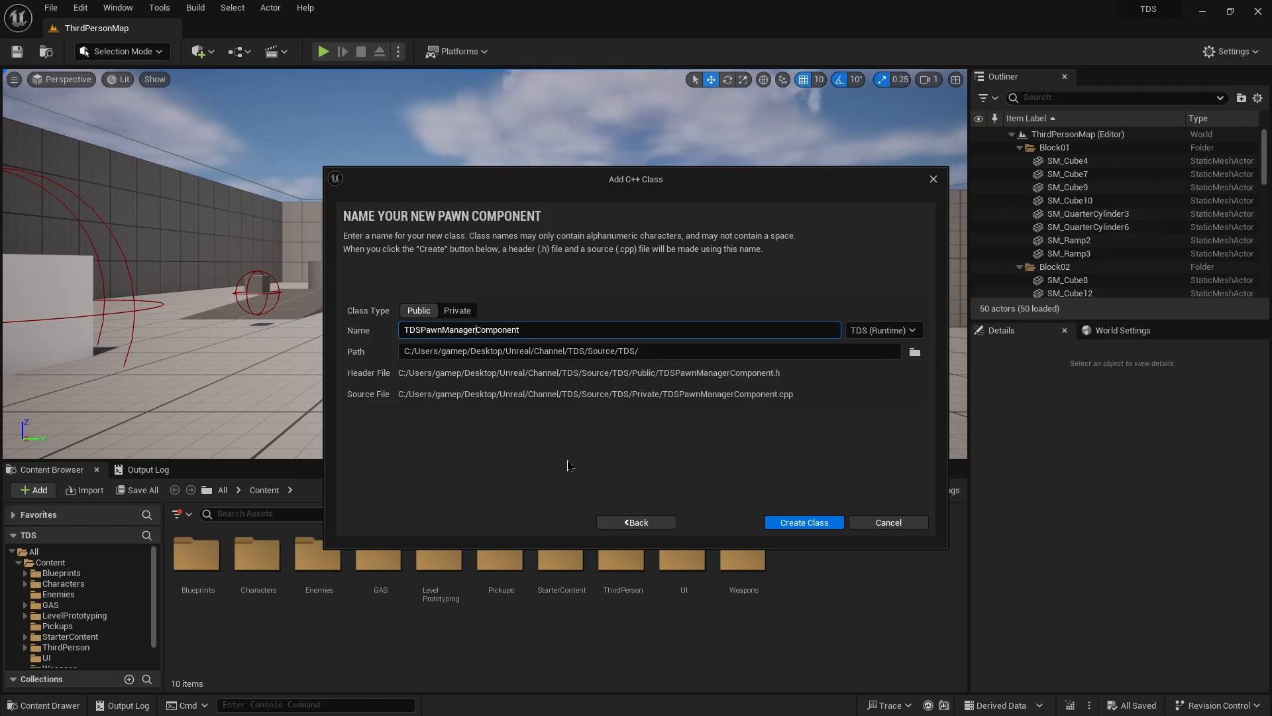
pyautogui.click(802, 521)
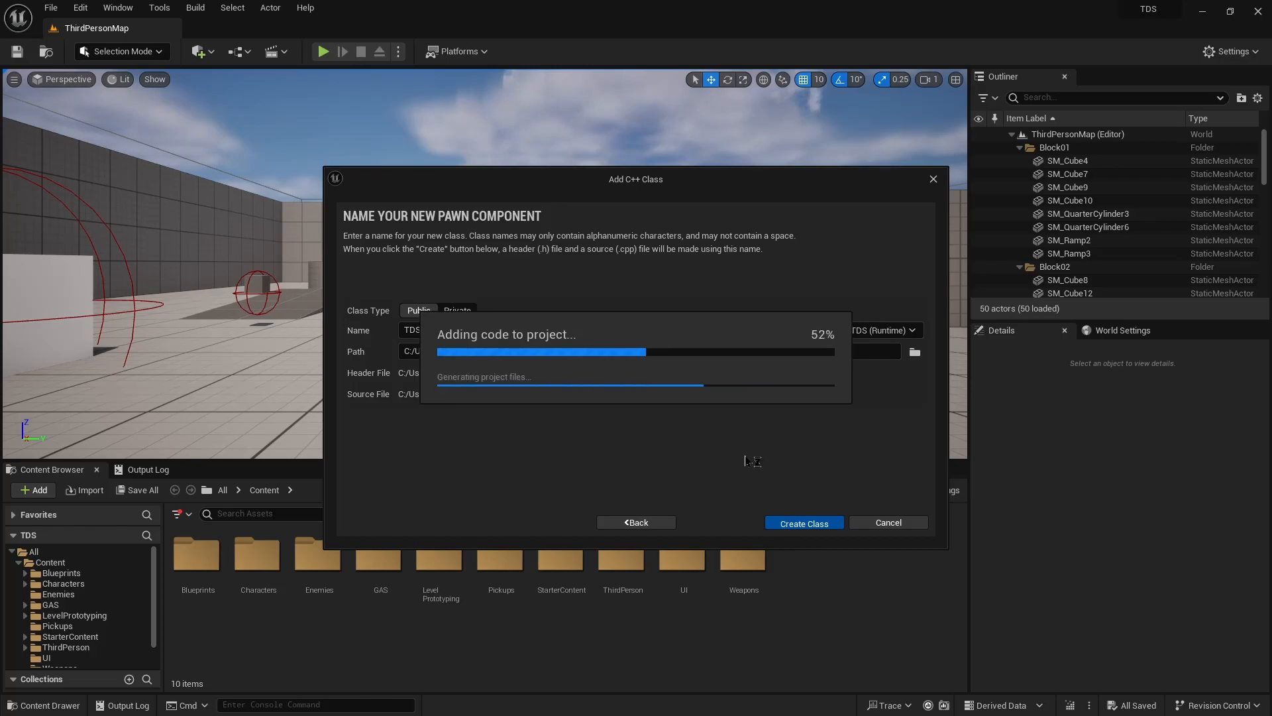
pyautogui.click(802, 521)
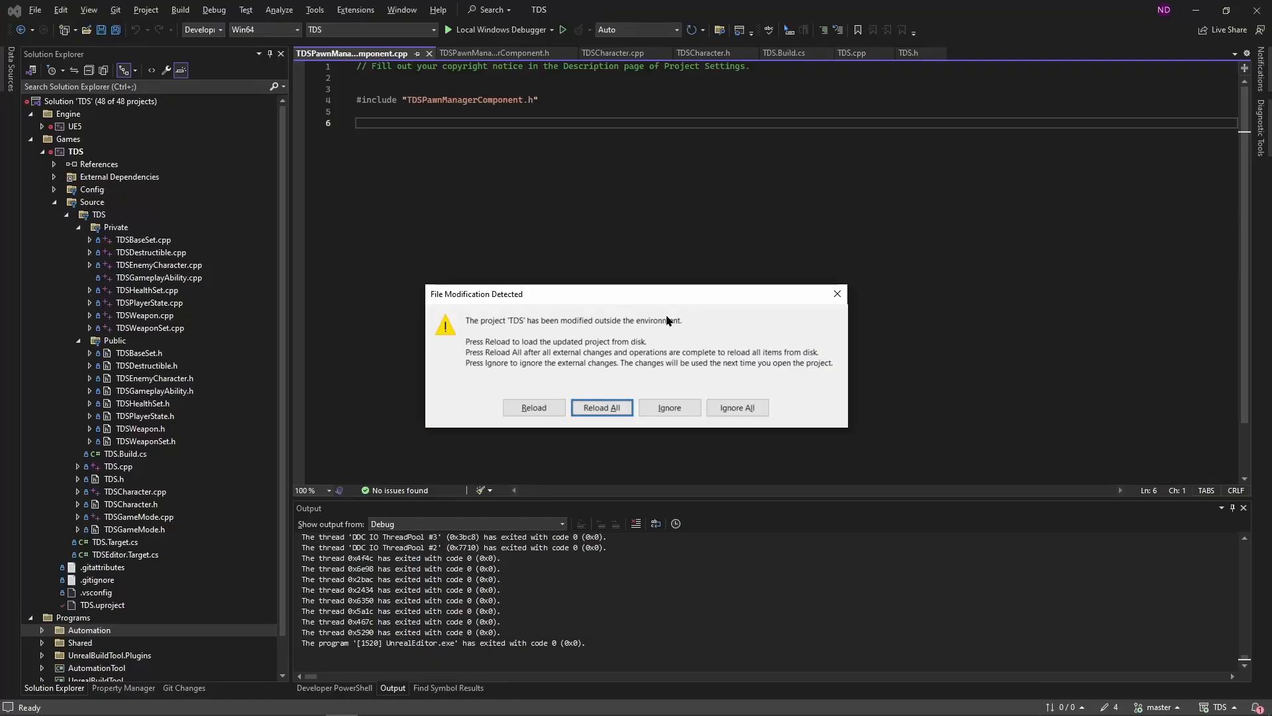
pyautogui.moveTo(668, 326)
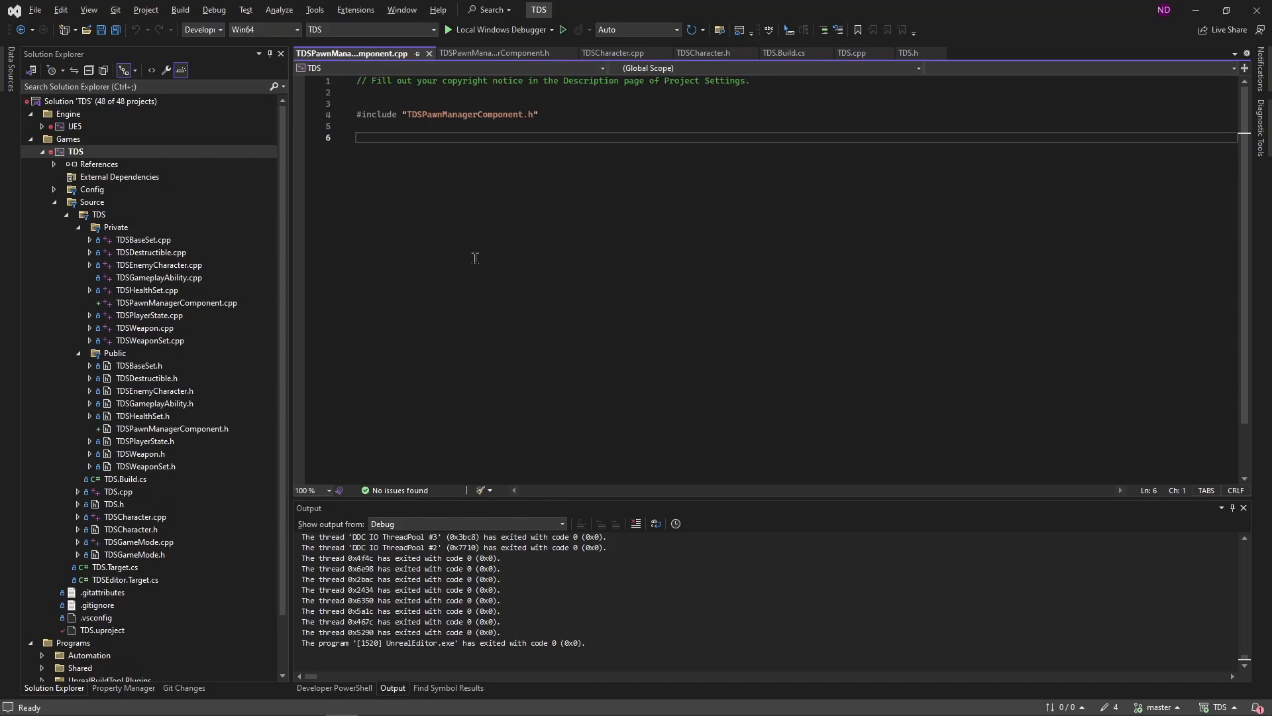
pyautogui.moveTo(140, 478)
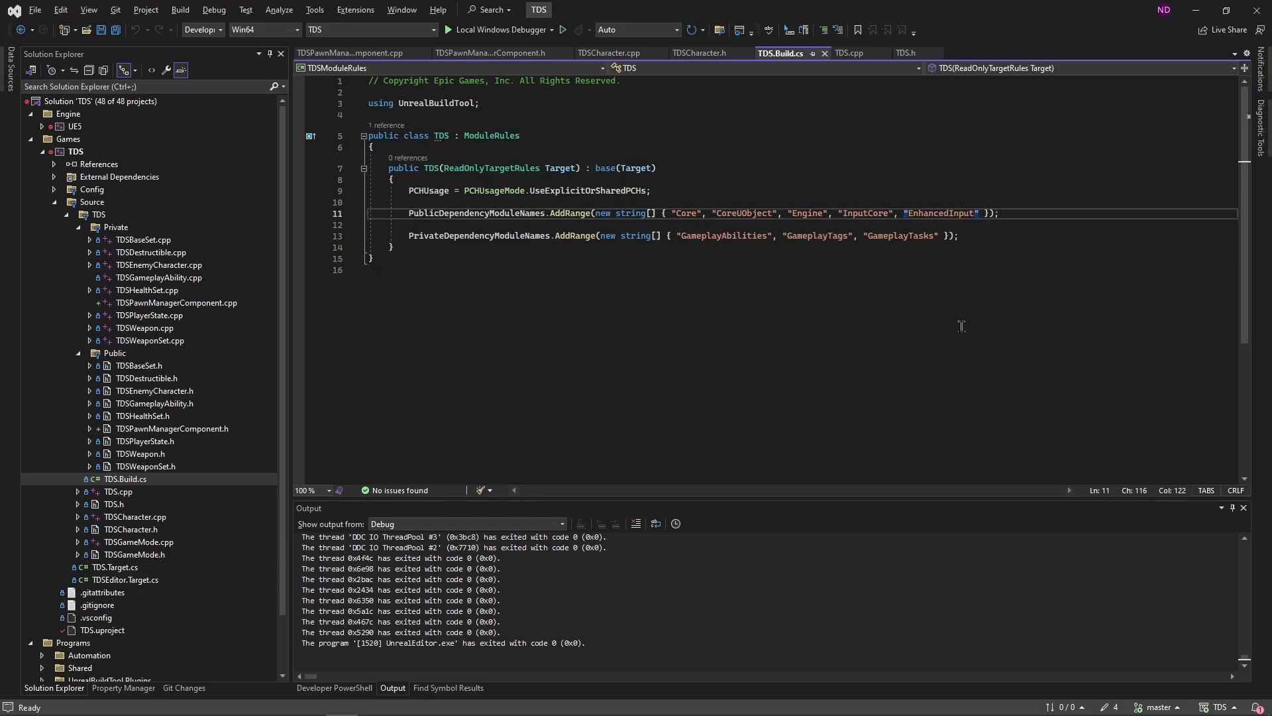
# Append "ModularGameplay", "GameFeatures" to PublicDependencyModuleNames in TDS.Build.cs, then move to TDSPawnManagerComponent.h.
pyautogui.write(', "ModularGameplay", "GameFeatures"')
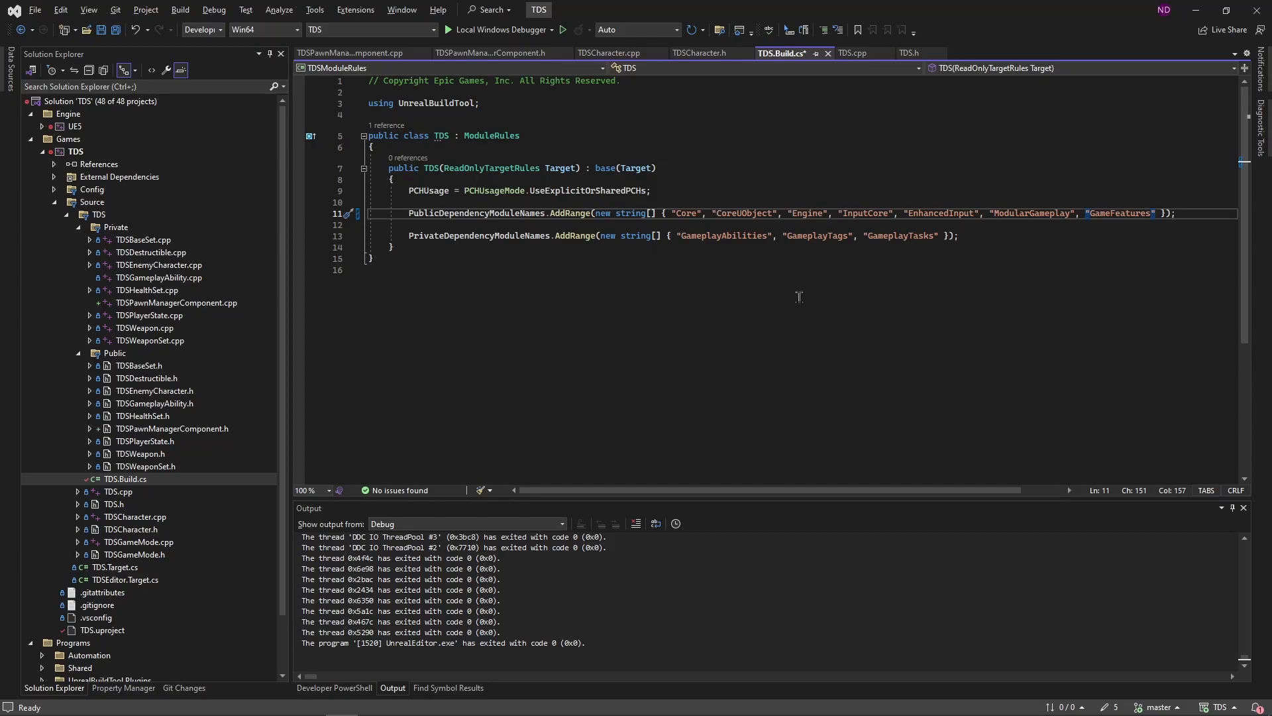
pyautogui.moveTo(626, 307)
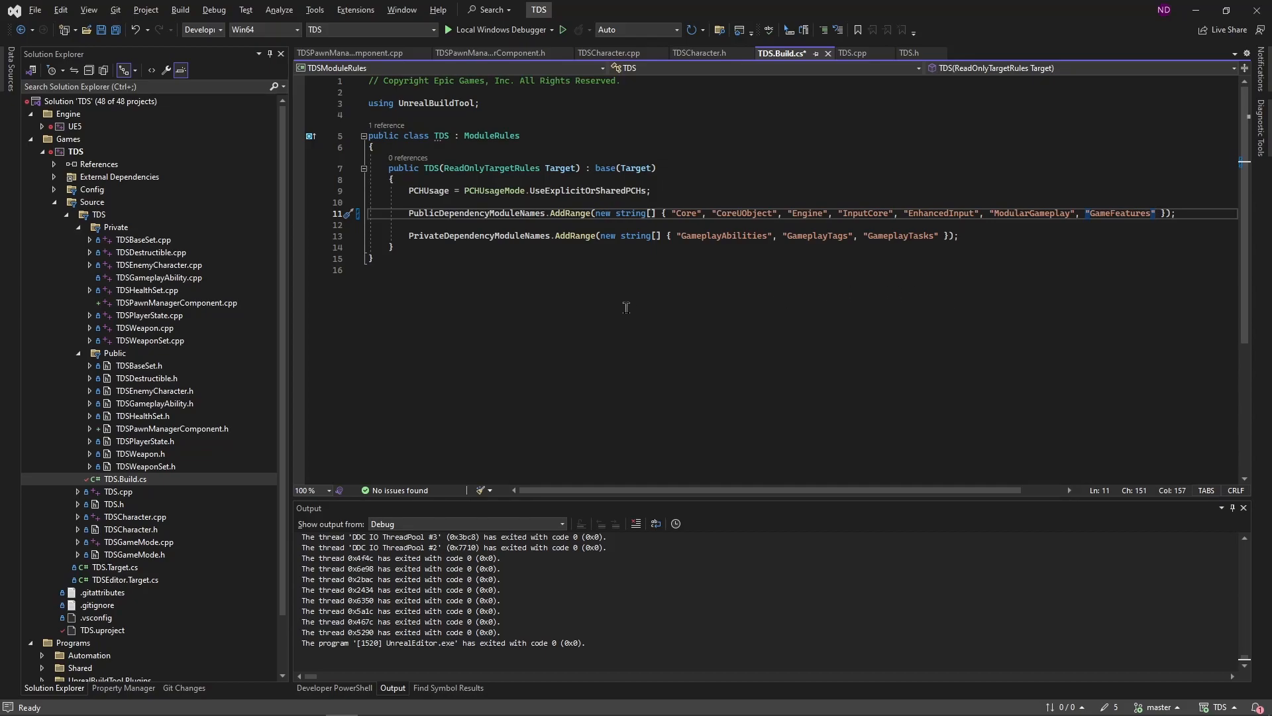
pyautogui.moveTo(653, 293)
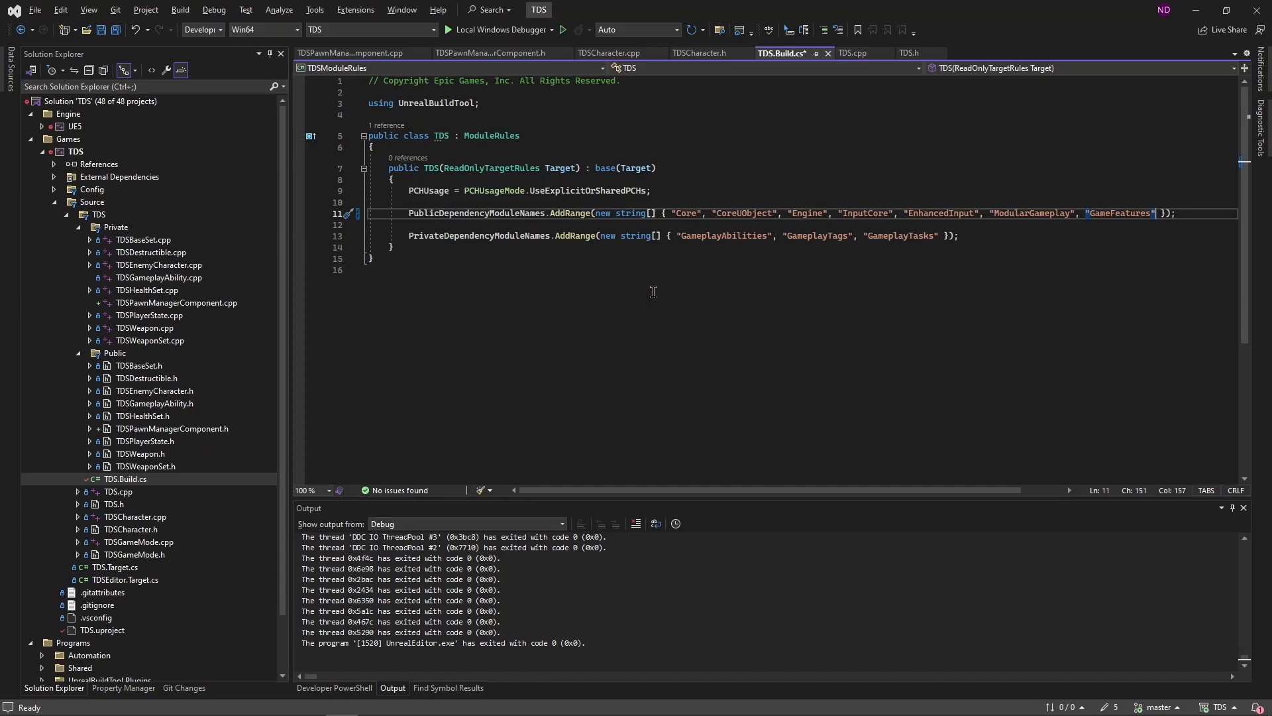
pyautogui.moveTo(506, 83)
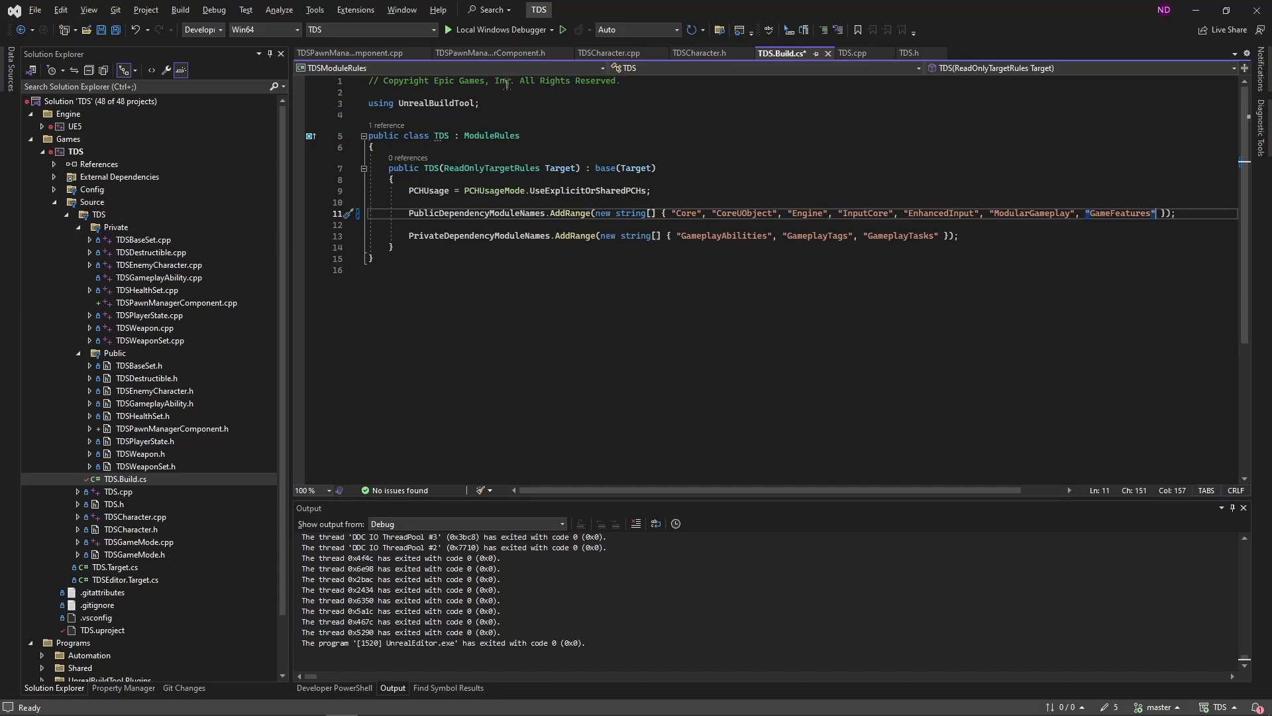
pyautogui.click(487, 53)
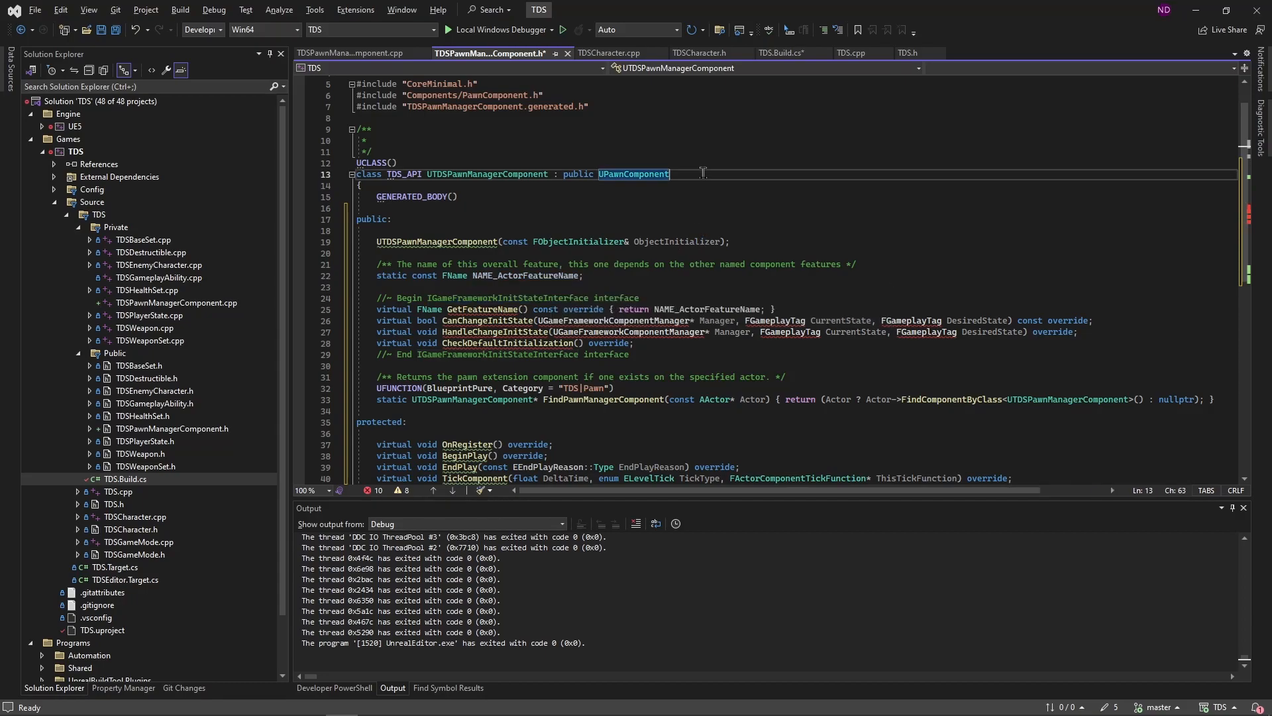
# Add ', public IGameFrameworkInitStateInterface' to the class and #include "Components/GameFrameworkInitStateInterface.h".
pyautogui.write(', p')
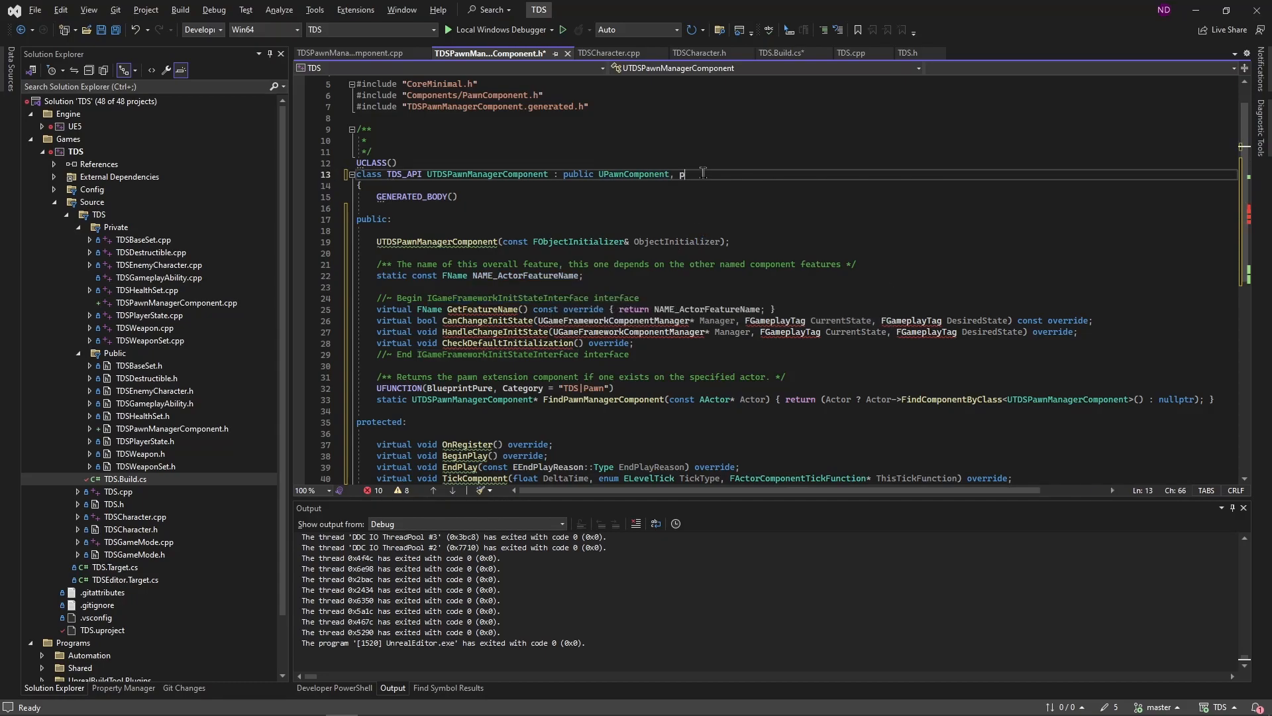
pyautogui.write('ublic IGameFrameworkInitStateInterface')
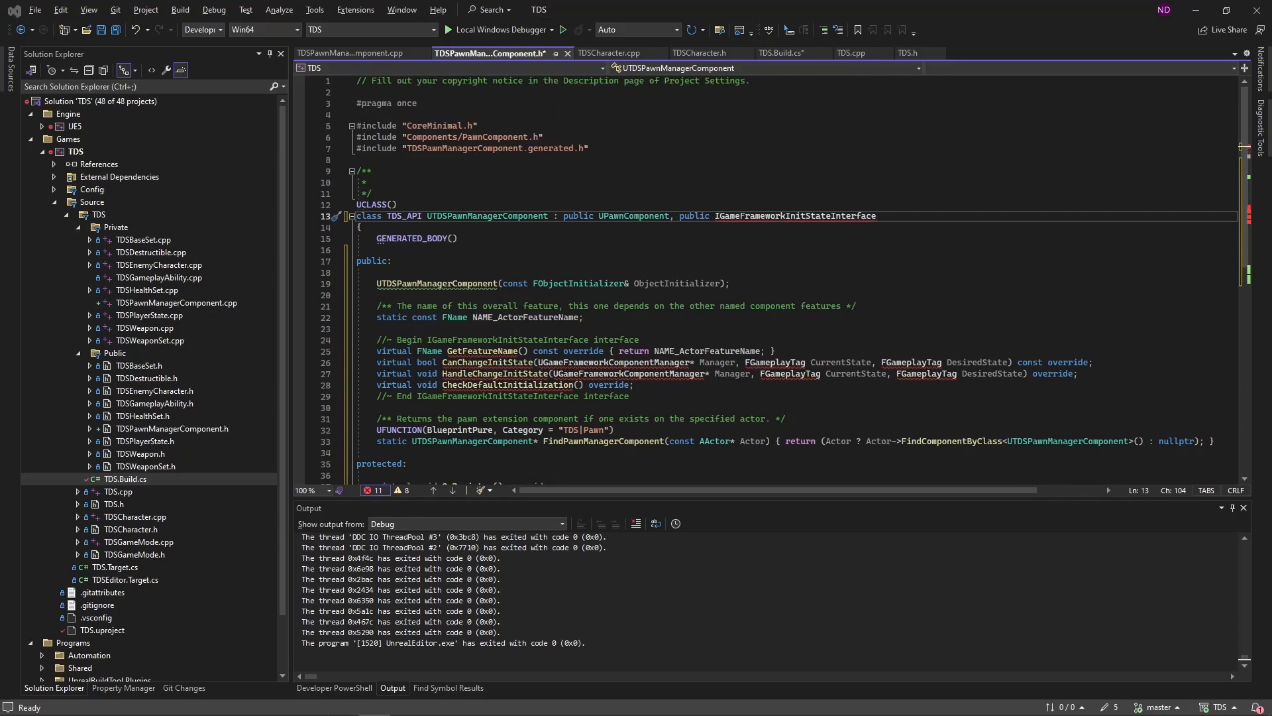
pyautogui.moveTo(558, 163)
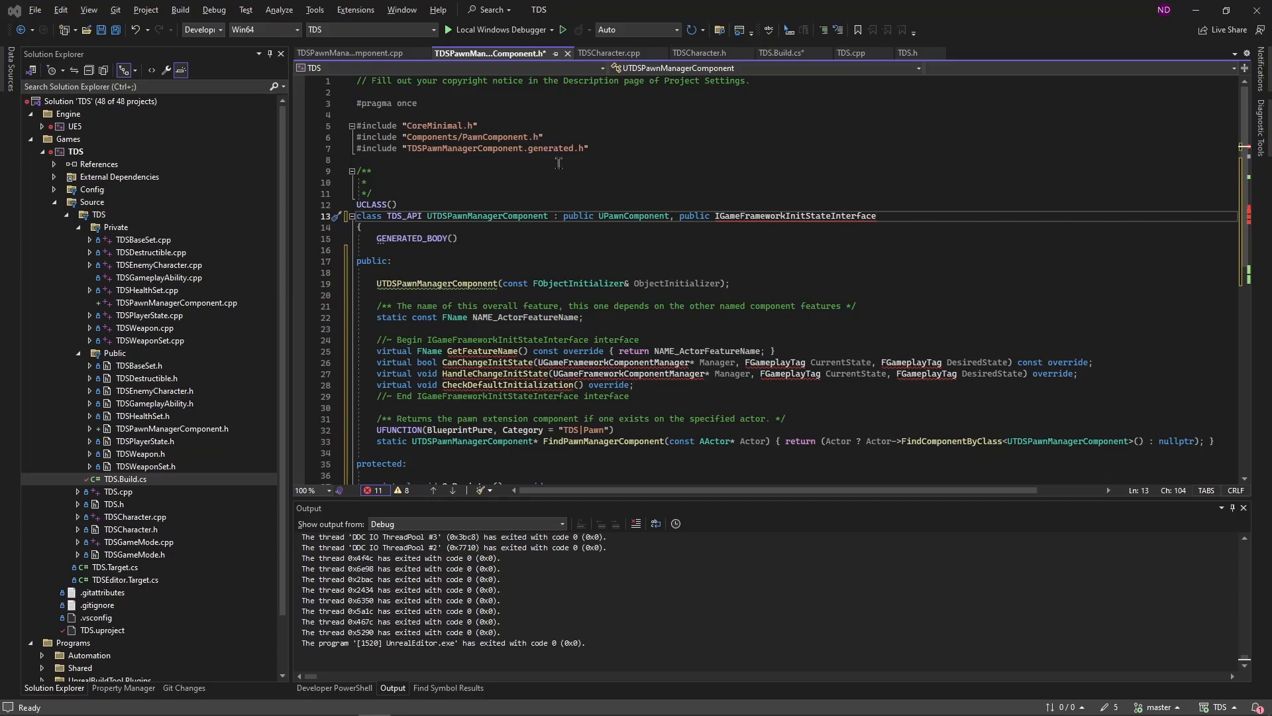
pyautogui.click(568, 136)
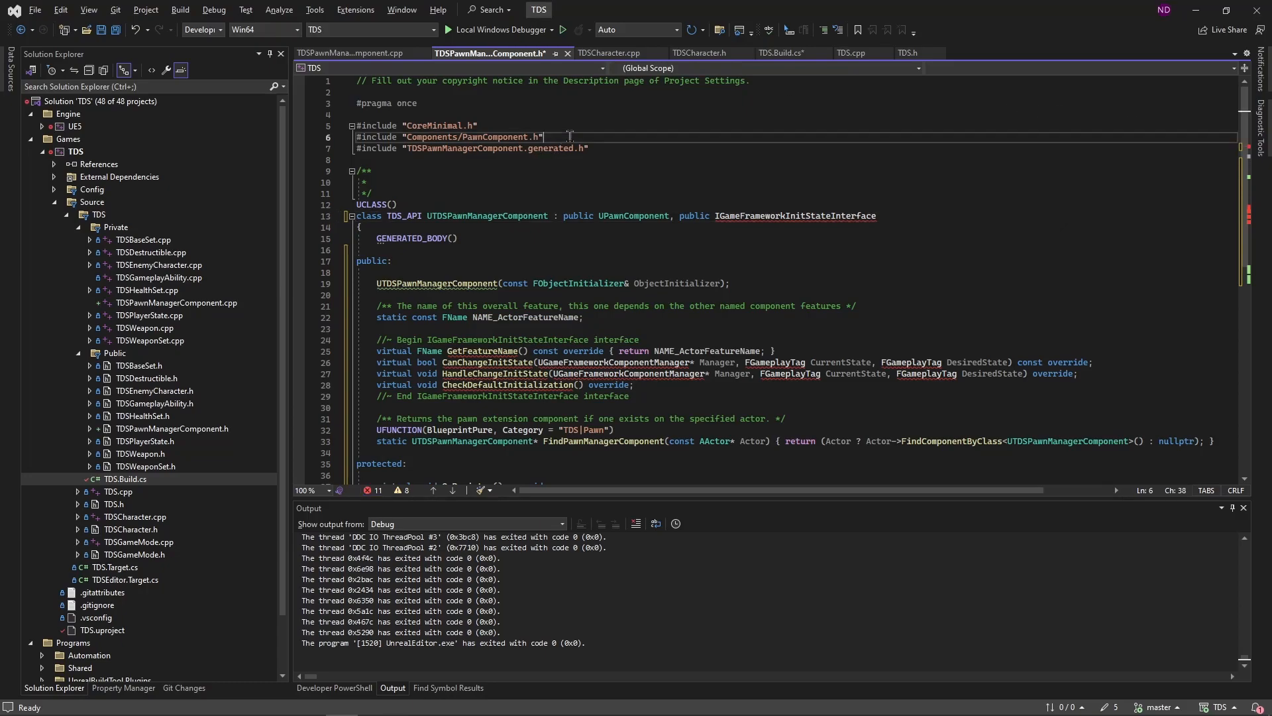
pyautogui.write('#include "Components/GameFrameworkInitStateInterface.h"')
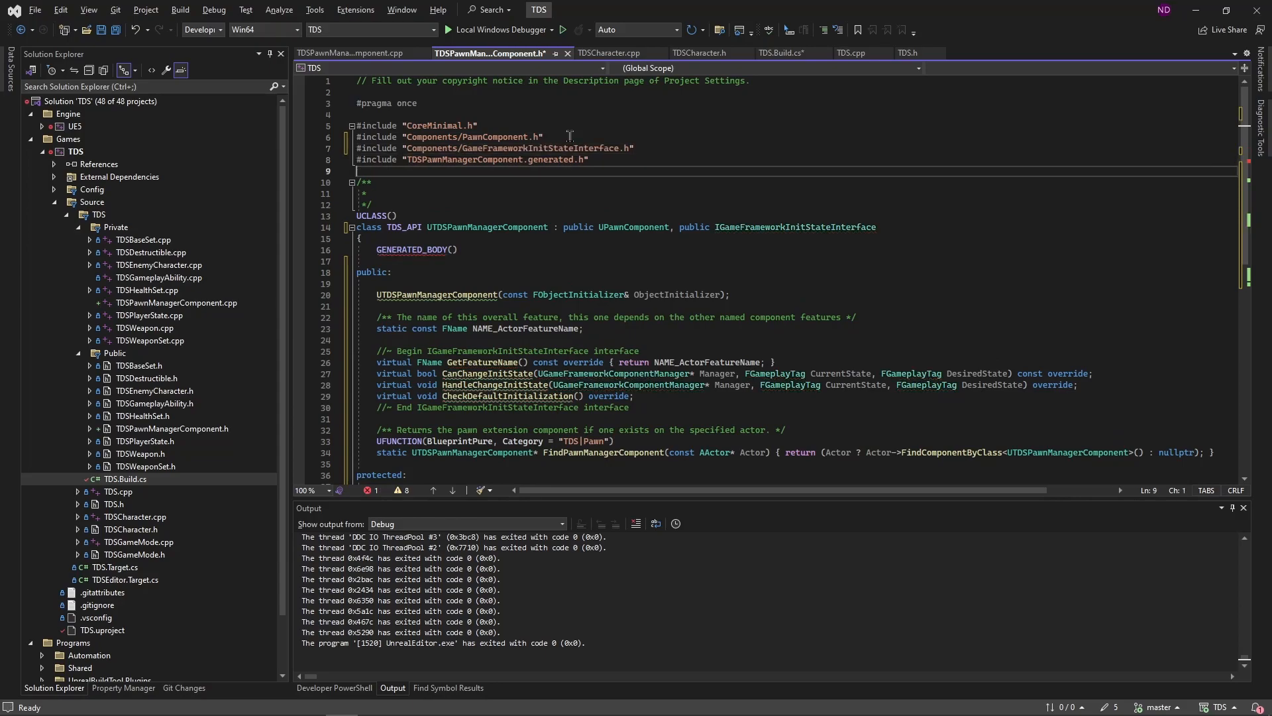
pyautogui.moveTo(614, 207)
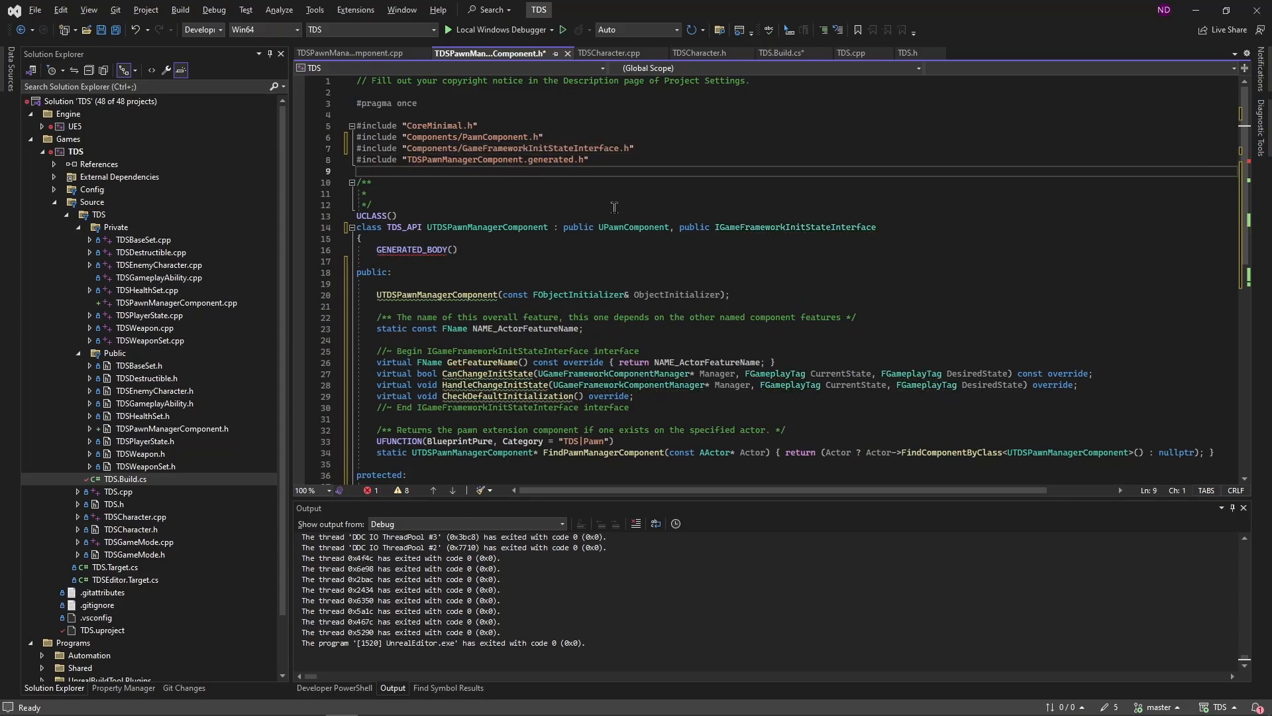
pyautogui.scroll(-3)
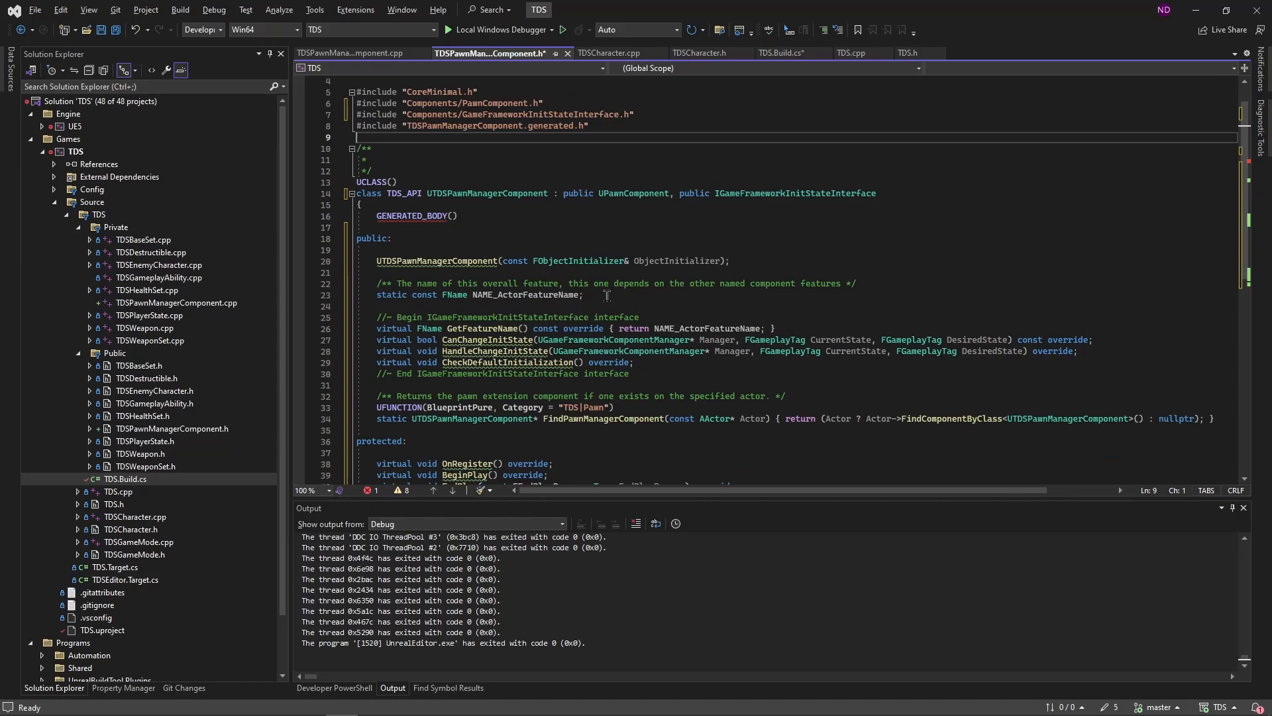
pyautogui.moveTo(618, 302)
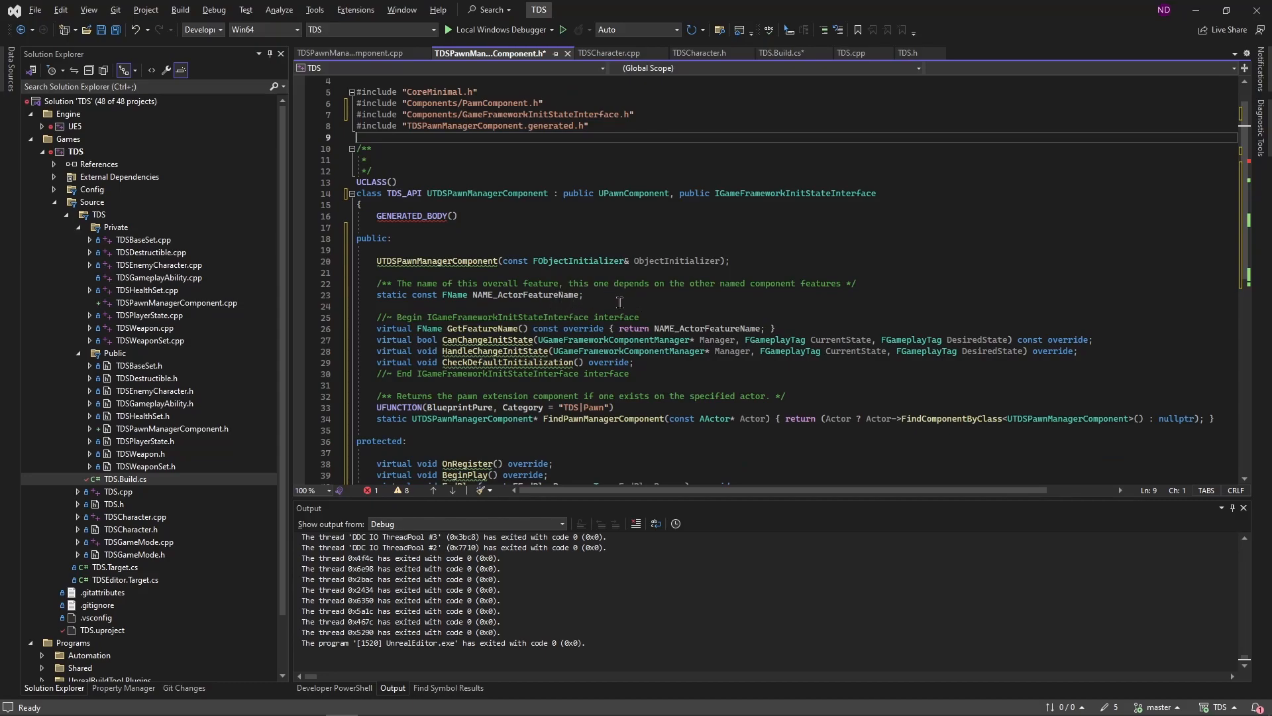
pyautogui.moveTo(670, 303)
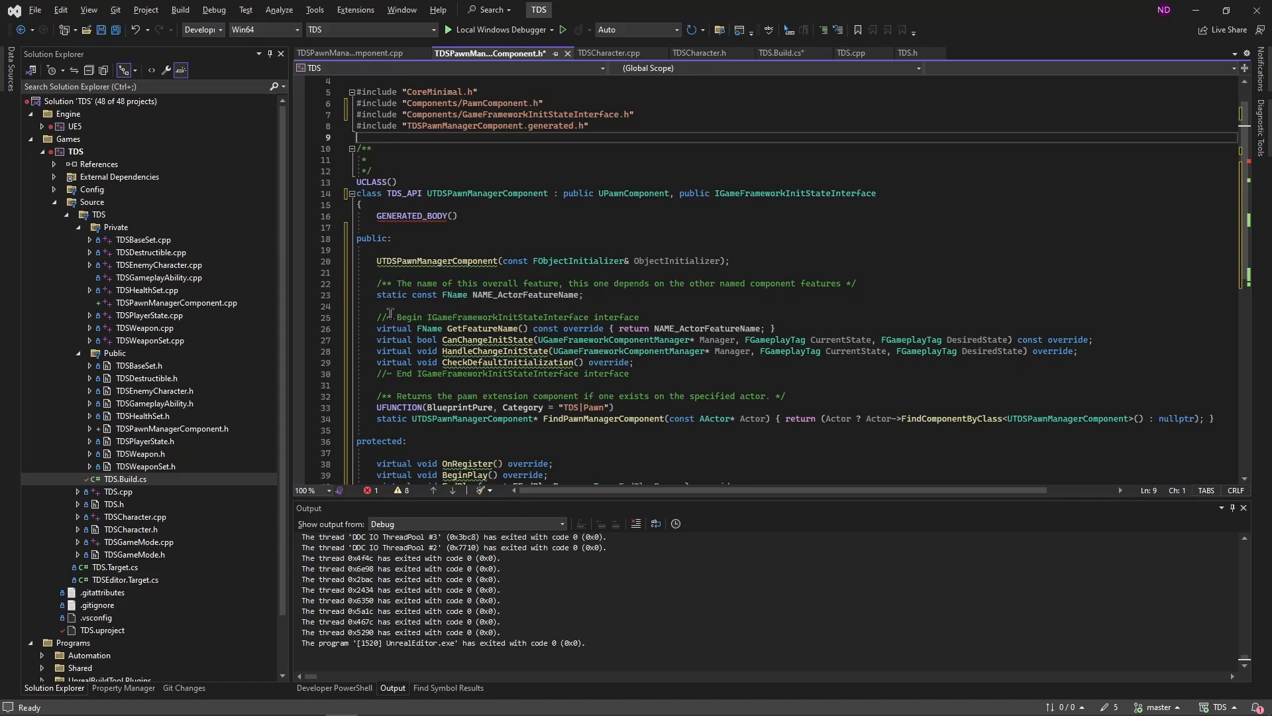
pyautogui.moveTo(722, 317)
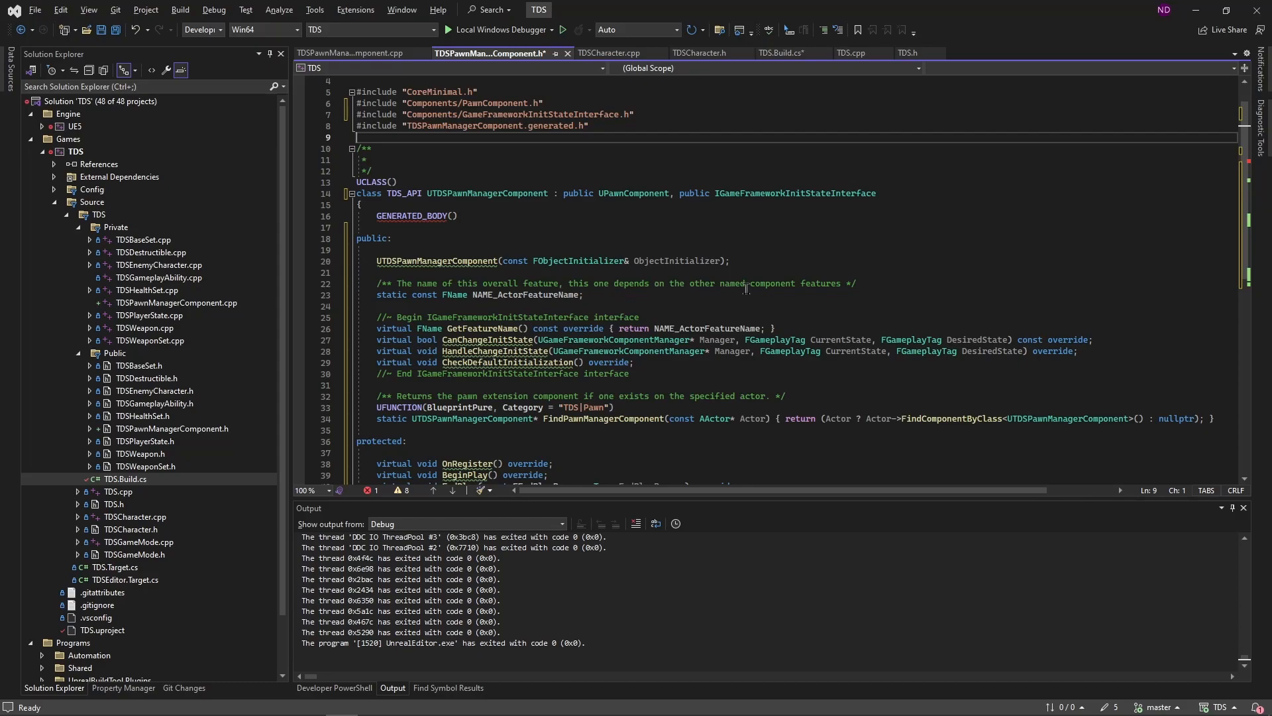
pyautogui.scroll(-3)
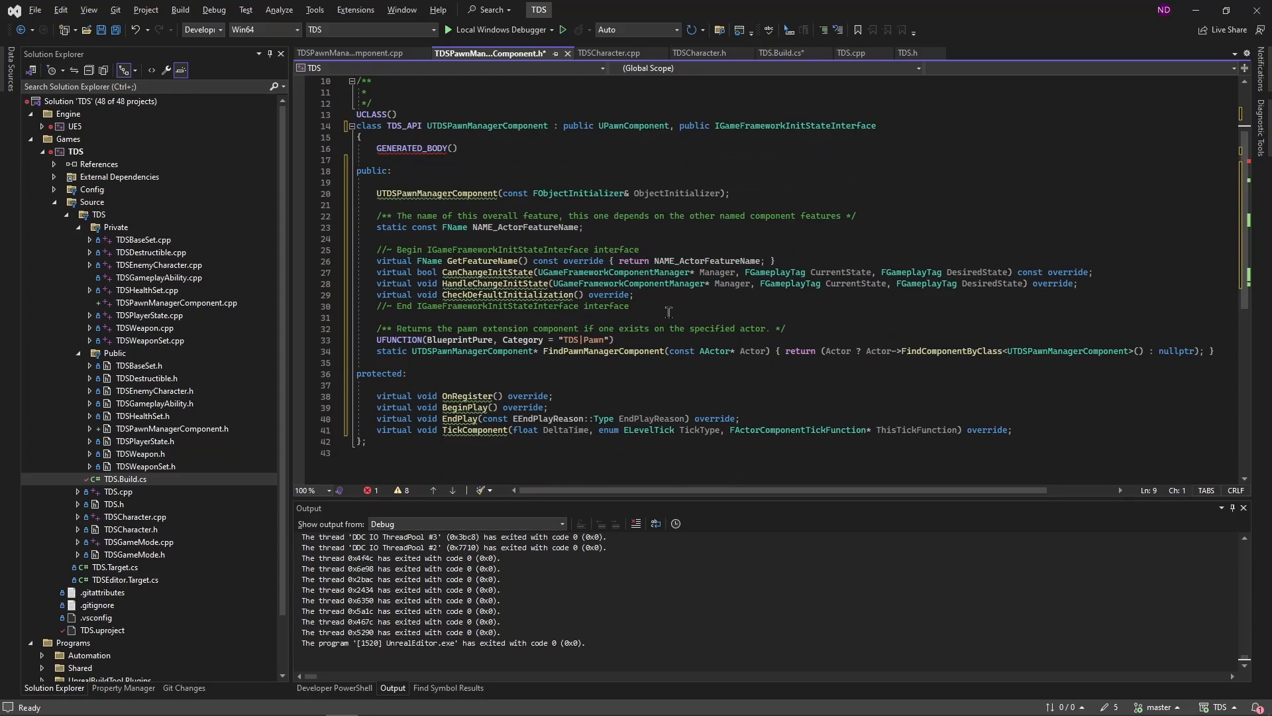
pyautogui.moveTo(646, 366)
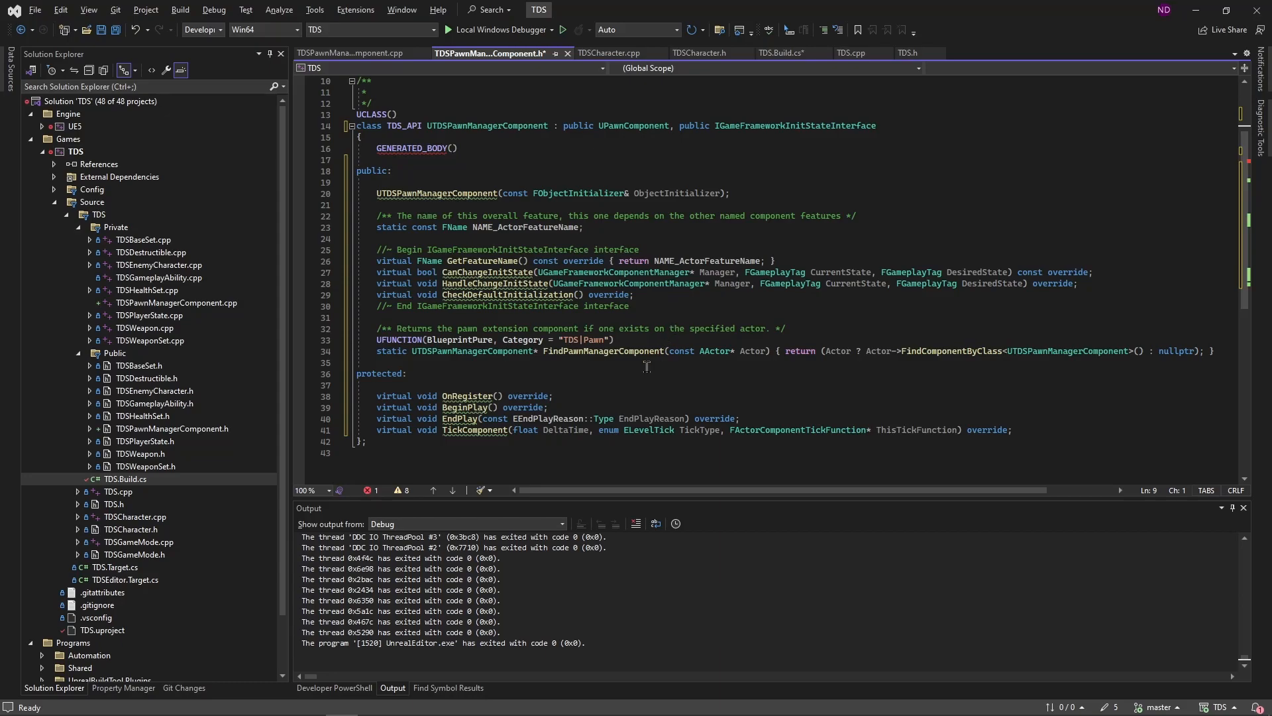
pyautogui.moveTo(603, 371)
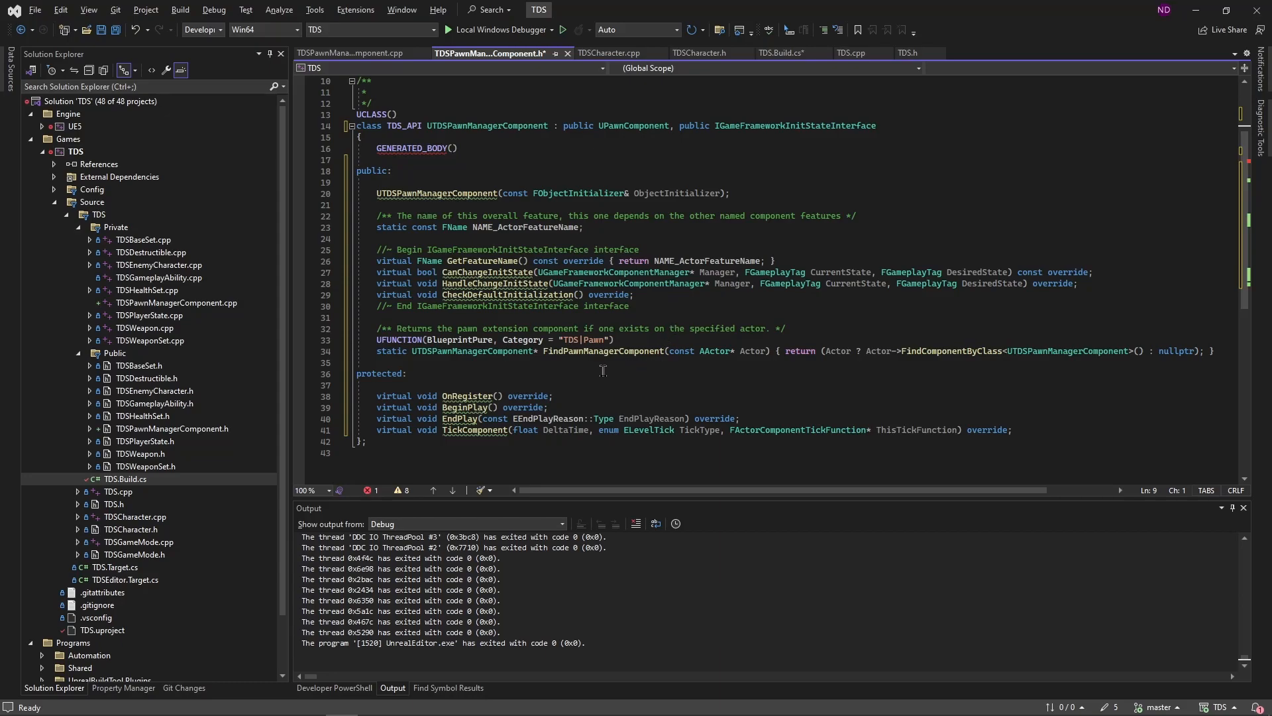
pyautogui.moveTo(568, 370)
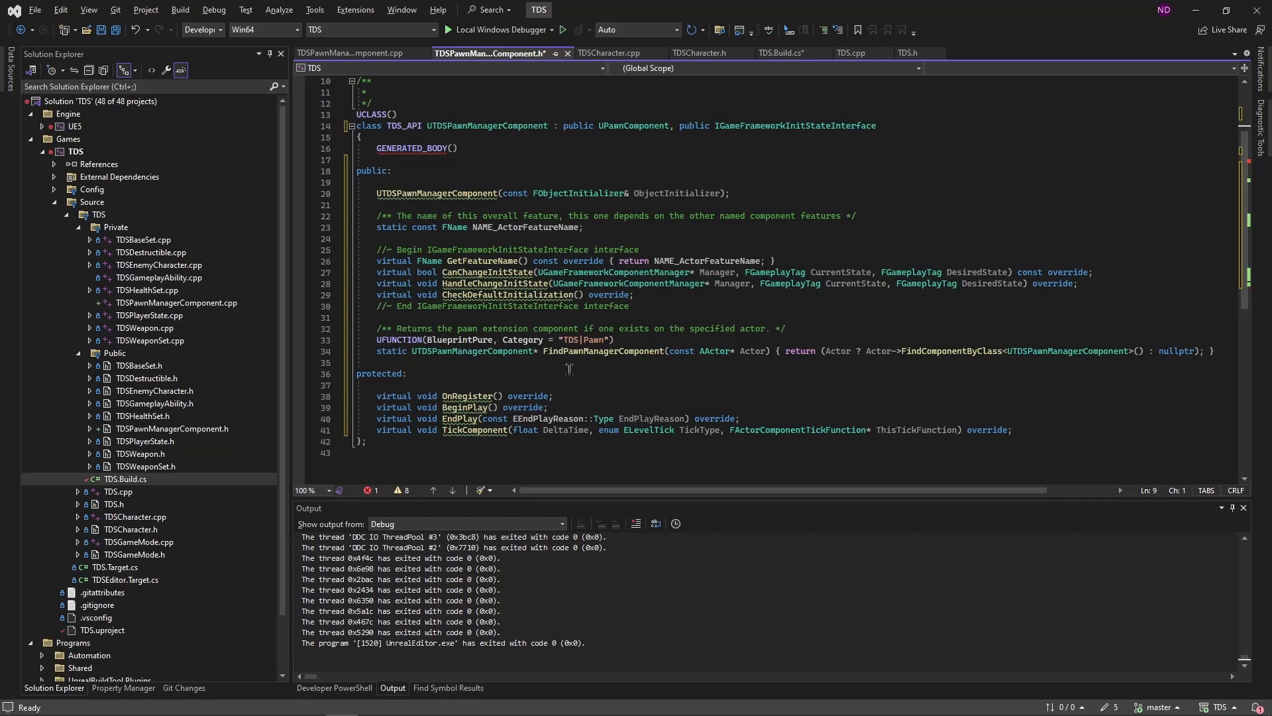
pyautogui.moveTo(798, 382)
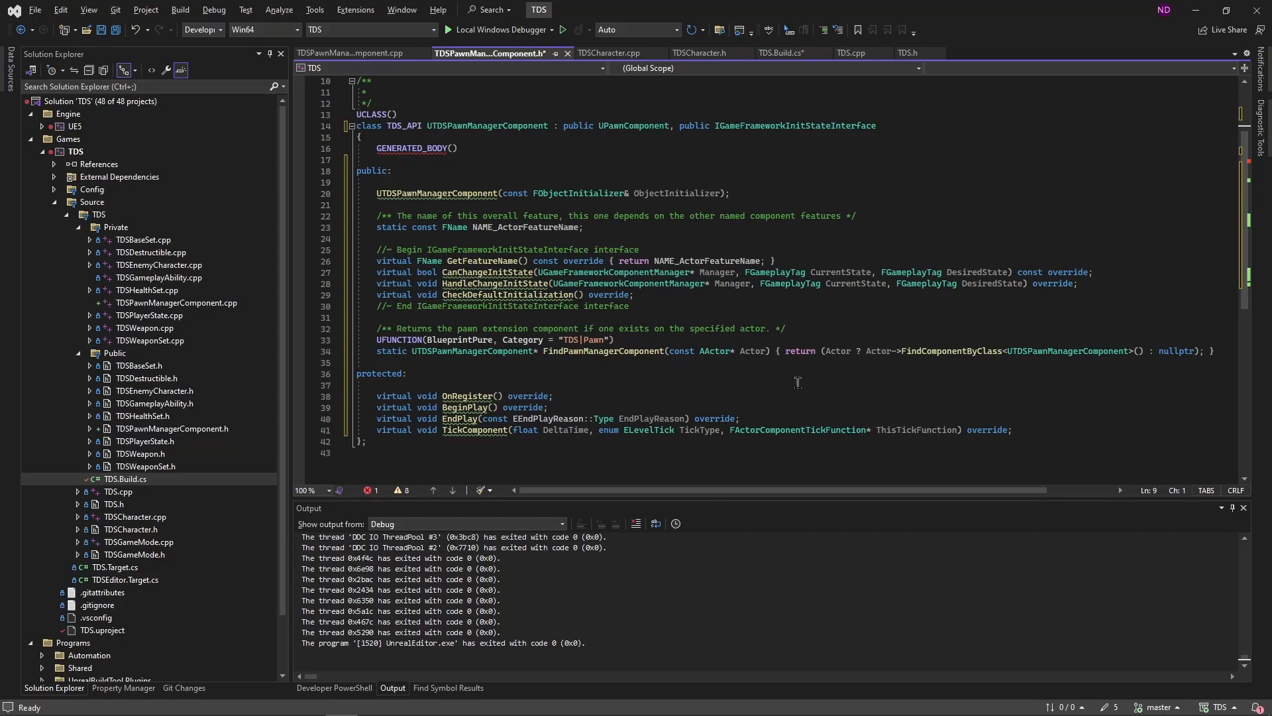
pyautogui.moveTo(885, 372)
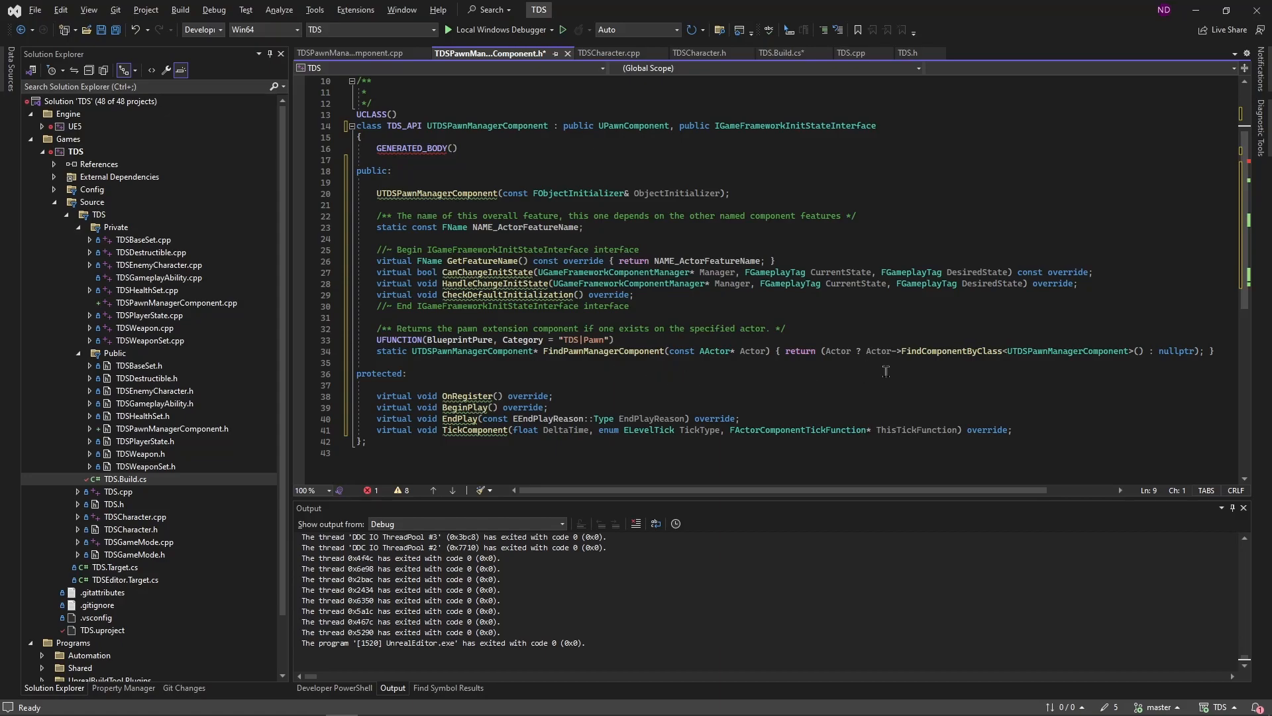
pyautogui.moveTo(445, 373)
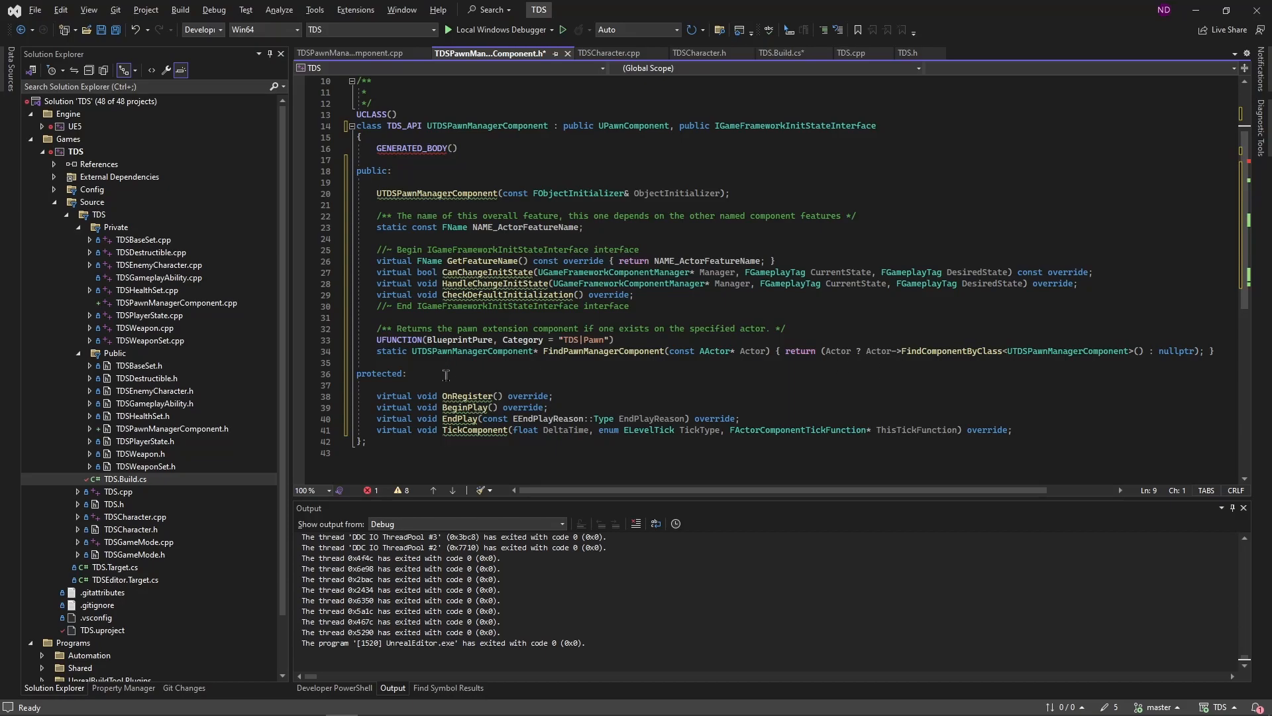
pyautogui.moveTo(433, 412)
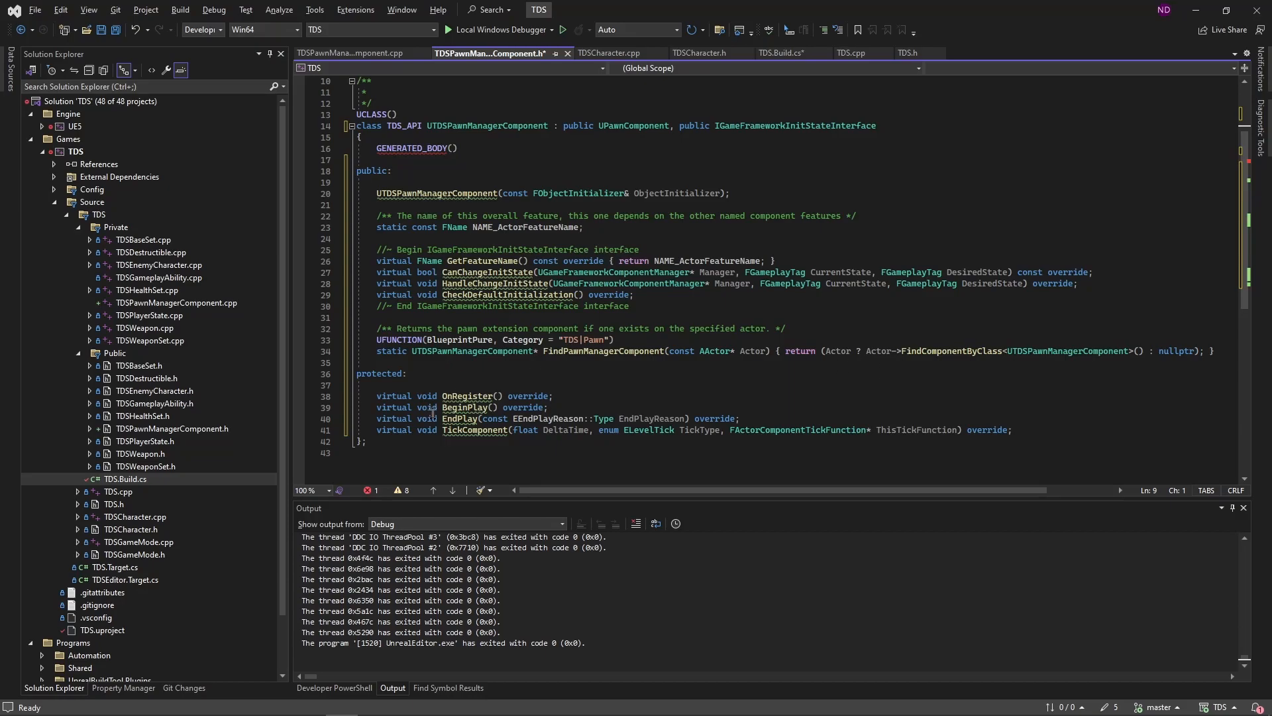
pyautogui.moveTo(478, 444)
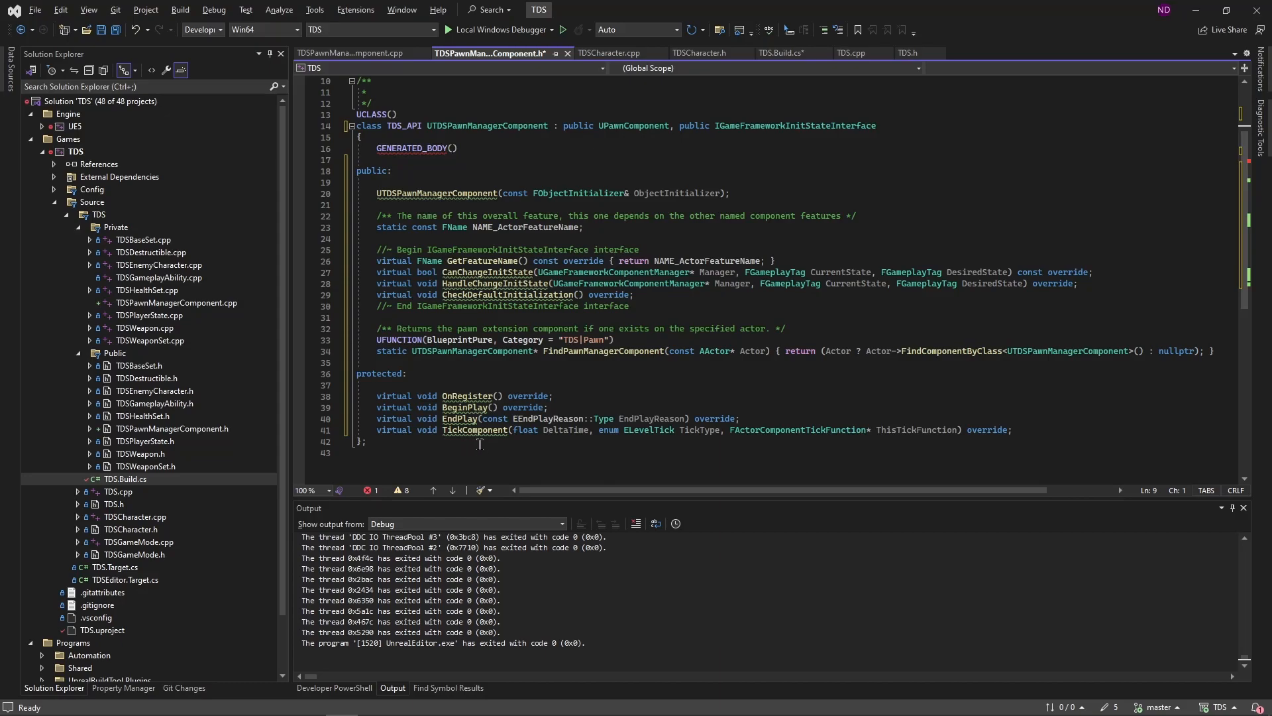
pyautogui.click(353, 53)
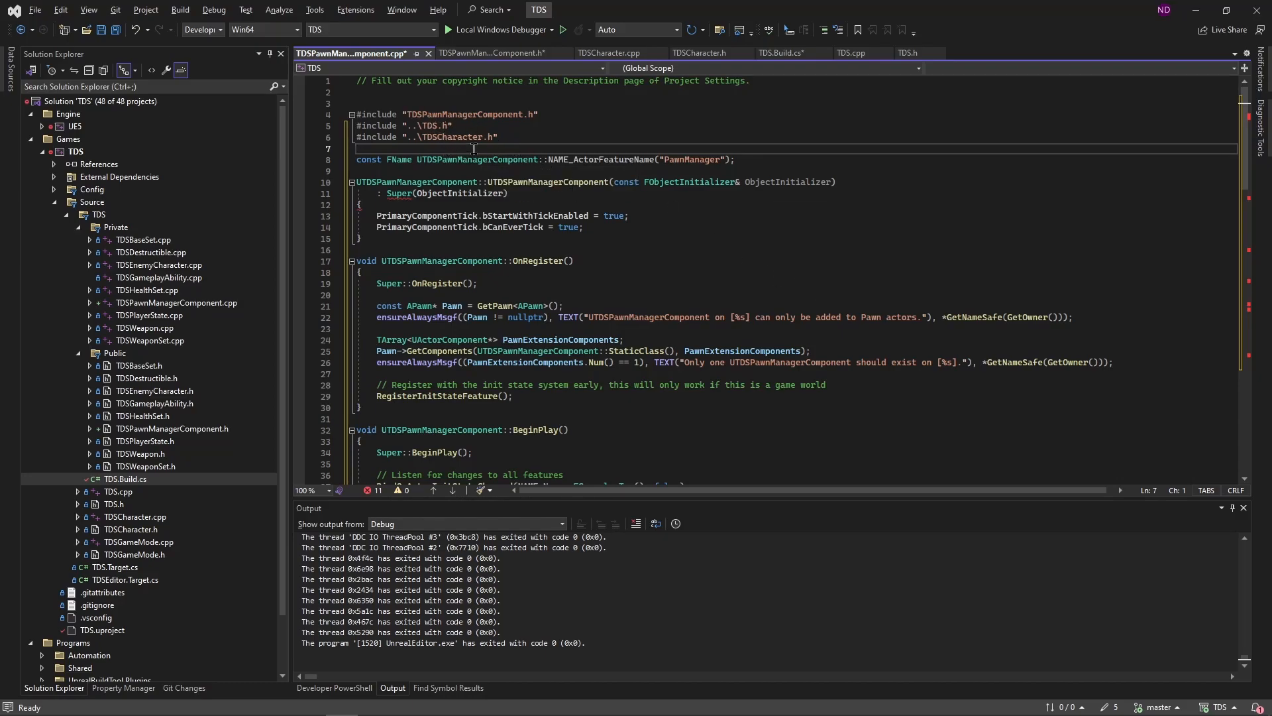
pyautogui.moveTo(664, 220)
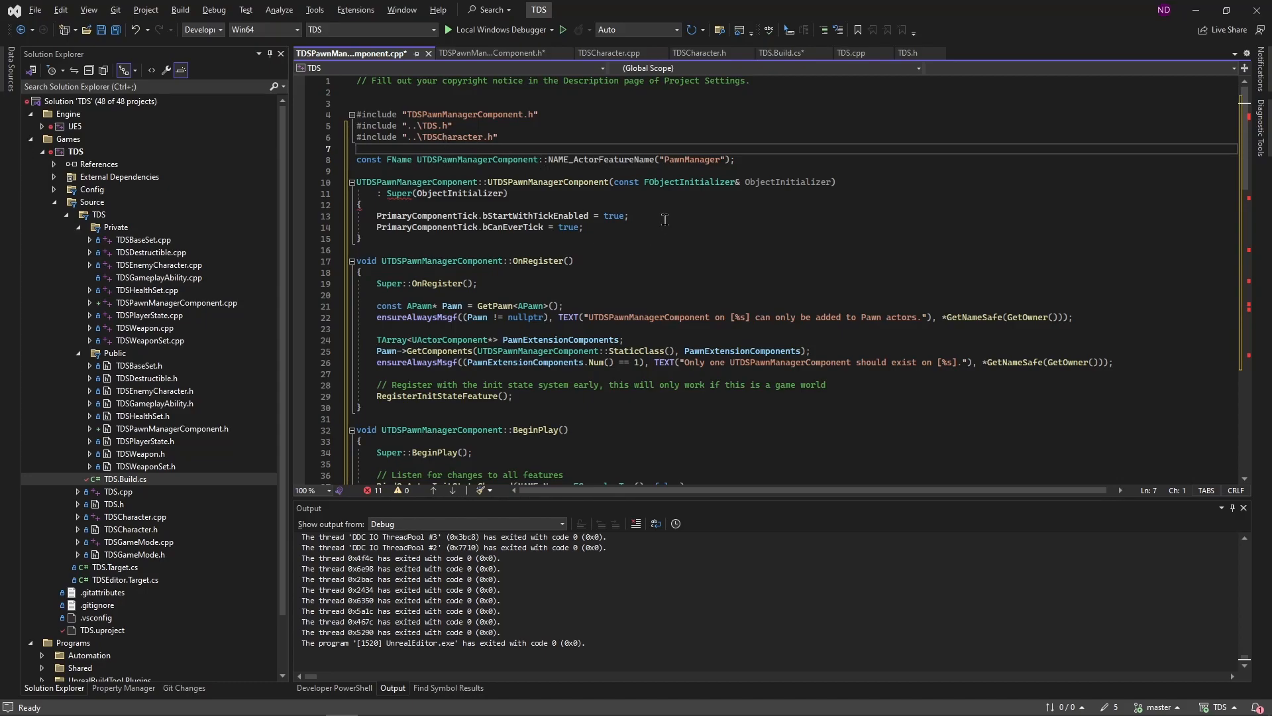
pyautogui.moveTo(691, 159)
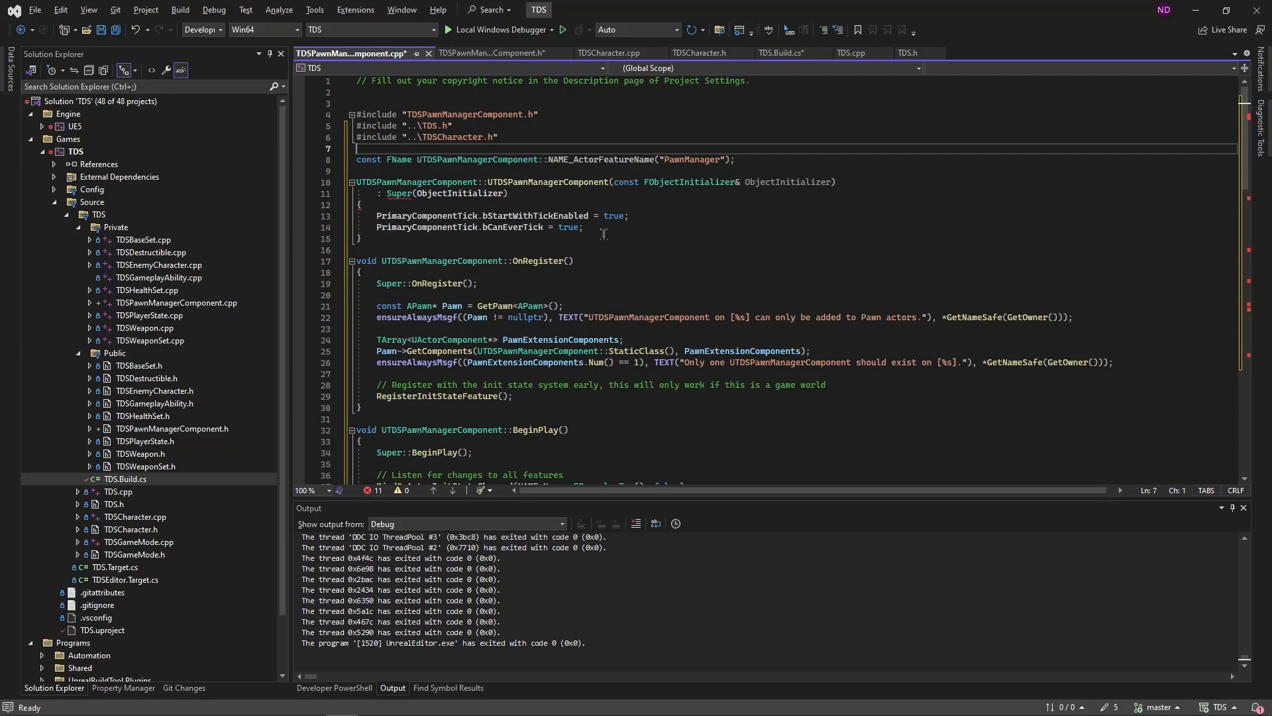
pyautogui.moveTo(532, 214)
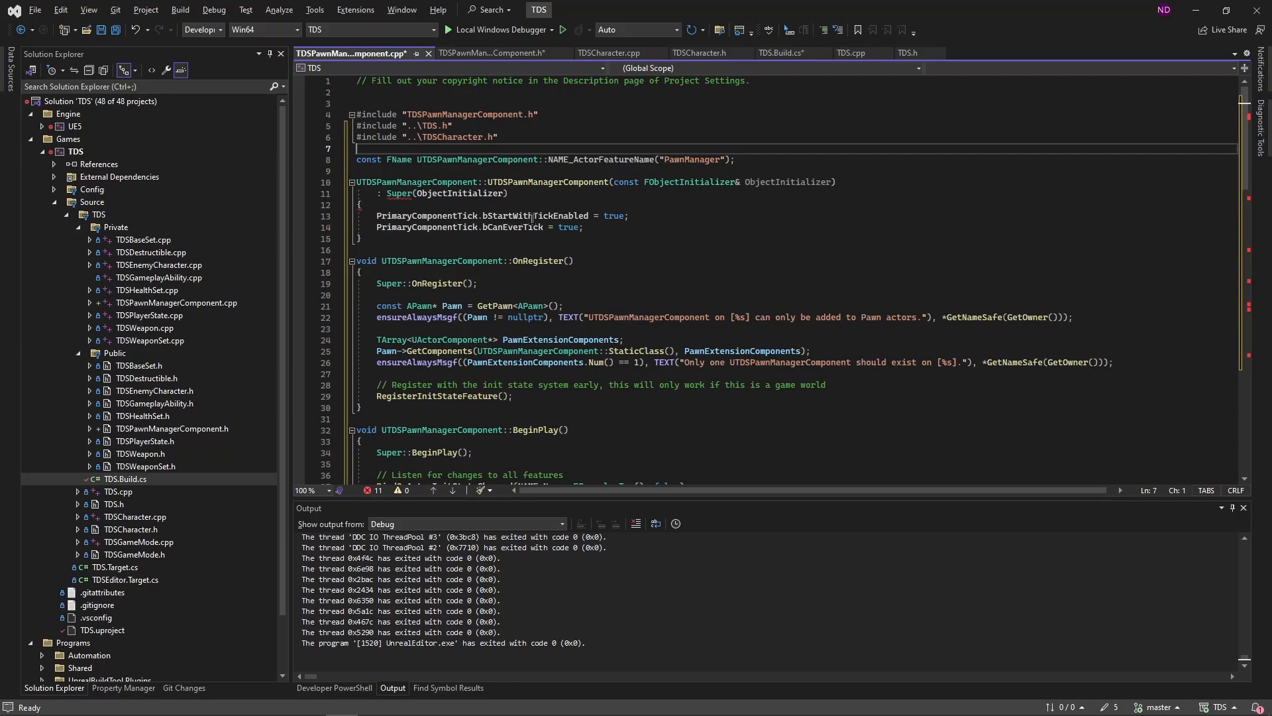
pyautogui.moveTo(709, 240)
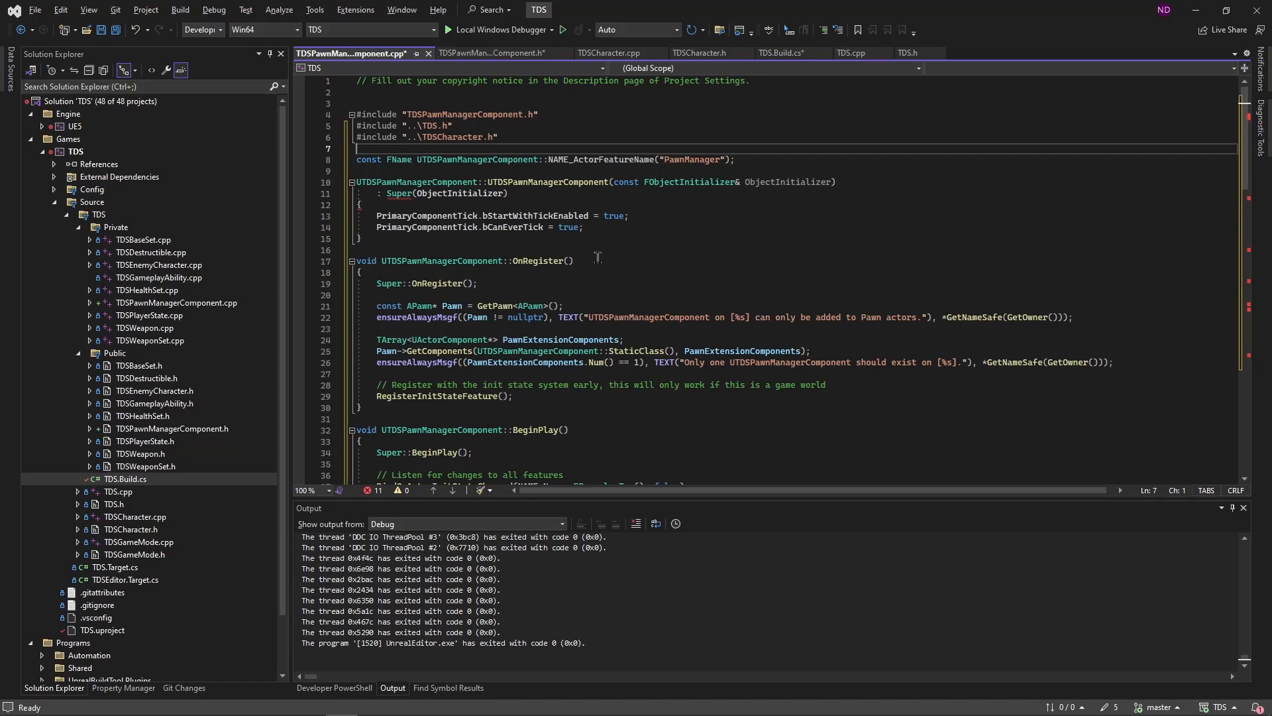
pyautogui.moveTo(593, 264)
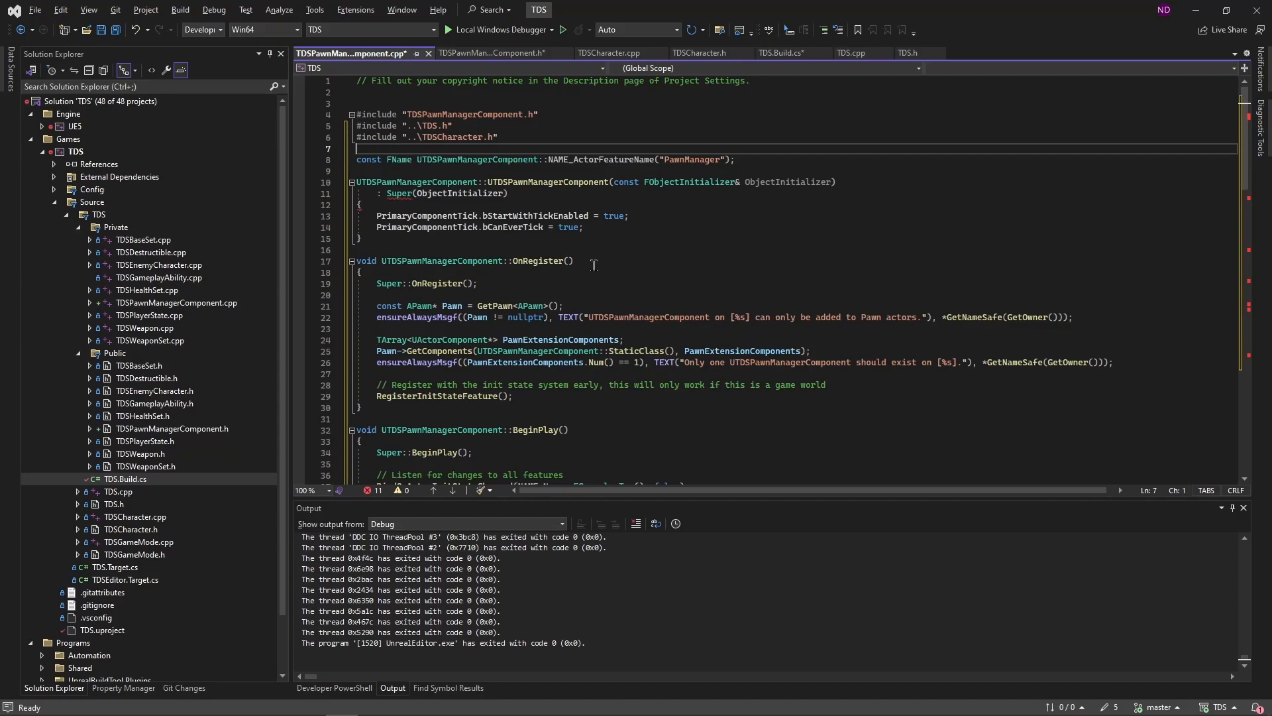
pyautogui.moveTo(461, 295)
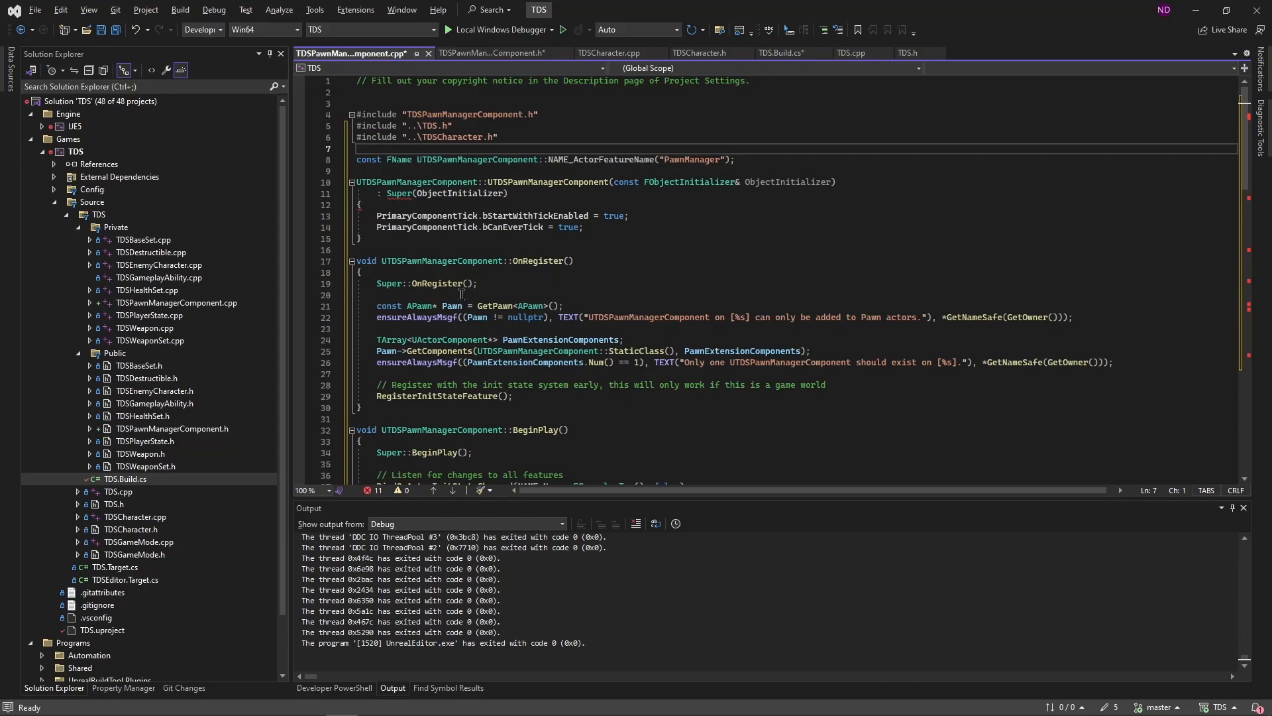
pyautogui.moveTo(688, 414)
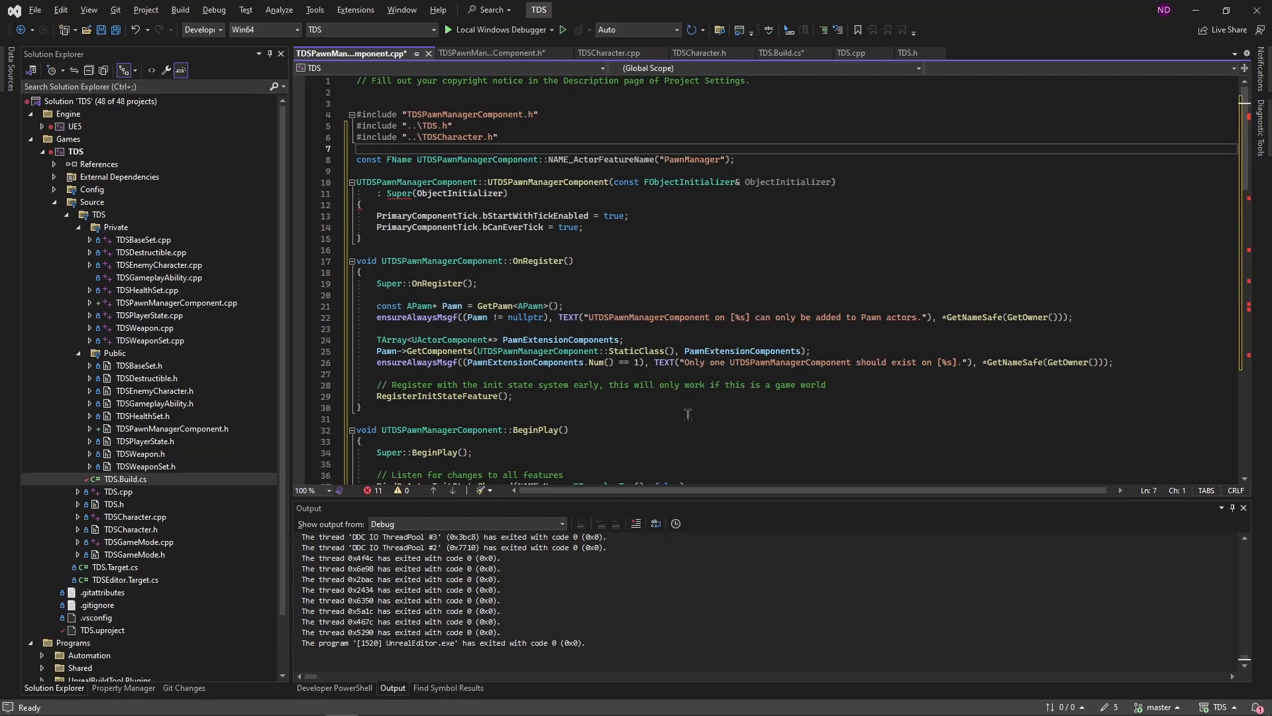
pyautogui.moveTo(644, 395)
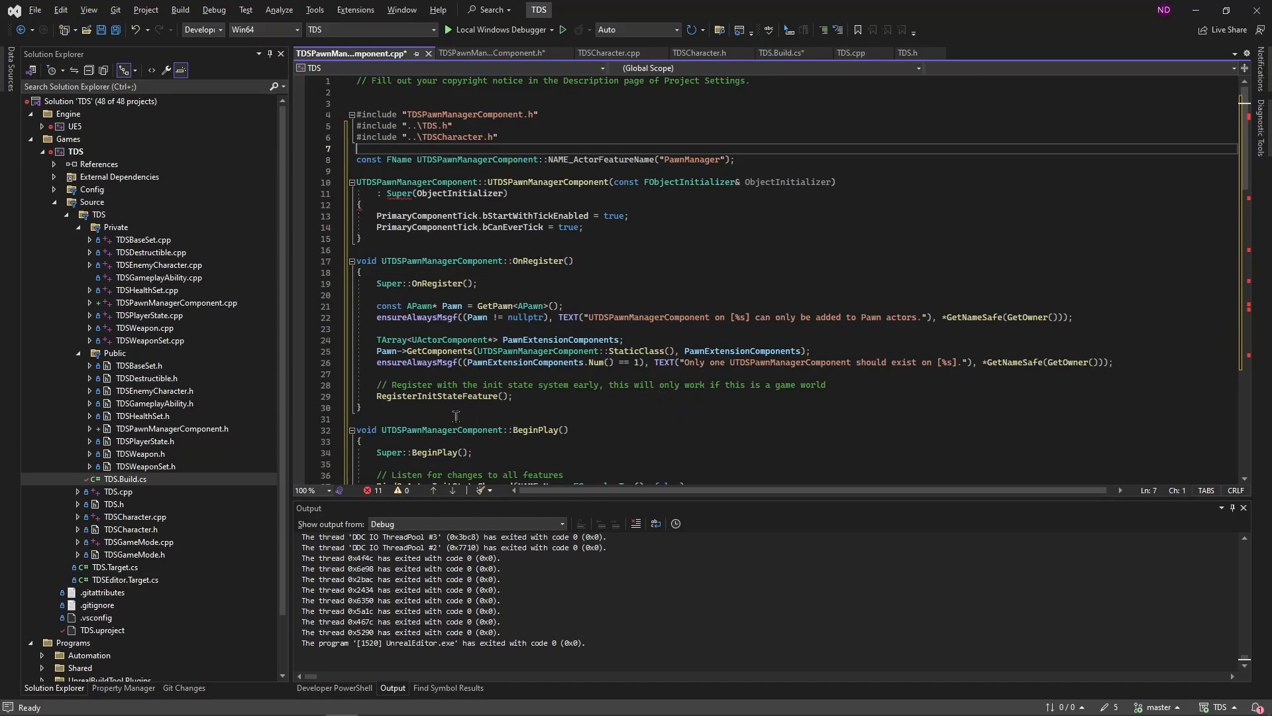
pyautogui.scroll(-3)
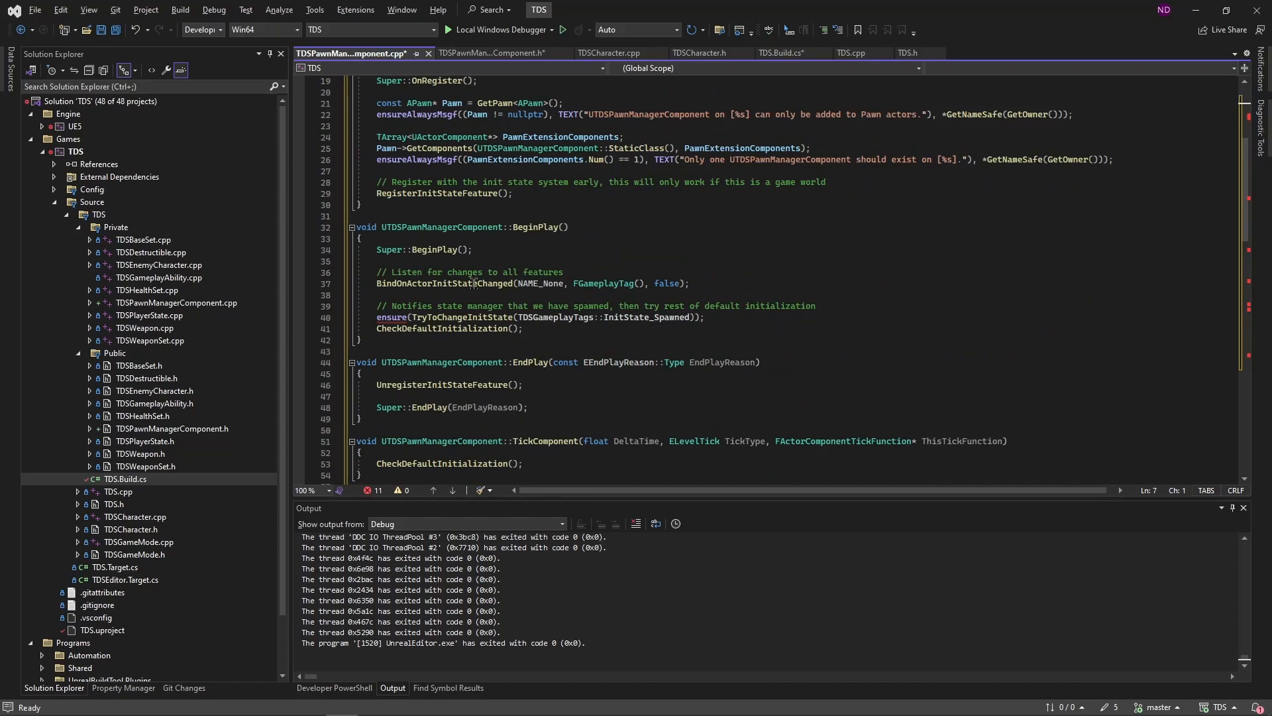
pyautogui.moveTo(552, 283)
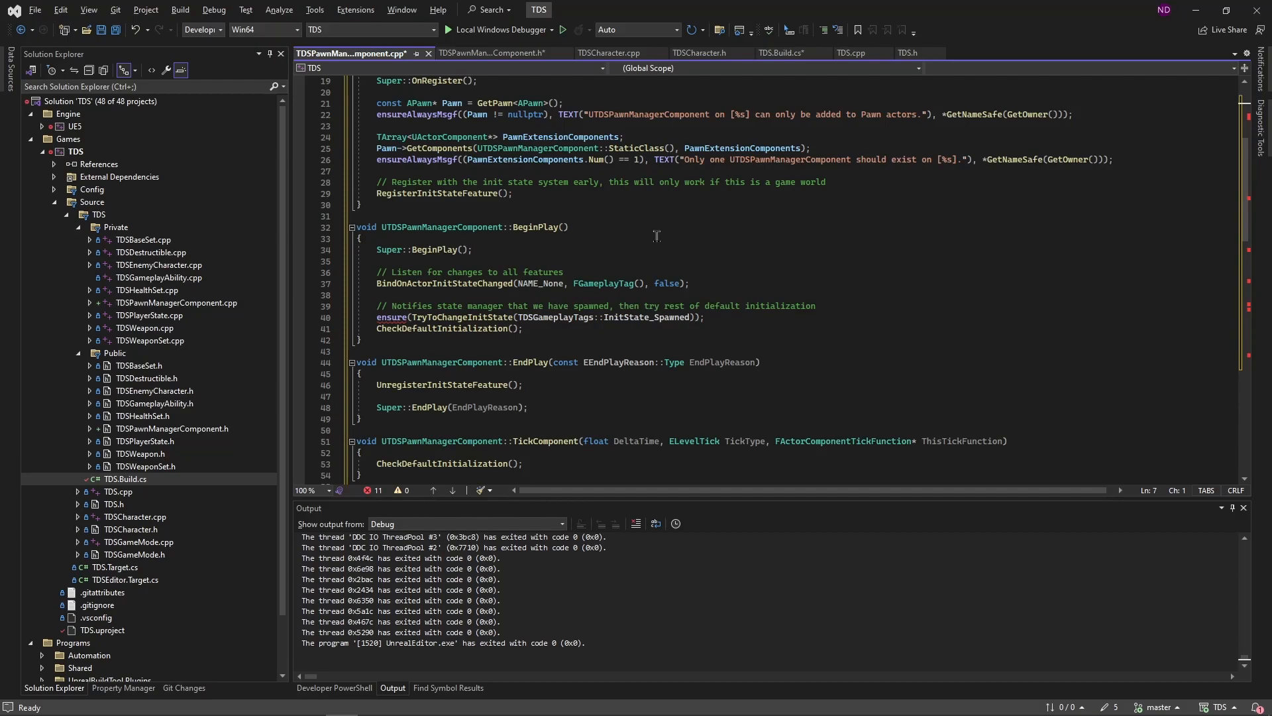
pyautogui.moveTo(478, 283)
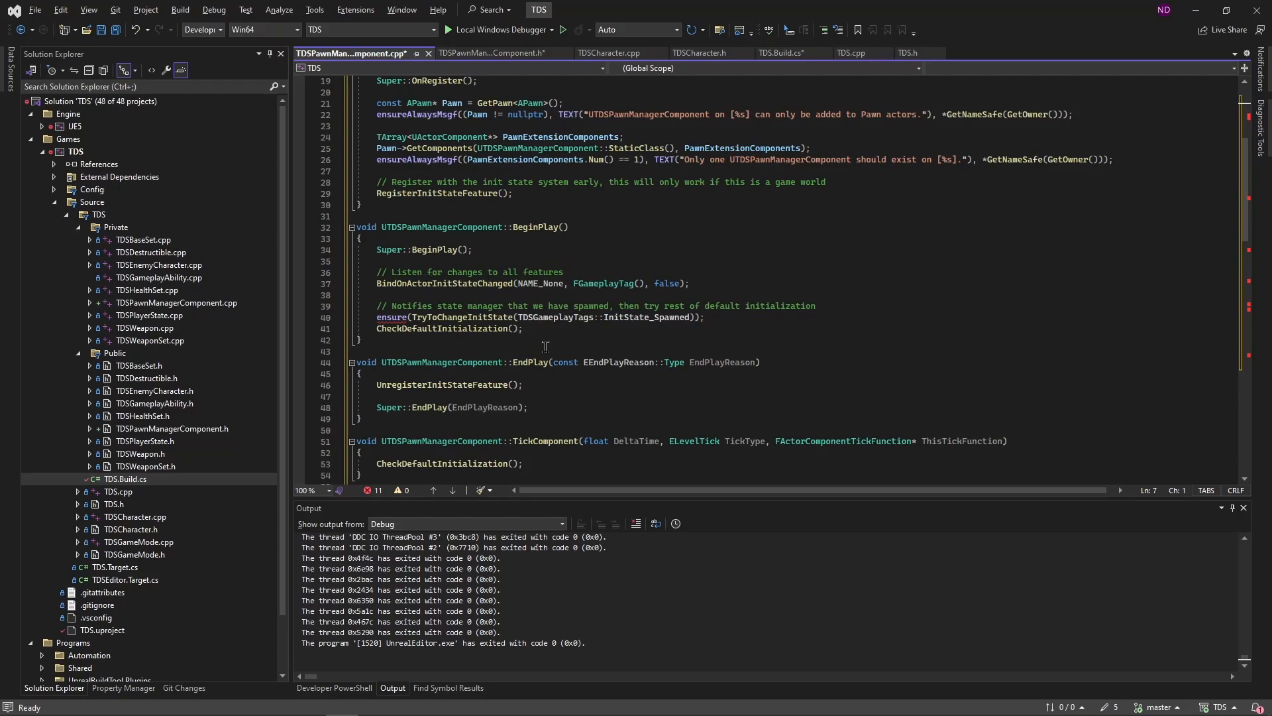
pyautogui.moveTo(460, 340)
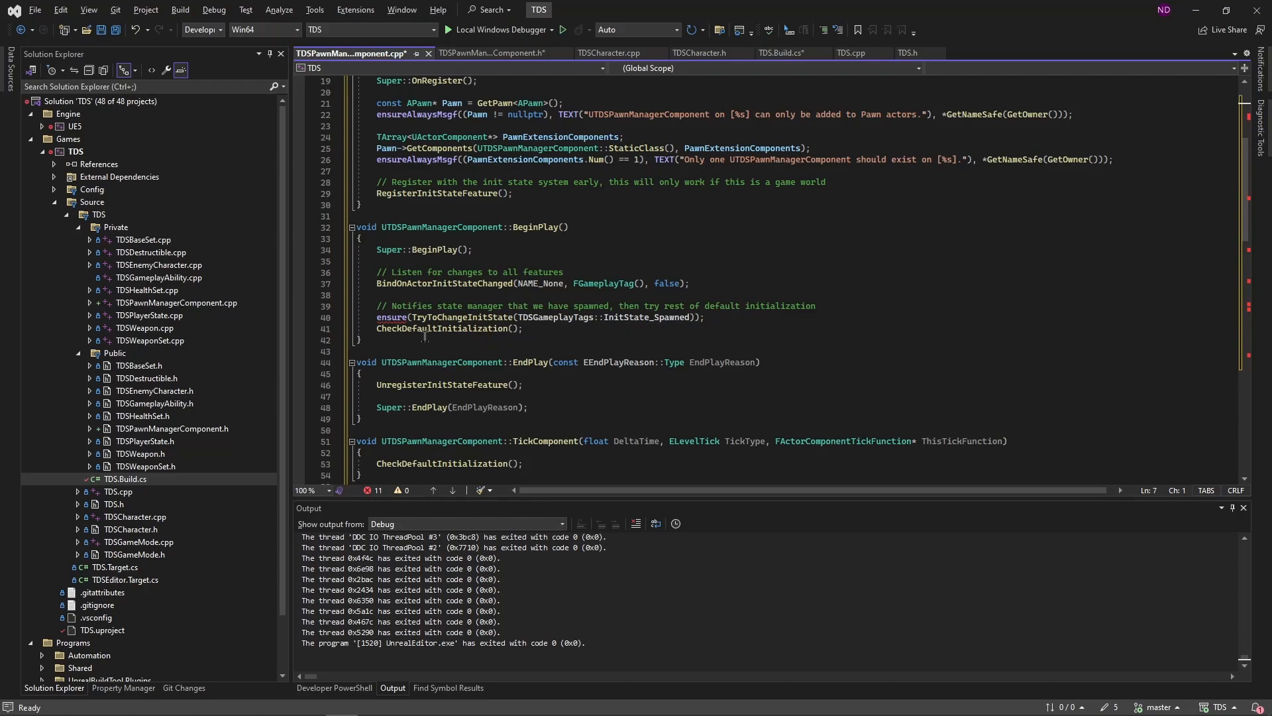
pyautogui.moveTo(489, 345)
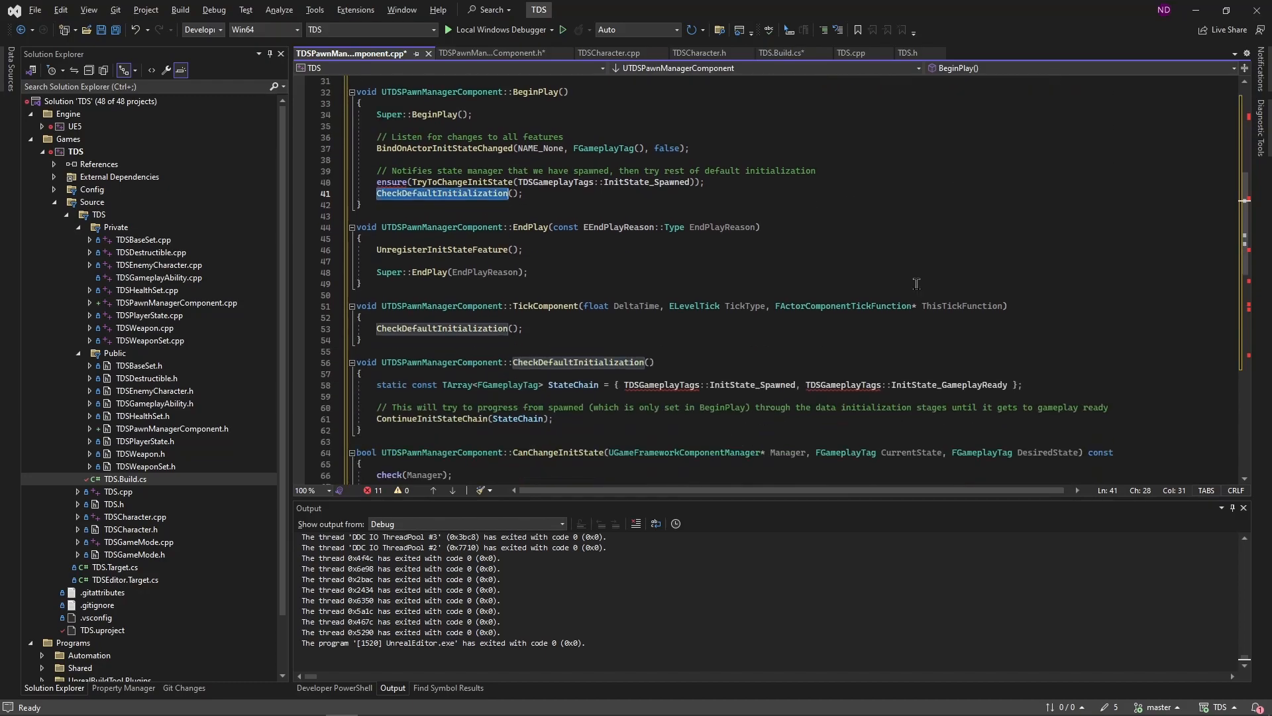
pyautogui.scroll(-3)
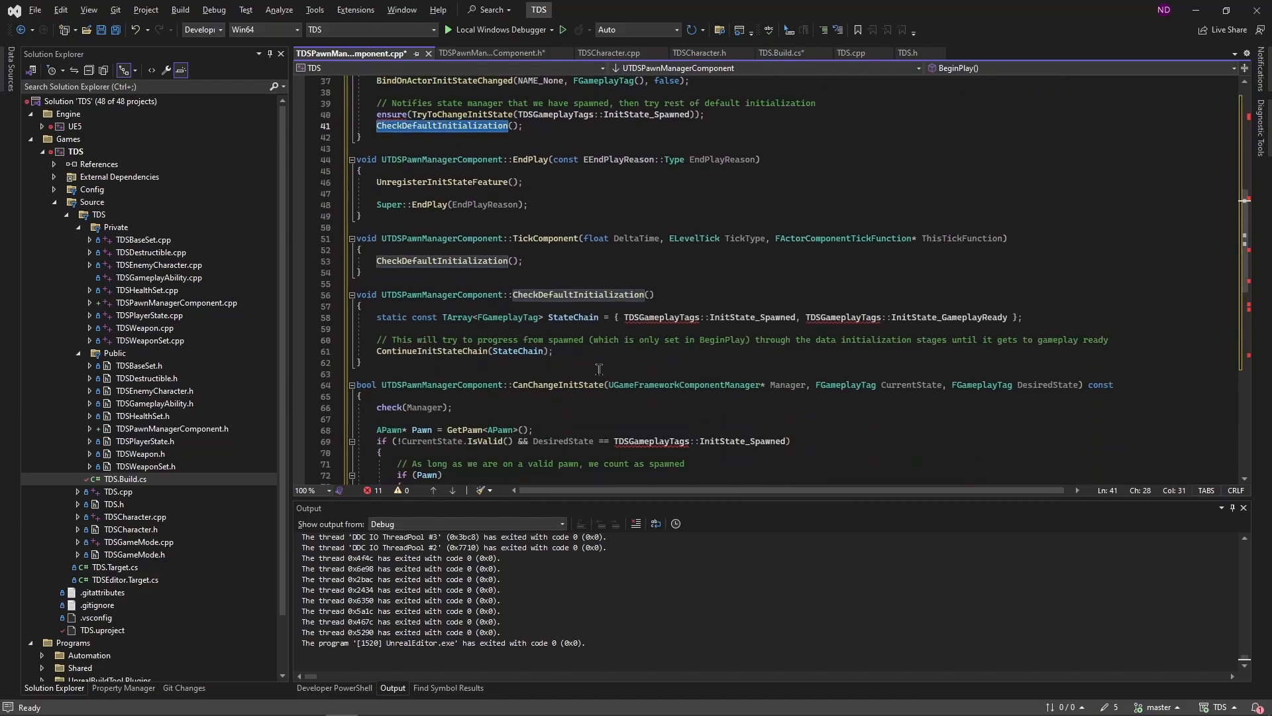
pyautogui.moveTo(594, 335)
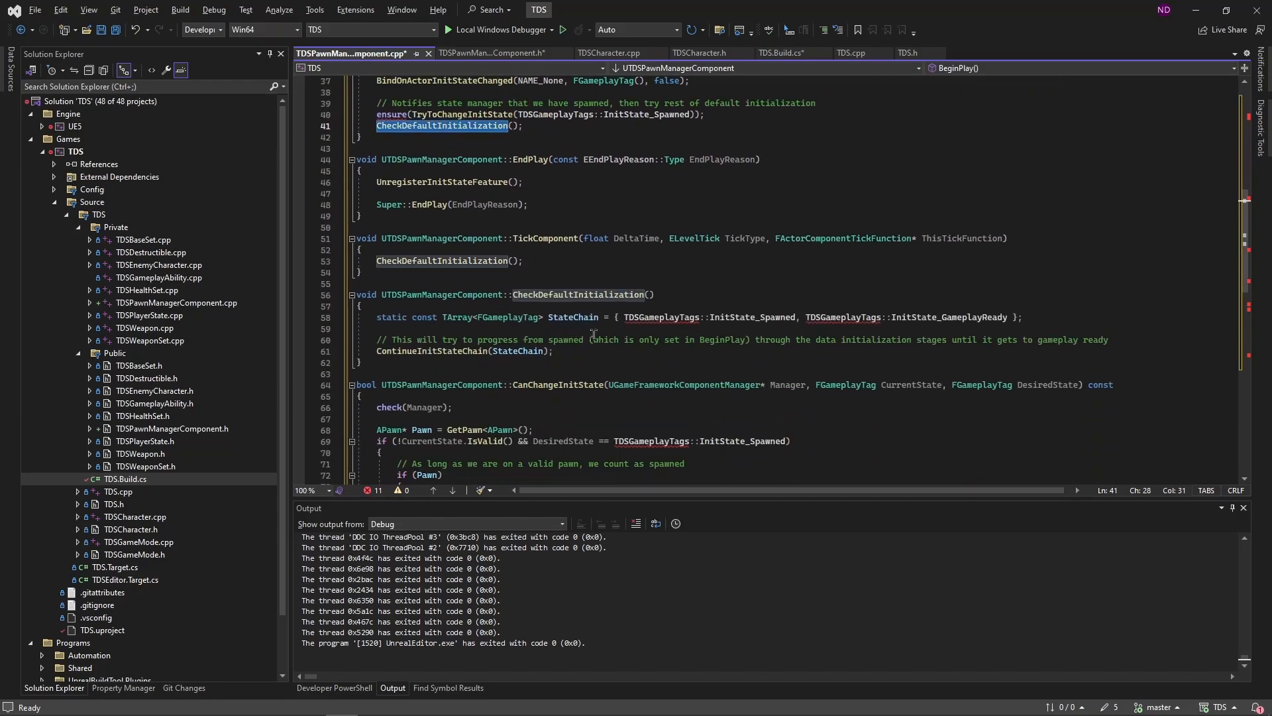
pyautogui.moveTo(644, 347)
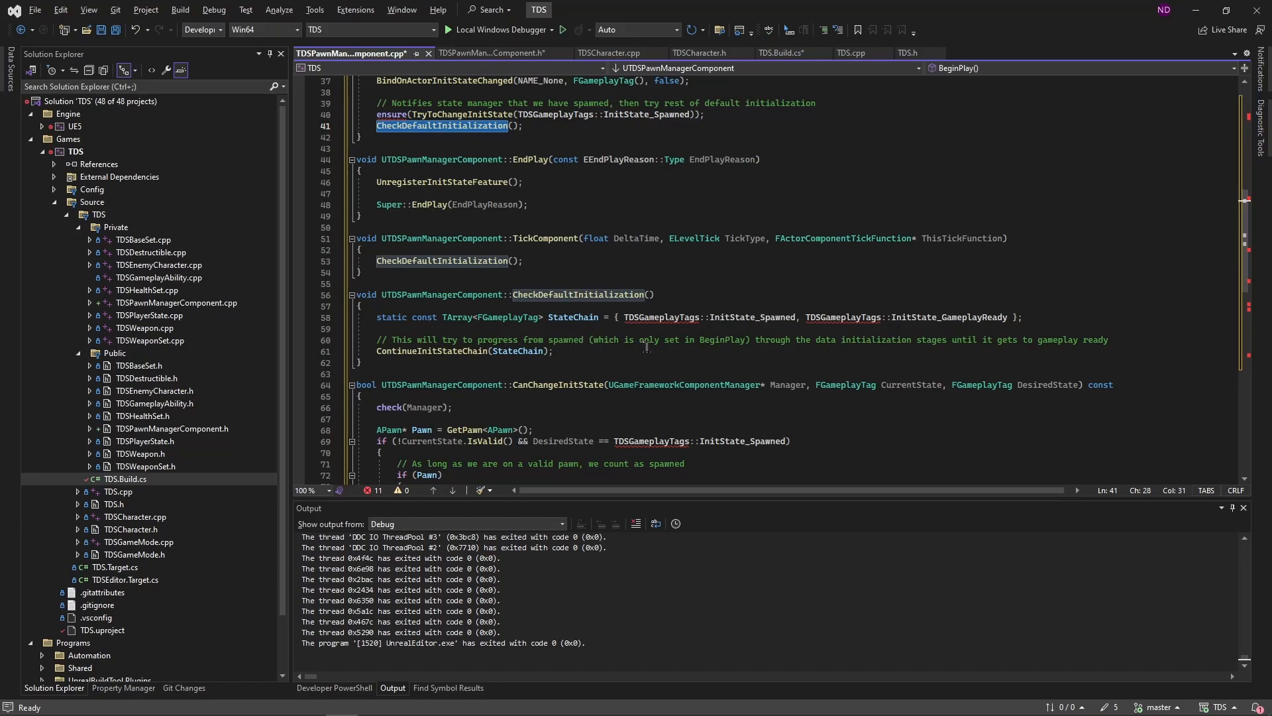
pyautogui.moveTo(718, 339)
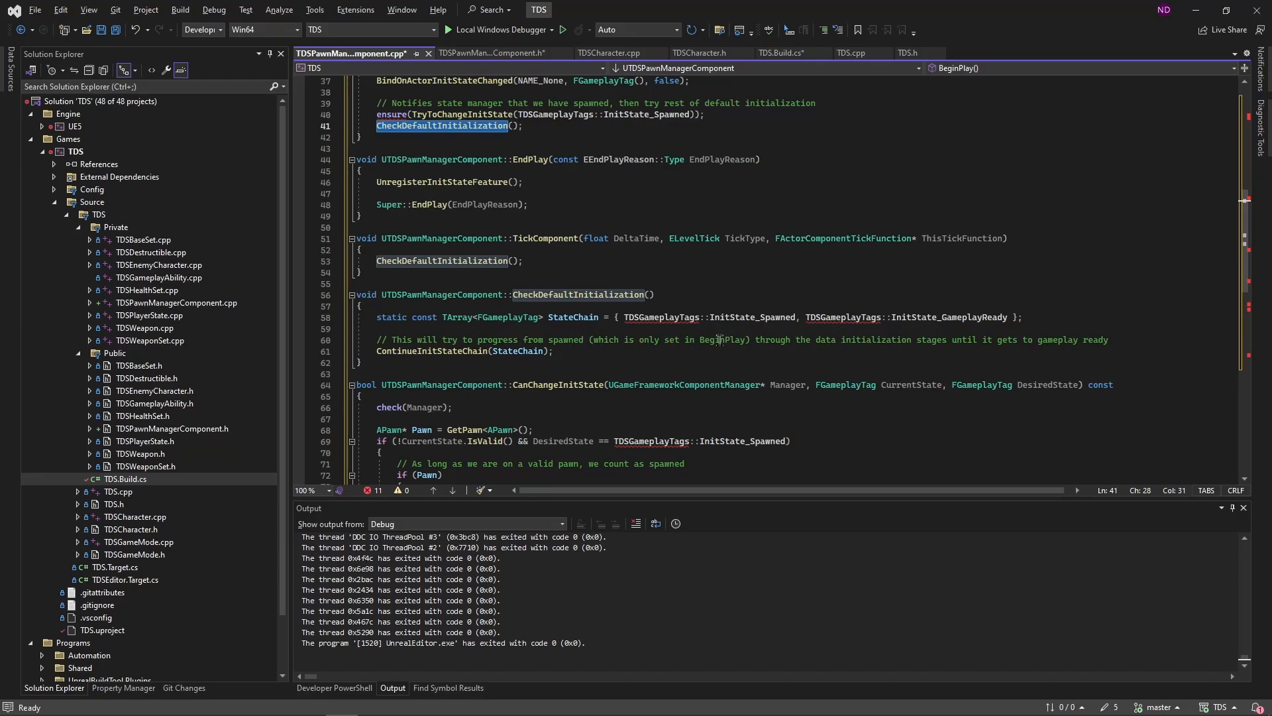
pyautogui.moveTo(834, 347)
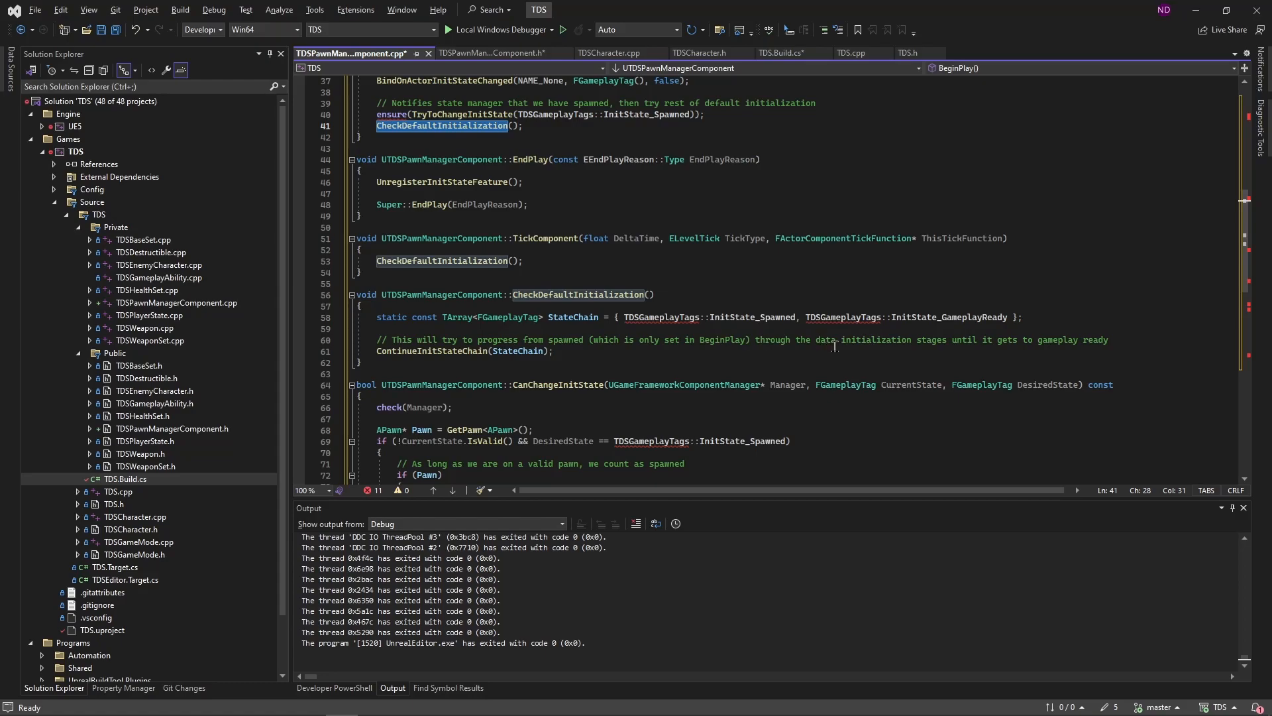
pyautogui.moveTo(952, 339)
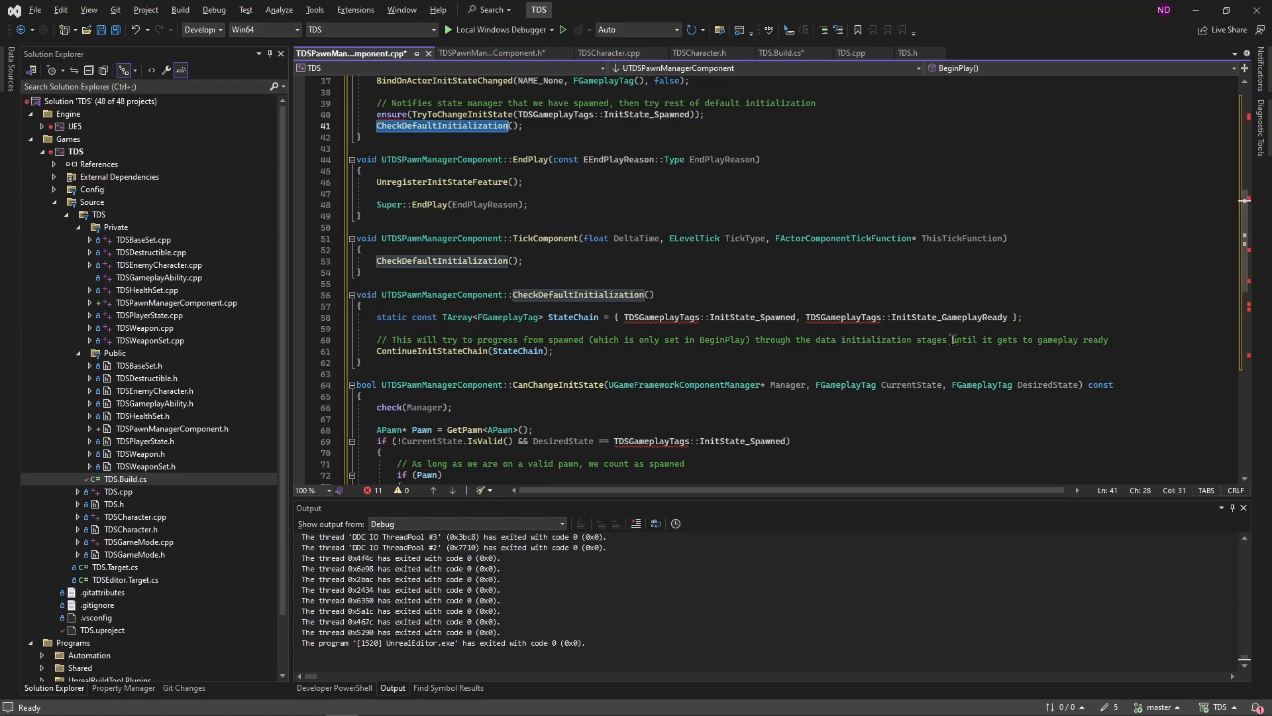
pyautogui.moveTo(785, 342)
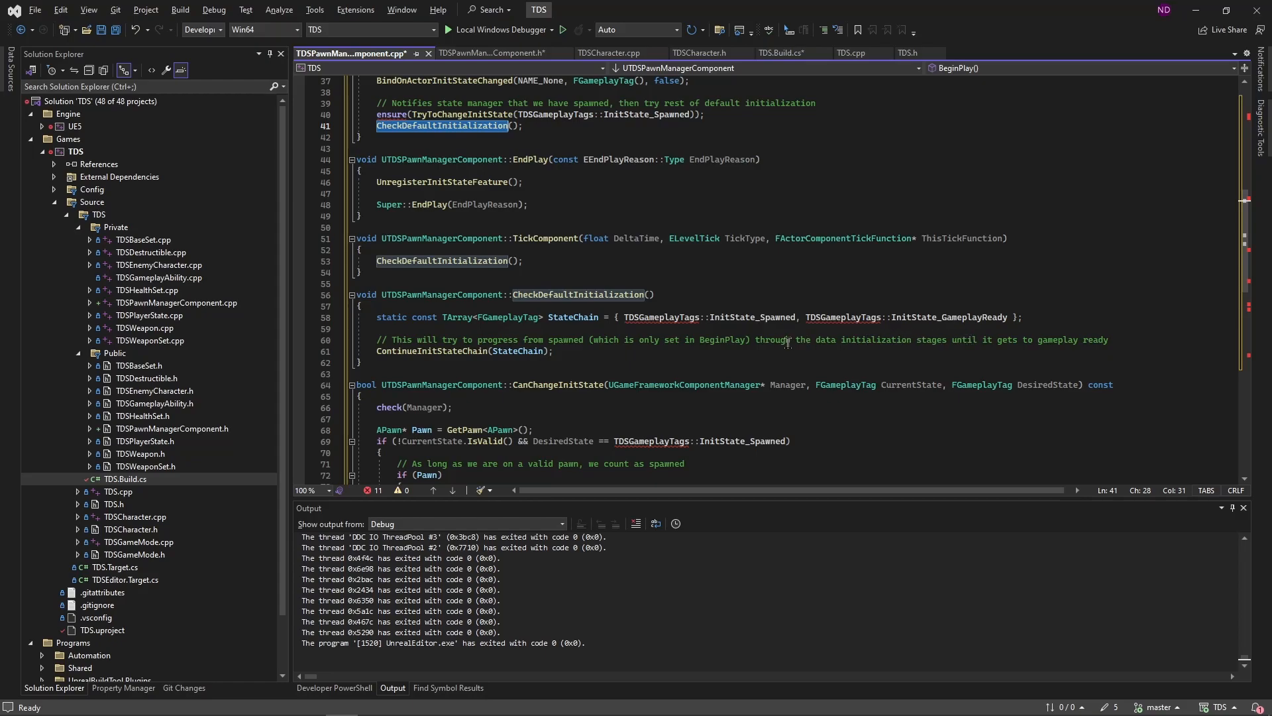
pyautogui.moveTo(734, 272)
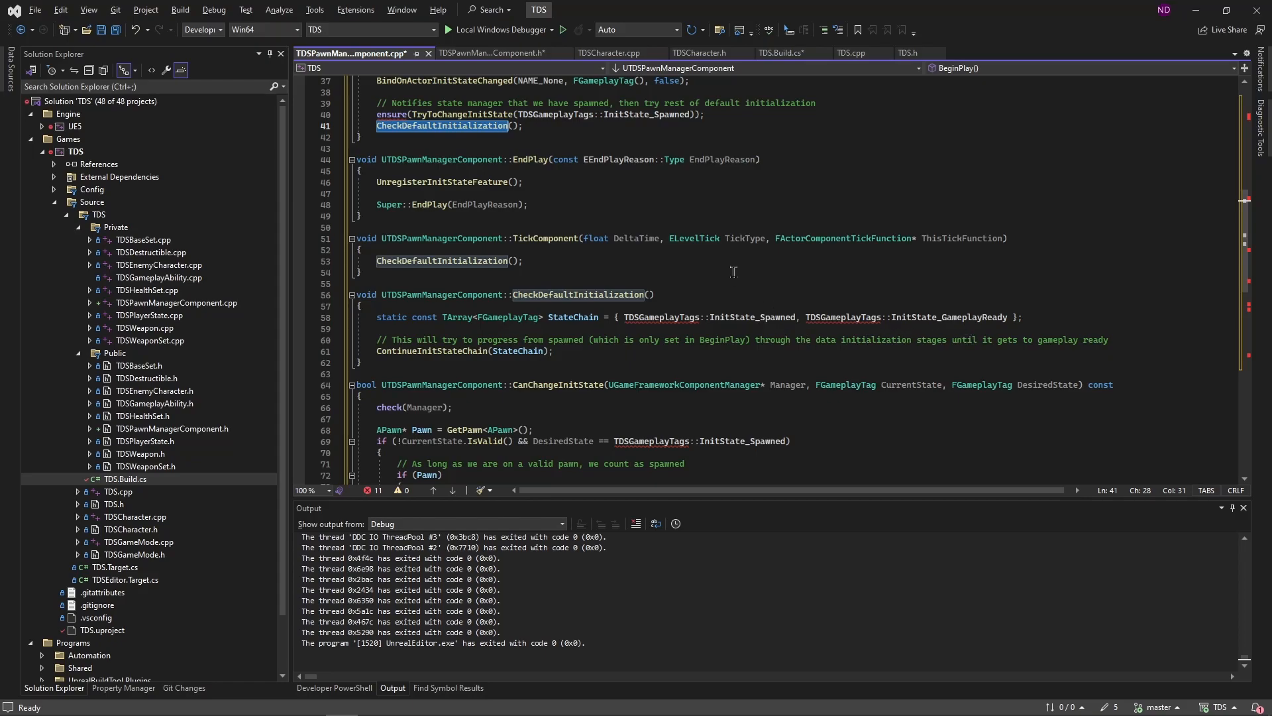
pyautogui.moveTo(690, 280)
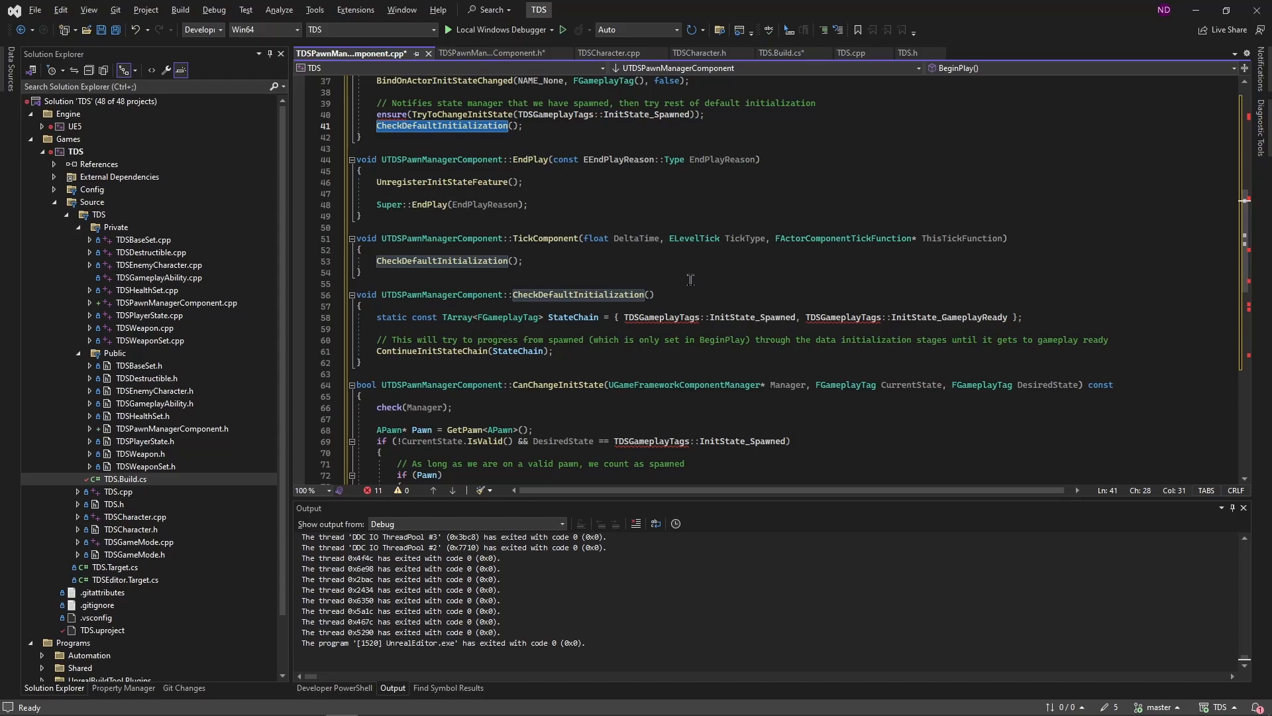
pyautogui.moveTo(819, 295)
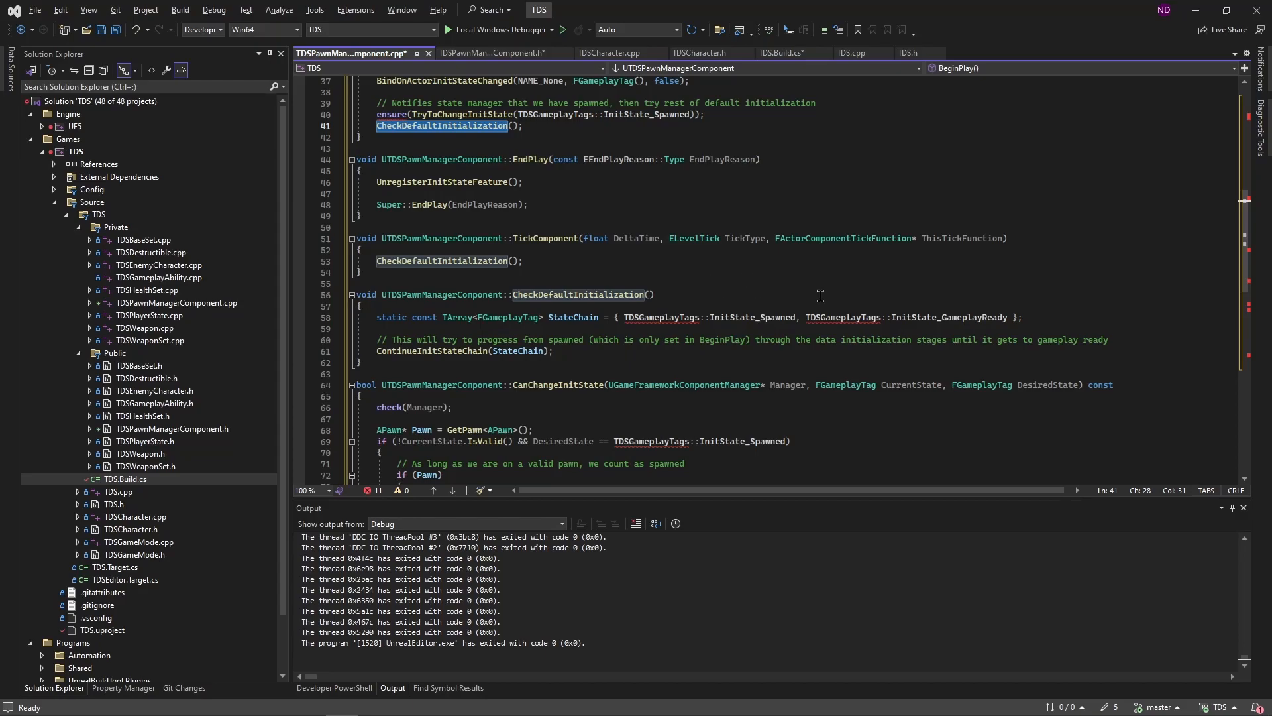
pyautogui.moveTo(811, 352)
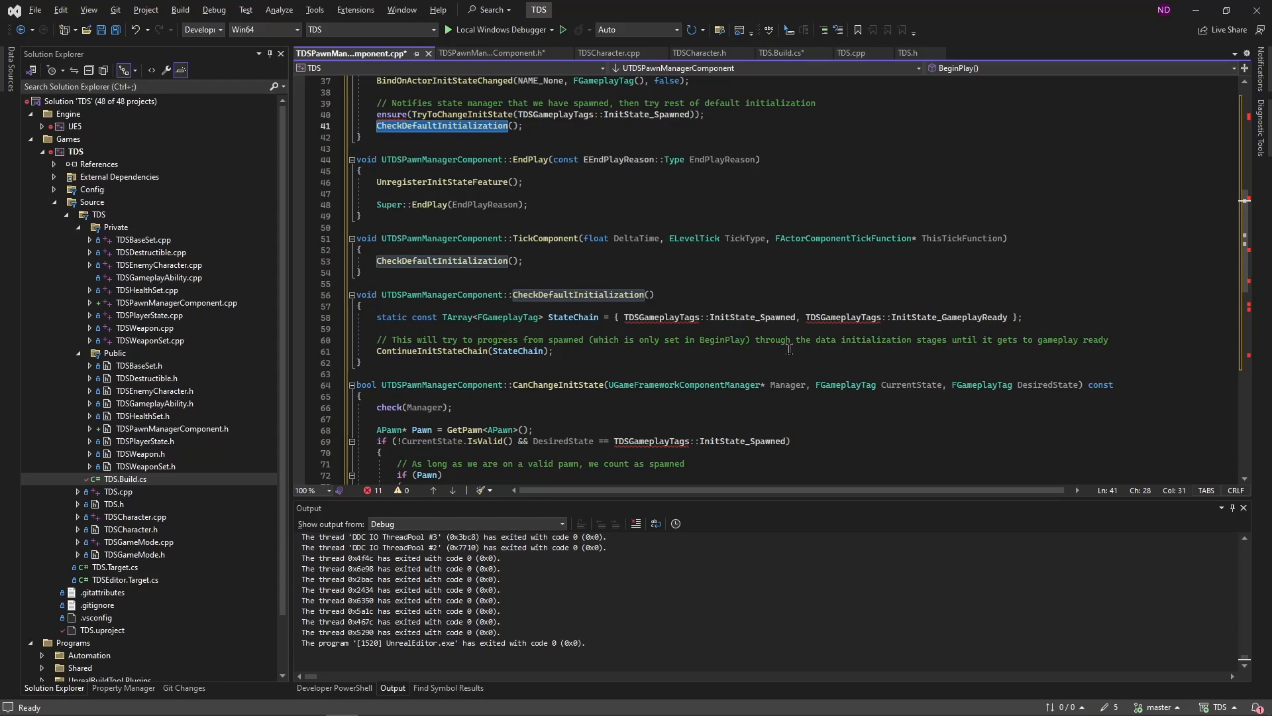
pyautogui.moveTo(829, 461)
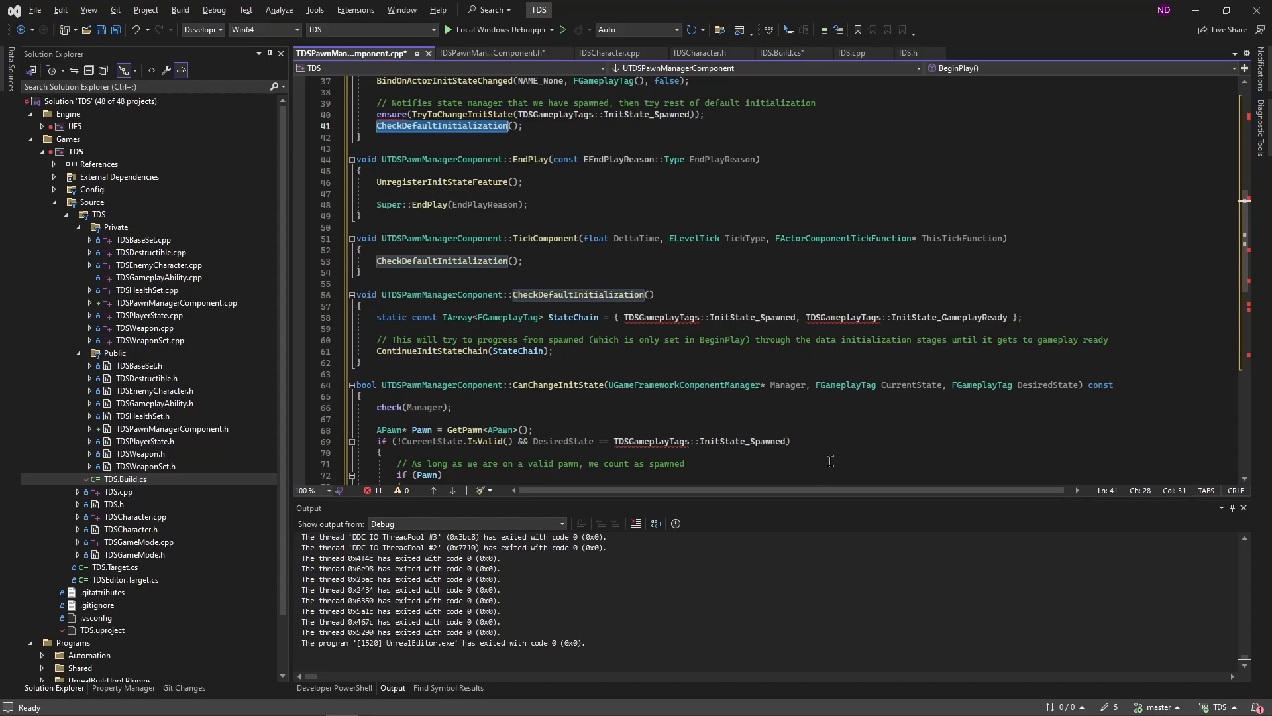
pyautogui.moveTo(440, 369)
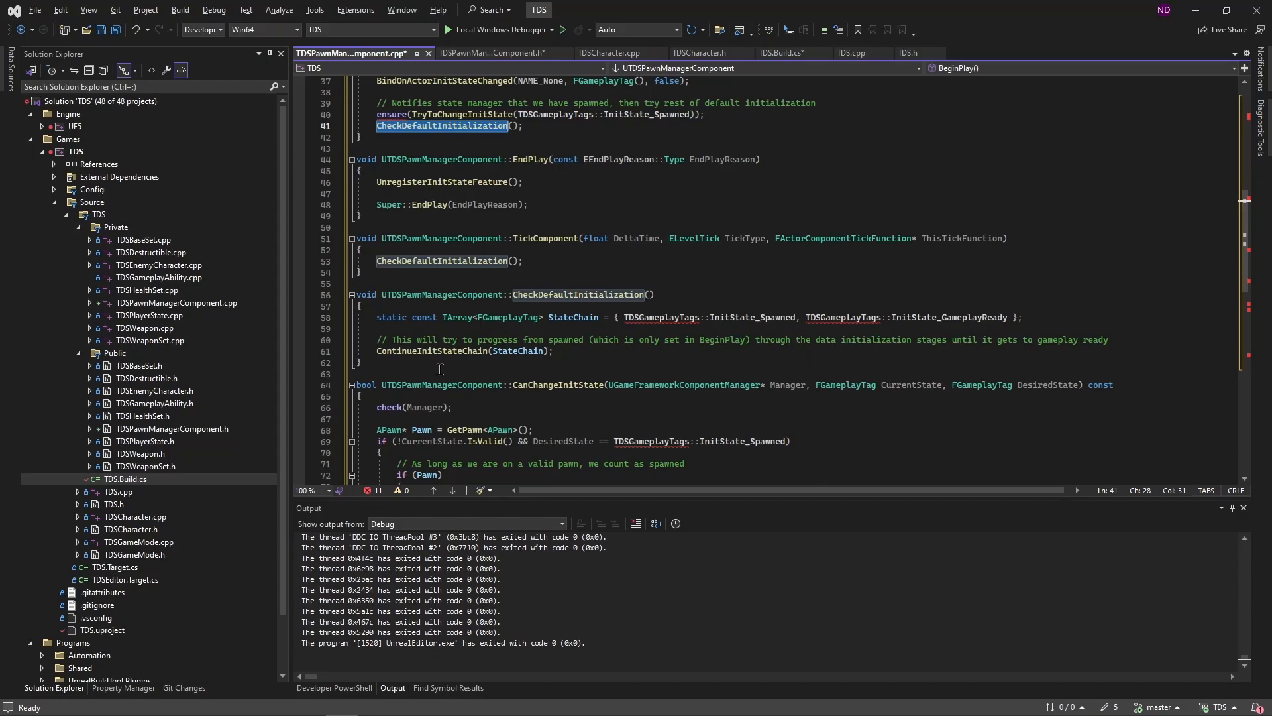
pyautogui.moveTo(487, 370)
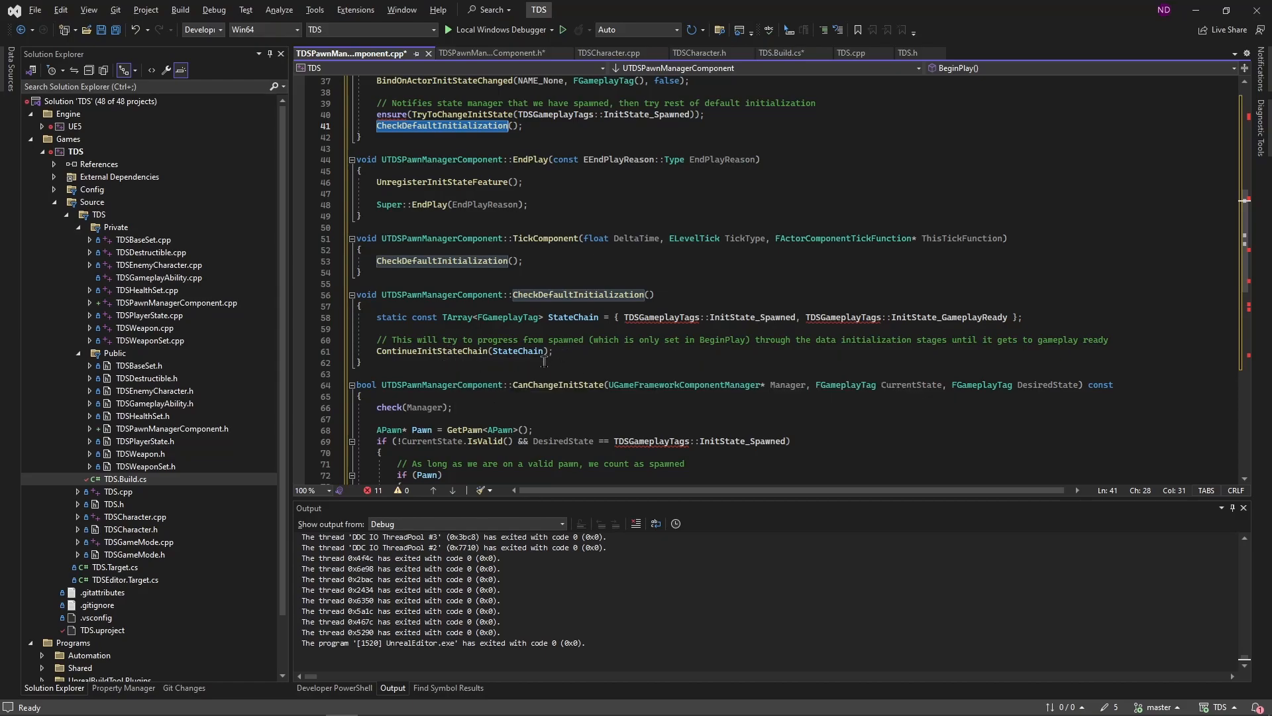
pyautogui.moveTo(579, 406)
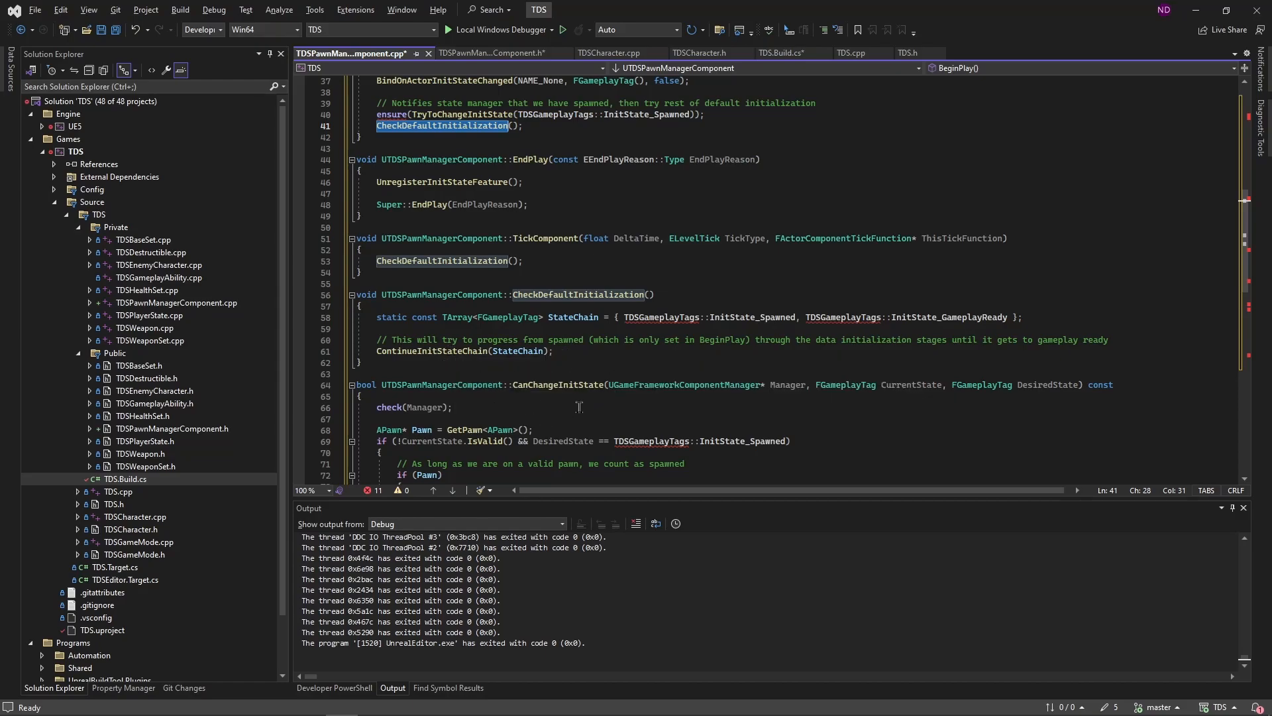
pyautogui.scroll(-3)
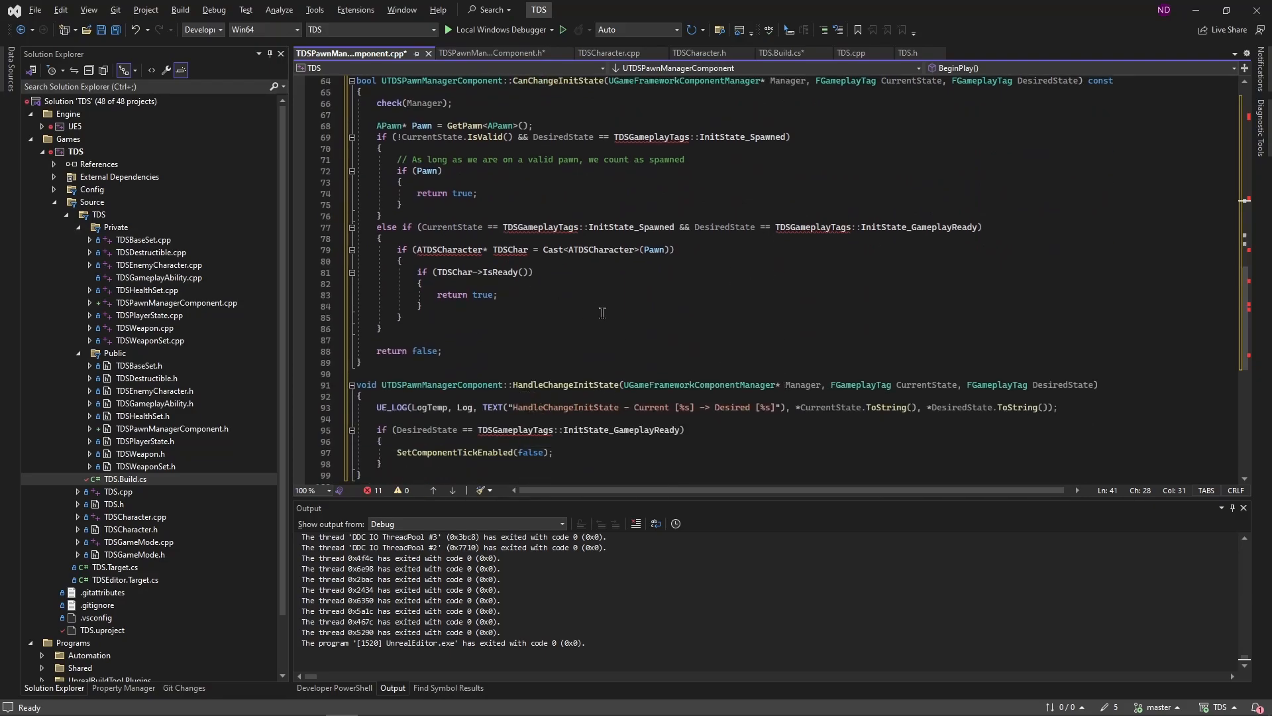
pyautogui.scroll(3)
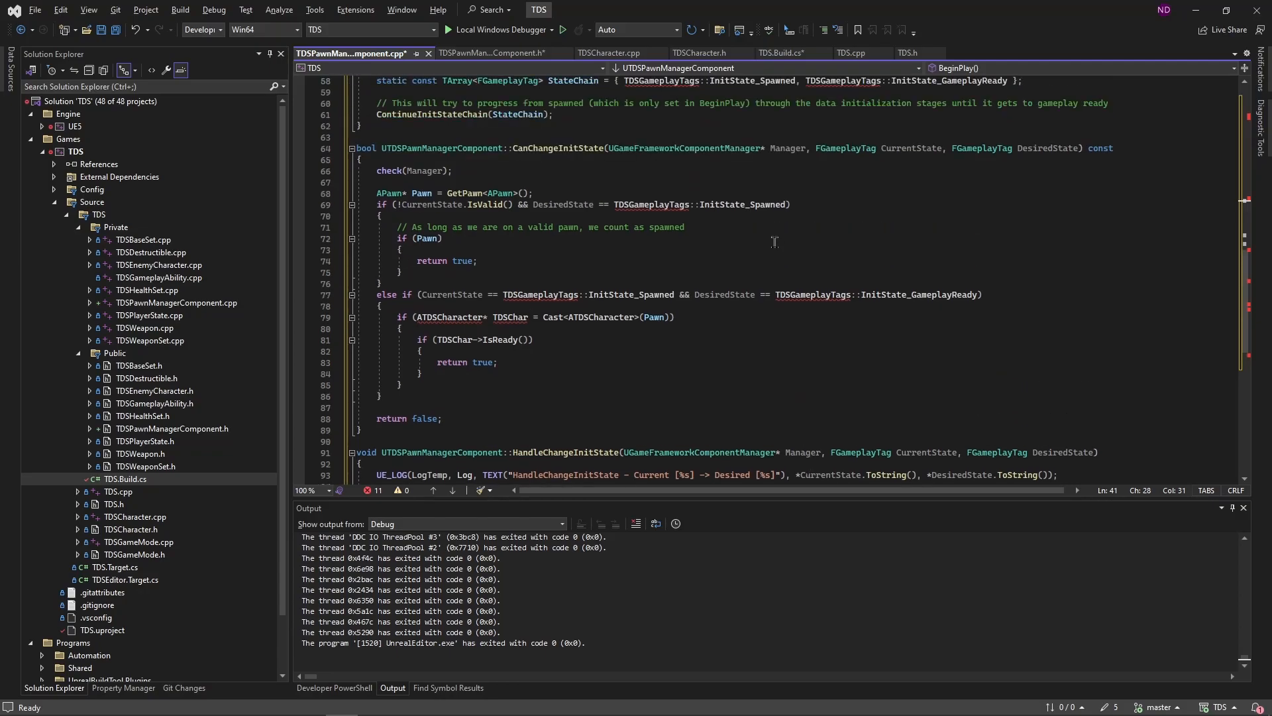
pyautogui.moveTo(576, 240)
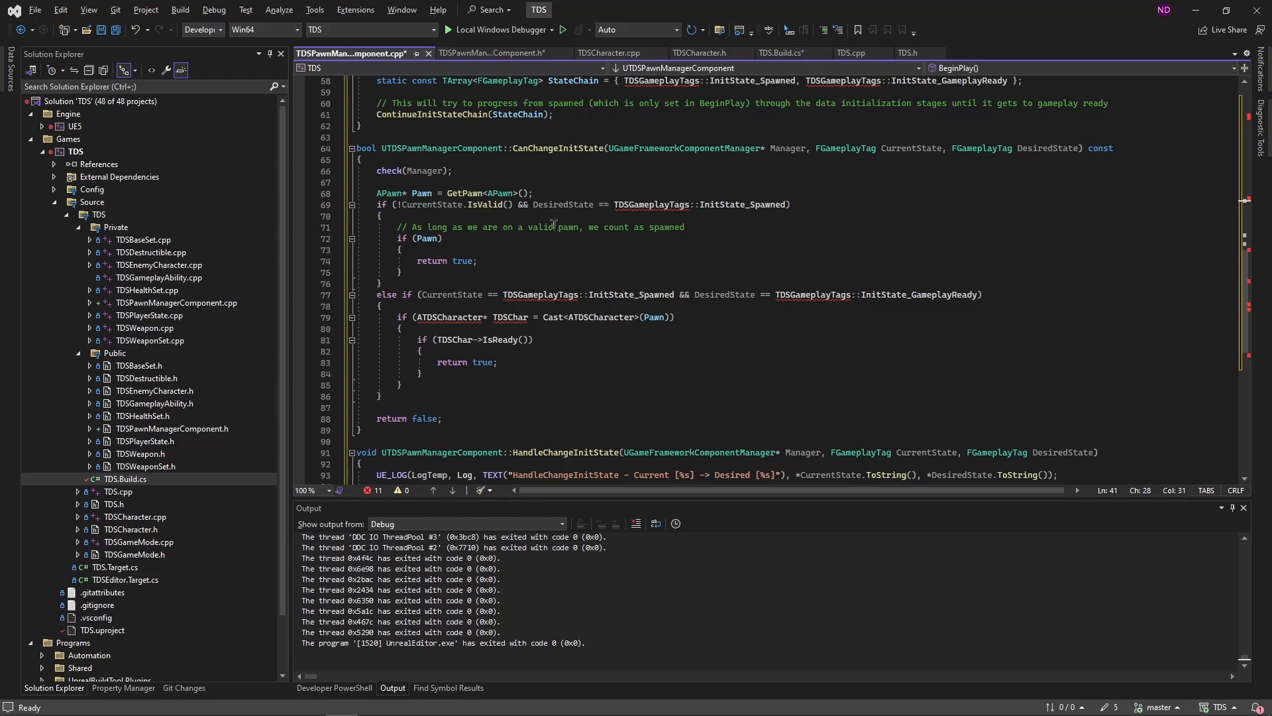
pyautogui.moveTo(586, 257)
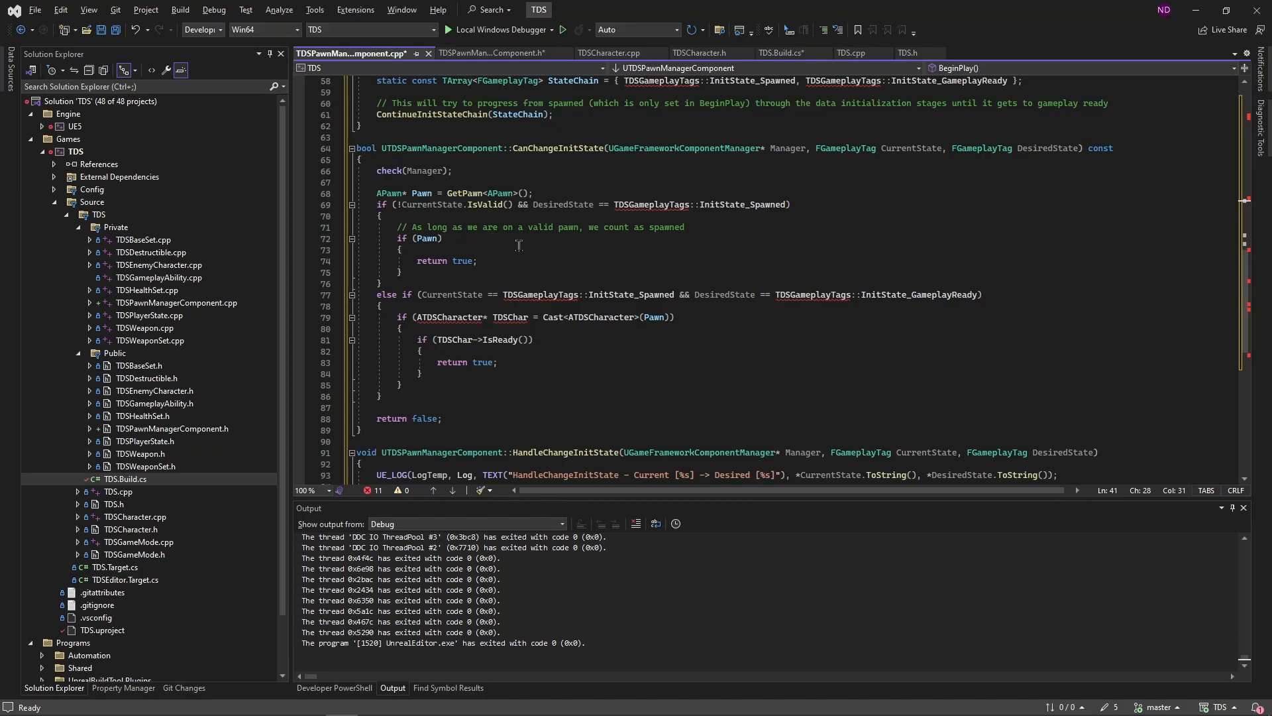
pyautogui.moveTo(574, 172)
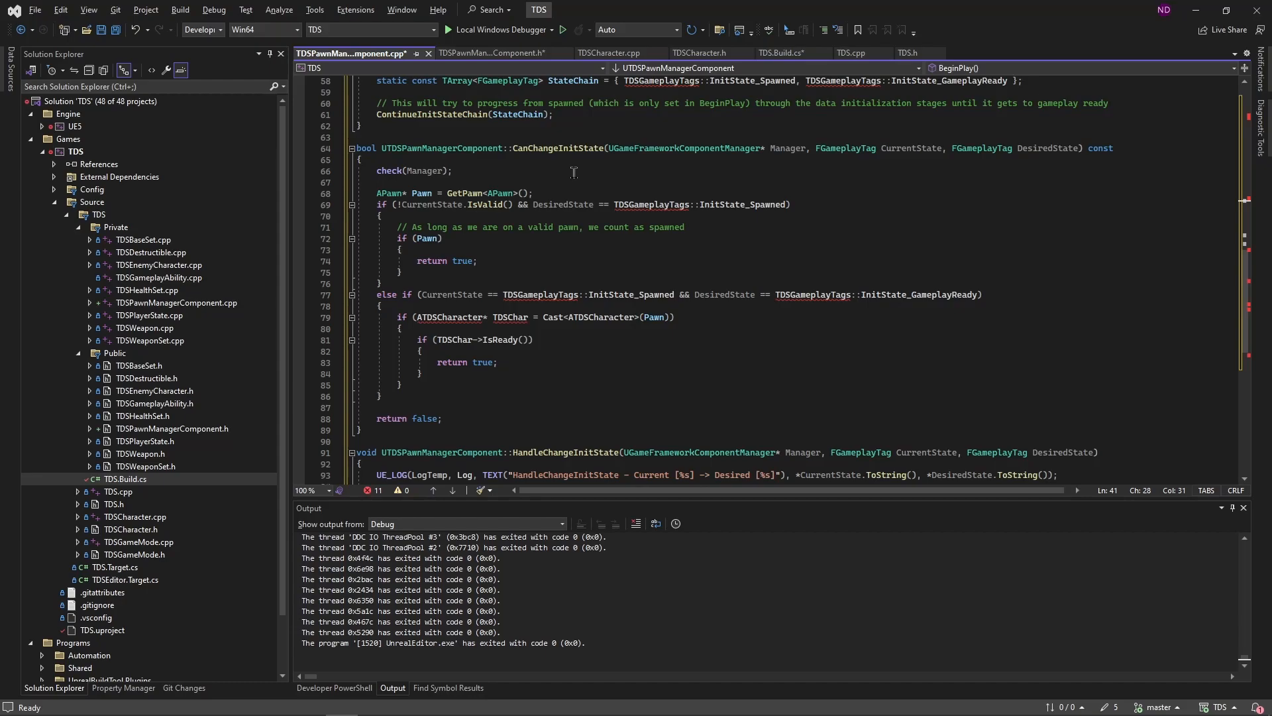
pyautogui.scroll(3)
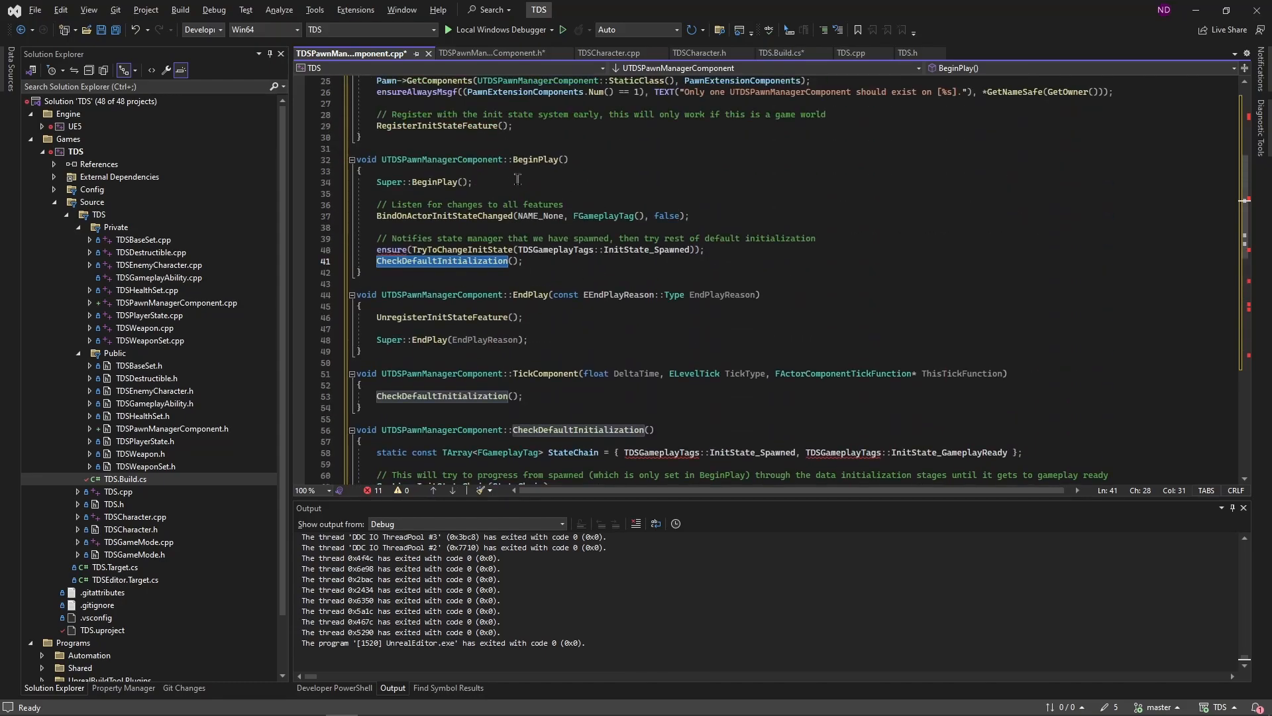
pyautogui.scroll(-3)
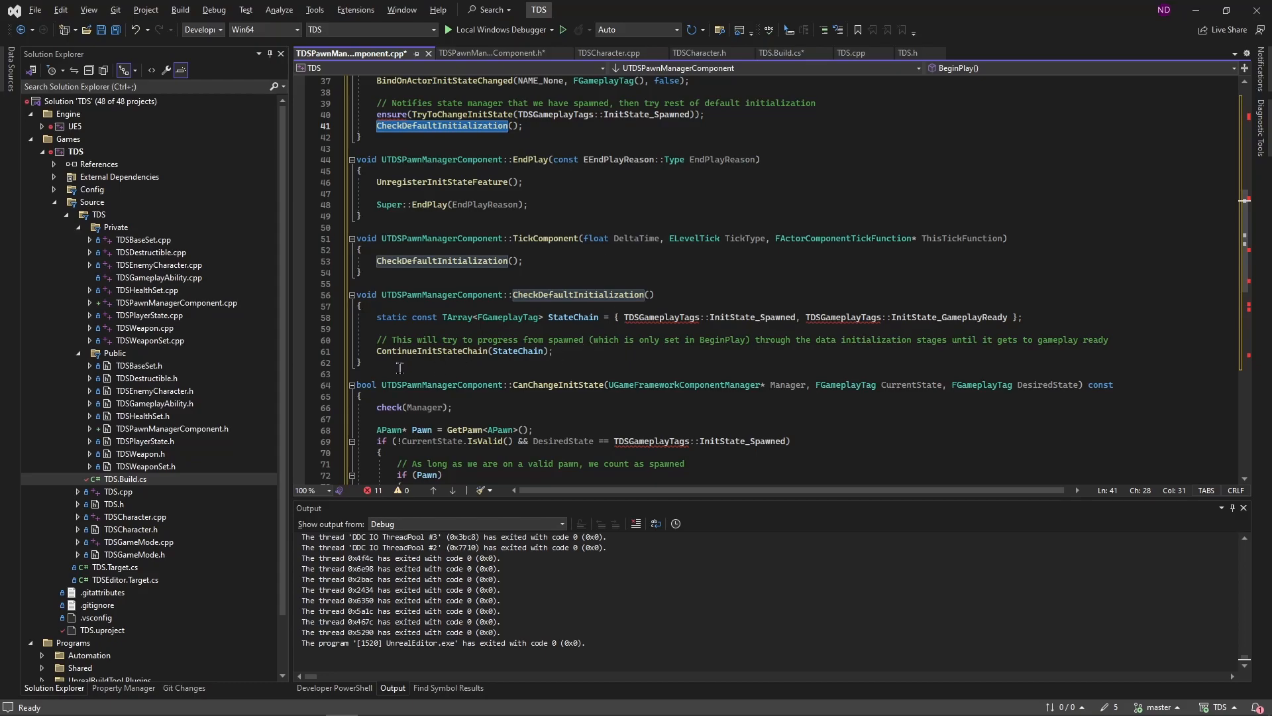
pyautogui.scroll(-3)
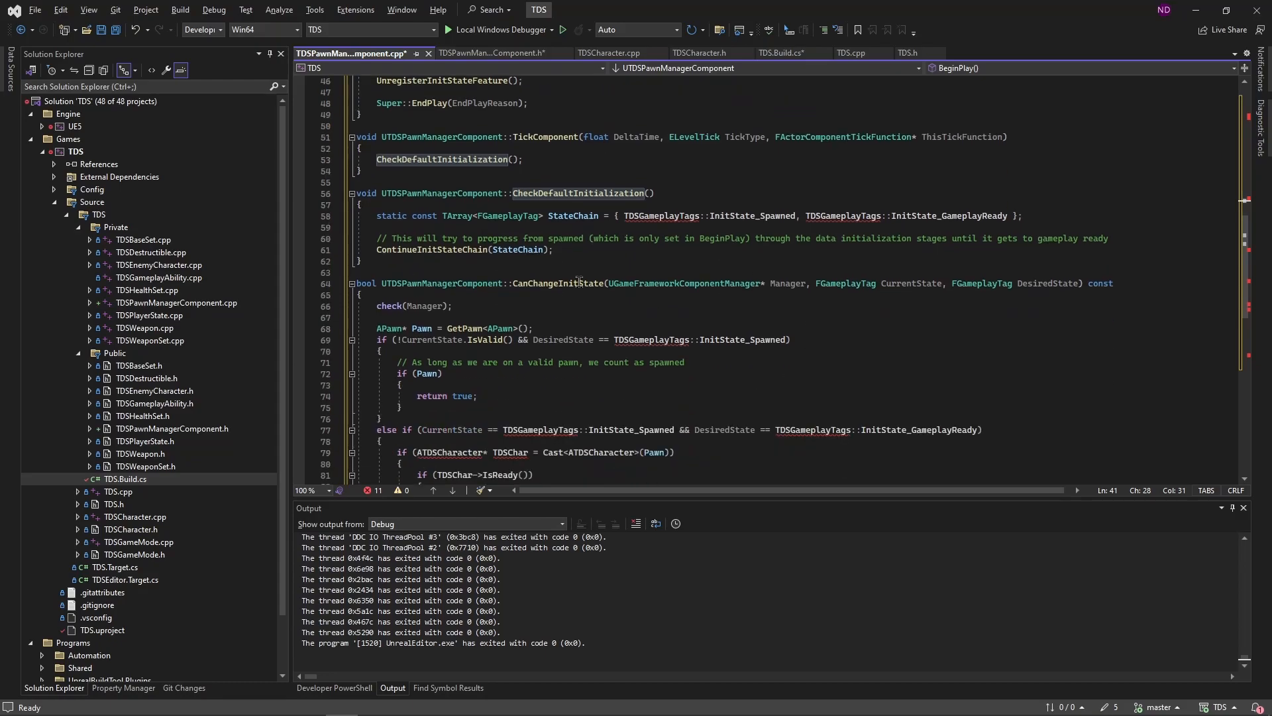
pyautogui.moveTo(705, 326)
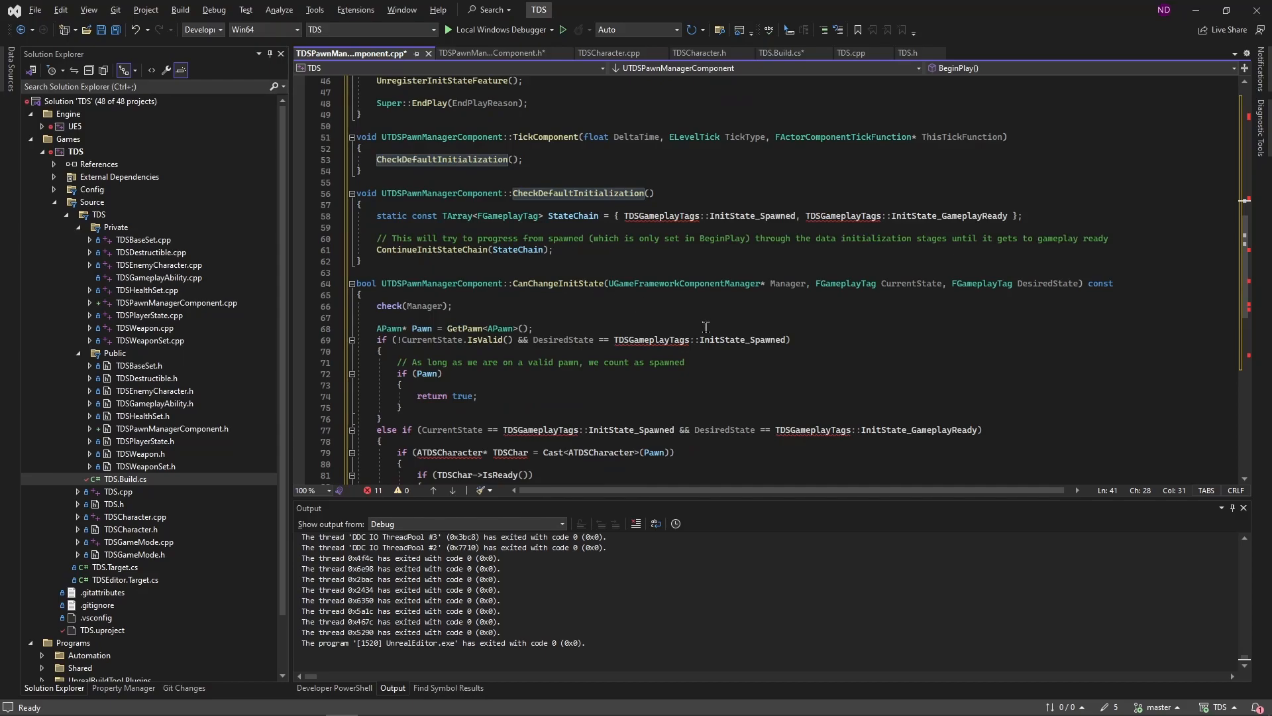
pyautogui.scroll(-3)
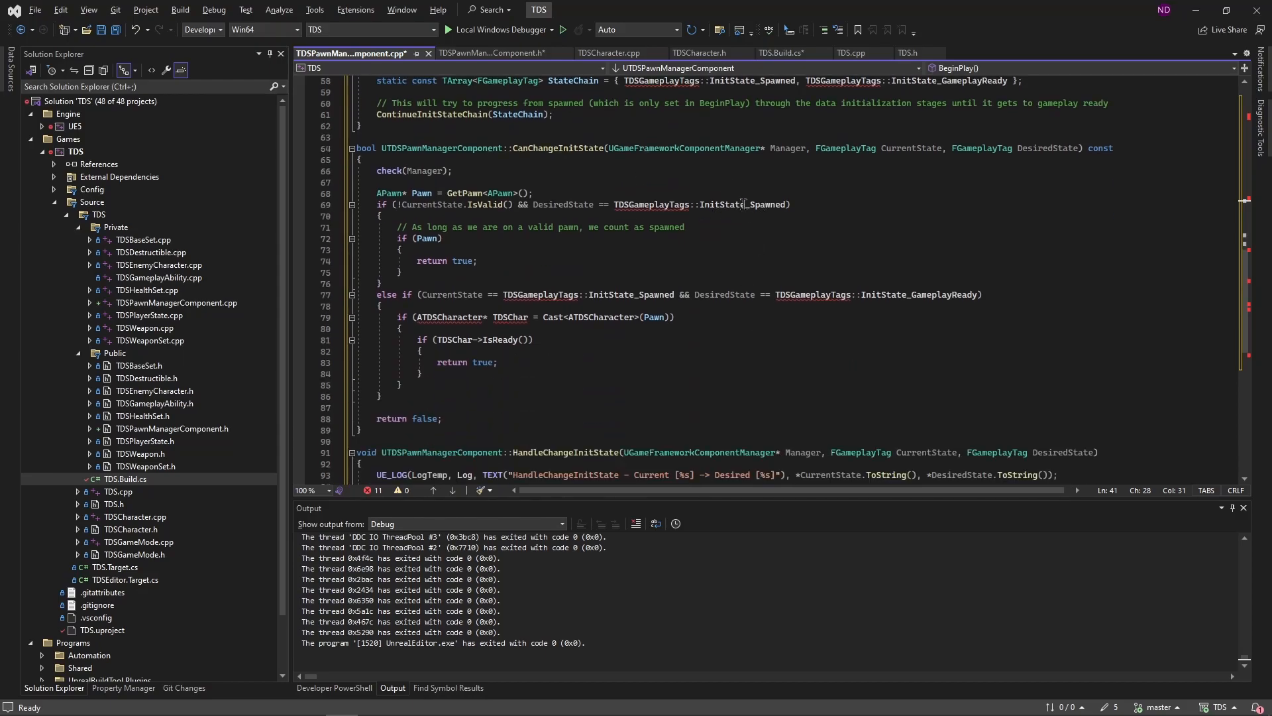
pyautogui.scroll(-3)
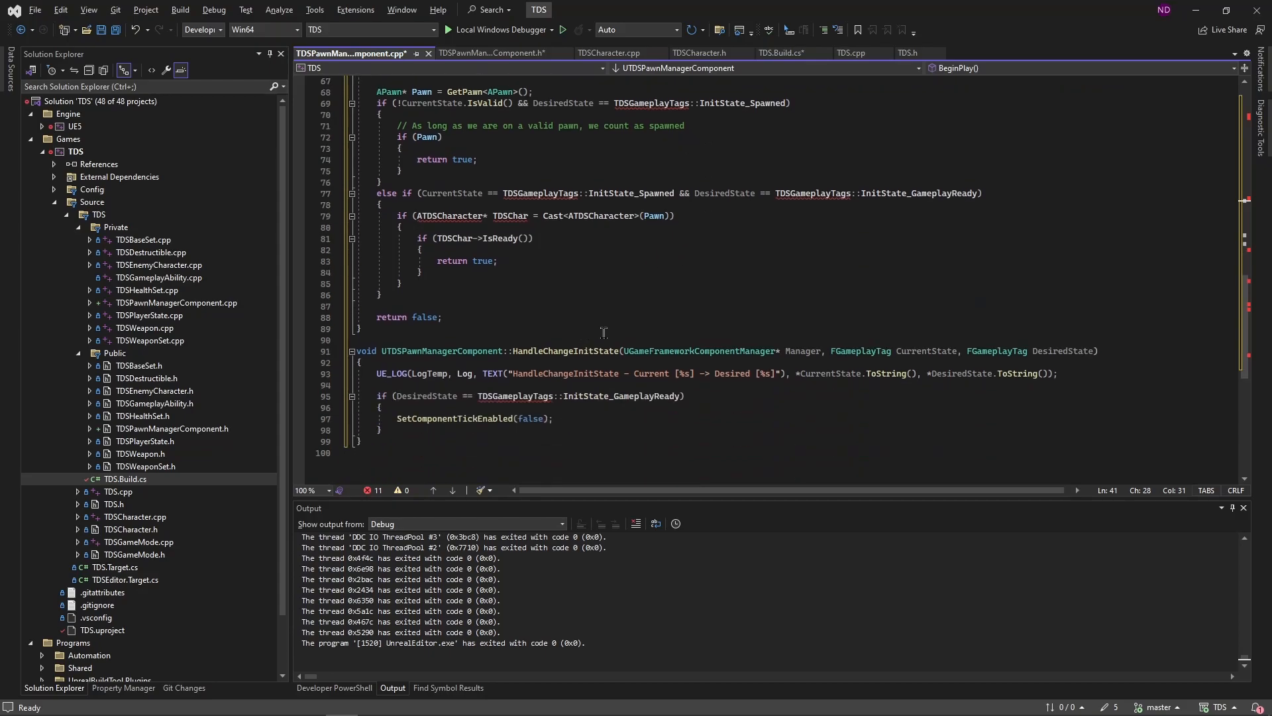
pyautogui.scroll(3)
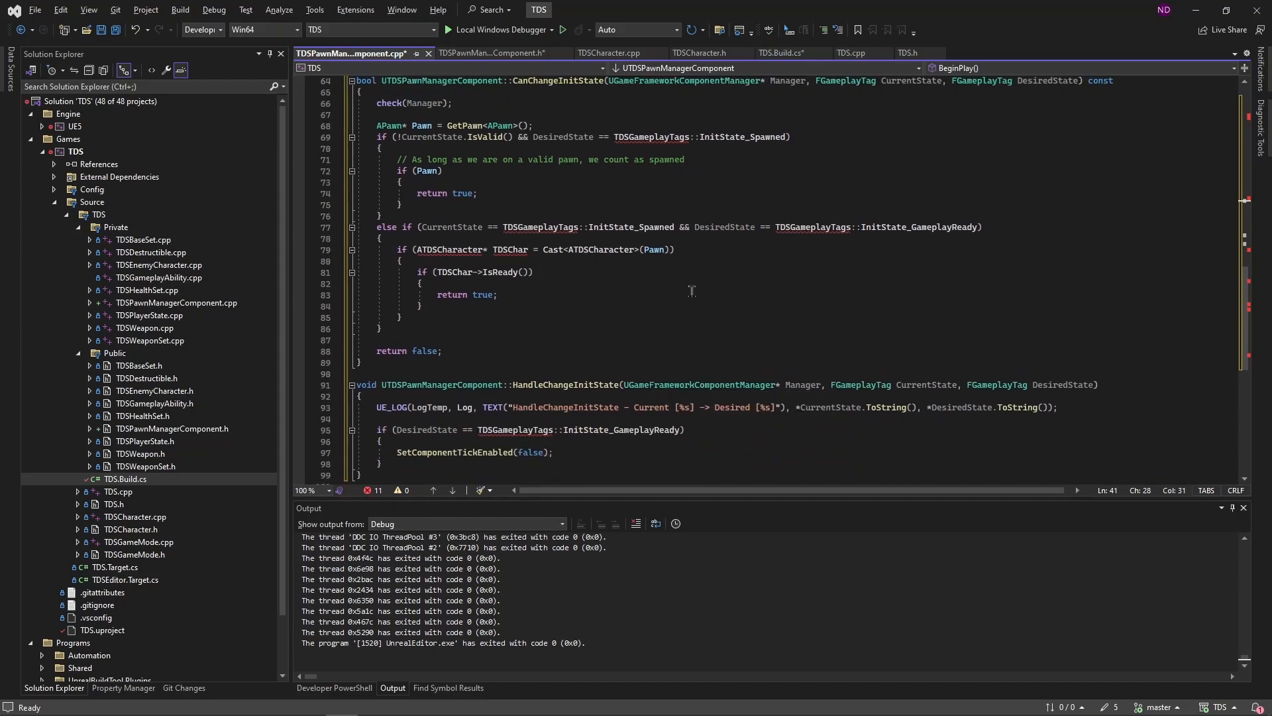
pyautogui.moveTo(635, 438)
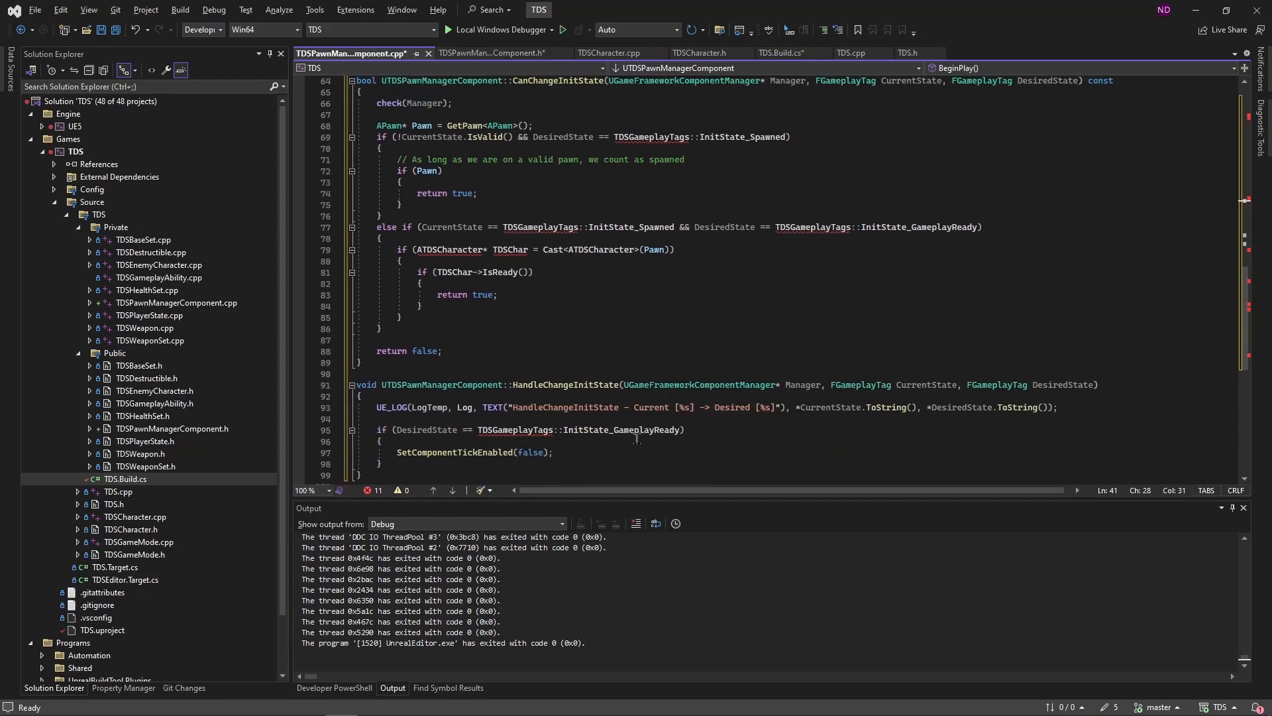
pyautogui.moveTo(731, 227)
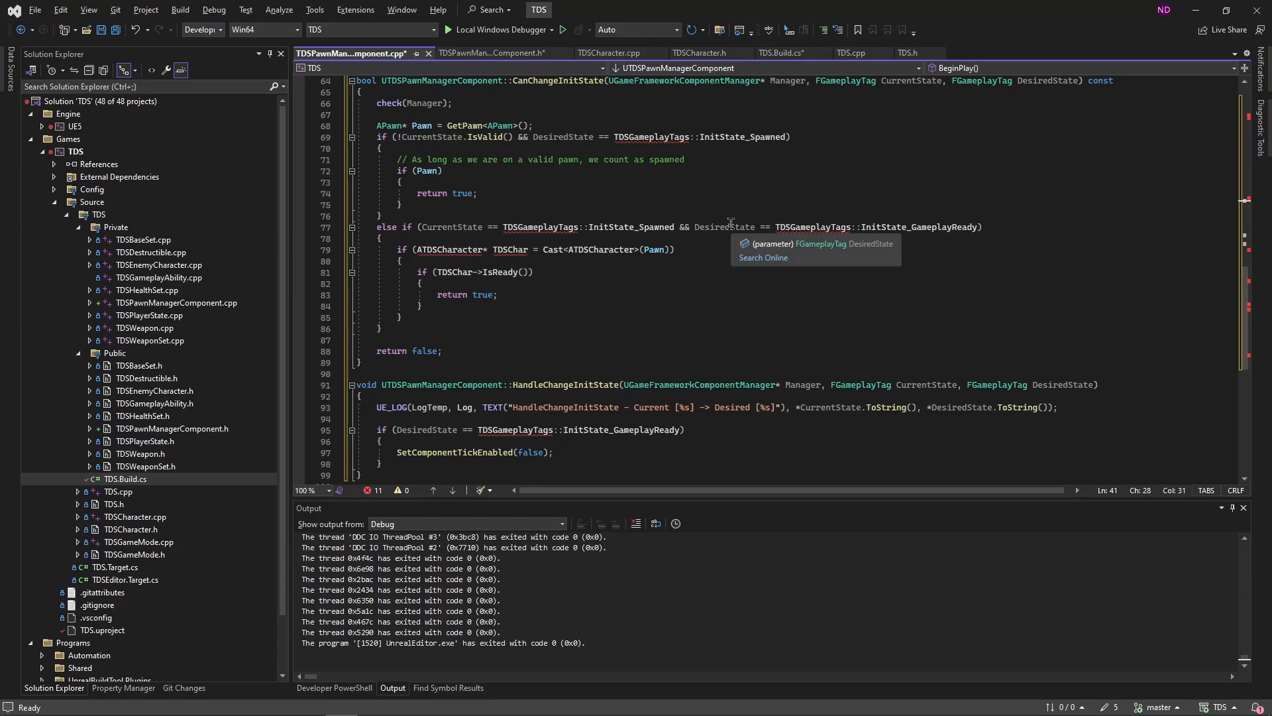
pyautogui.scroll(3)
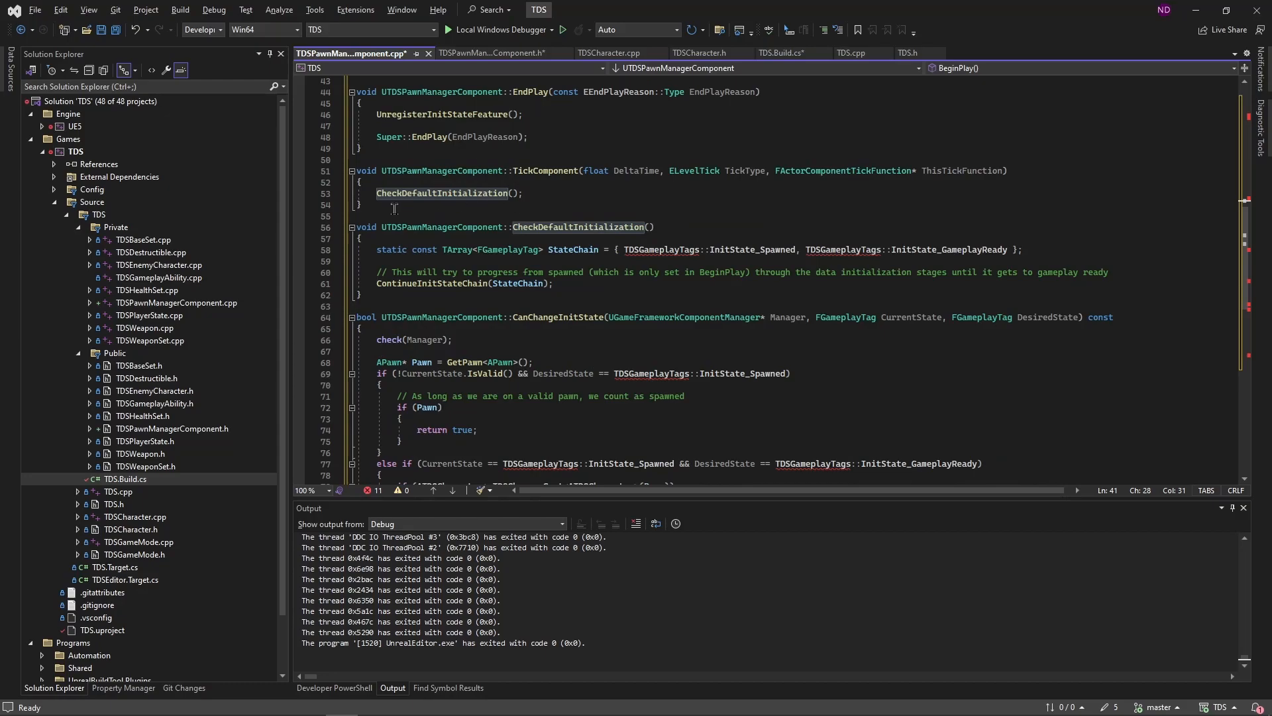
pyautogui.moveTo(477, 210)
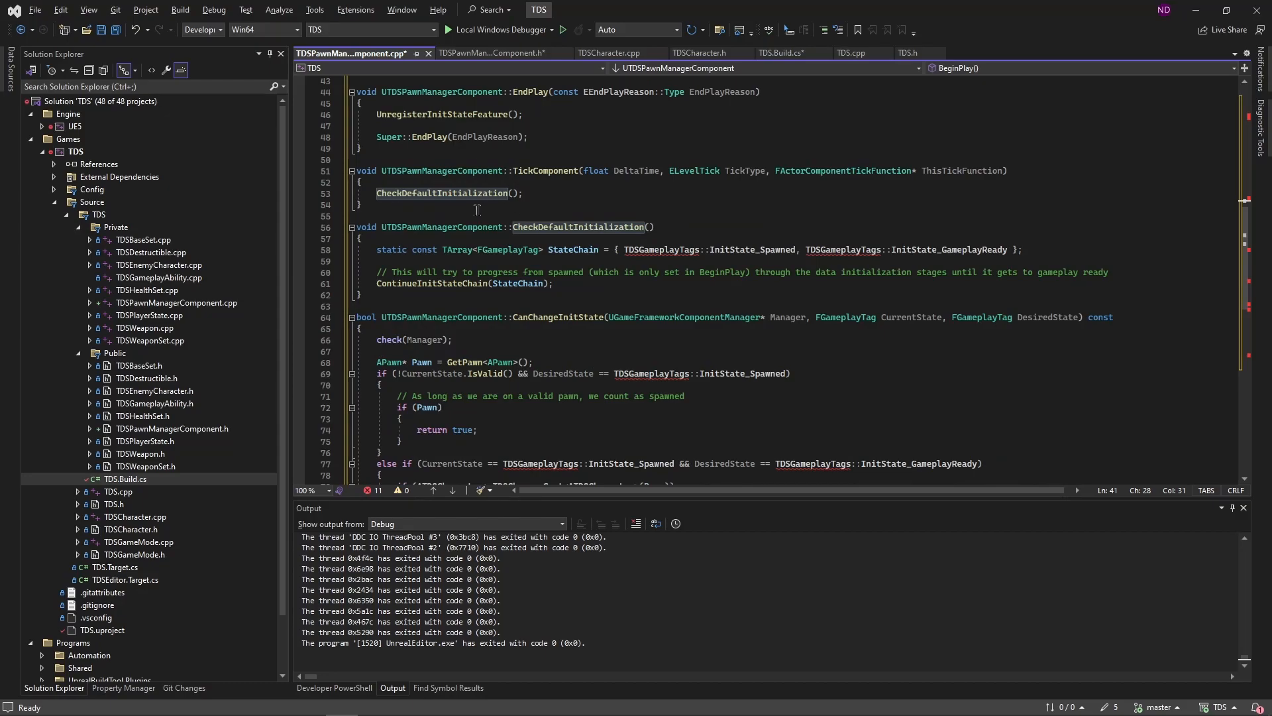
pyautogui.scroll(-3)
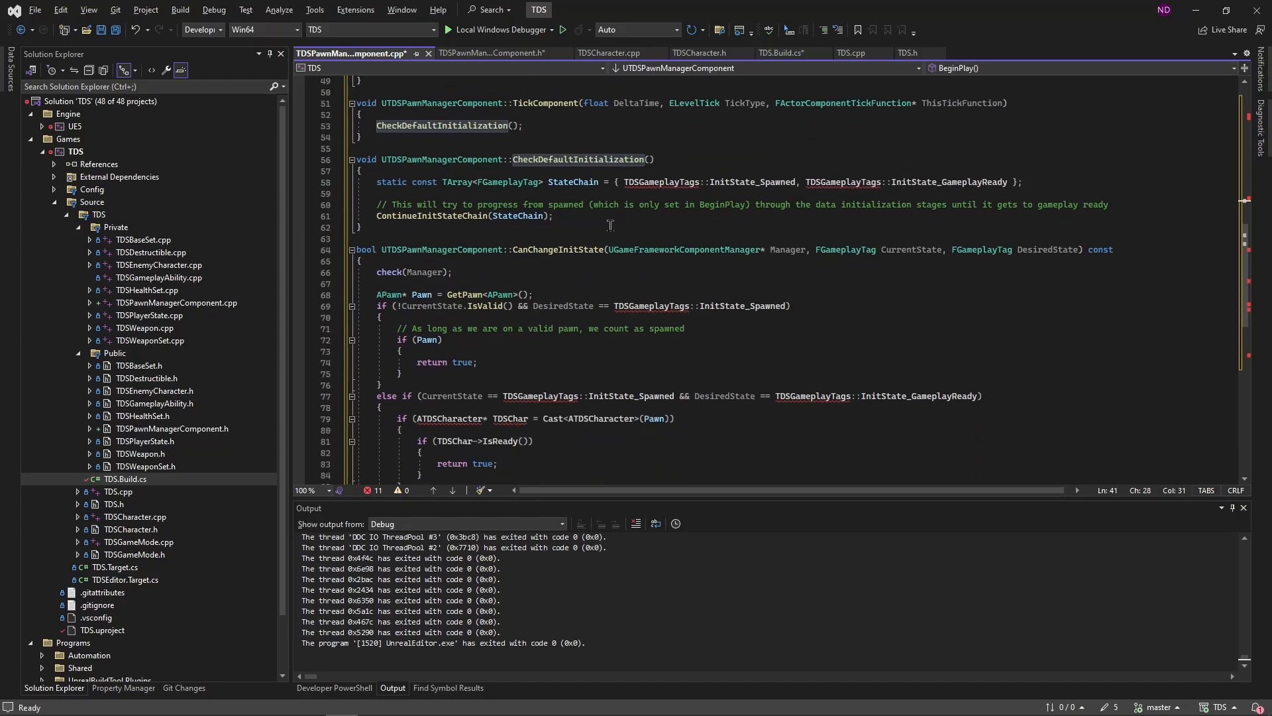
pyautogui.scroll(-3)
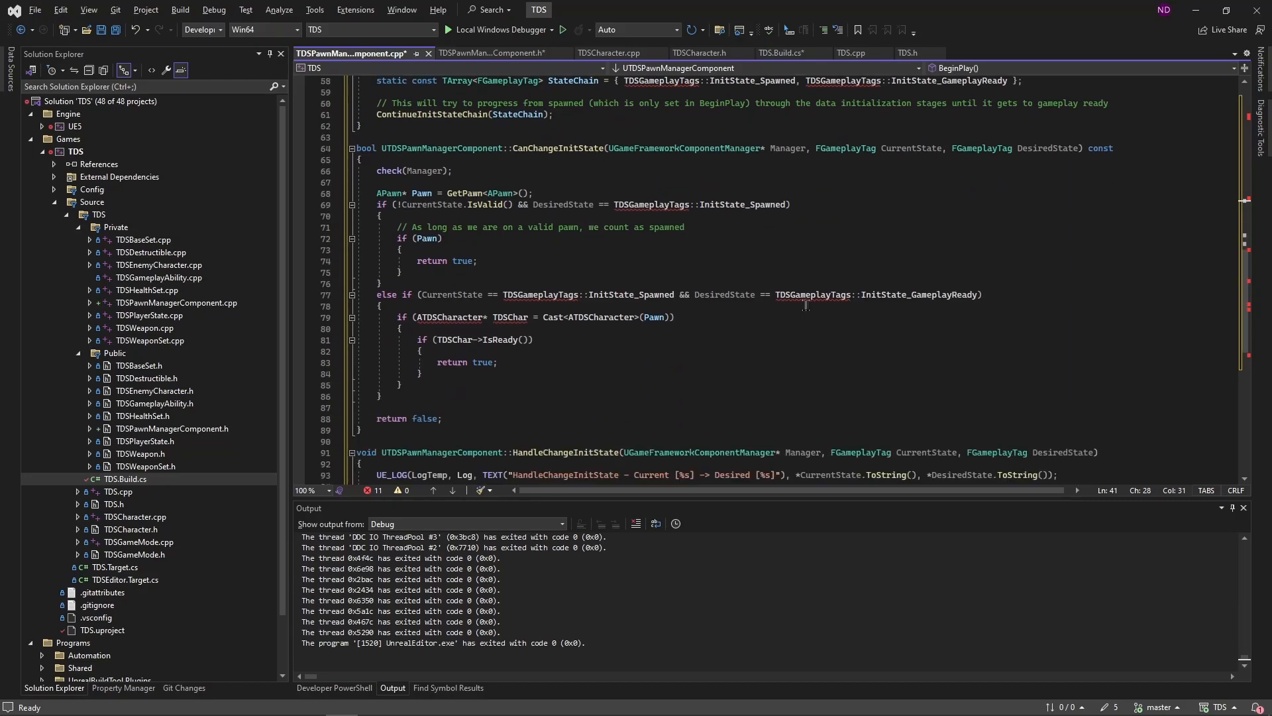
pyautogui.scroll(-3)
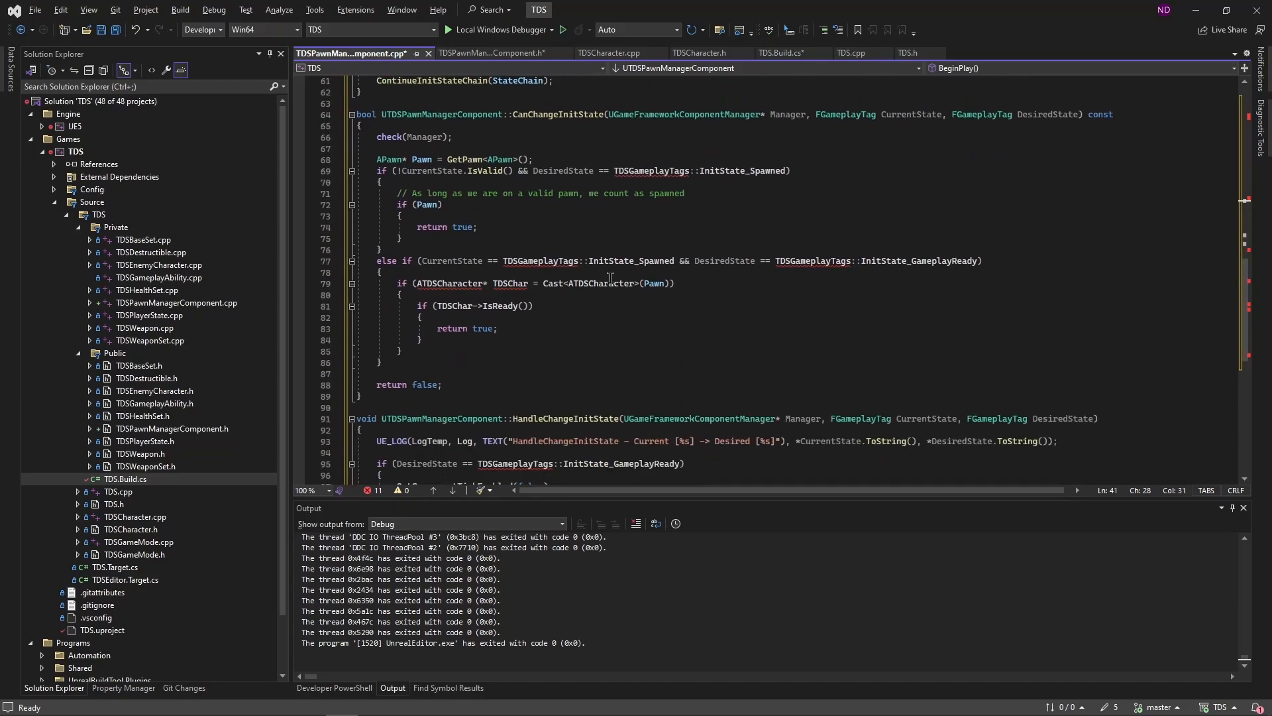
pyautogui.moveTo(734, 282)
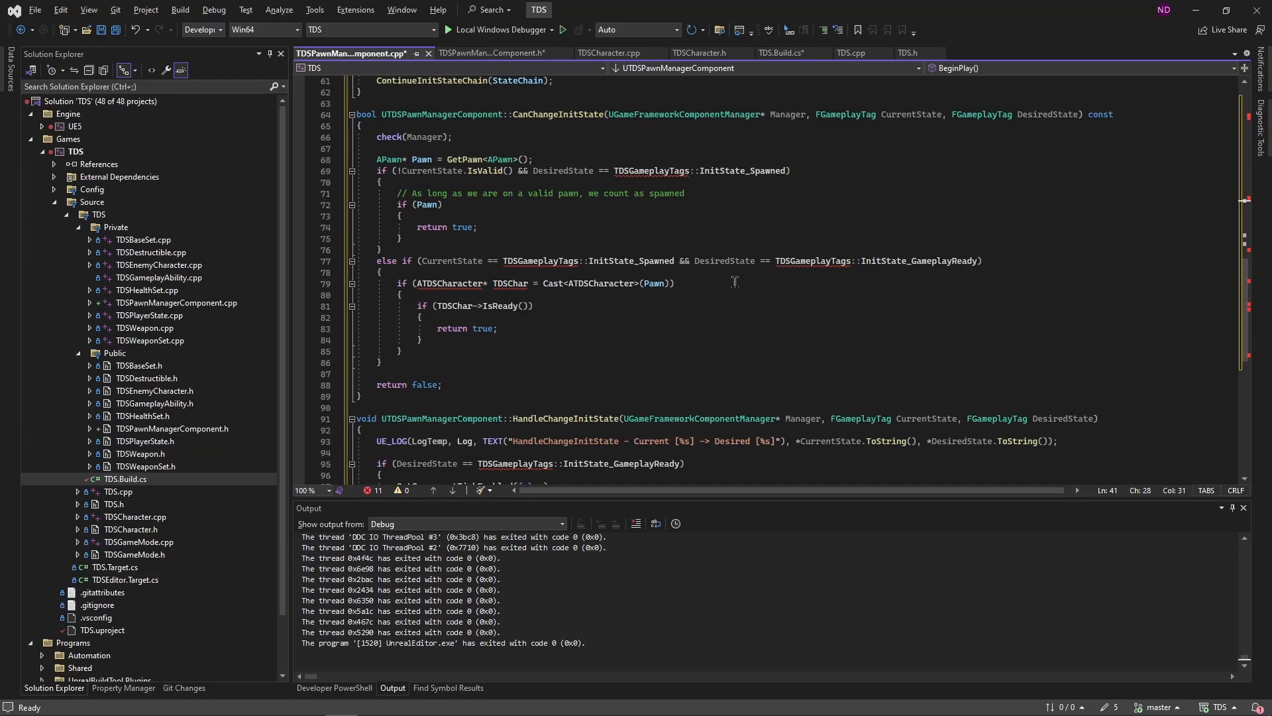
pyautogui.moveTo(933, 283)
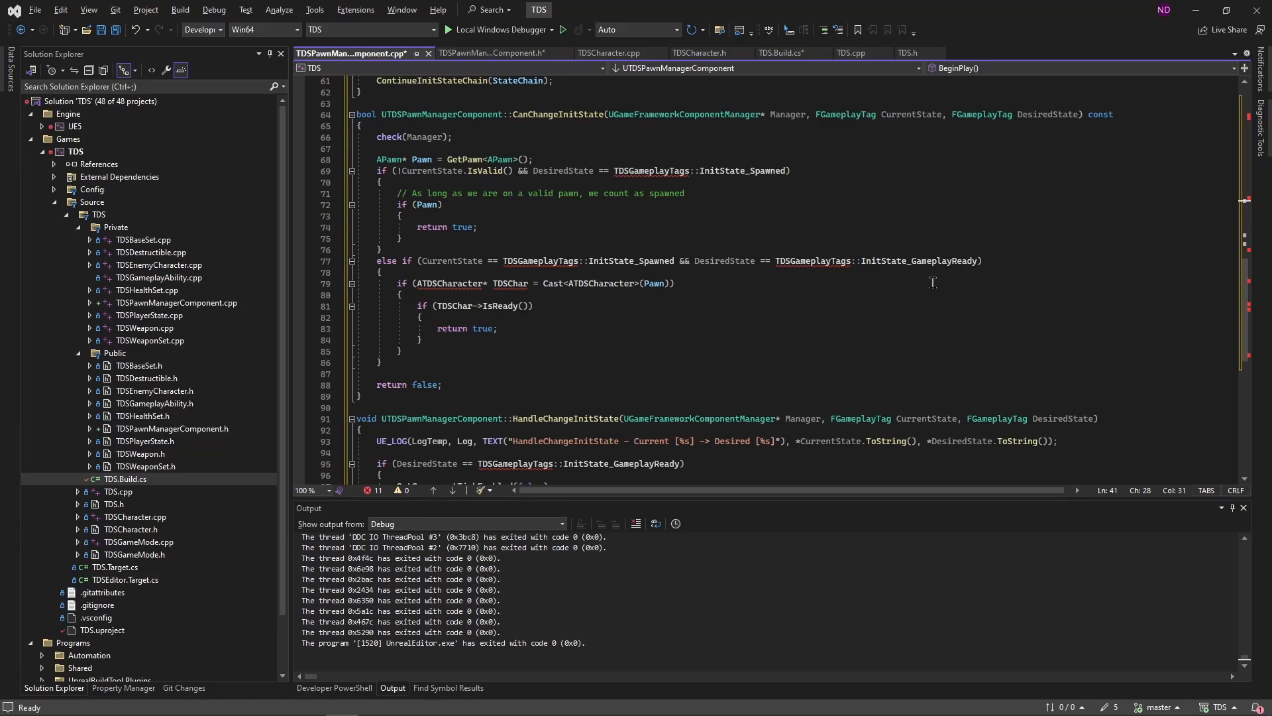
pyautogui.moveTo(652, 323)
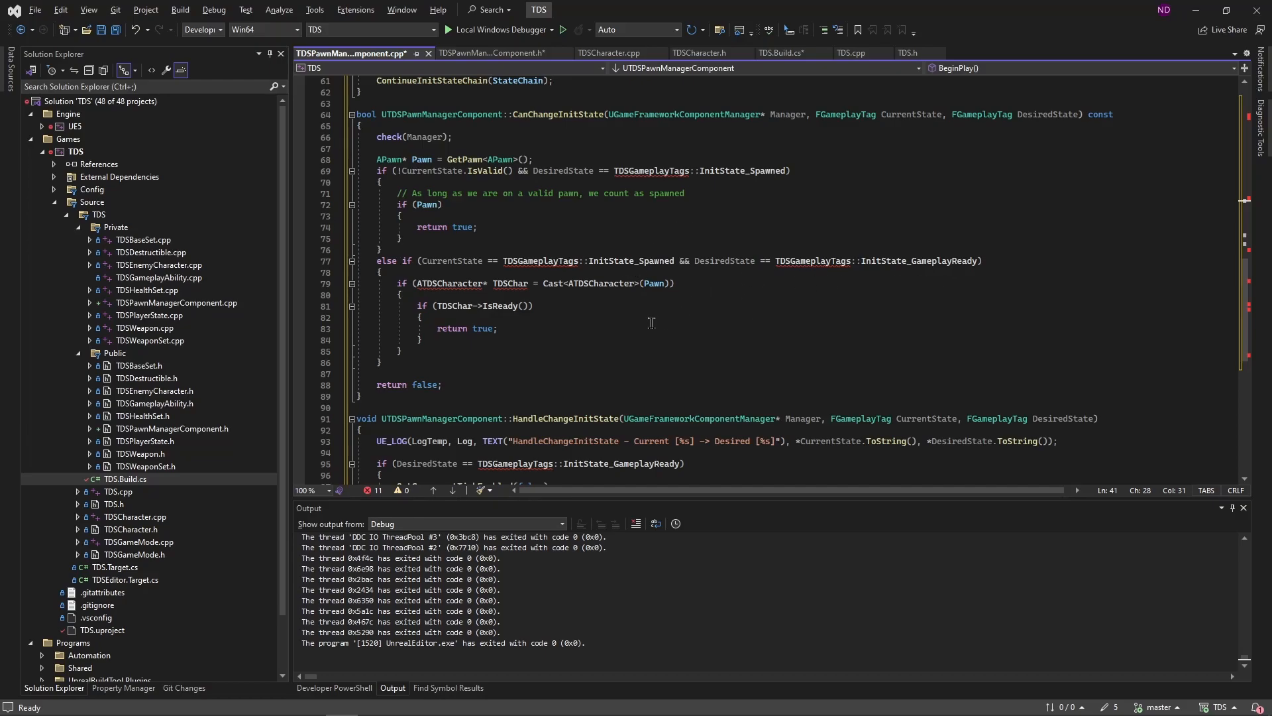
pyautogui.moveTo(549, 310)
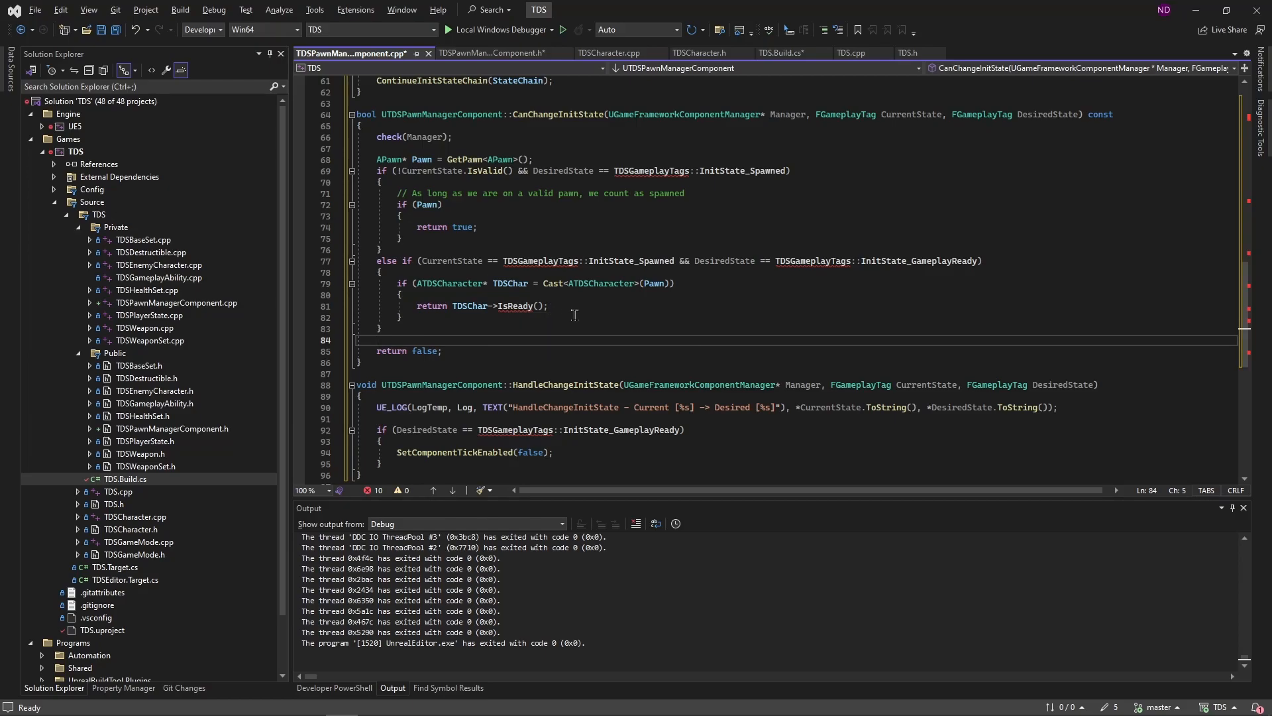
pyautogui.moveTo(604, 310)
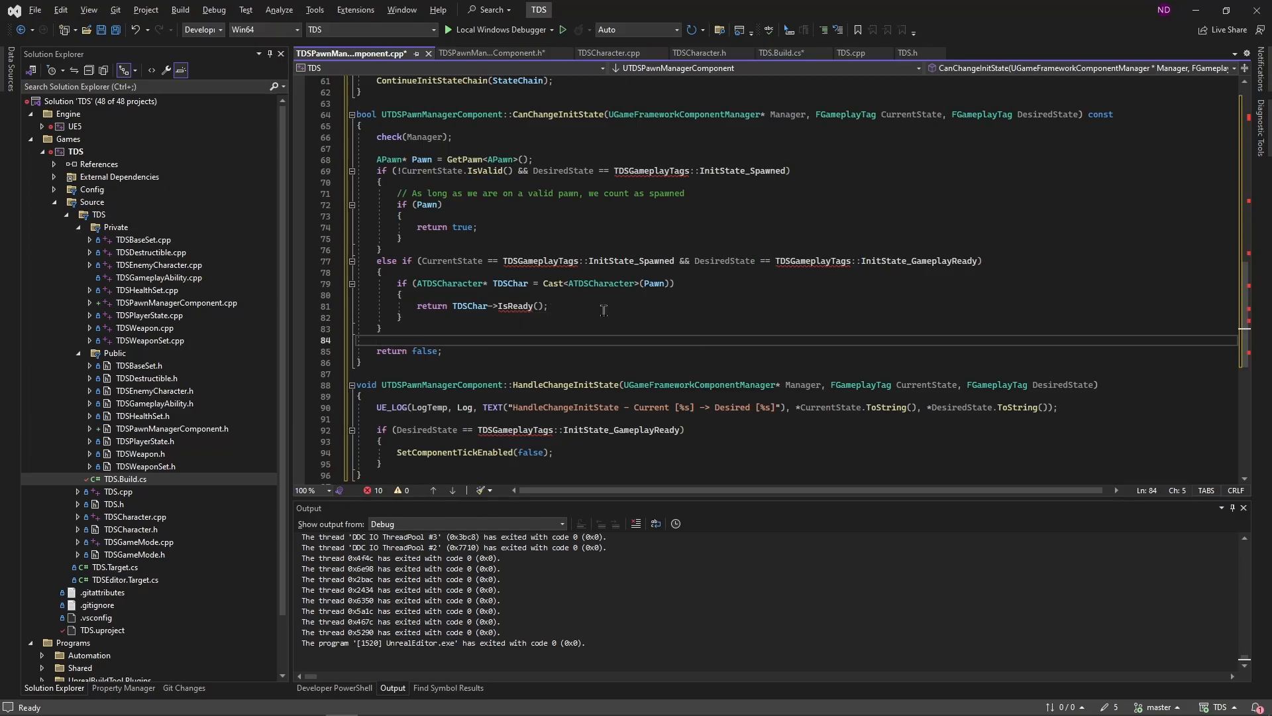
pyautogui.moveTo(564, 397)
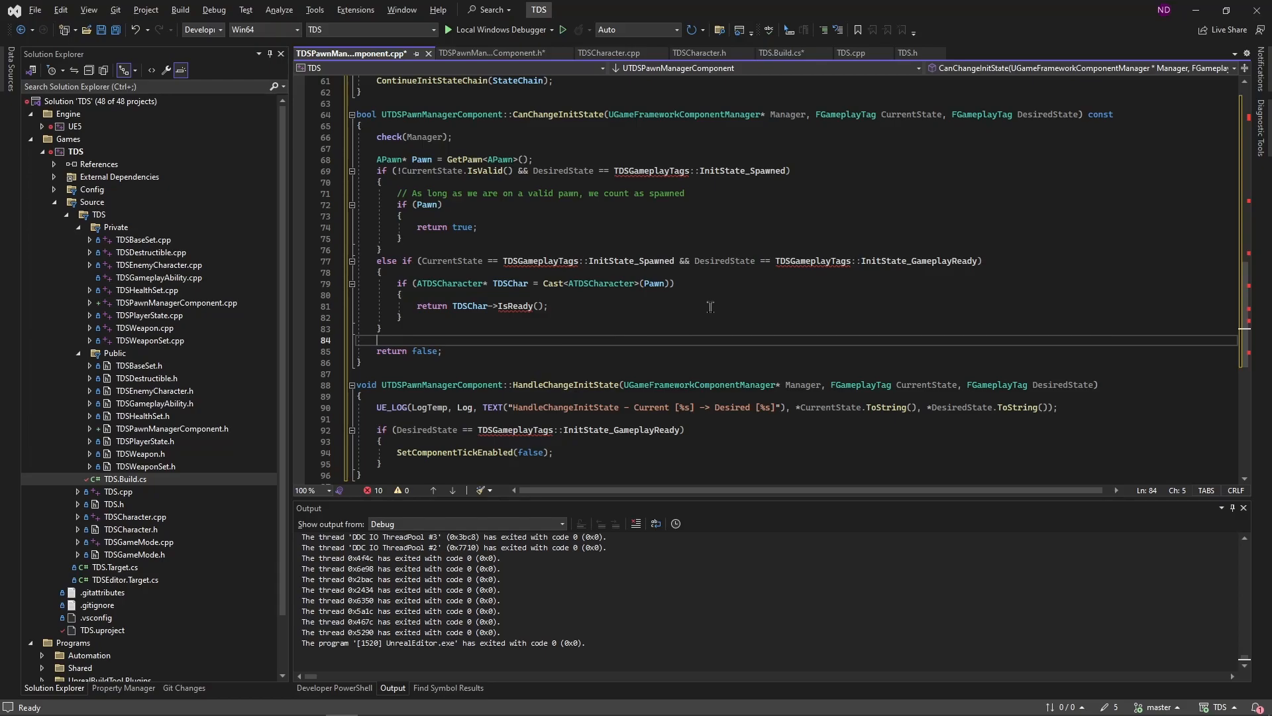
# Replace the nested if in CanChangeInitState with 'return TDSChar->IsReady();' and review the function.
pyautogui.click(570, 248)
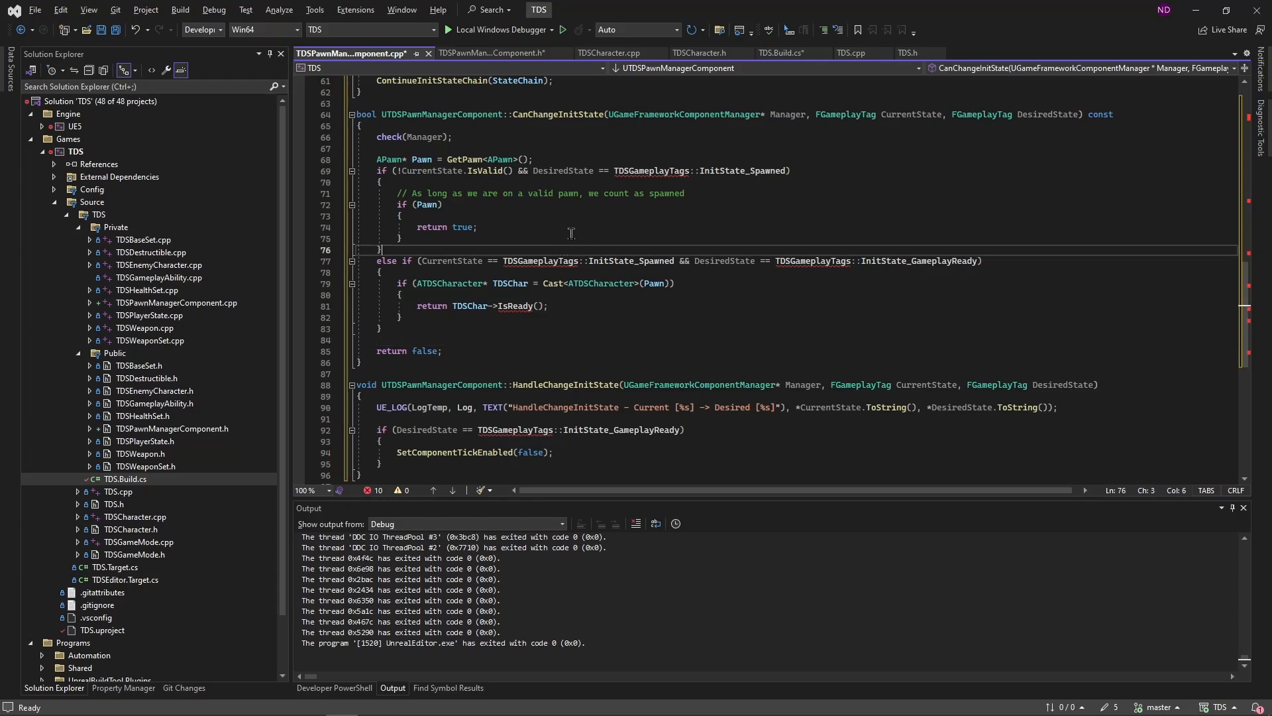
pyautogui.scroll(3)
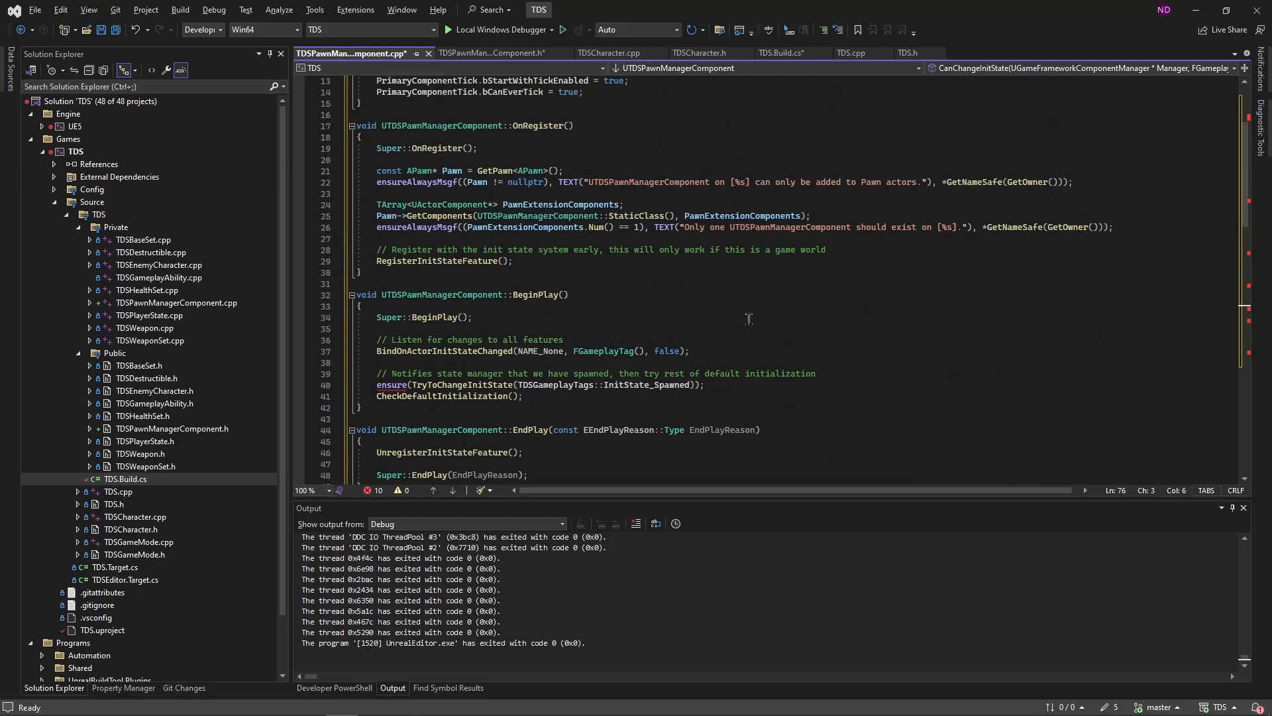
pyautogui.scroll(-3)
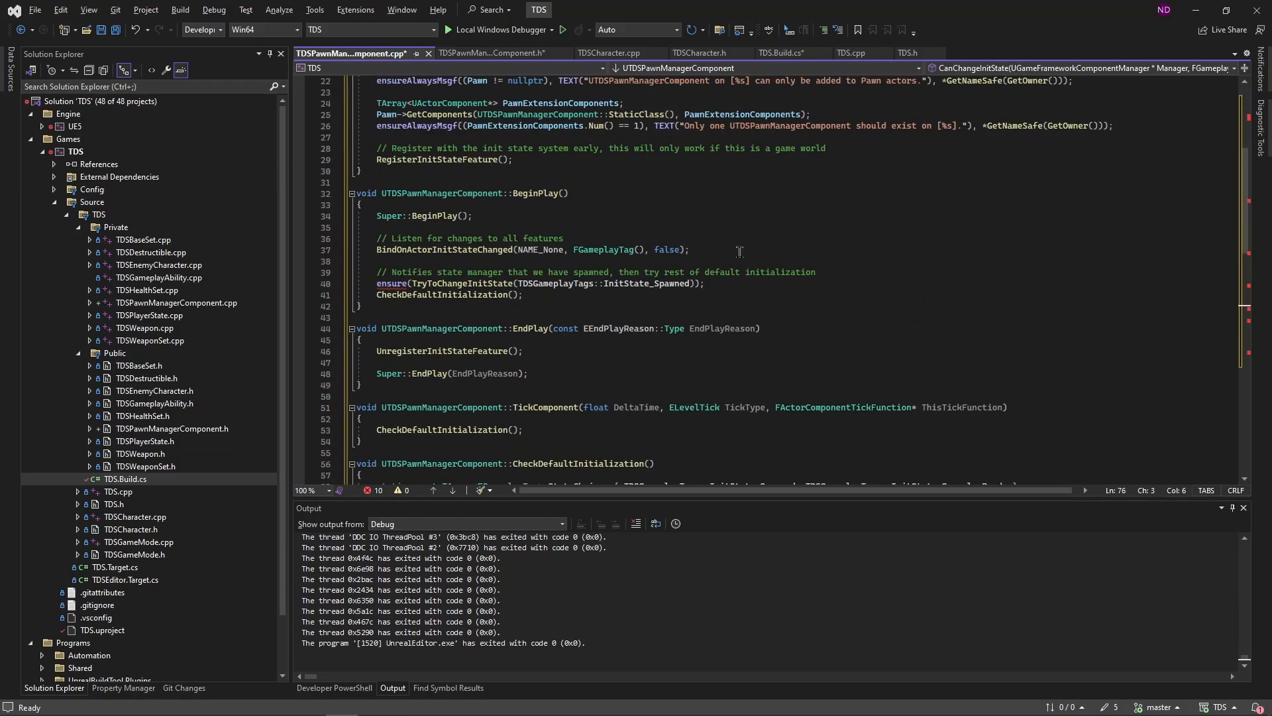
pyautogui.scroll(-3)
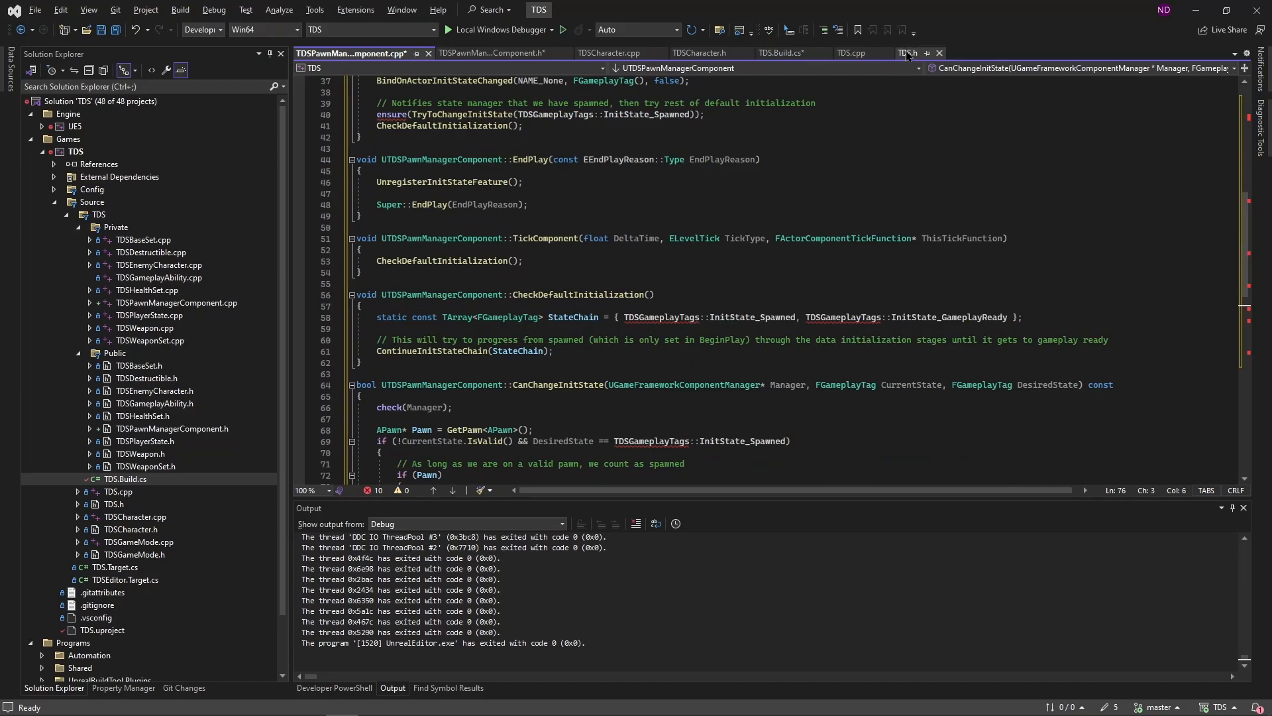
# Paste the TDSGameplayTags namespace with extern InitState_Spawned/InitState_GameplayReady into TDS.h and open Config/DefaultGameplayTags.ini.
pyautogui.click(908, 53)
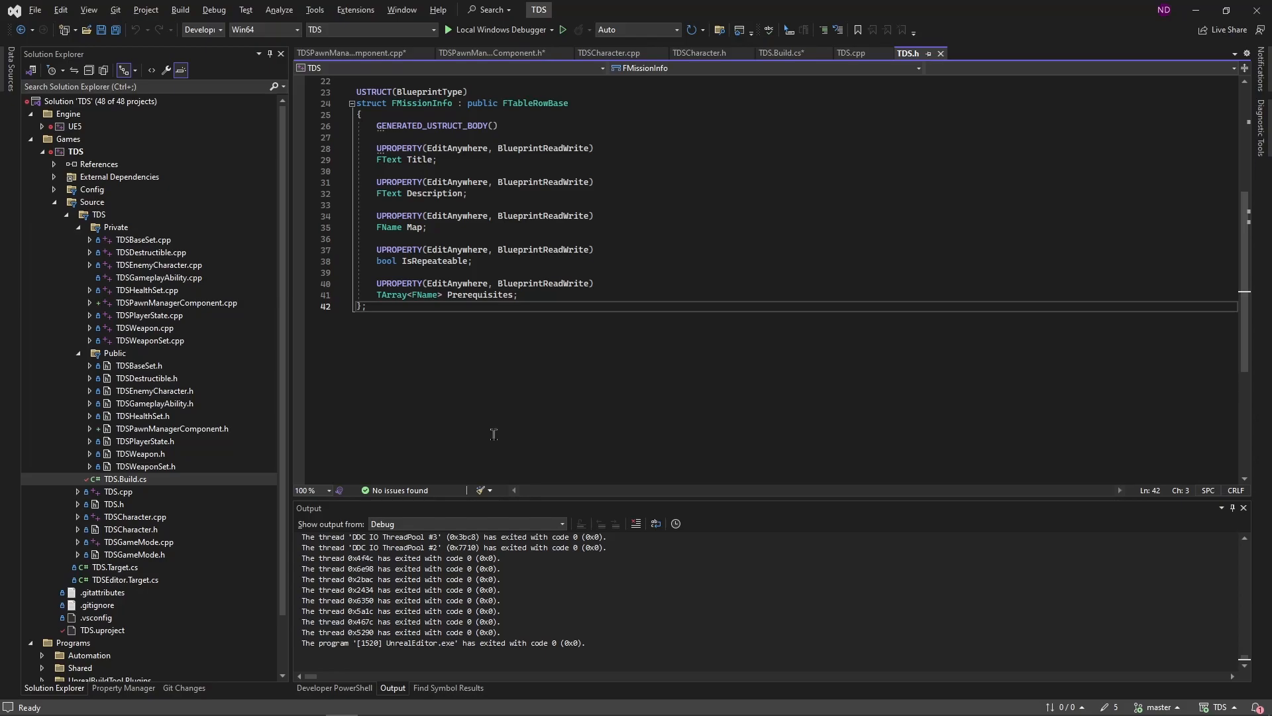
pyautogui.press('Enter')
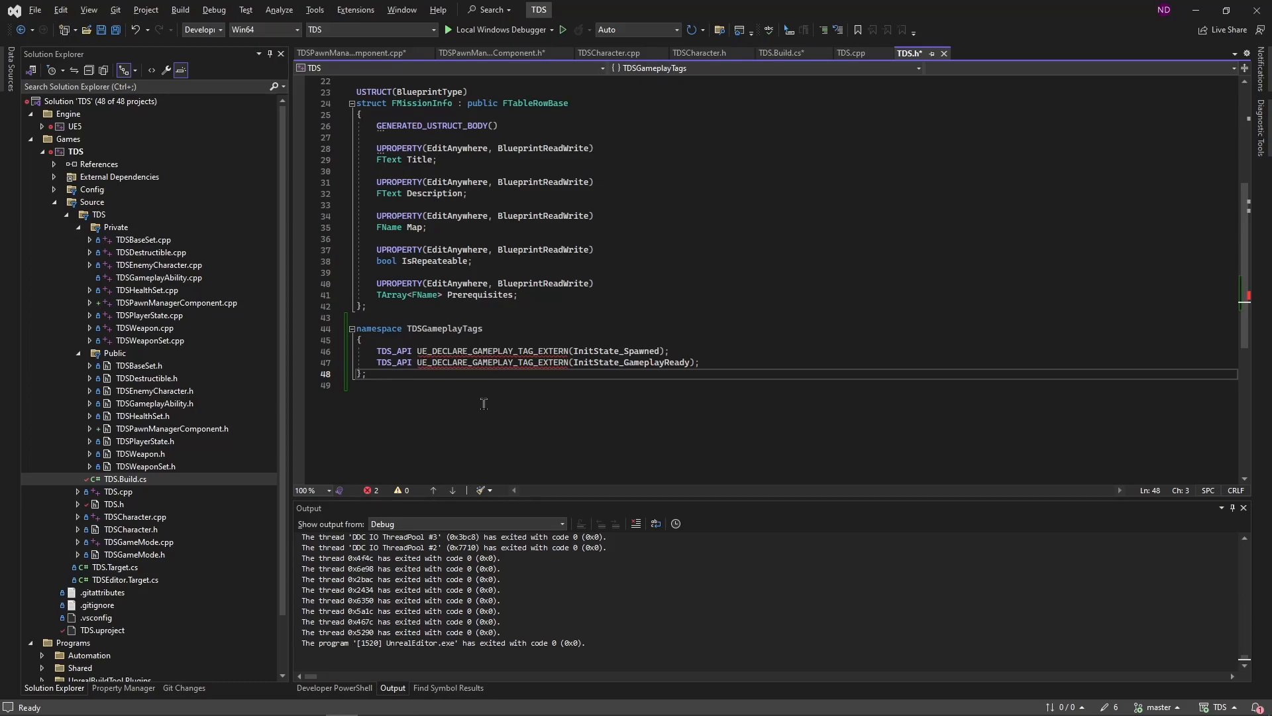
pyautogui.moveTo(562, 404)
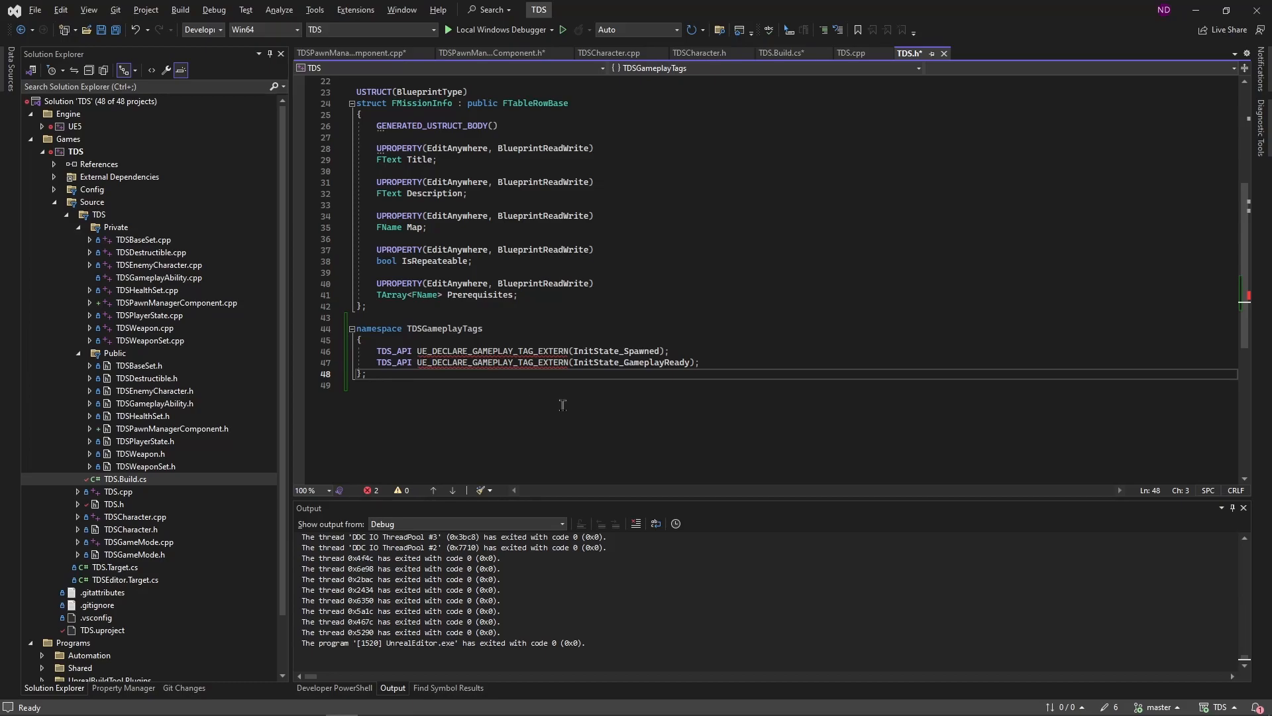
pyautogui.moveTo(583, 391)
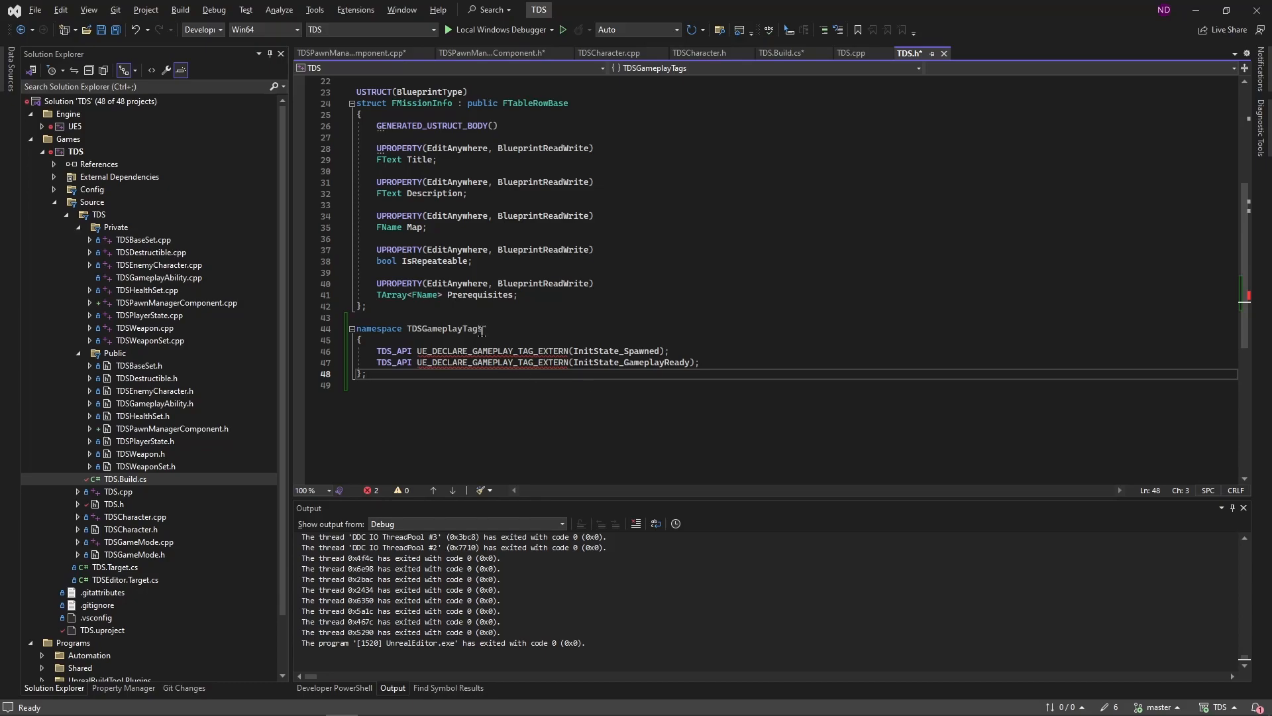
pyautogui.click(53, 189)
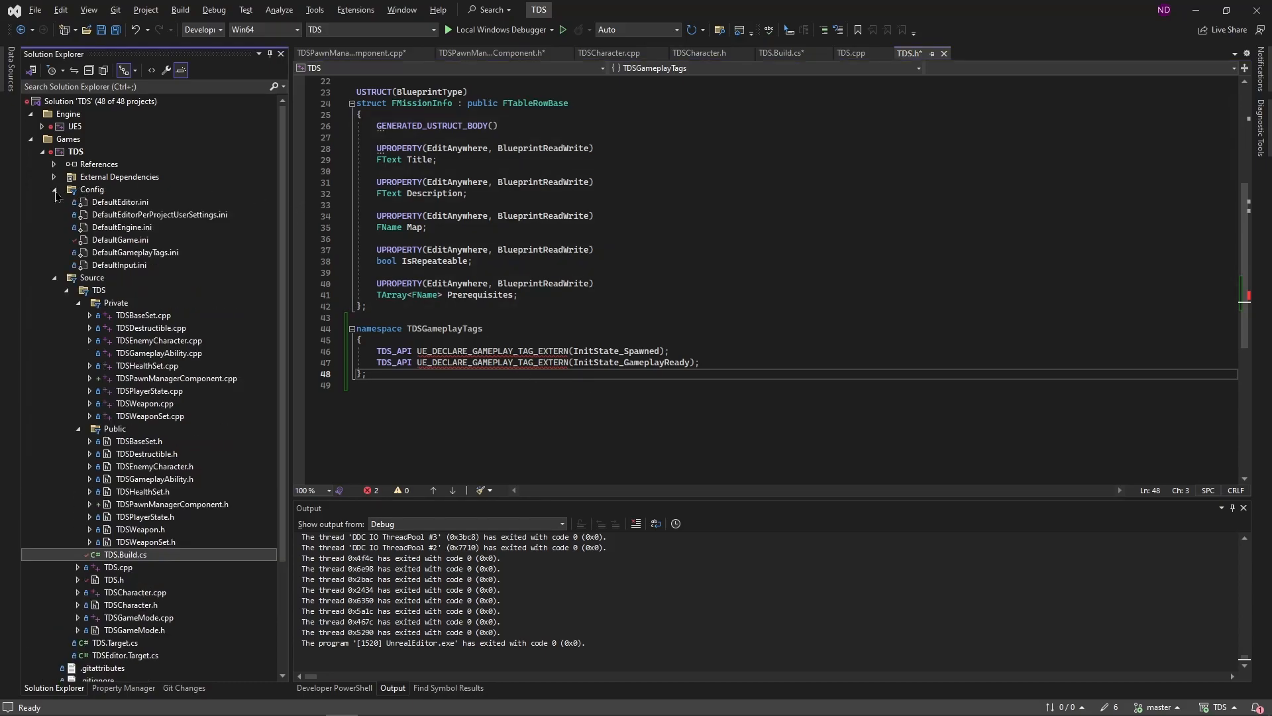
pyautogui.click(134, 252)
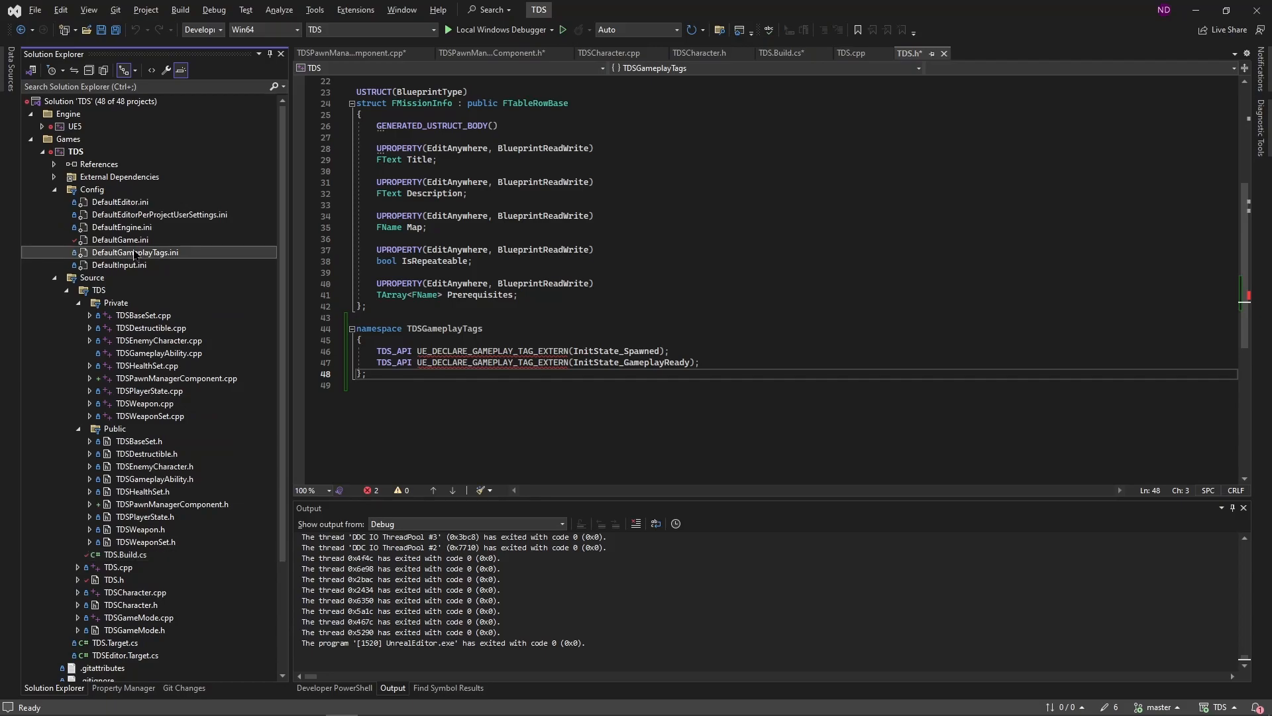
pyautogui.doubleClick(135, 253)
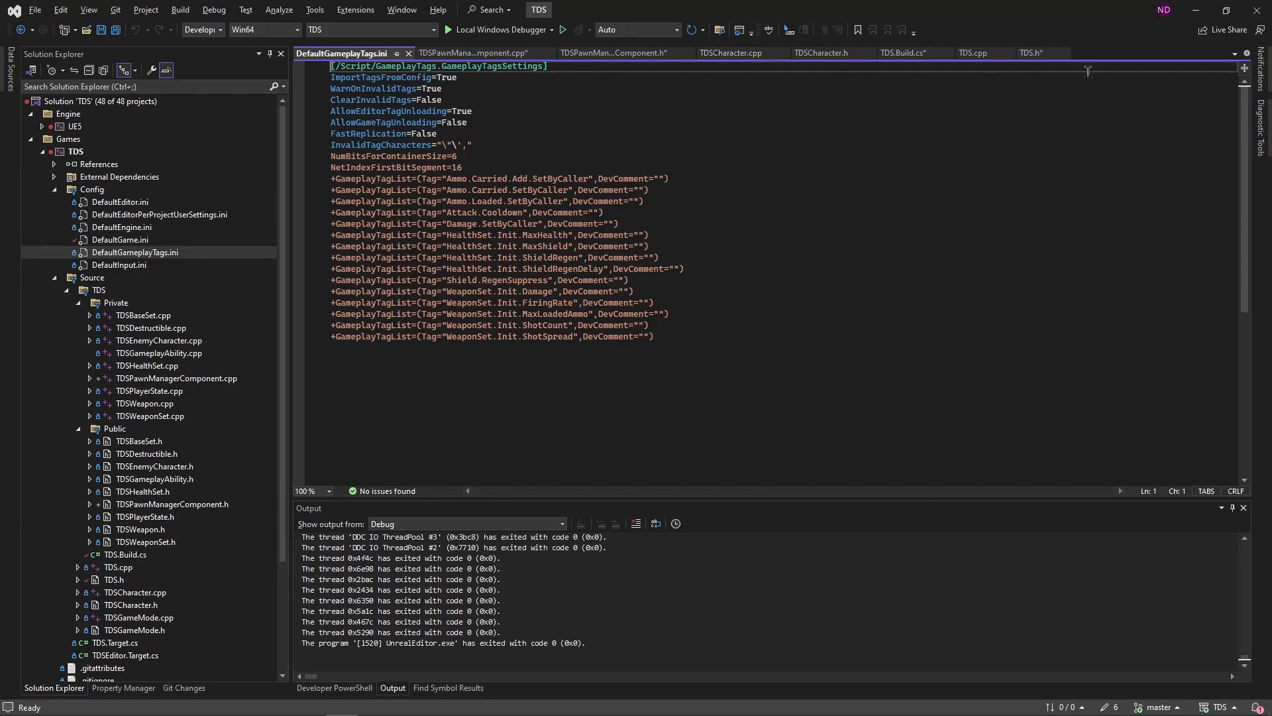
pyautogui.click(1029, 53)
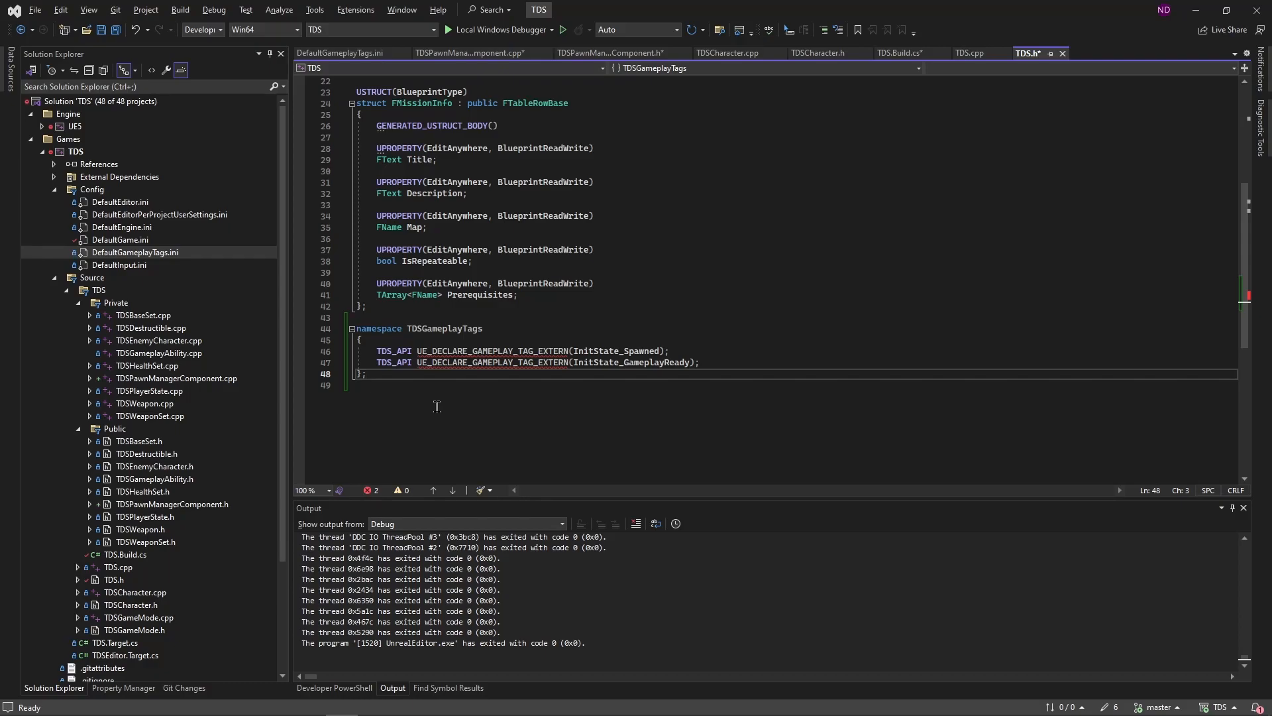
# Add #include "NativeGameplayTags.h" at the top of TDS.h.
pyautogui.scroll(3)
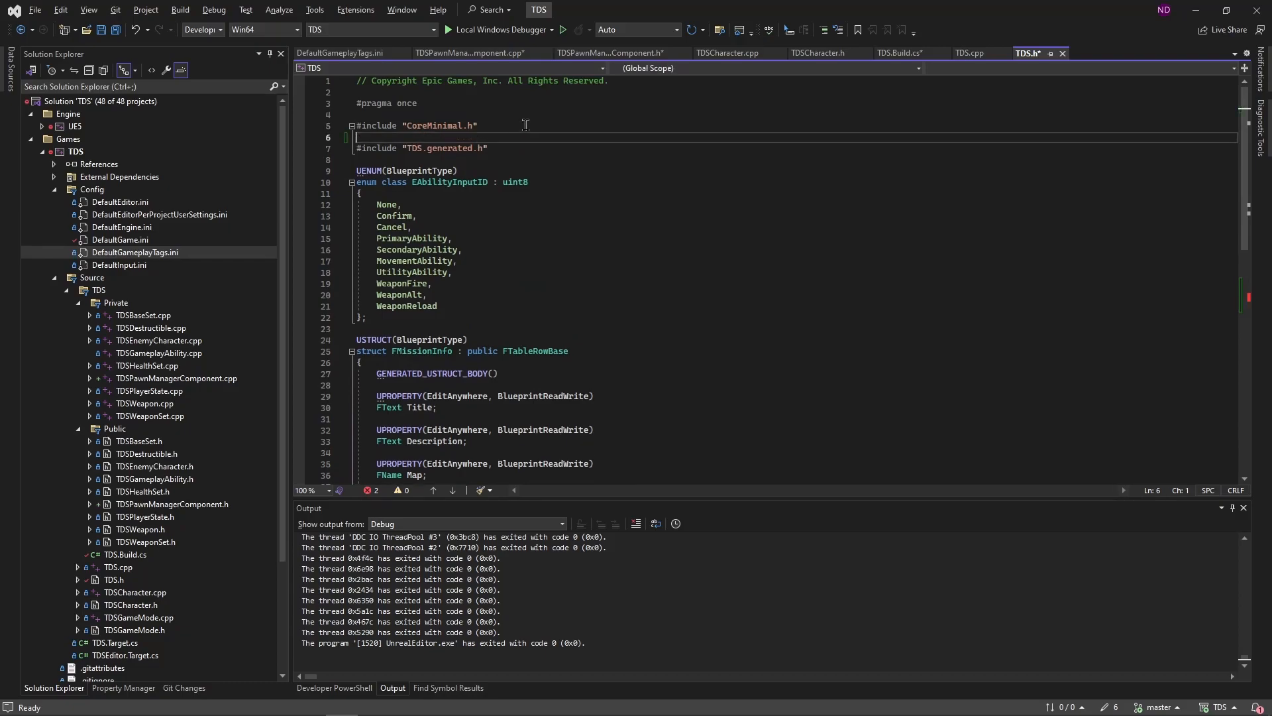
pyautogui.write('#include "N')
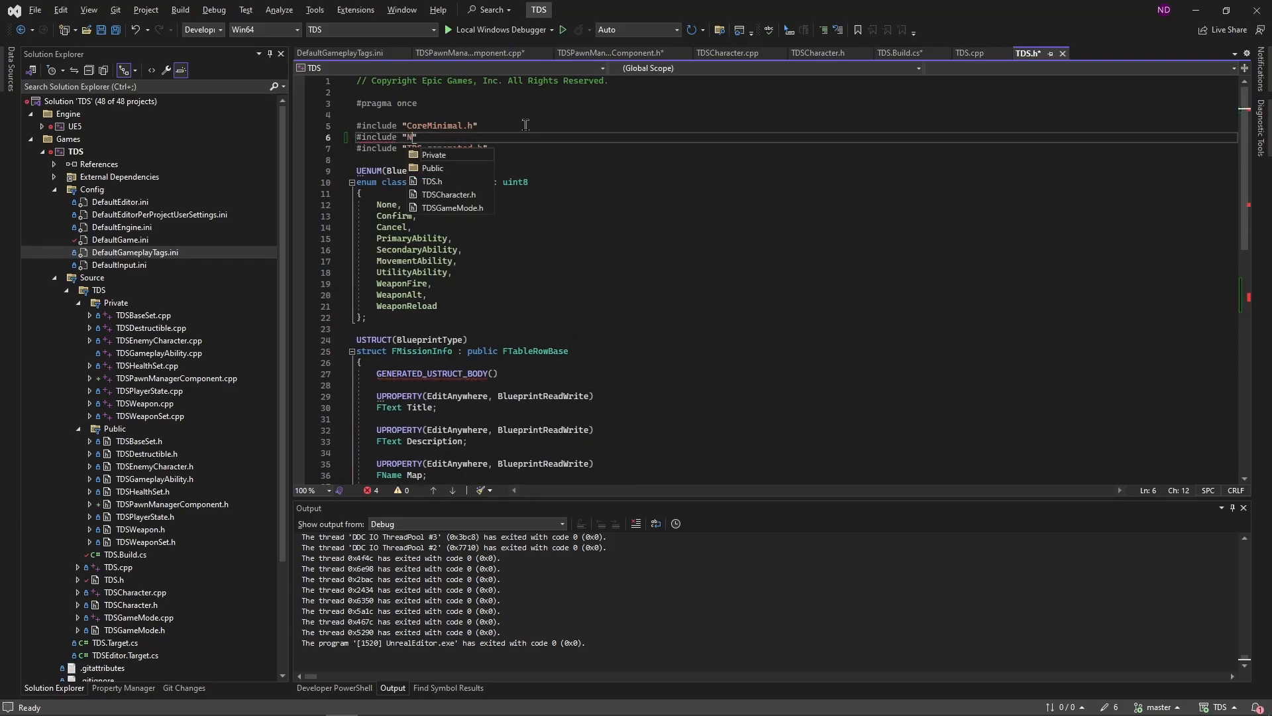
pyautogui.write('NativeGameplayTags.h')
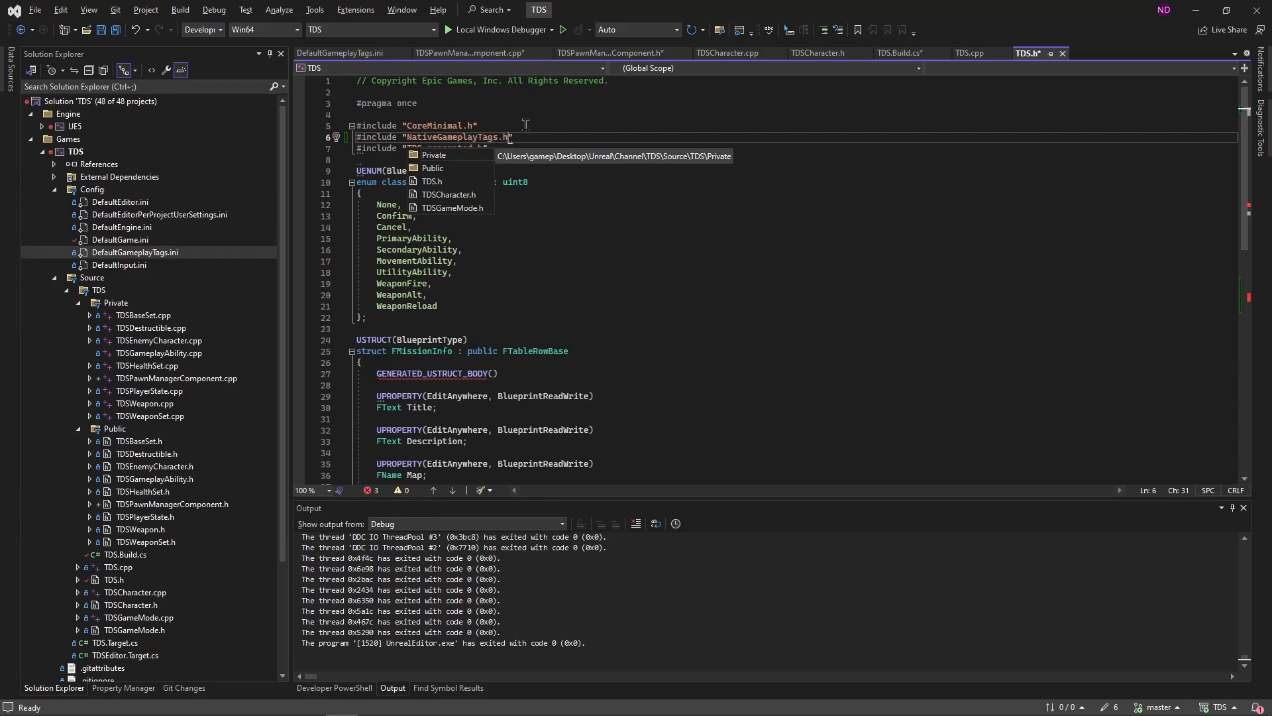
# Define both InitState tags with UE_DEFINE_GAMEPLAY_TAG_COMMENT in TDS.cpp, then move to TDSCharacter.h.
pyautogui.click(968, 53)
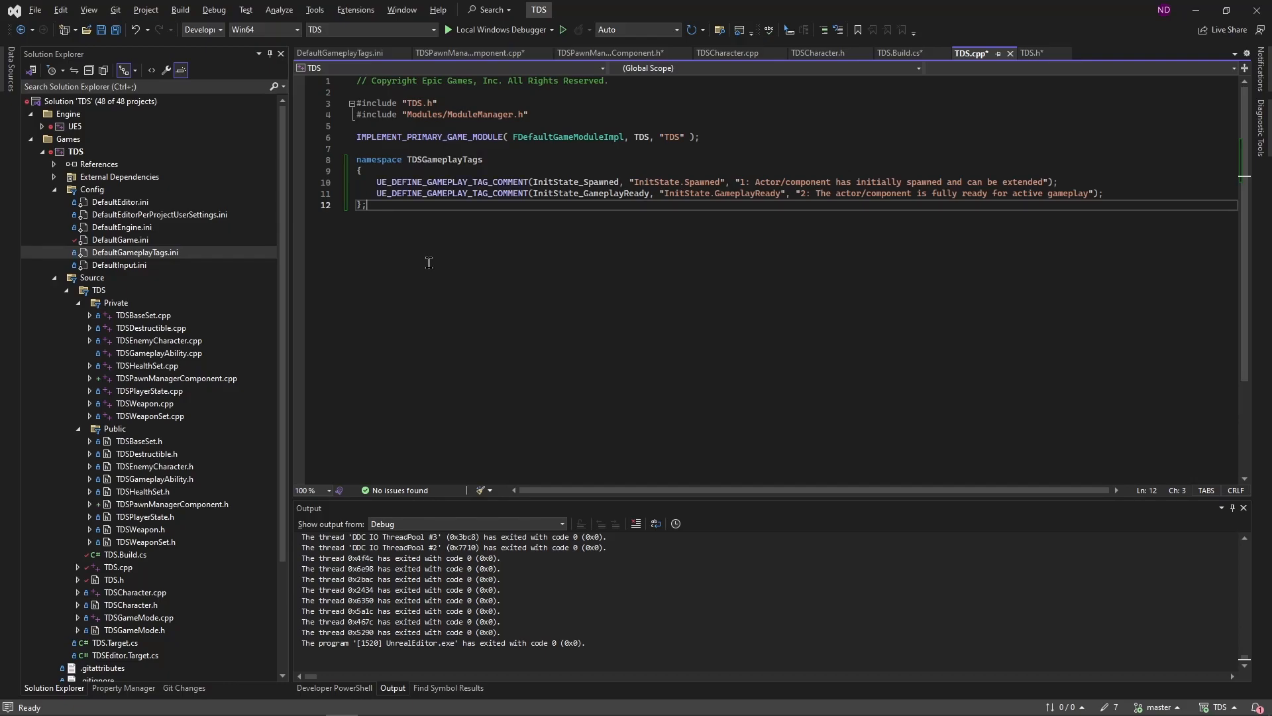
pyautogui.press('enter')
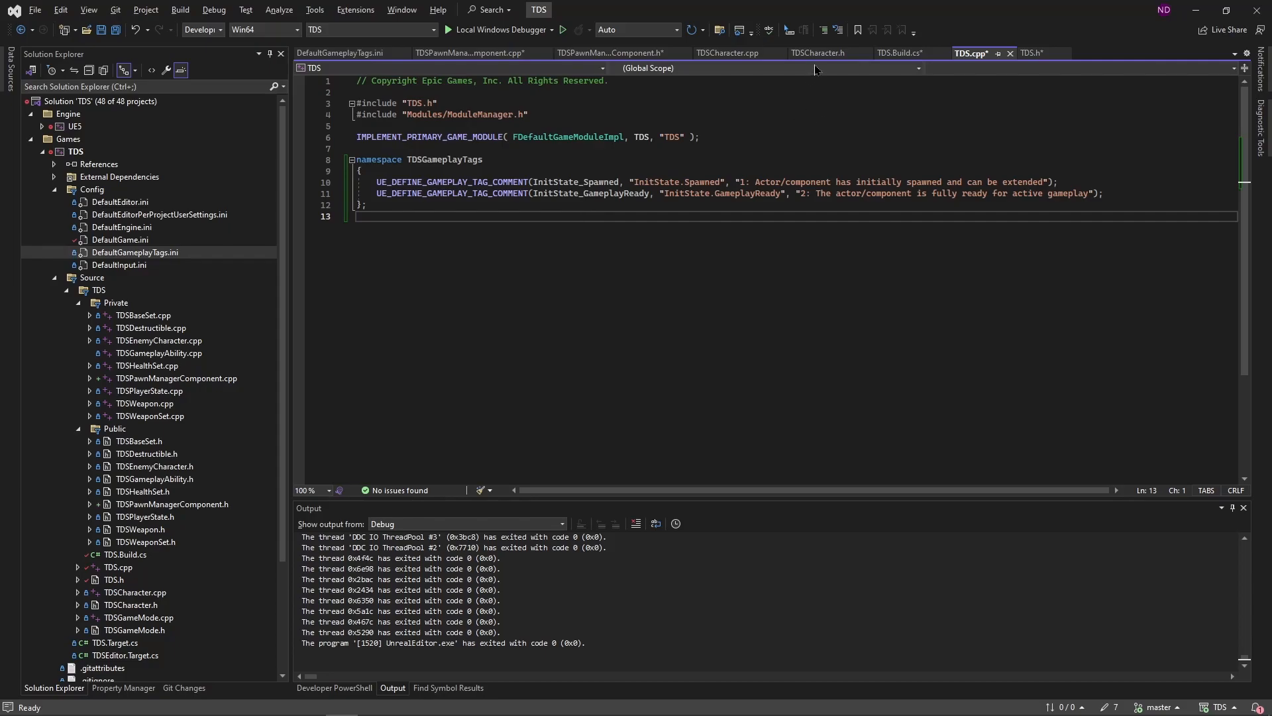
pyautogui.click(820, 53)
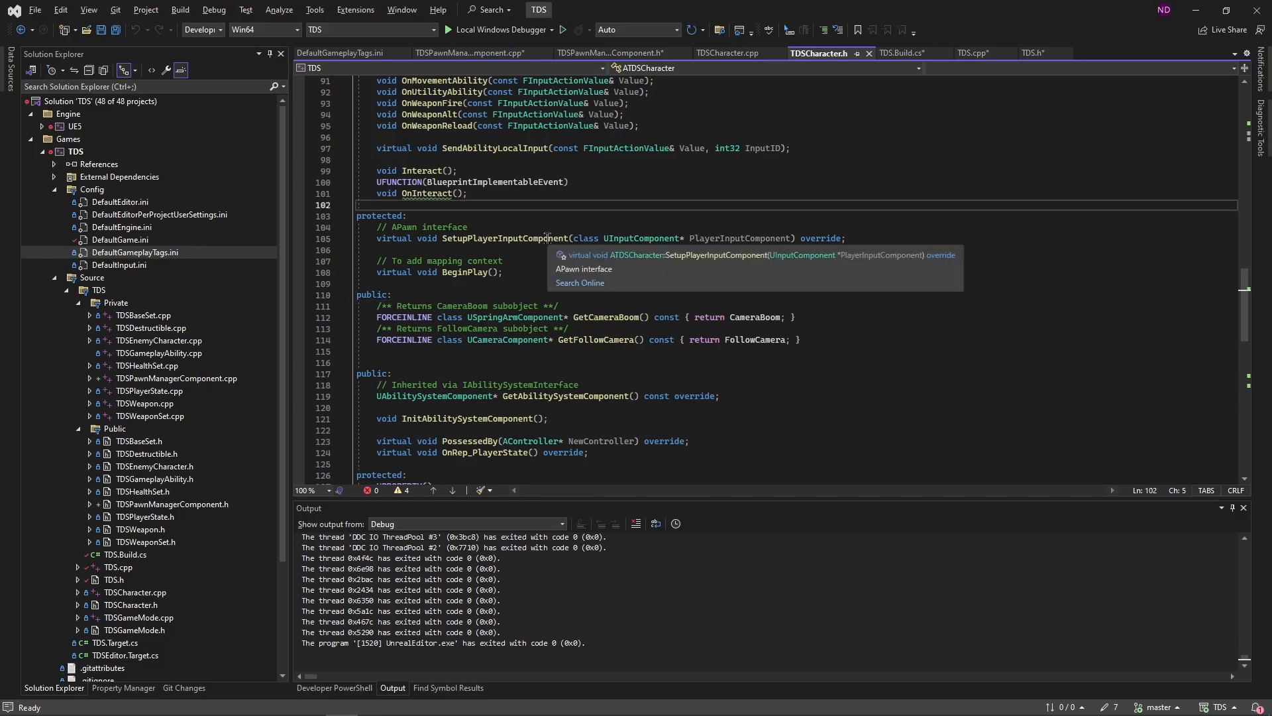
# Declare UPROPERTY(BlueprintReadWrite, EditAnywhere) bool bIsReady, the PreInitializeComponents/EndPlay overrides, and inline IsReady() returning bIsReady.
pyautogui.scroll(3)
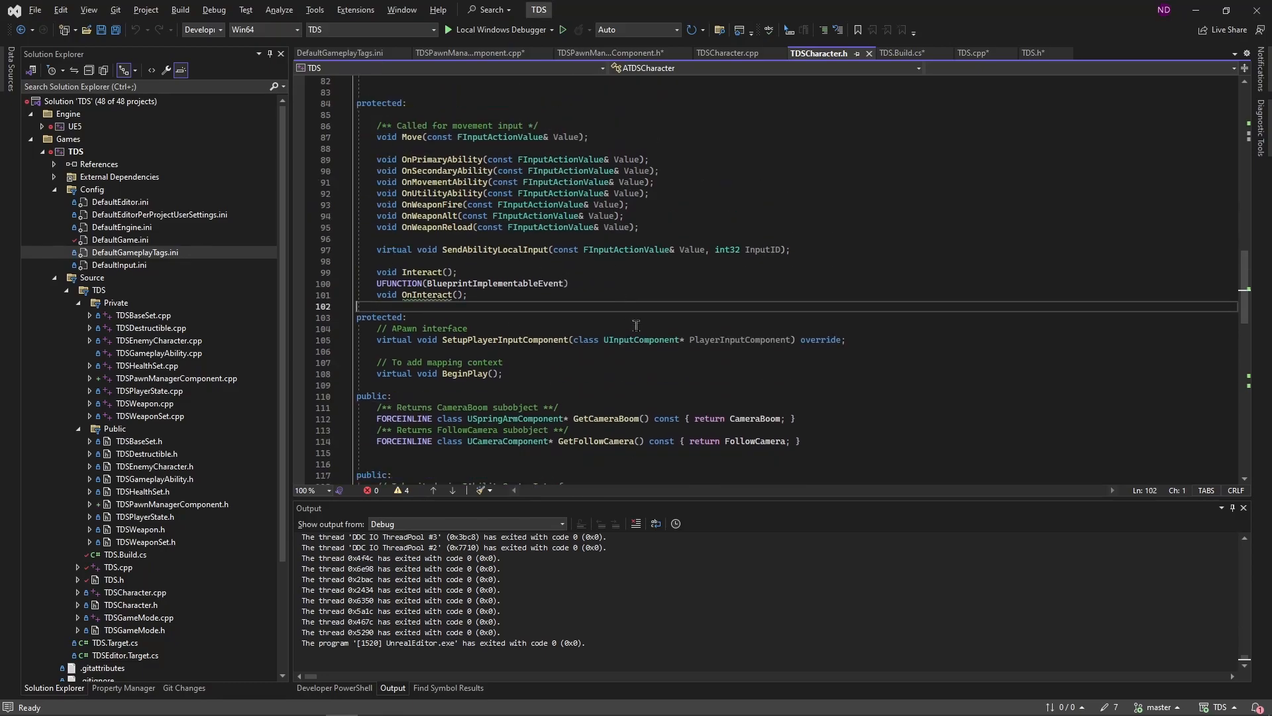
pyautogui.write('UPROPERTY(BlueprintReadWrite, EditAnywhere)')
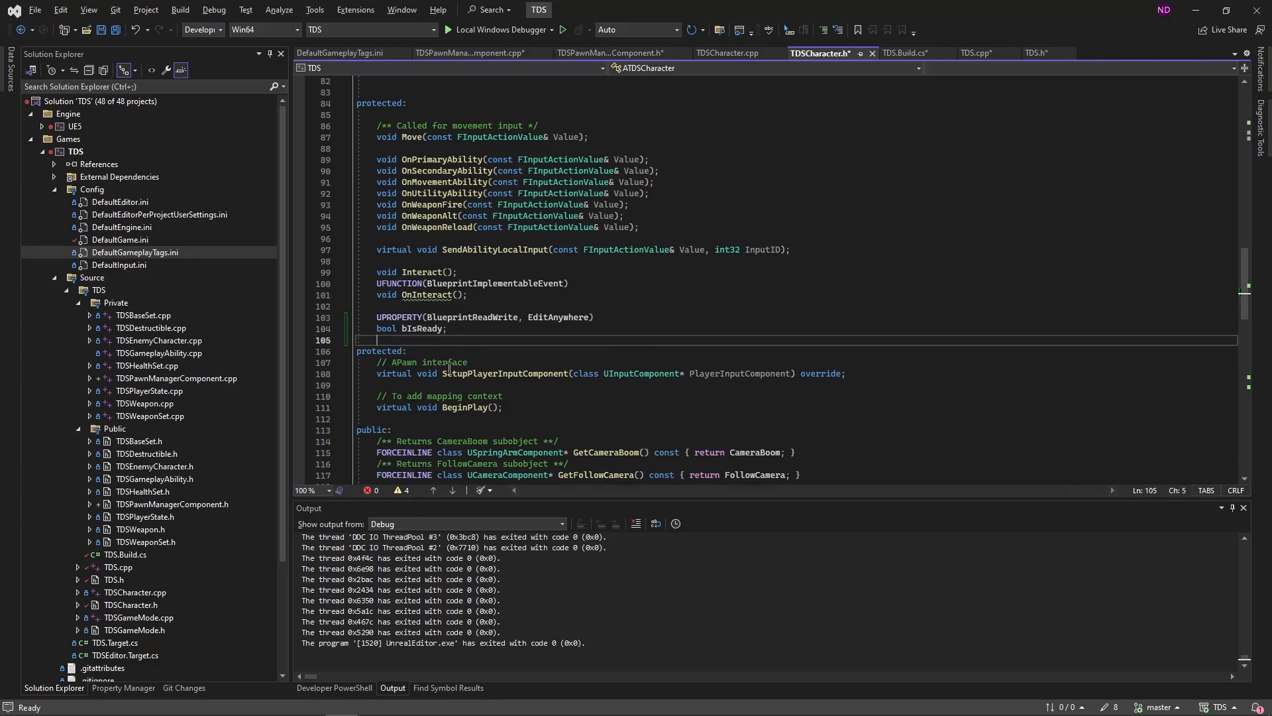
pyautogui.moveTo(484, 333)
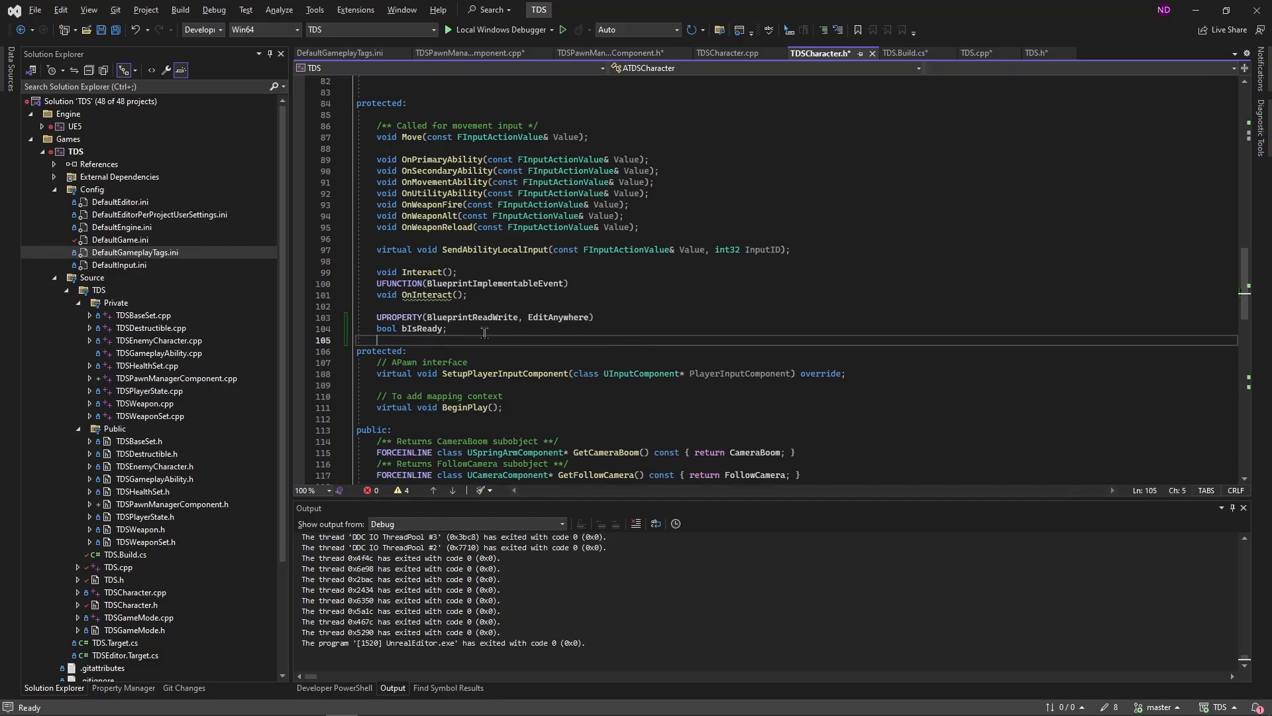
pyautogui.moveTo(515, 328)
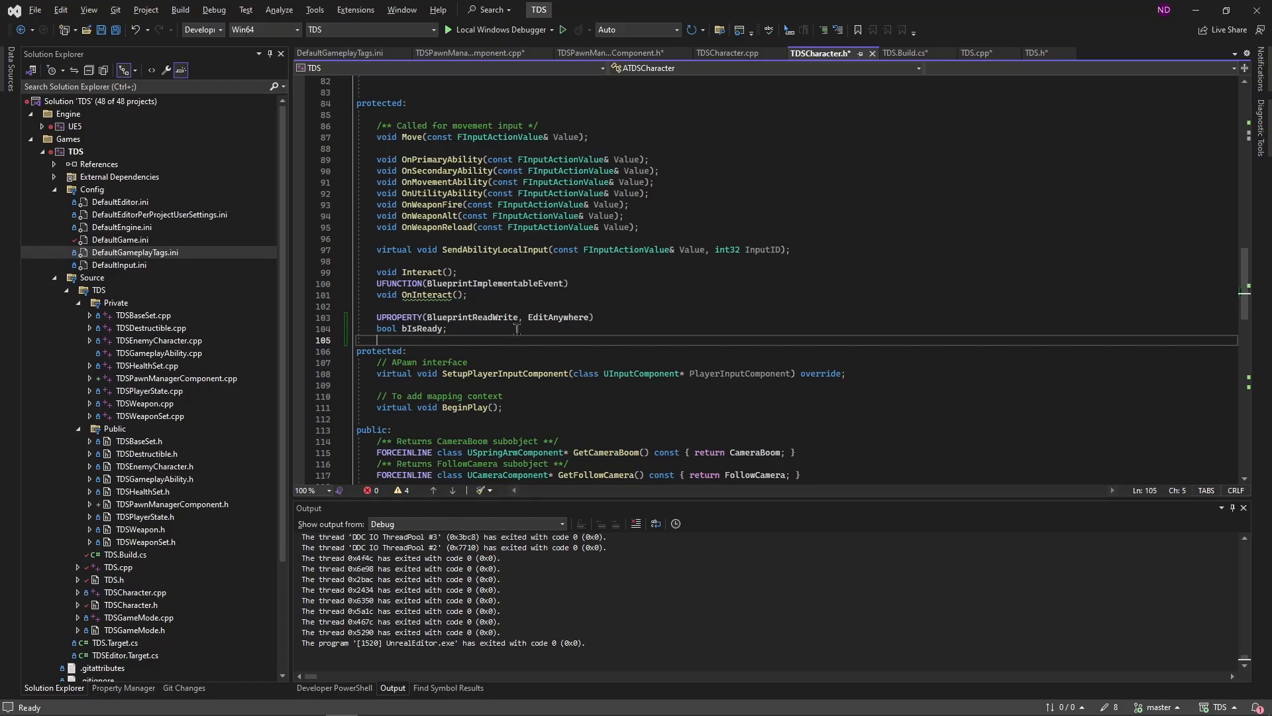
pyautogui.moveTo(733, 392)
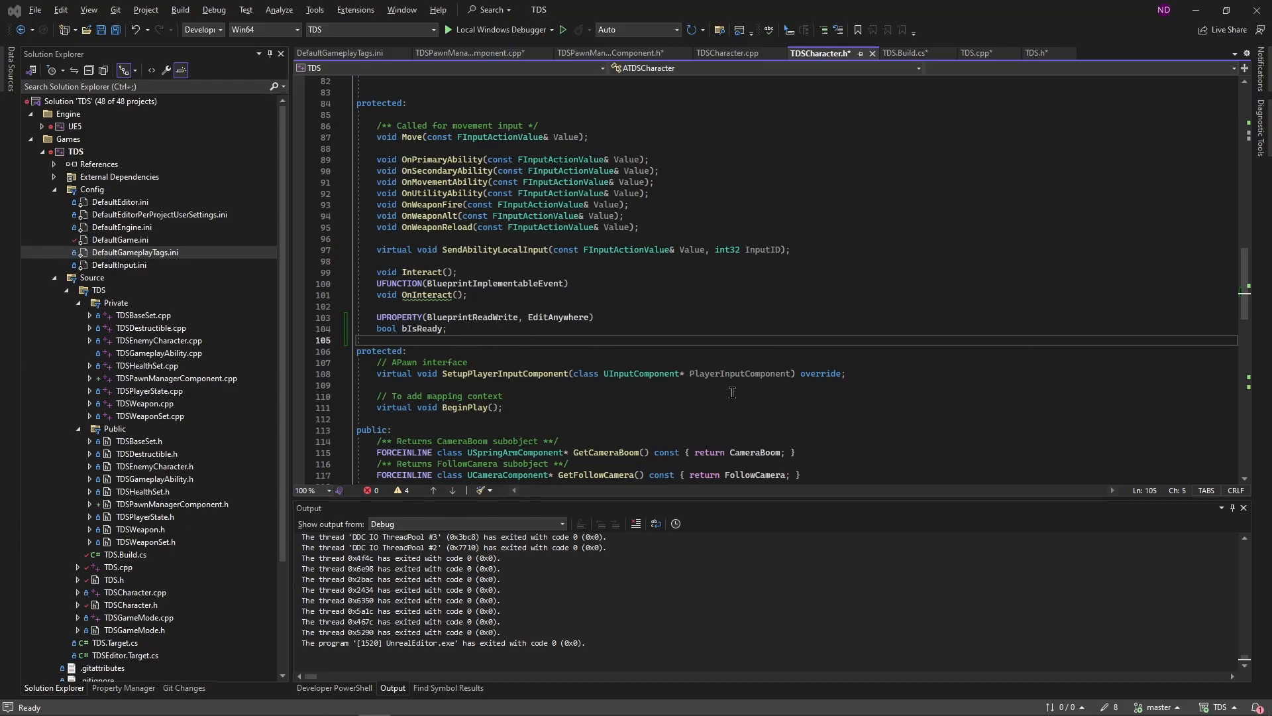
pyautogui.moveTo(575, 332)
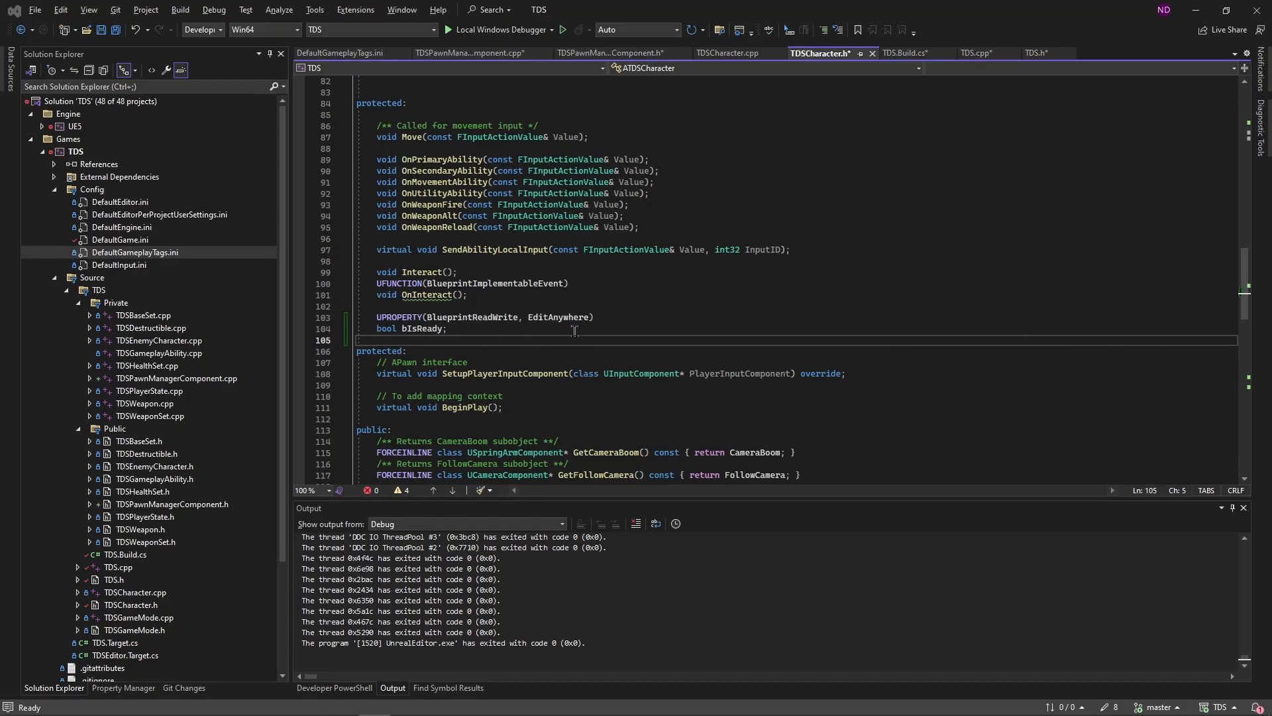
pyautogui.moveTo(546, 398)
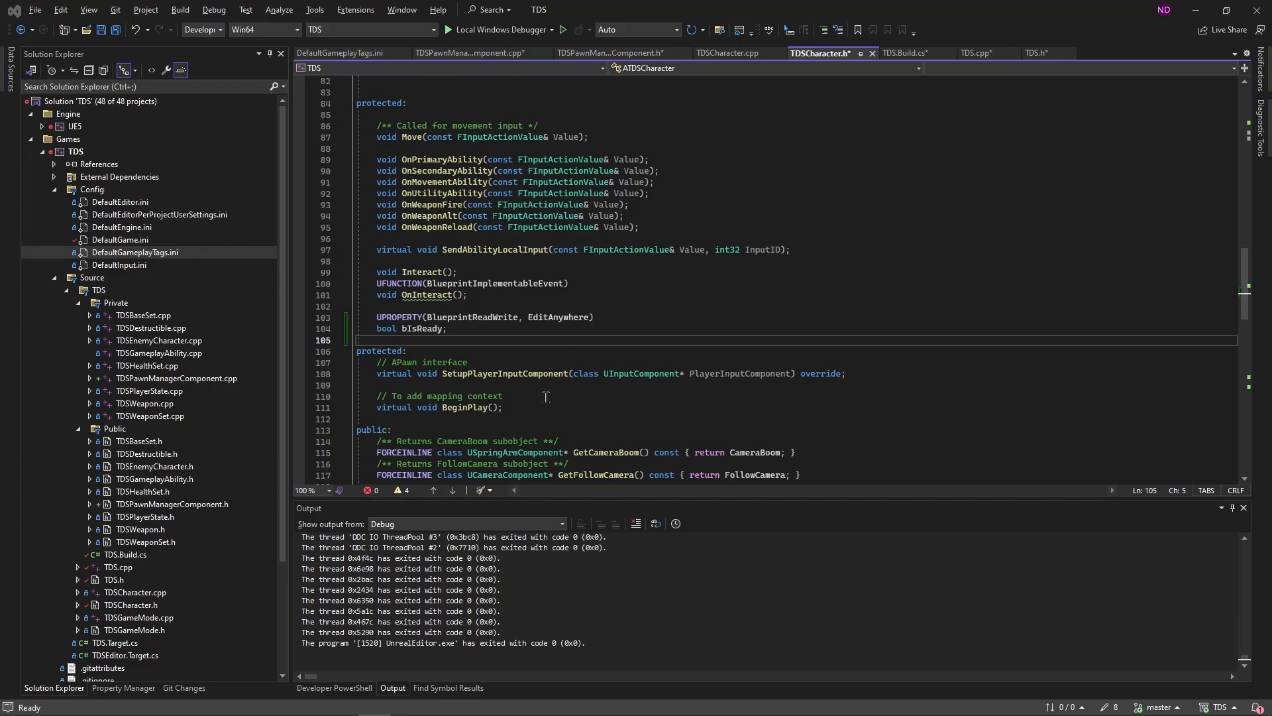
pyautogui.click(503, 396)
pyautogui.write('virtual void PreInitializeComponents() override;')
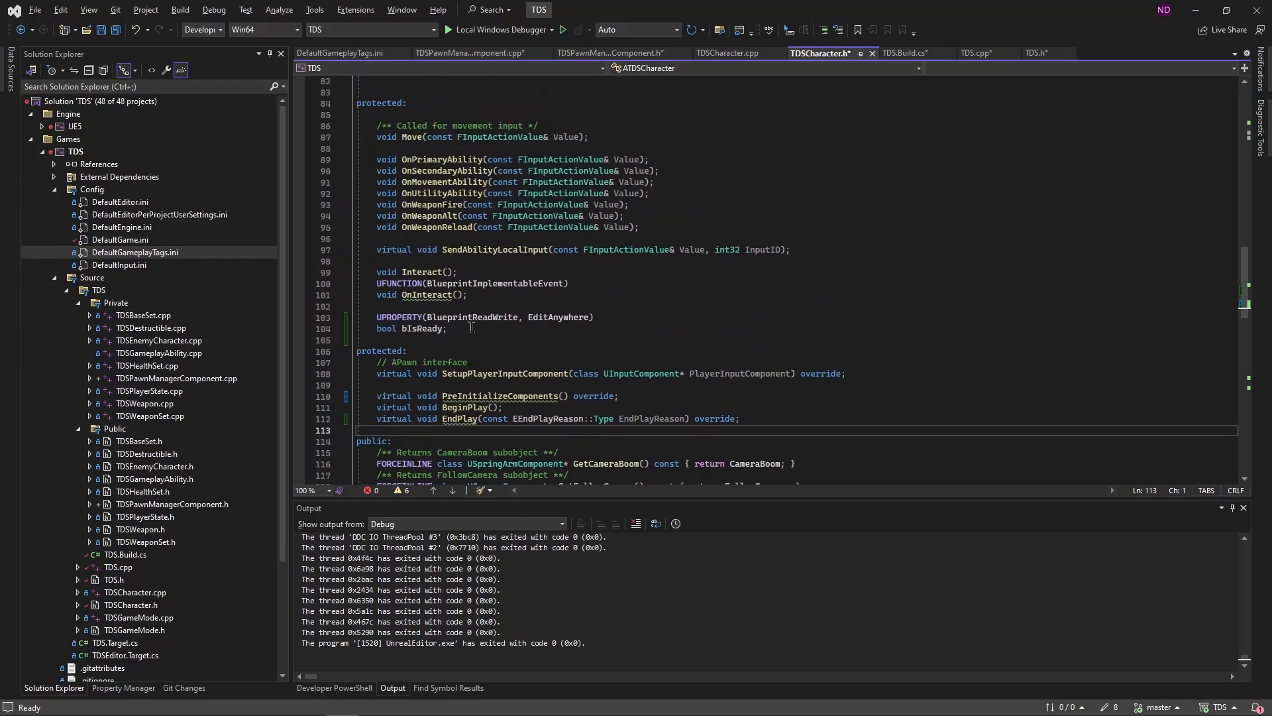
pyautogui.write('IsReady() {')
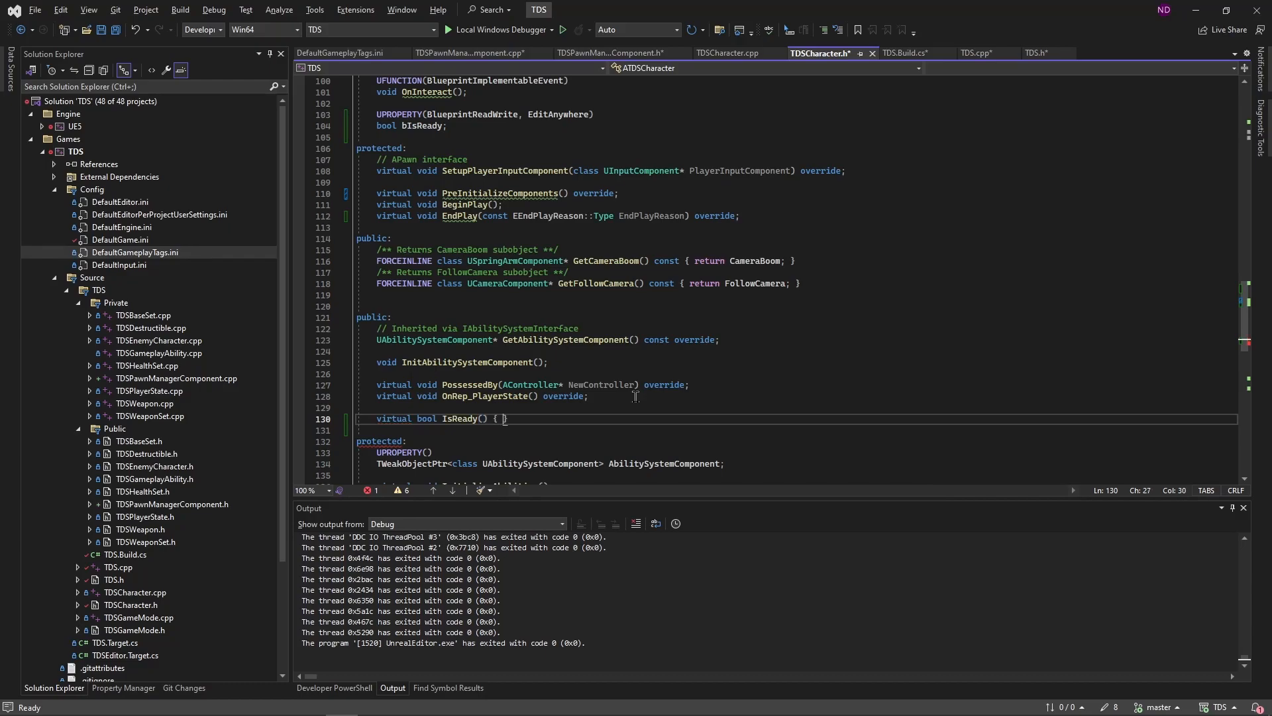
pyautogui.write('return bIsReady;')
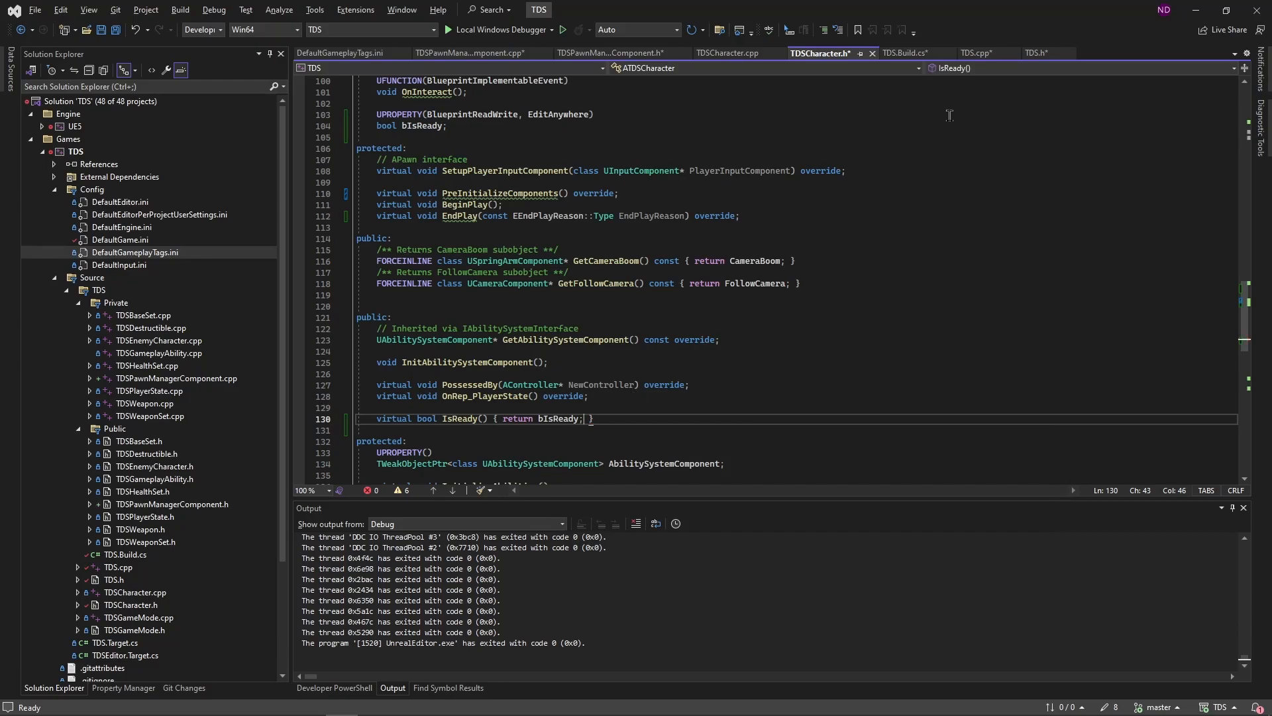
# Include GameFrameworkComponentManager.h at the top of TDSCharacter.cpp.
pyautogui.click(728, 53)
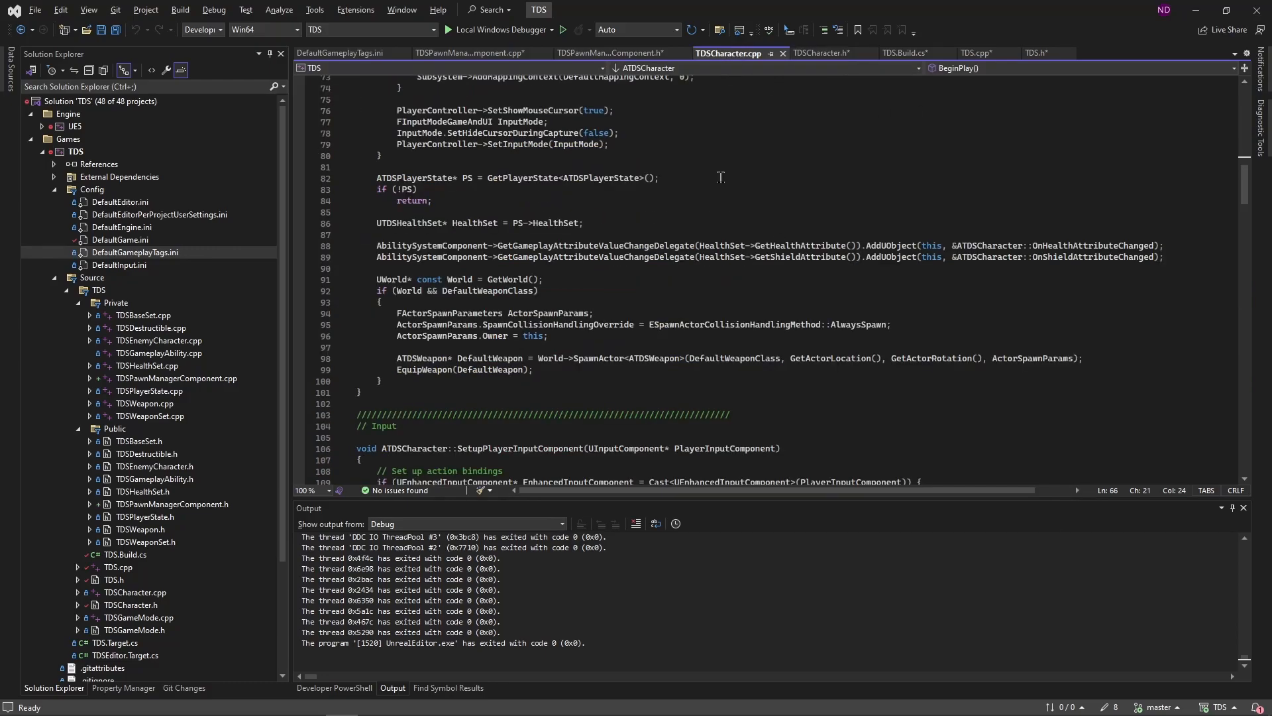
pyautogui.press('ctrl+Home')
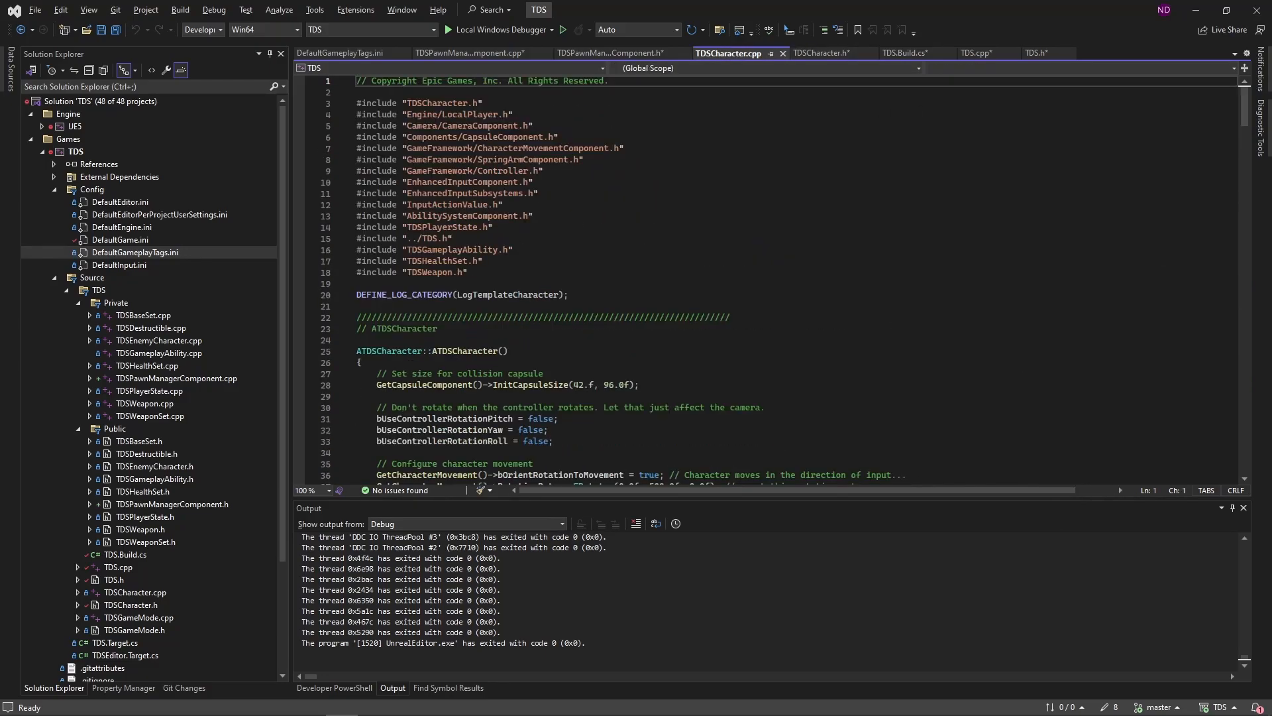
pyautogui.click(600, 136)
pyautogui.write('#include "Components/GameFrameworkComponentManager.h"')
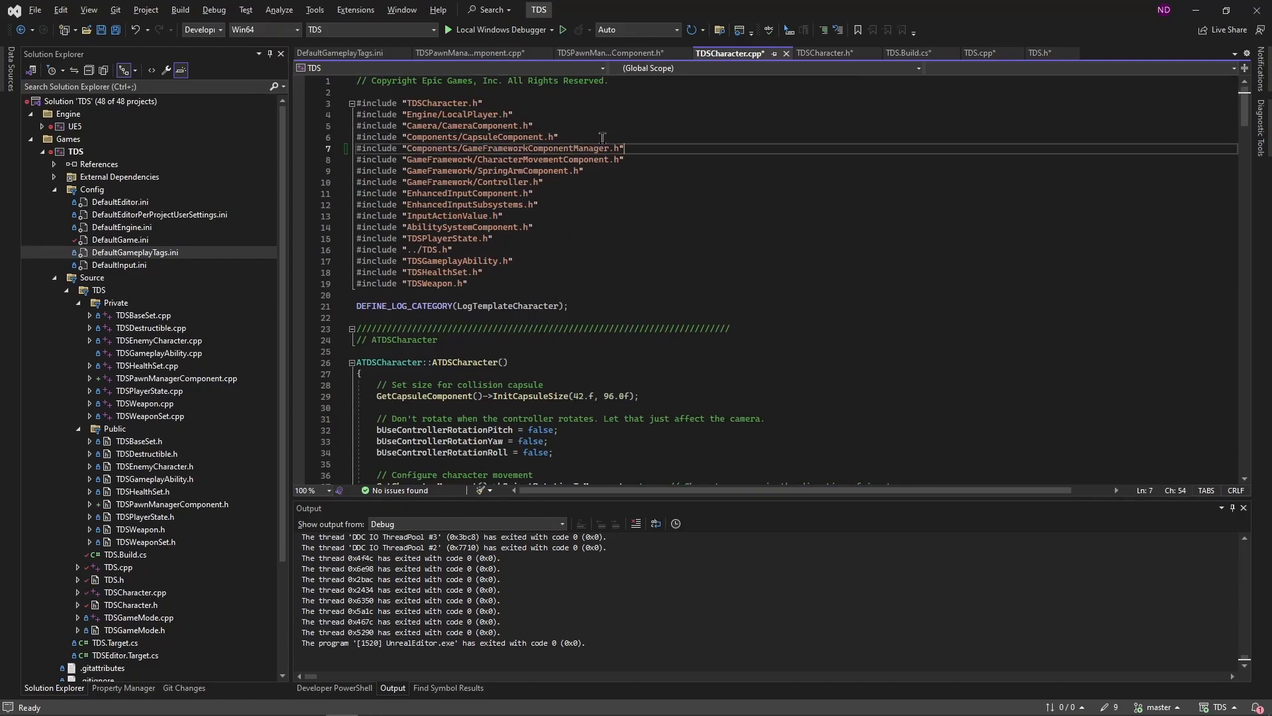
# Send the GameActorReady extension event in BeginPlay and implement PreInitializeComponents/EndPlay adding and removing the receiver.
pyautogui.click(513, 260)
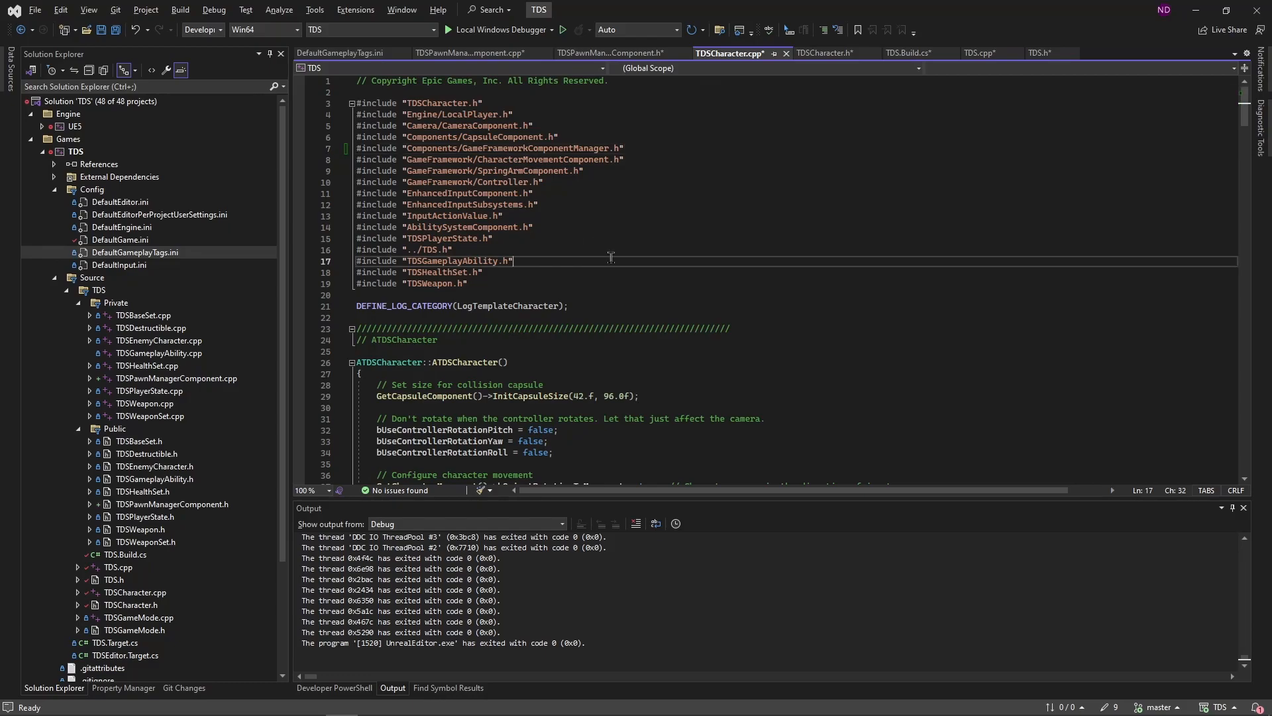
pyautogui.scroll(-3)
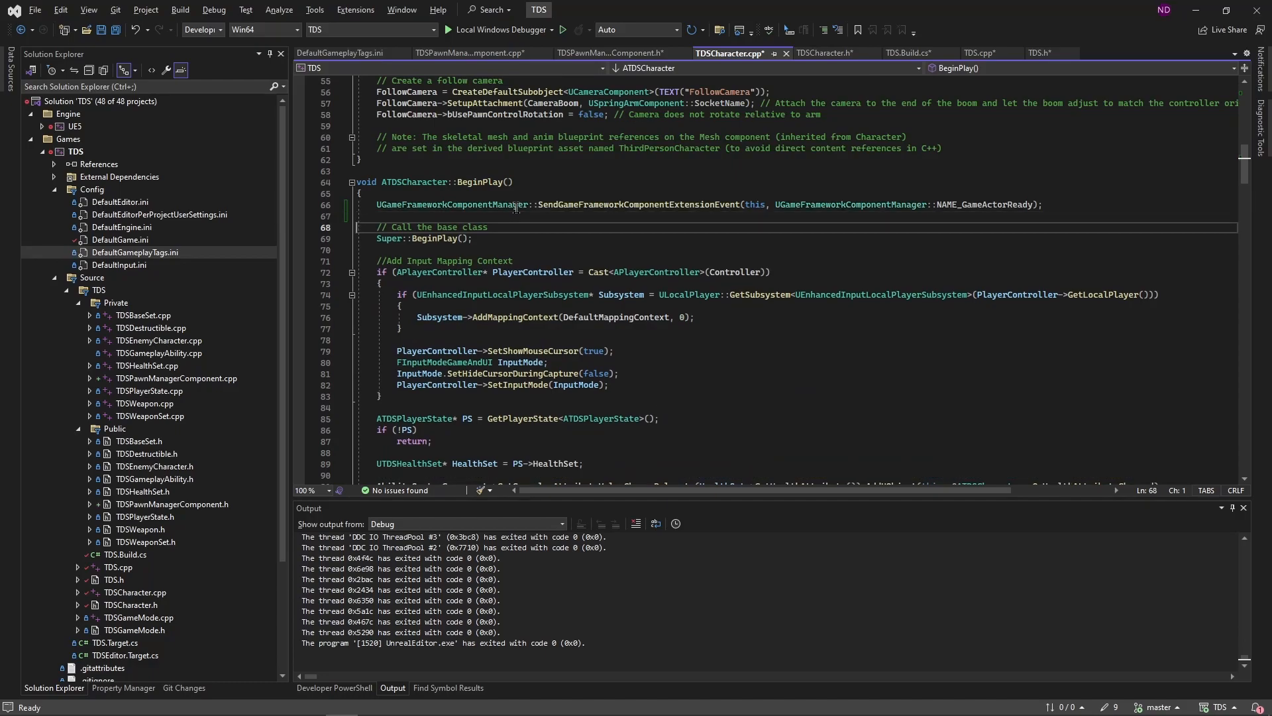
pyautogui.moveTo(438, 221)
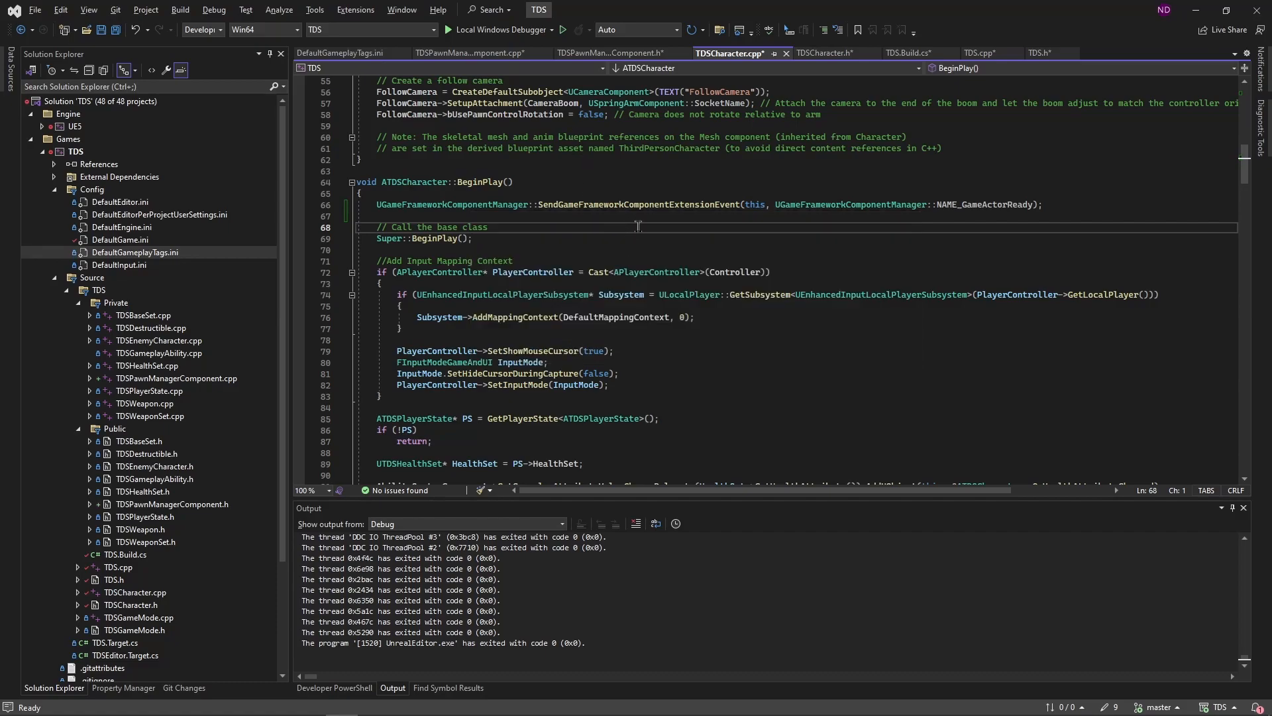
pyautogui.moveTo(653, 234)
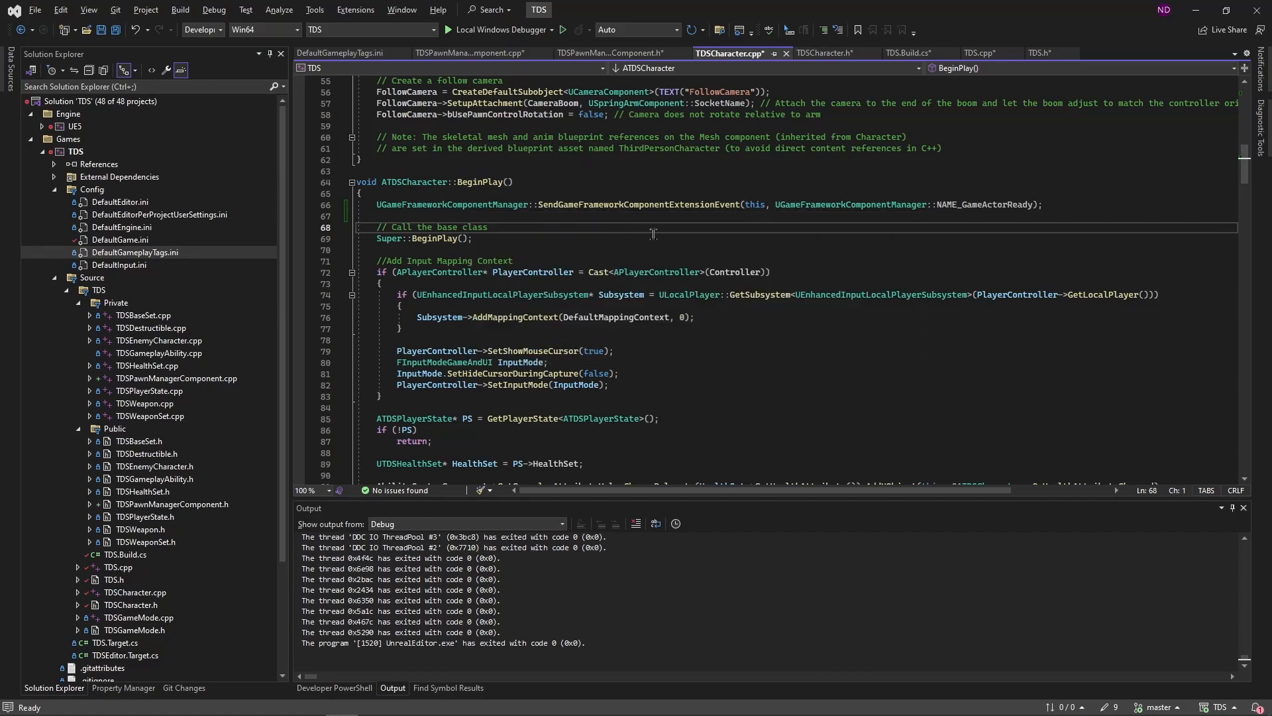
pyautogui.moveTo(990, 224)
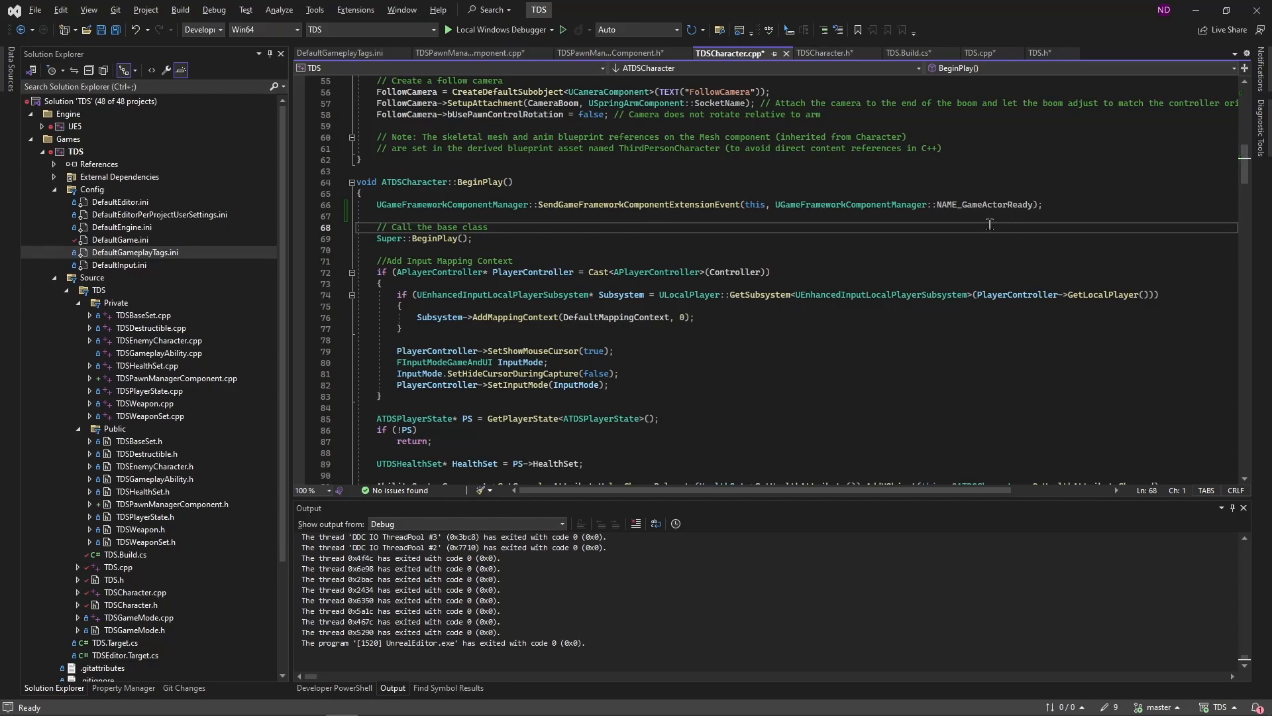
pyautogui.scroll(-3)
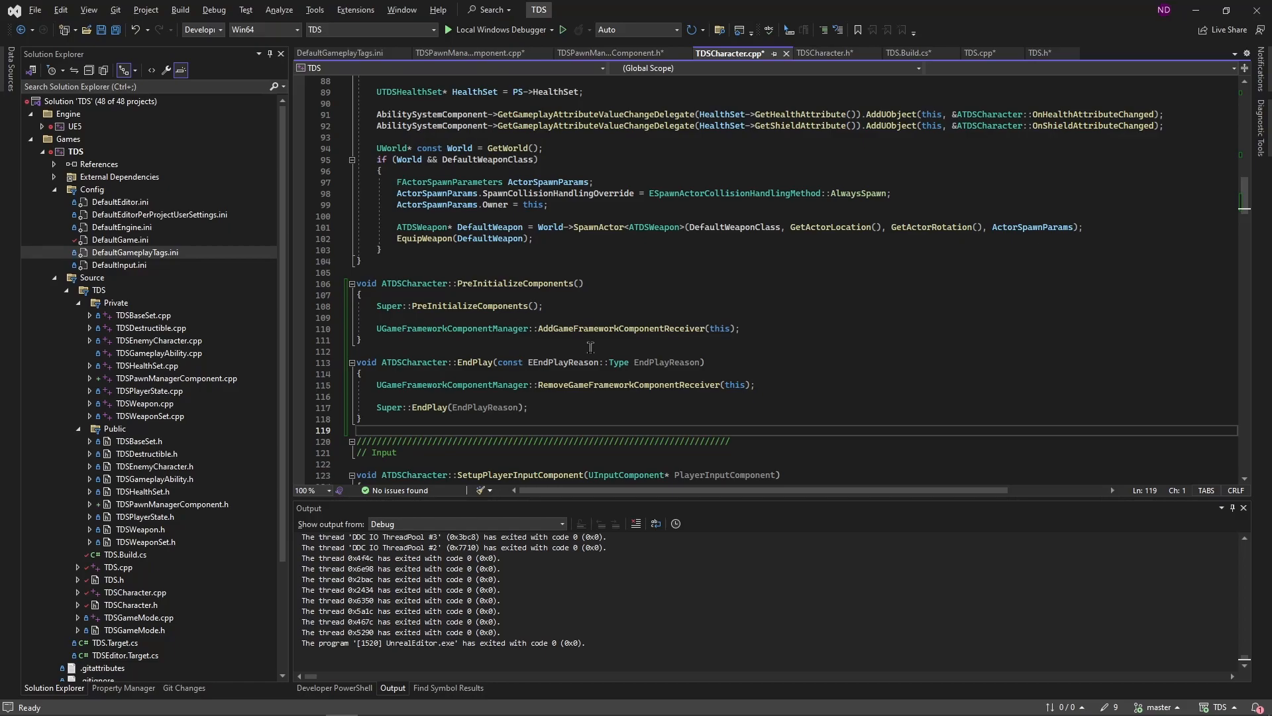
pyautogui.moveTo(567, 412)
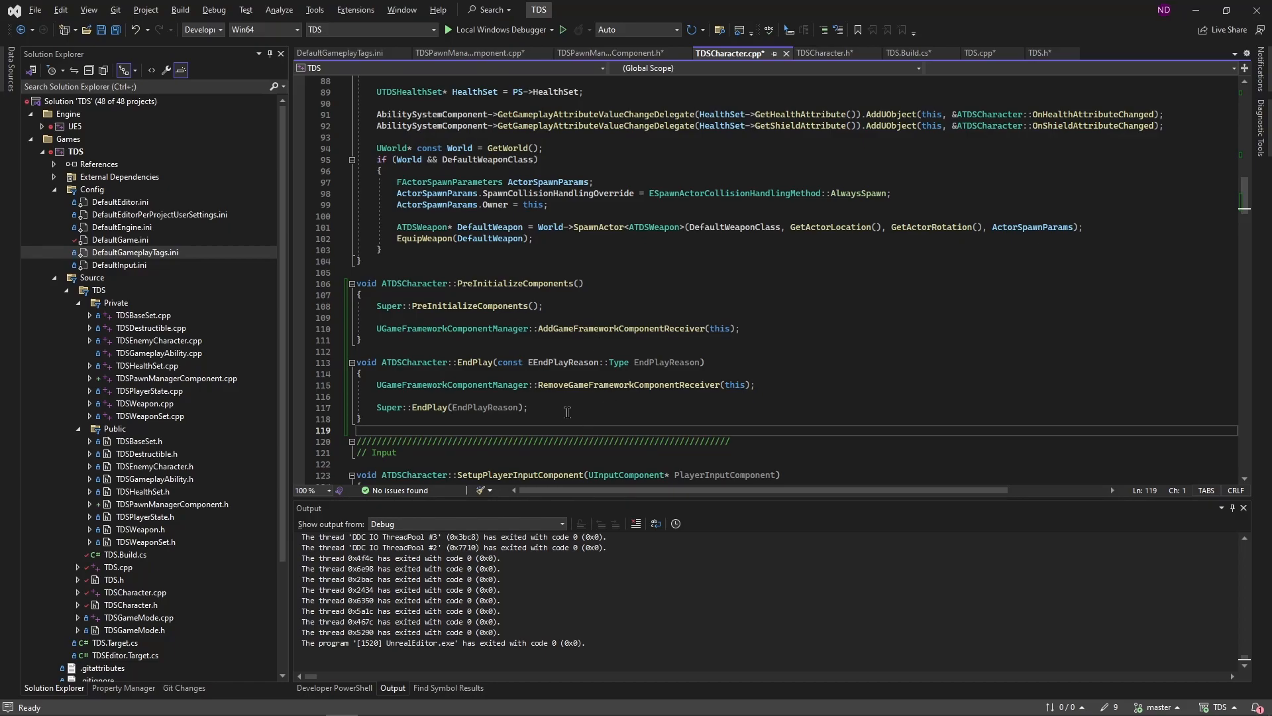
pyautogui.moveTo(677, 406)
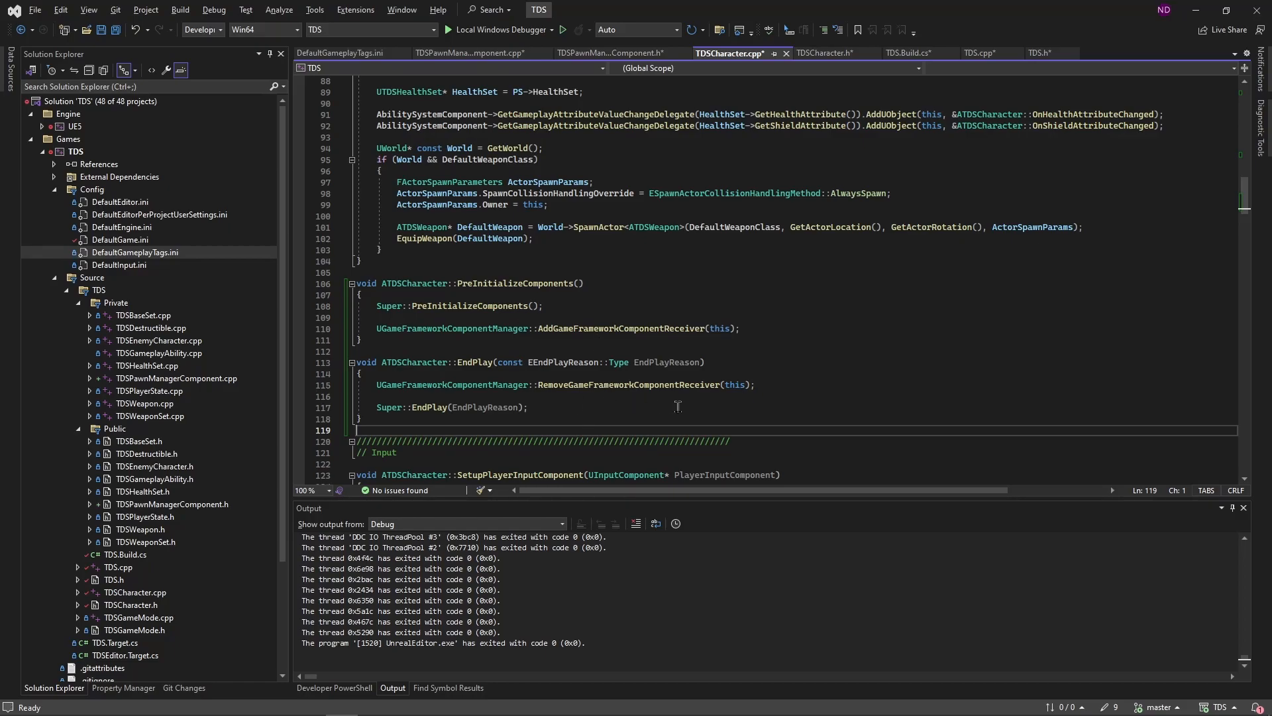
pyautogui.moveTo(647, 298)
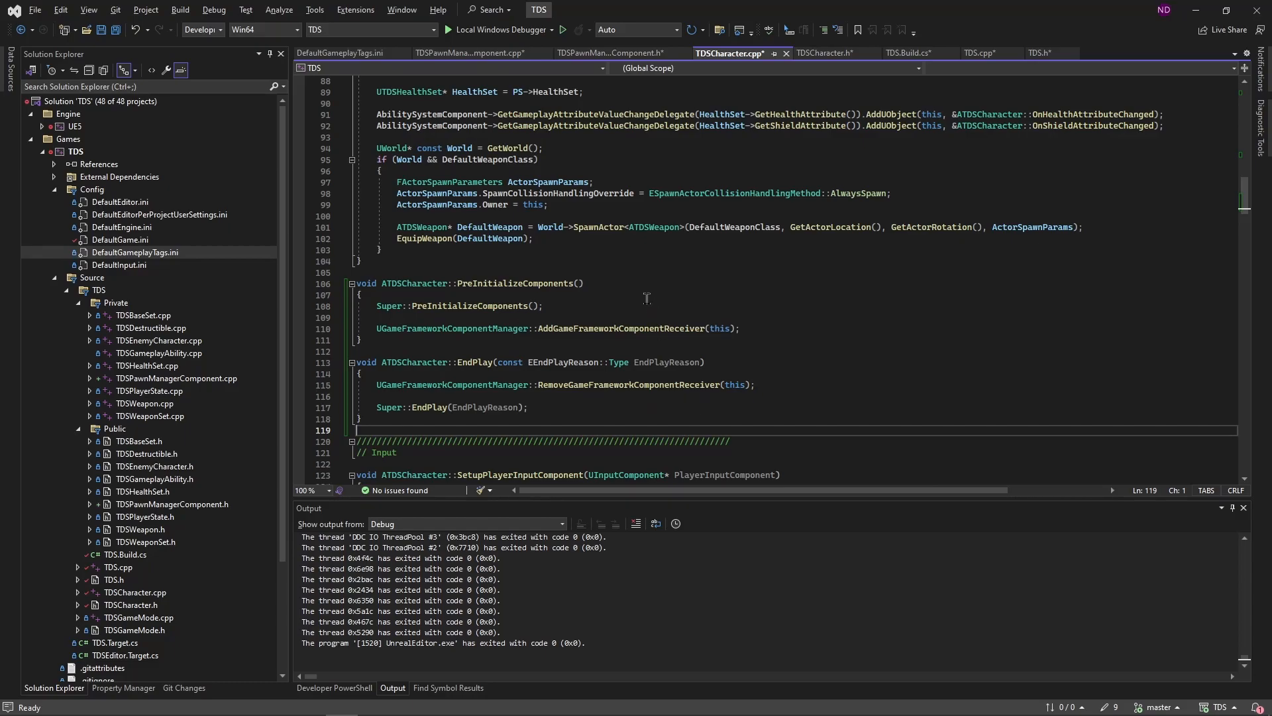
pyautogui.moveTo(634, 290)
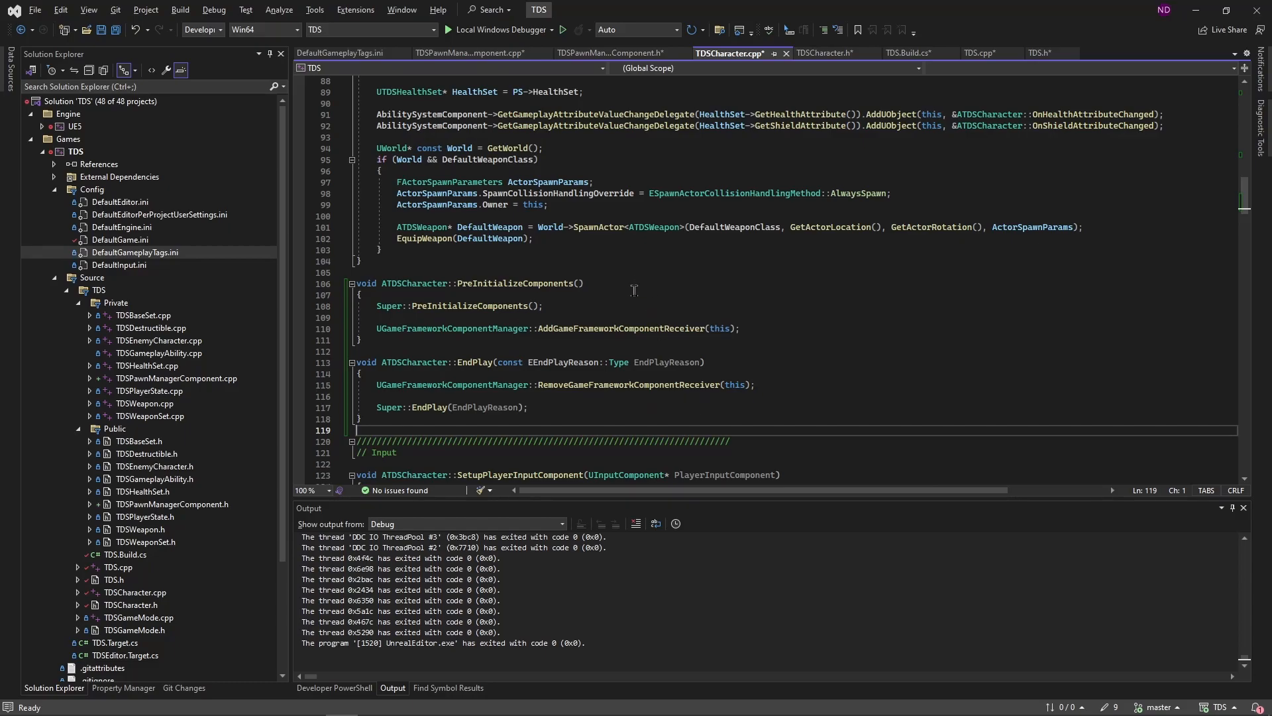
# Build the TDS solution in Visual Studio and review the Output window's build log.
pyautogui.click(617, 271)
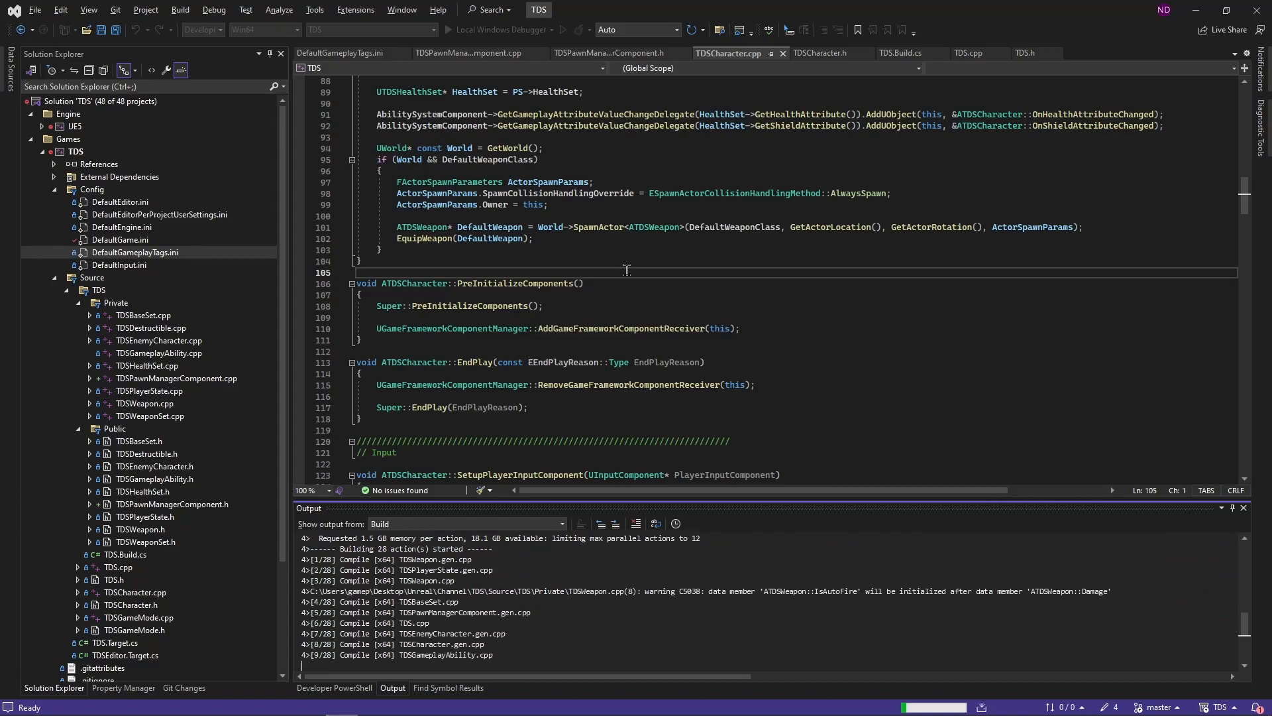
pyautogui.scroll(-3)
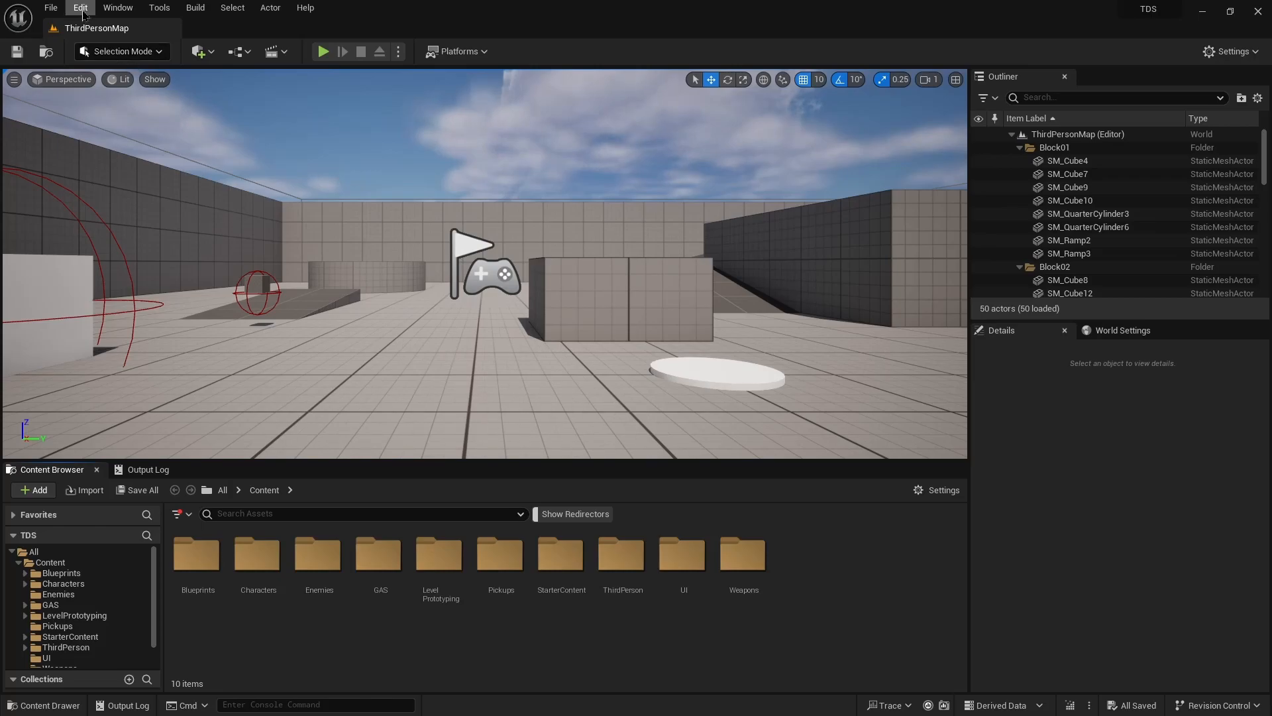
# Start a Game Feature (Content Only) plugin named PawnManager, author Alamar, description Pawn Manager.
pyautogui.click(80, 7)
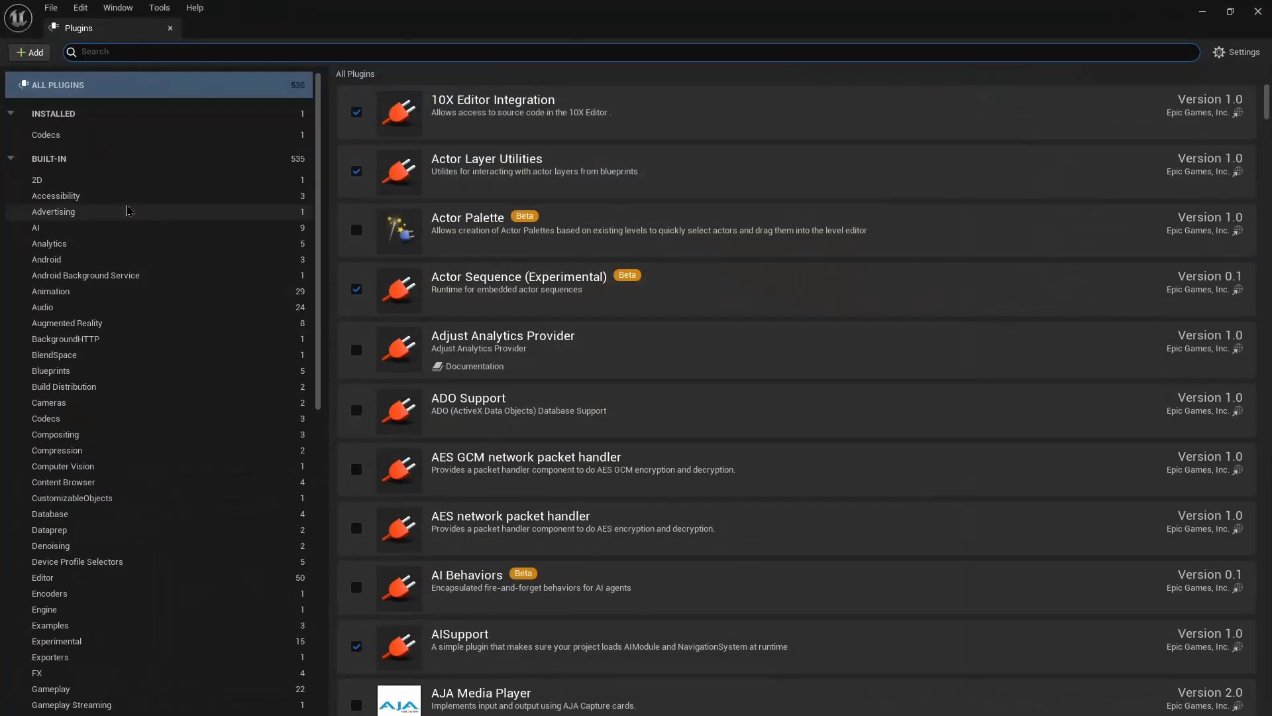
pyautogui.moveTo(29, 52)
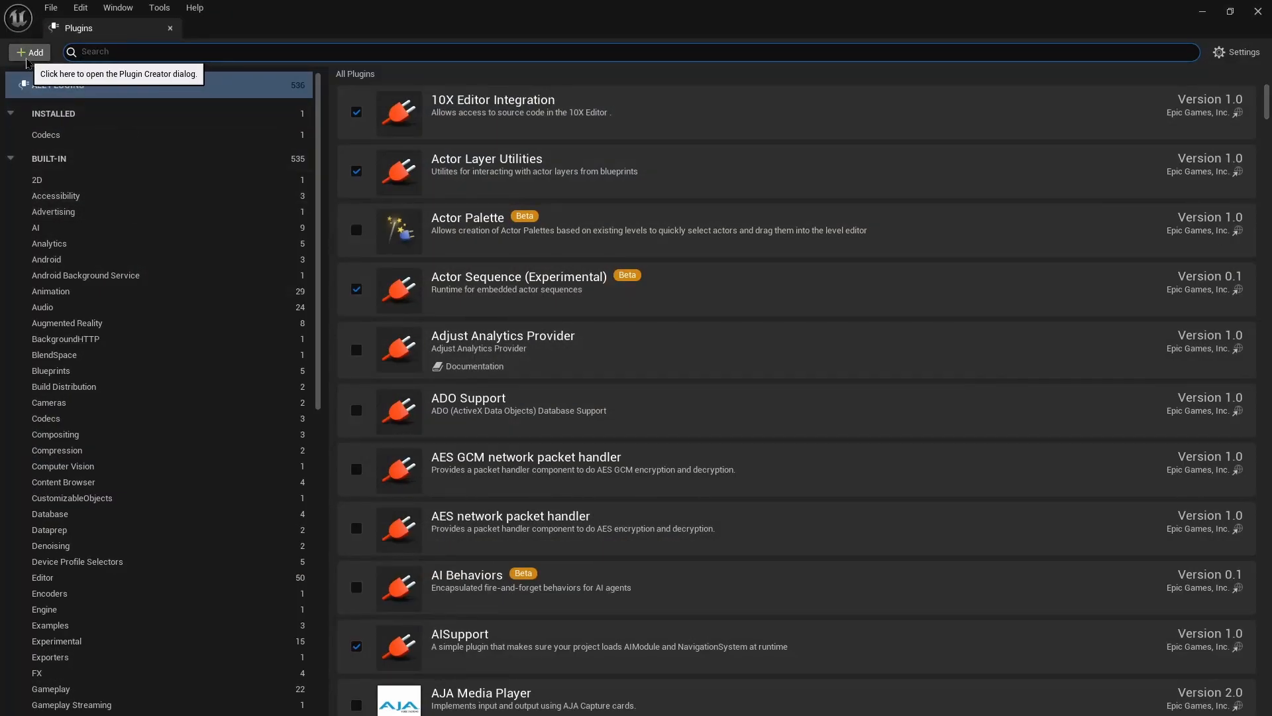
pyautogui.moveTo(37, 58)
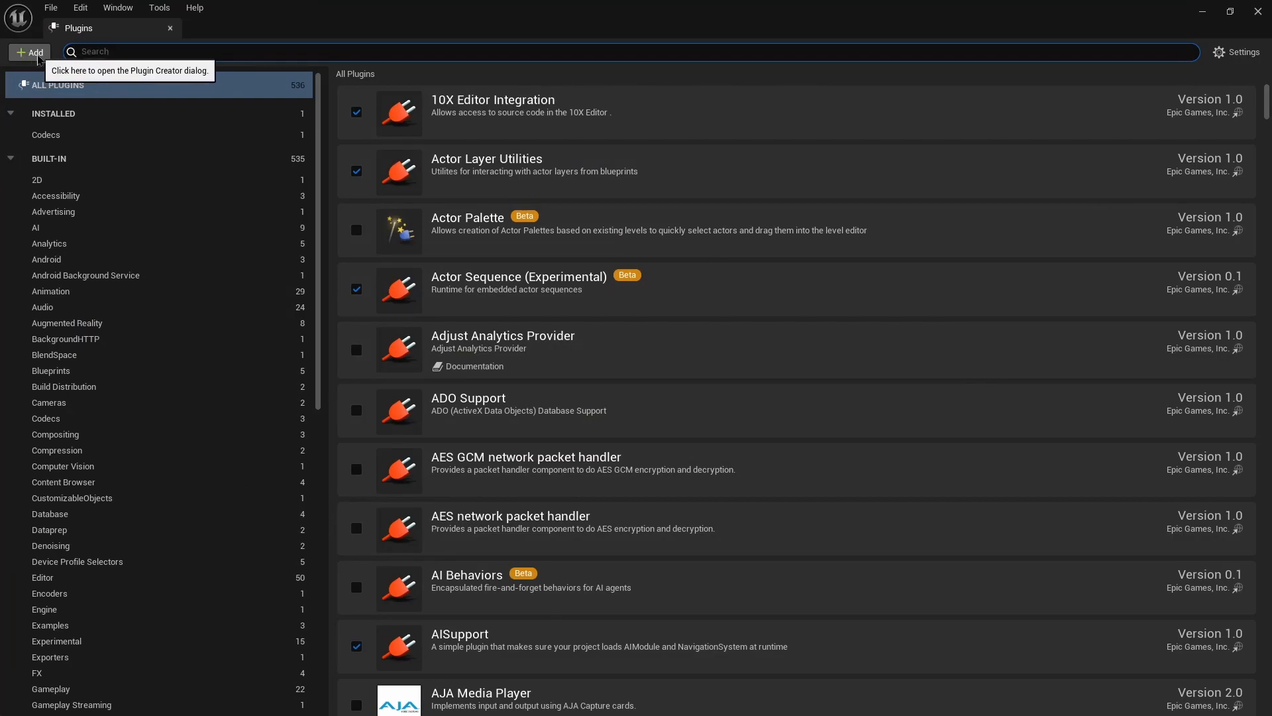
pyautogui.click(31, 52)
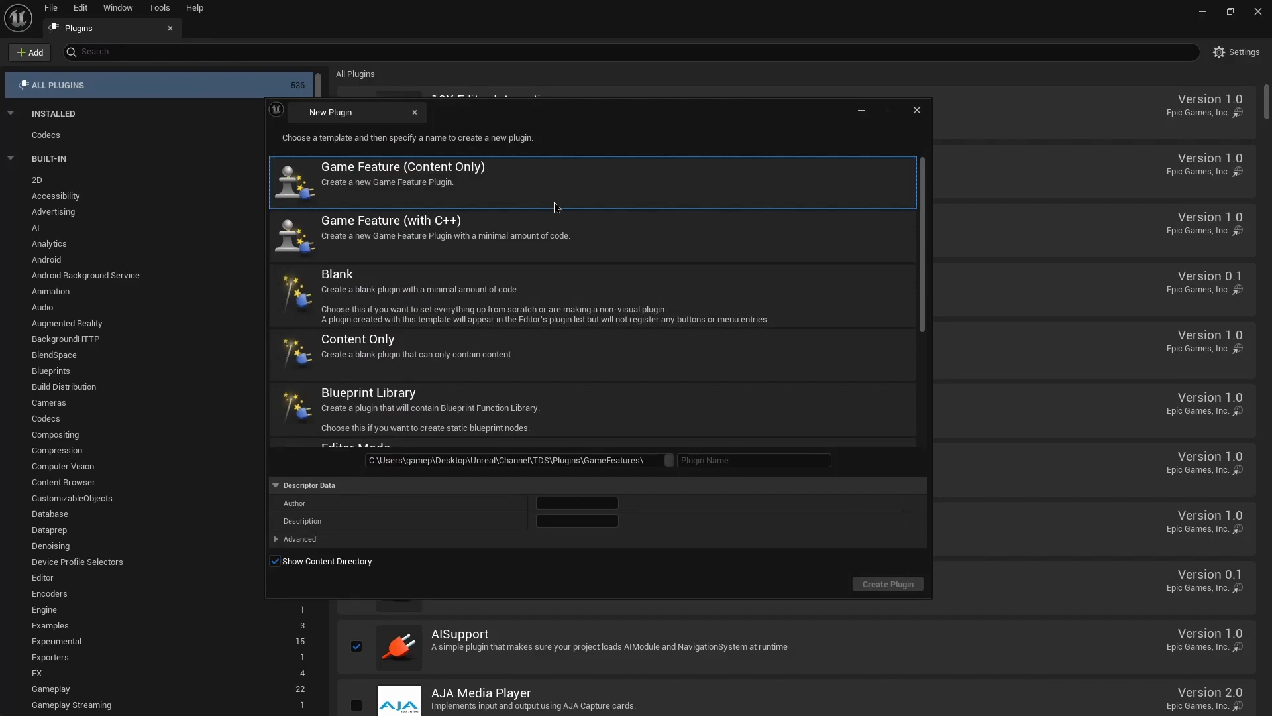
pyautogui.click(753, 459)
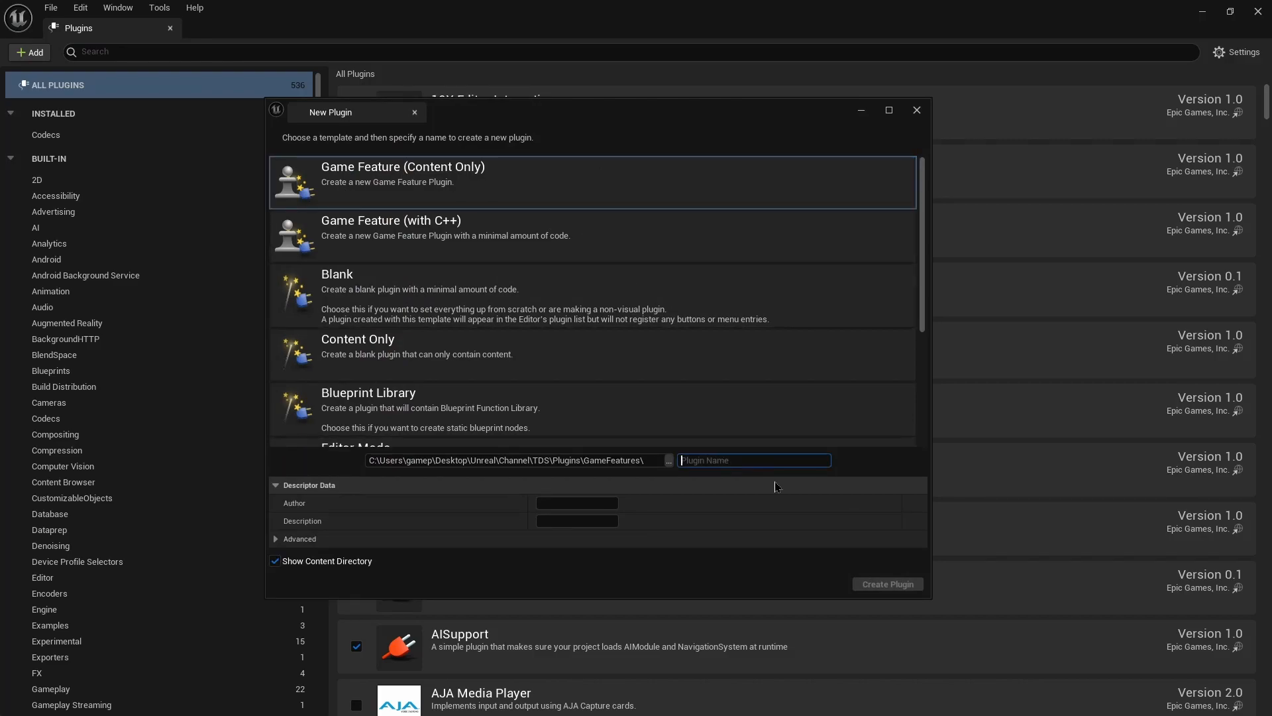
pyautogui.write('PawnManager')
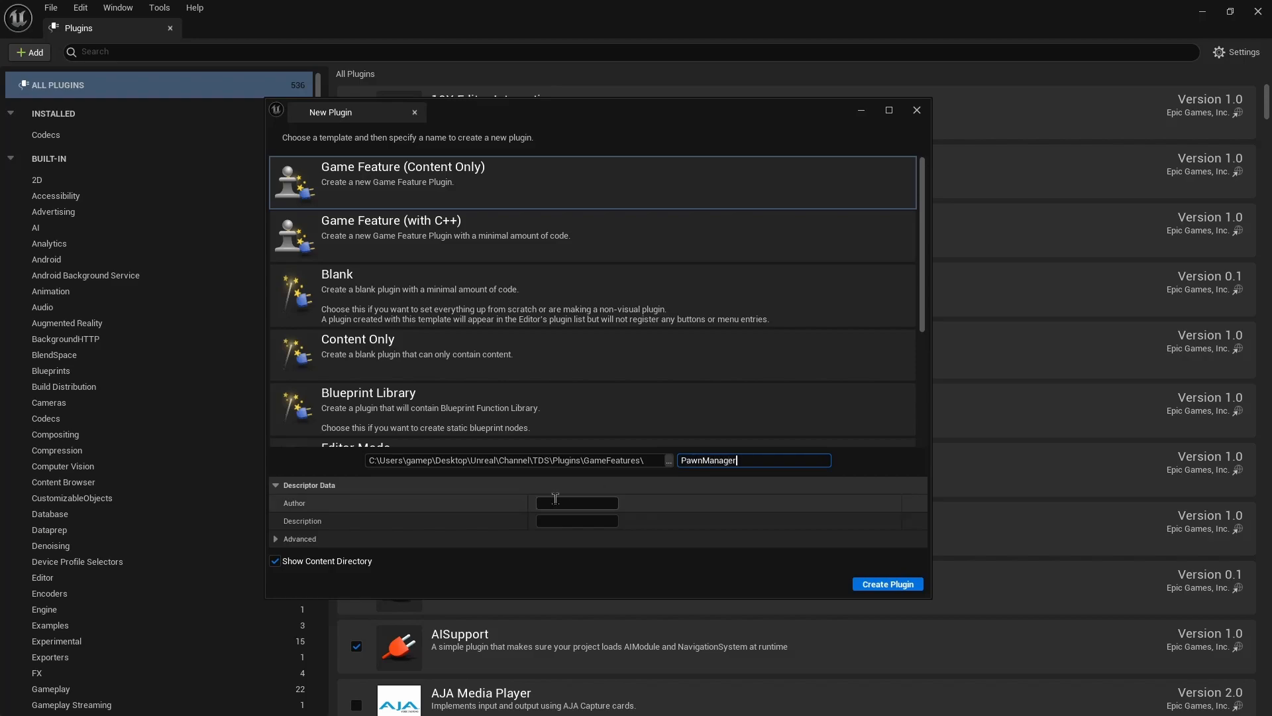
pyautogui.write('Alamar')
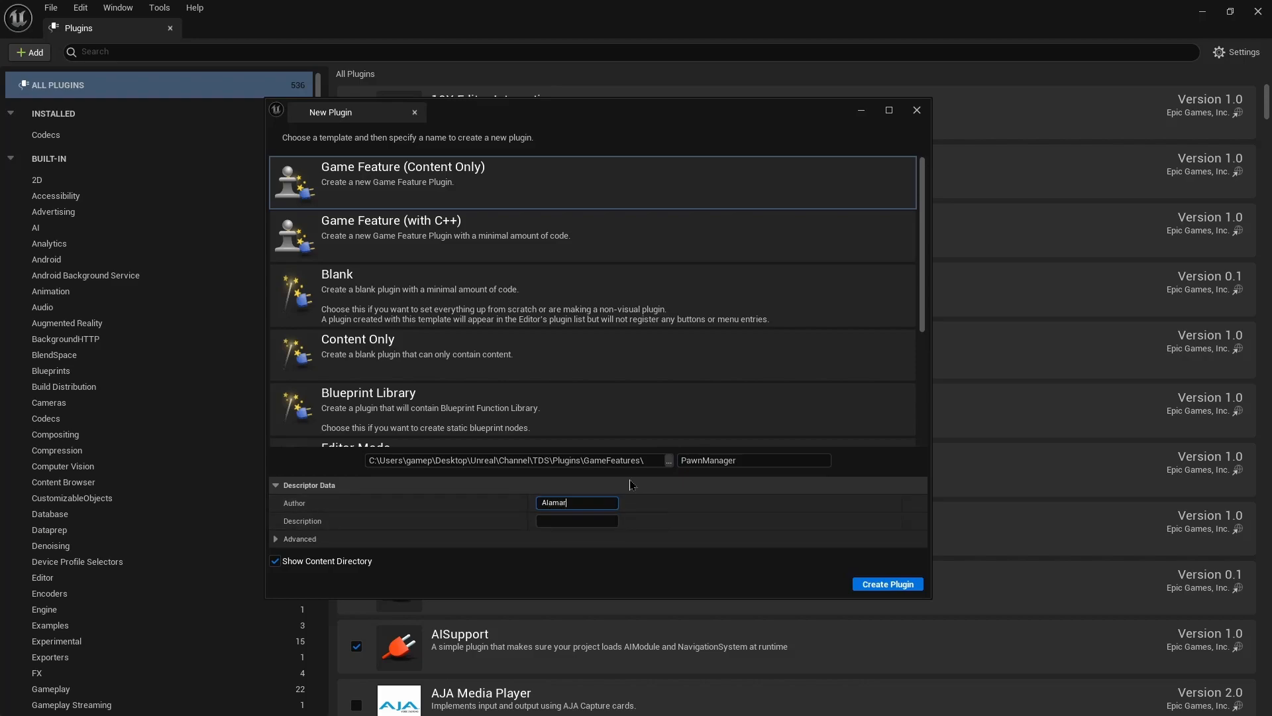
pyautogui.write('Pa')
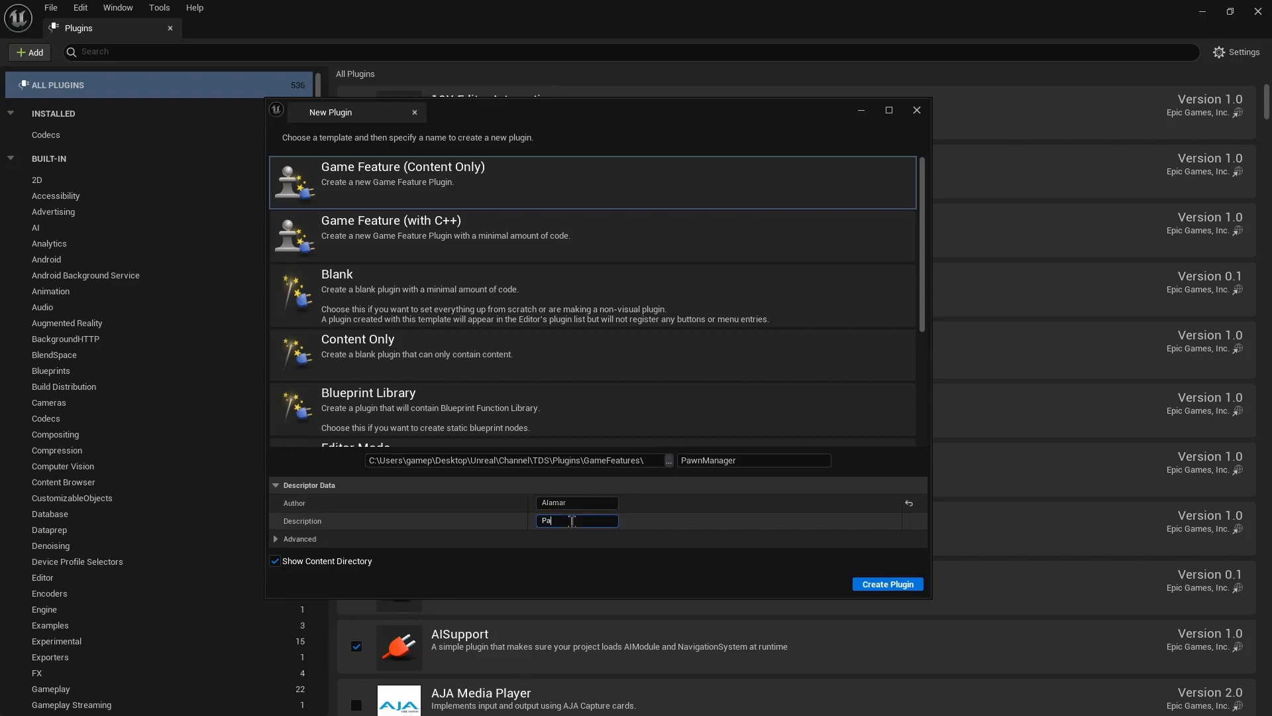
pyautogui.write('wn Manager')
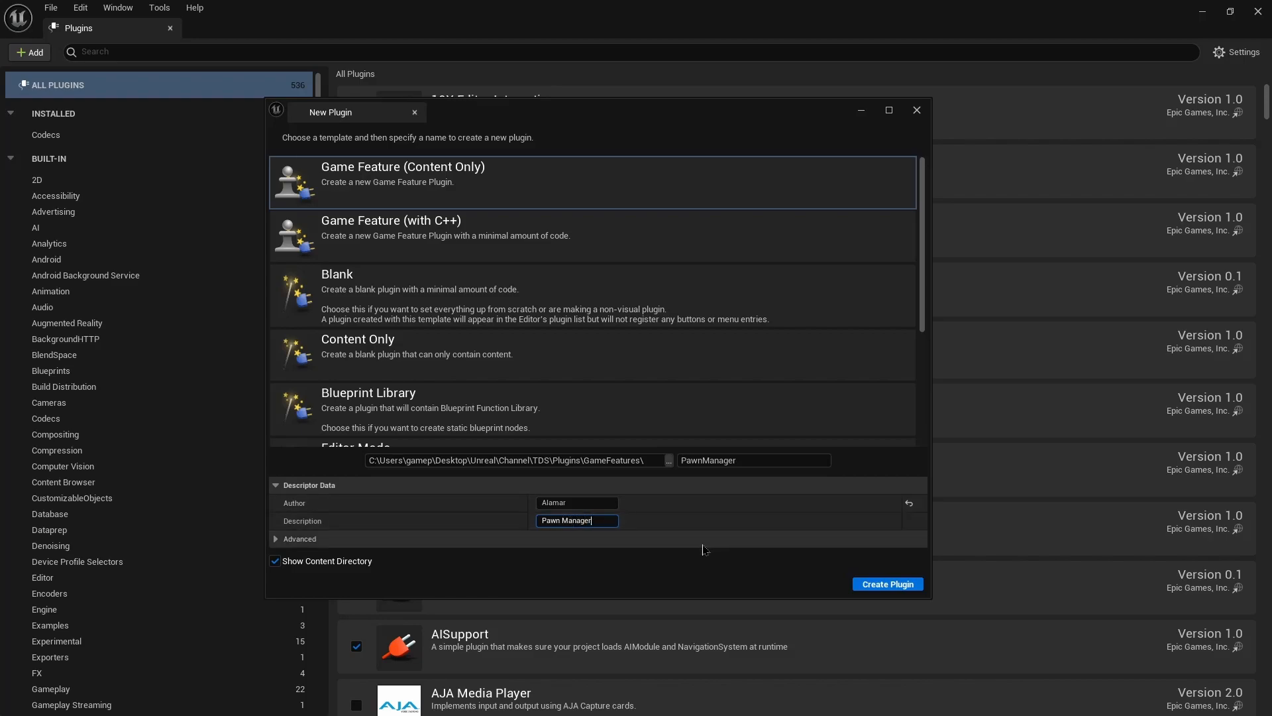
pyautogui.moveTo(365, 573)
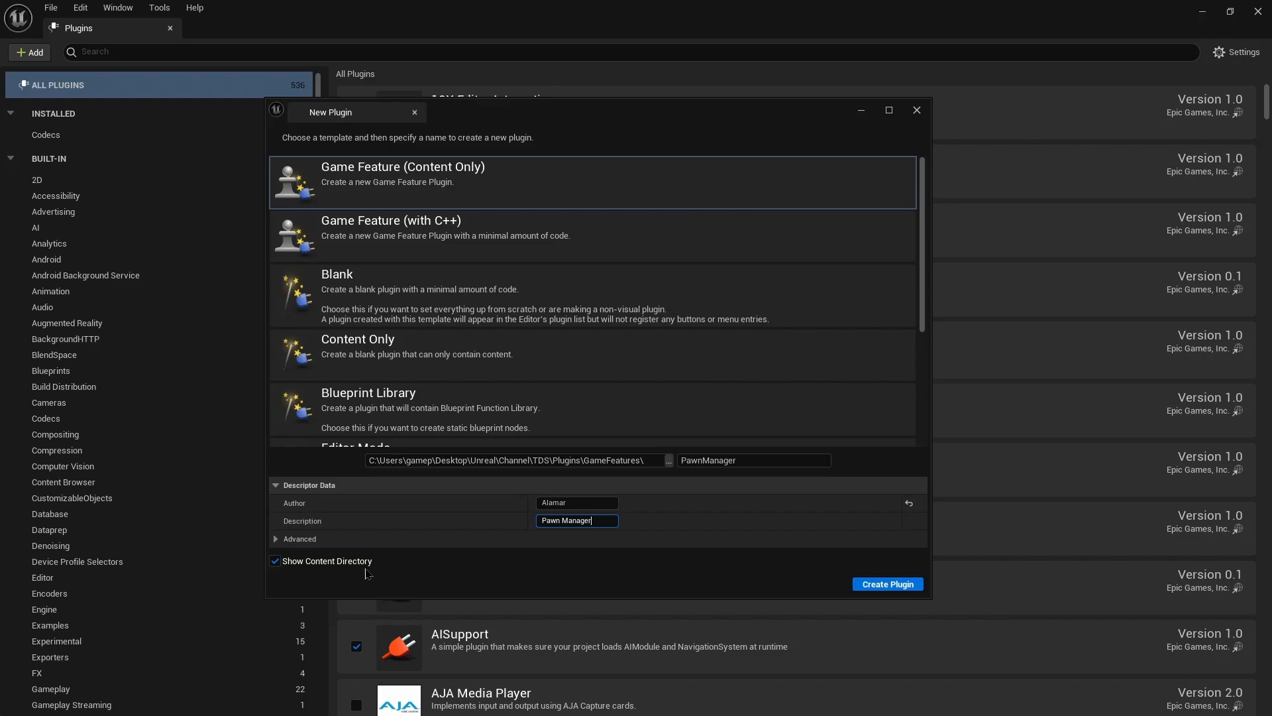
# Create the PawnManager plugin and open its data asset from the PawnManager Content folder.
pyautogui.click(887, 583)
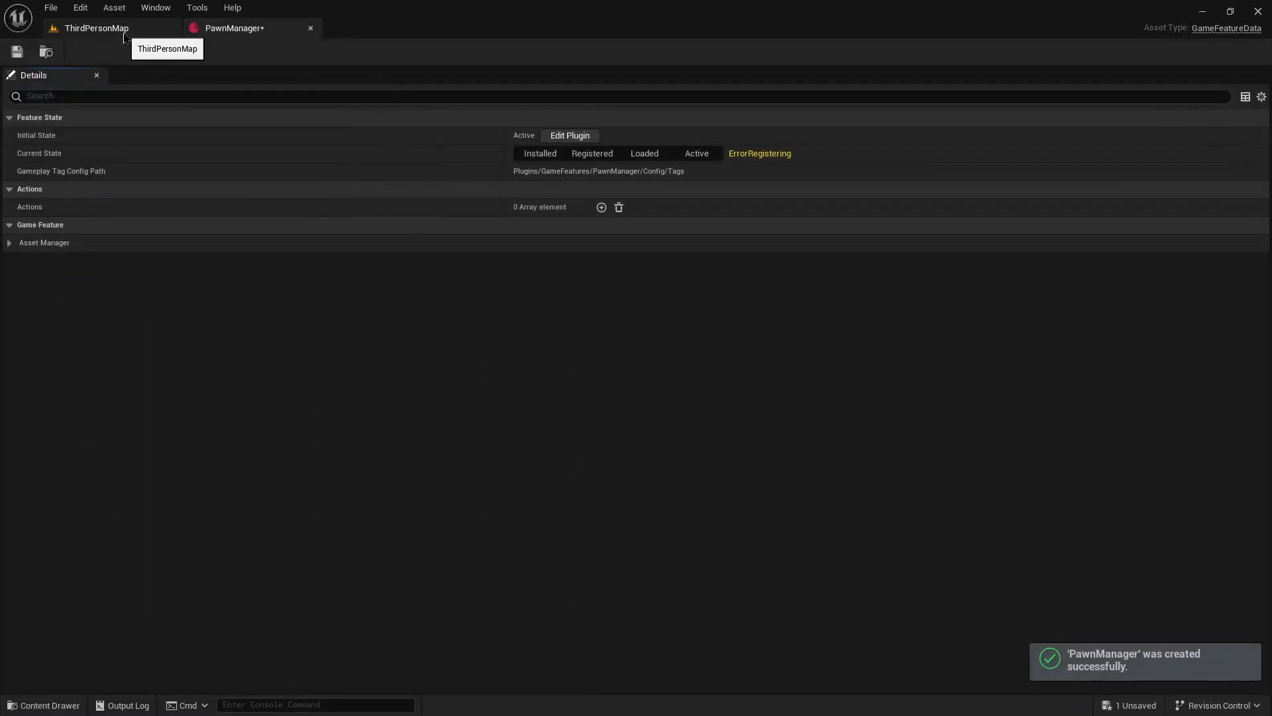
pyautogui.click(96, 28)
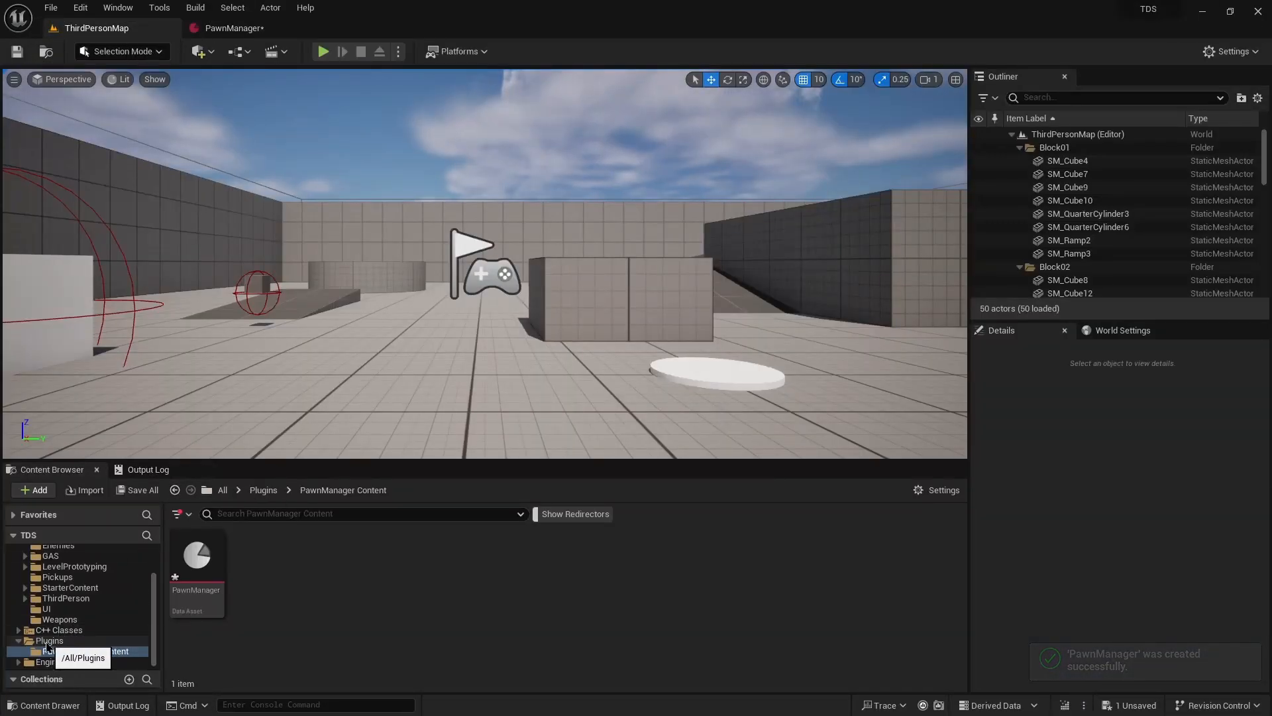
pyautogui.click(85, 650)
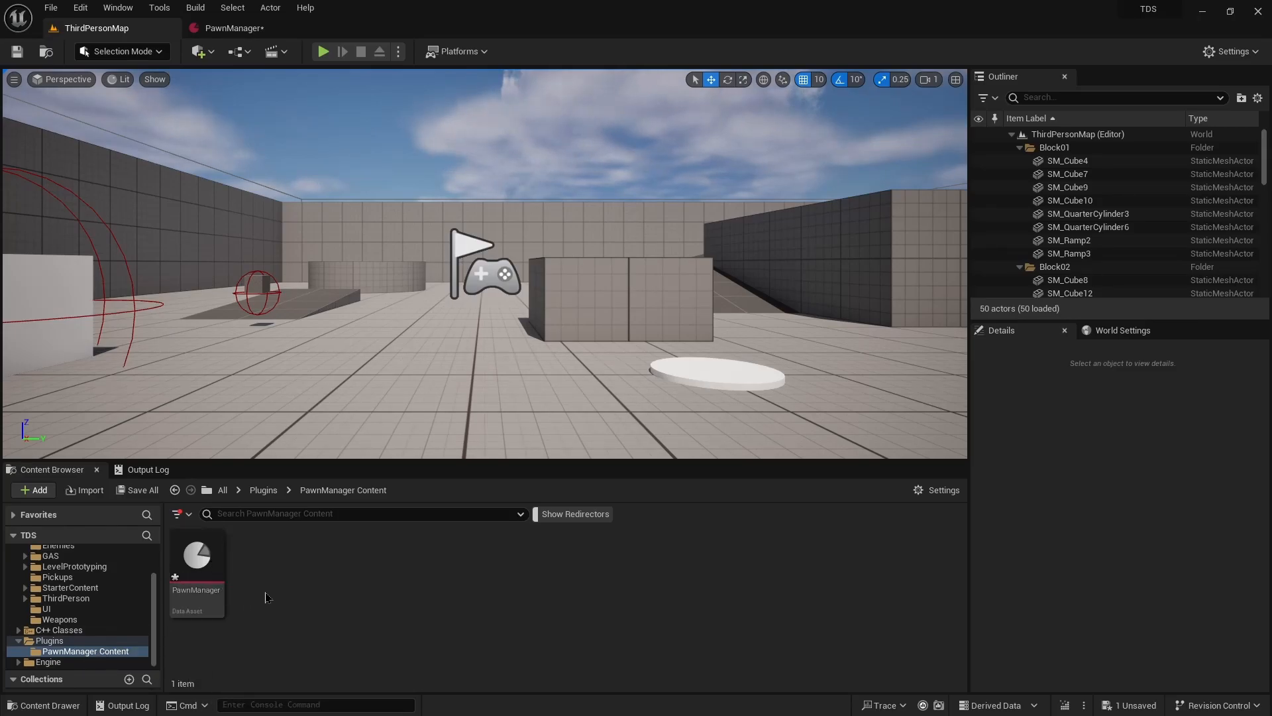
pyautogui.moveTo(196, 556)
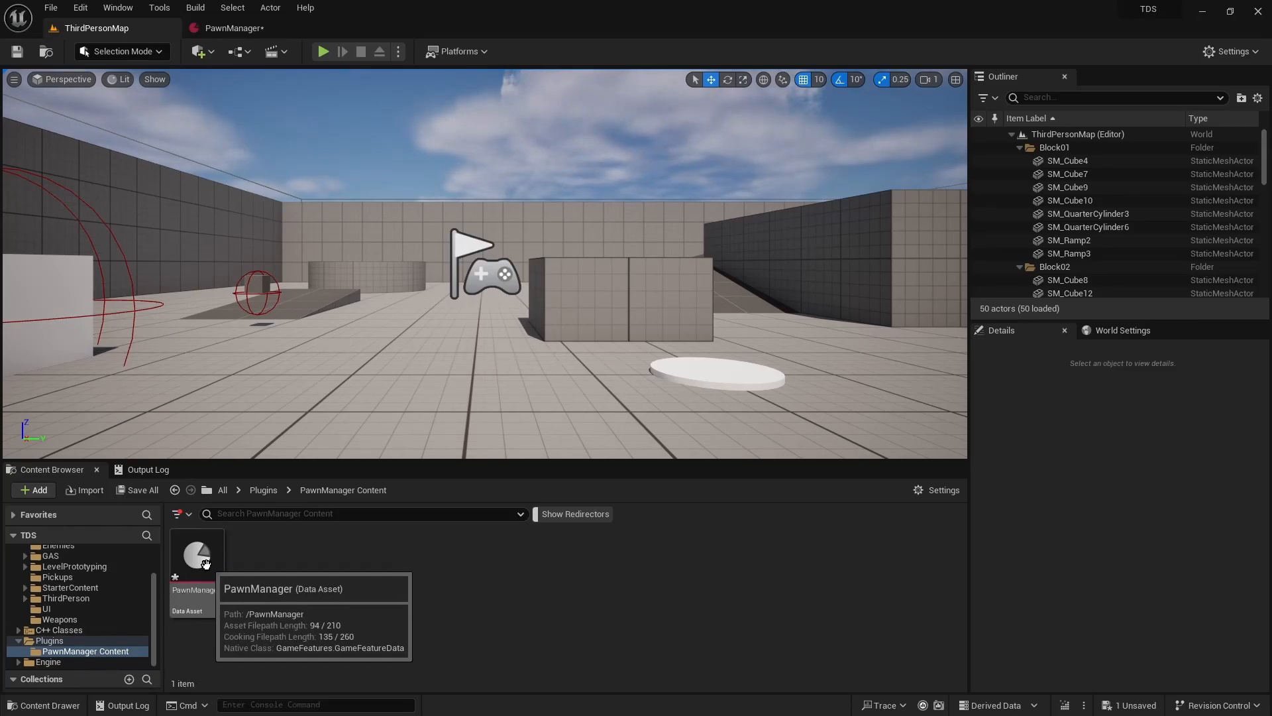
pyautogui.doubleClick(196, 556)
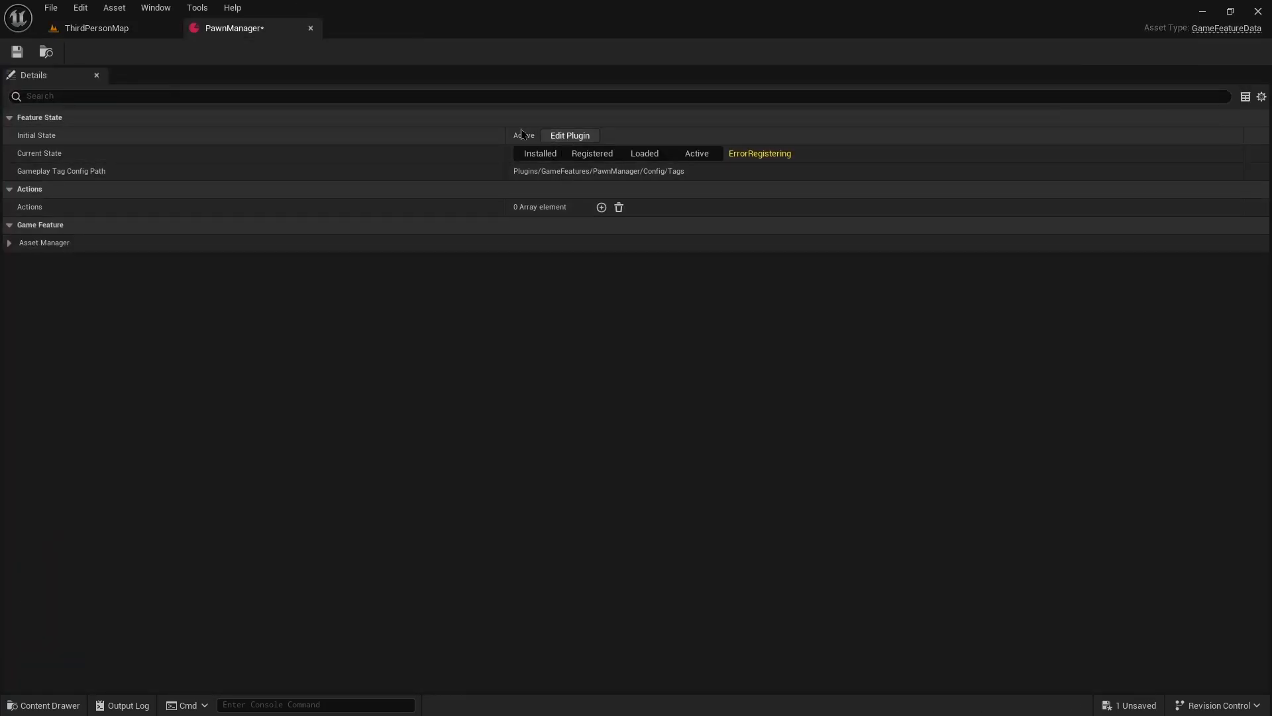
# Review the plugin's properties via Edit Plugin, close them, and return to ThirdPersonMap.
pyautogui.click(568, 134)
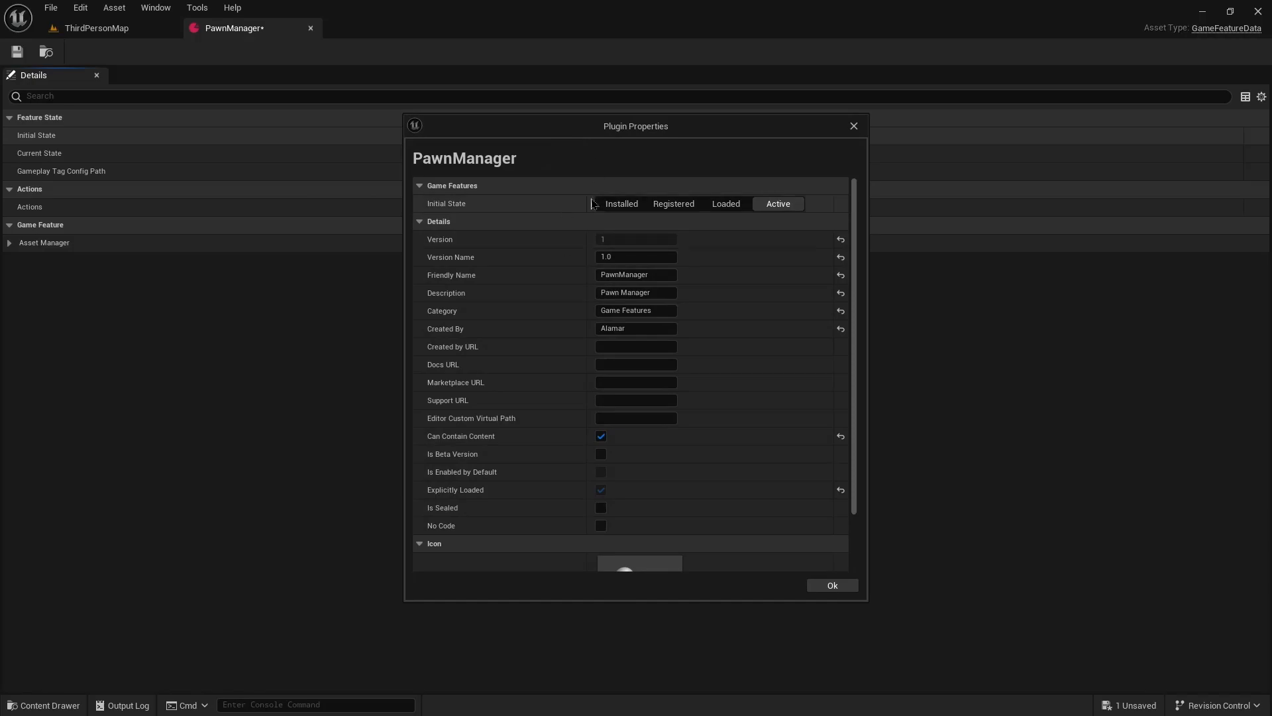
pyautogui.click(831, 584)
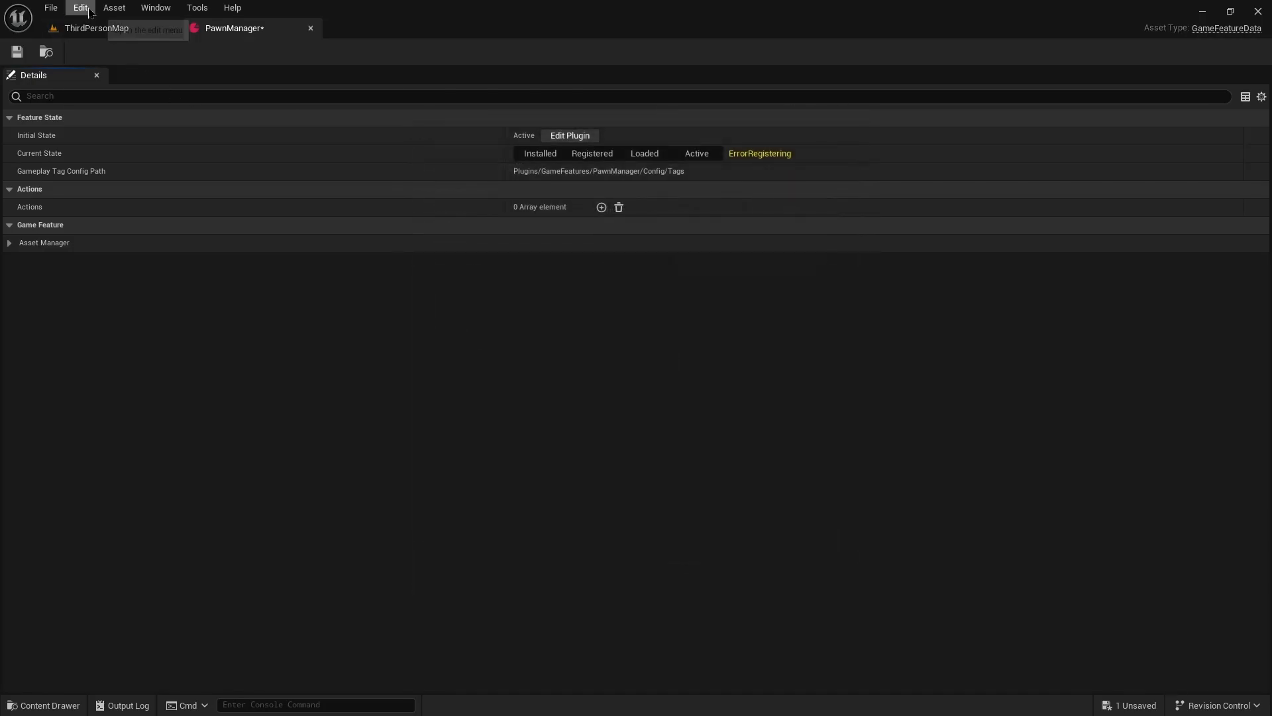
pyautogui.click(570, 134)
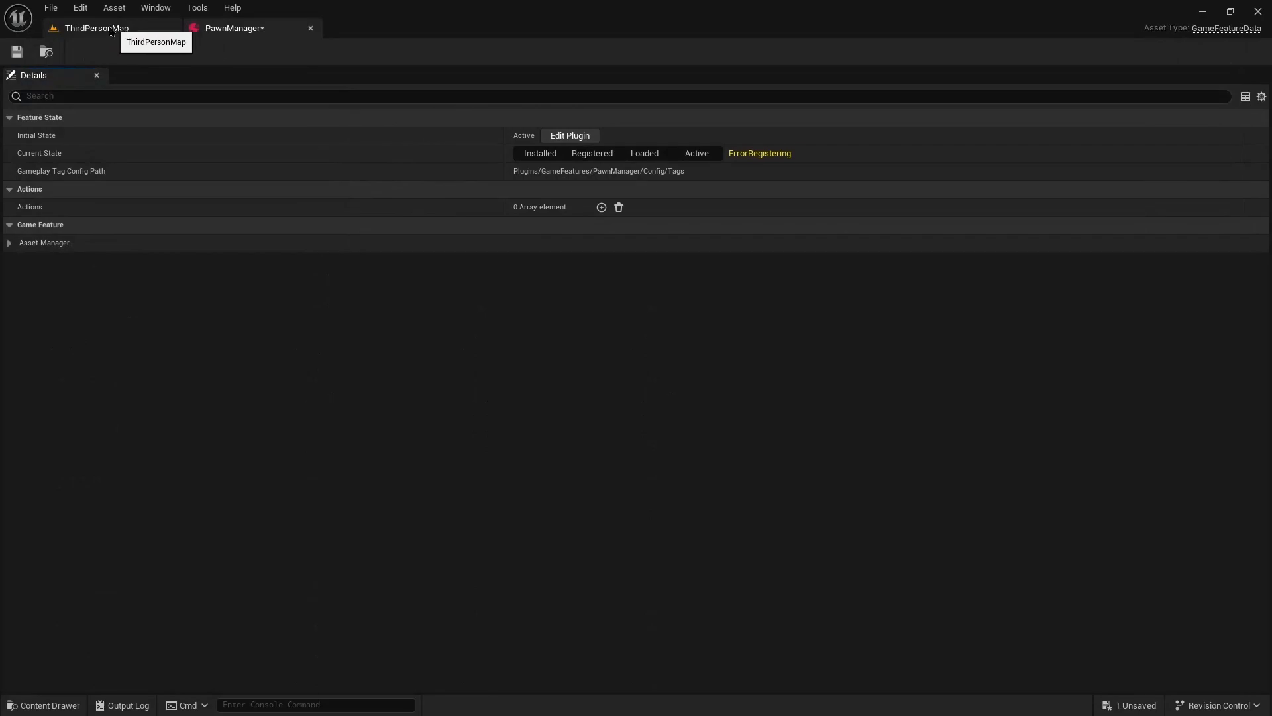
pyautogui.click(95, 28)
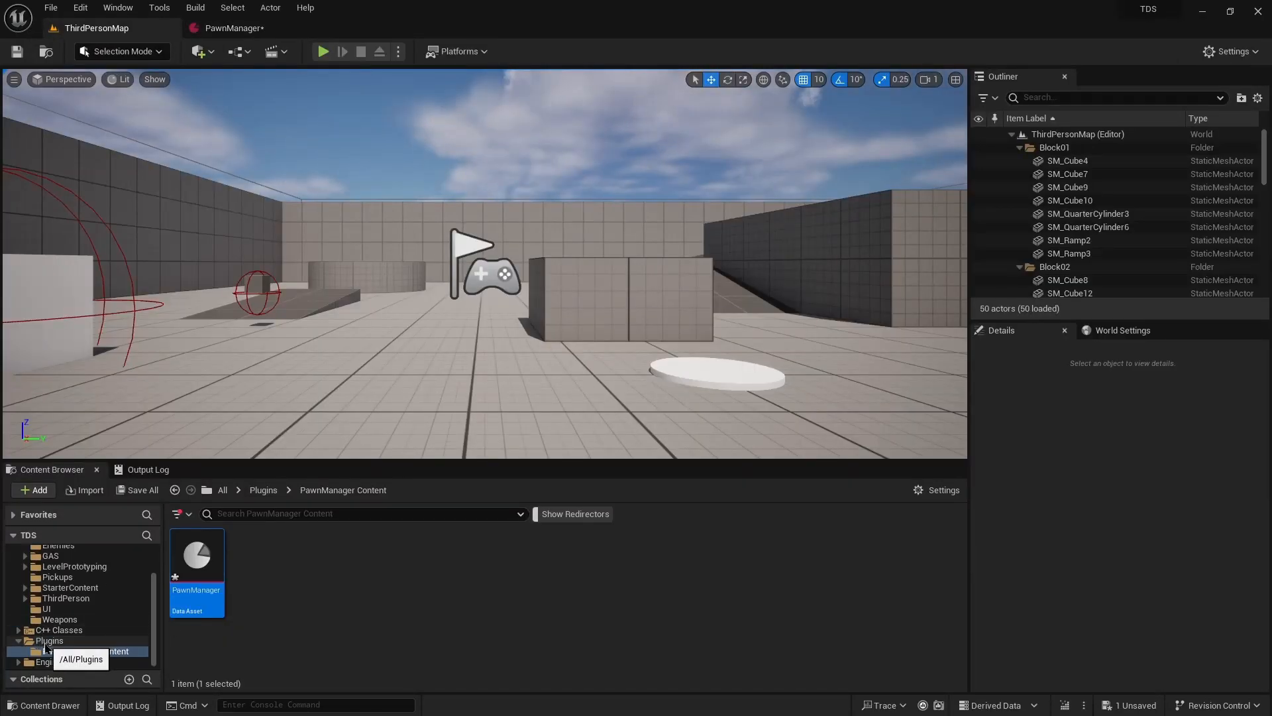
# Find PawnManager in the Plugins window (search 'pawnm') and open its properties.
pyautogui.click(79, 7)
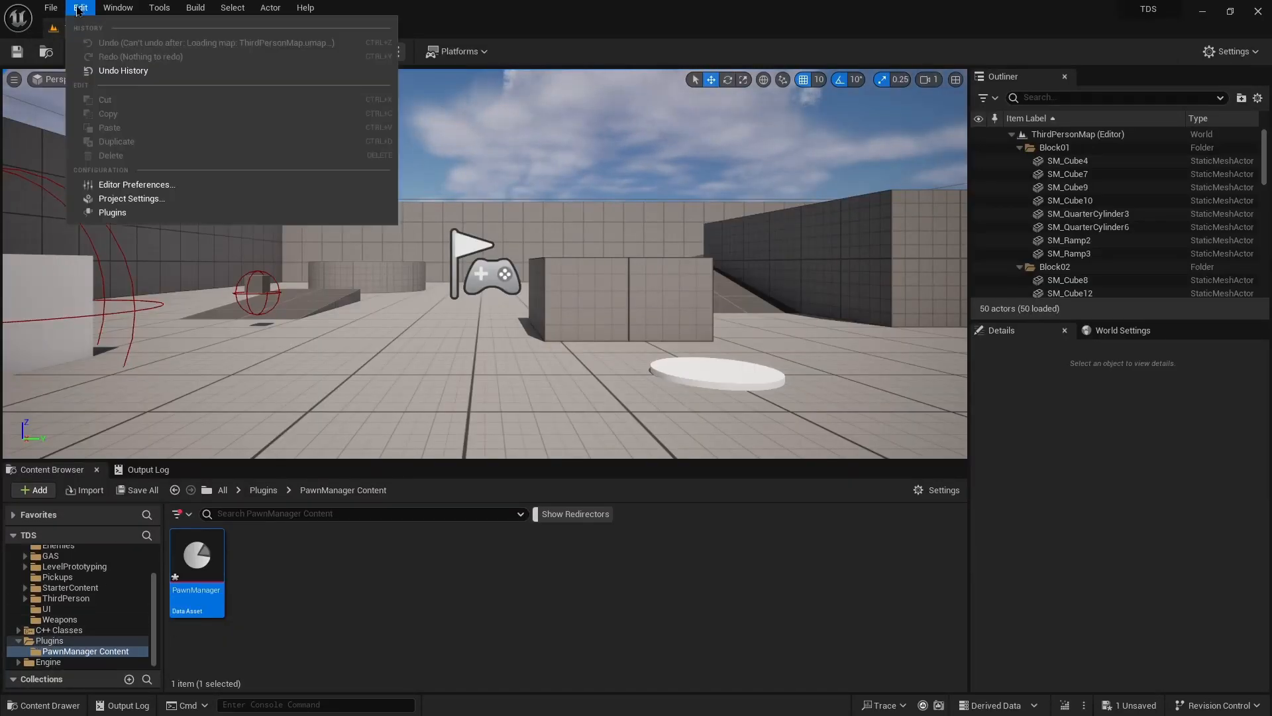
pyautogui.click(112, 212)
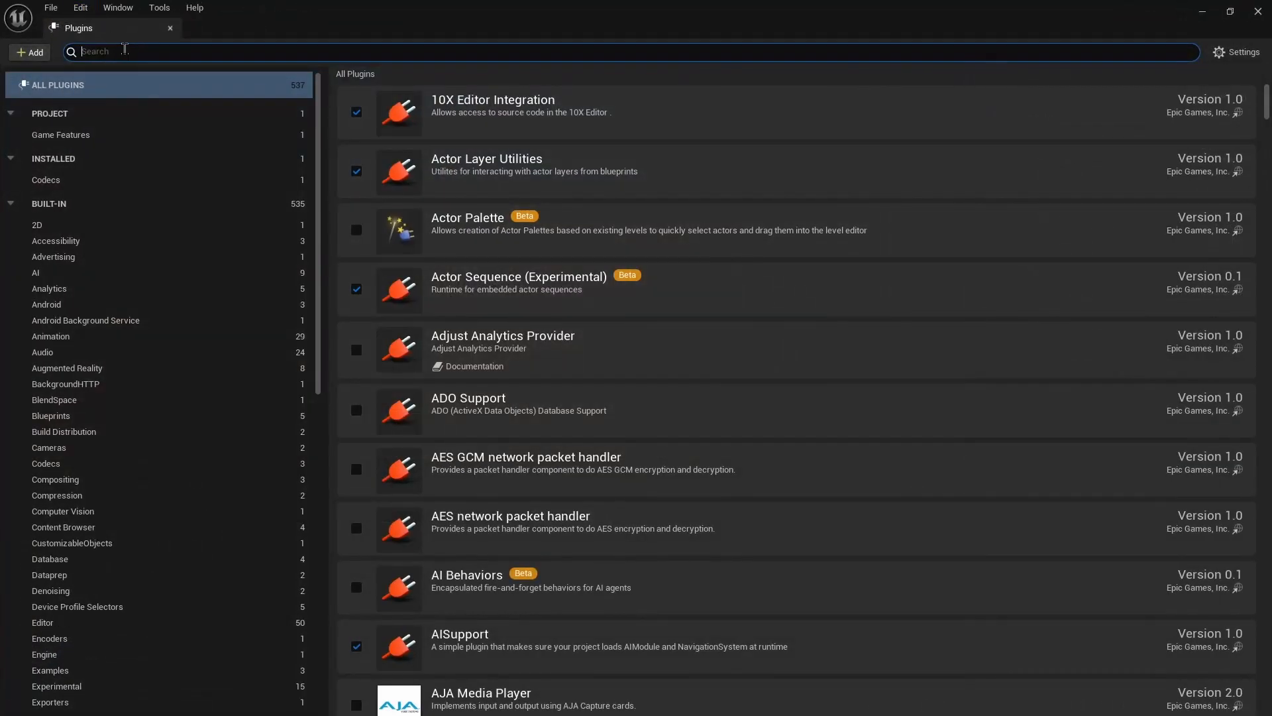
pyautogui.write('pawnm')
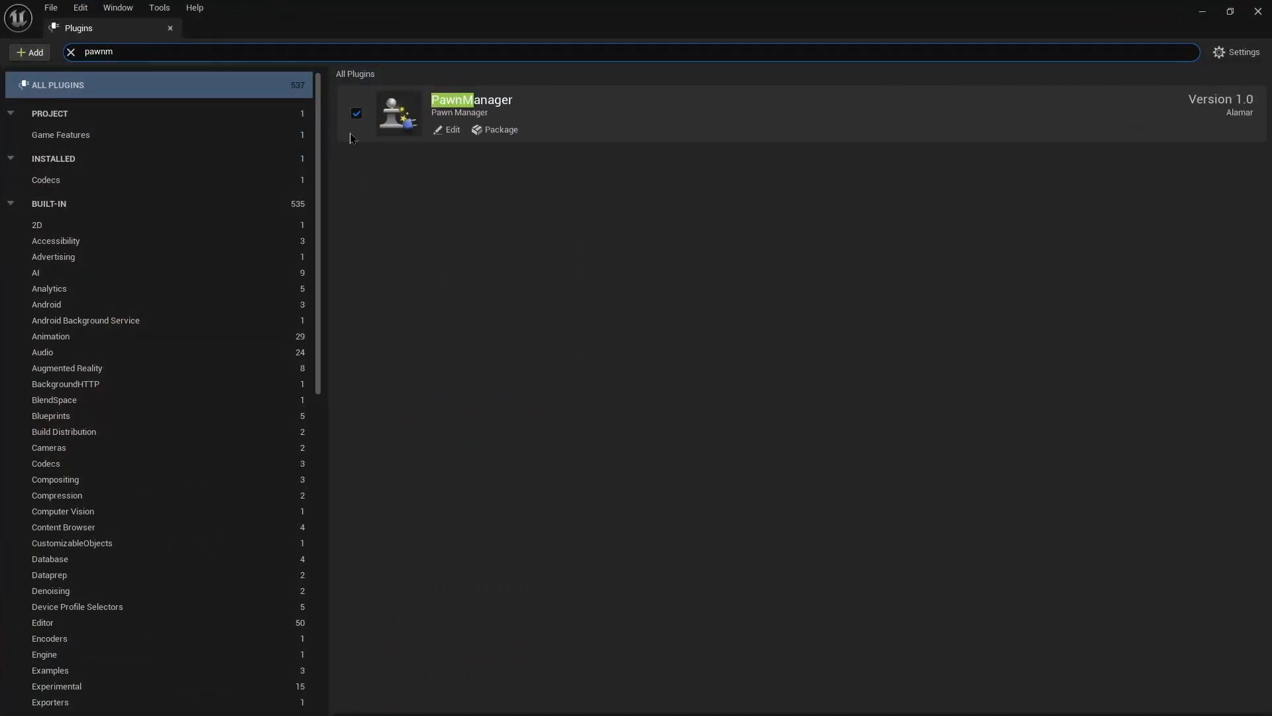
pyautogui.moveTo(450, 160)
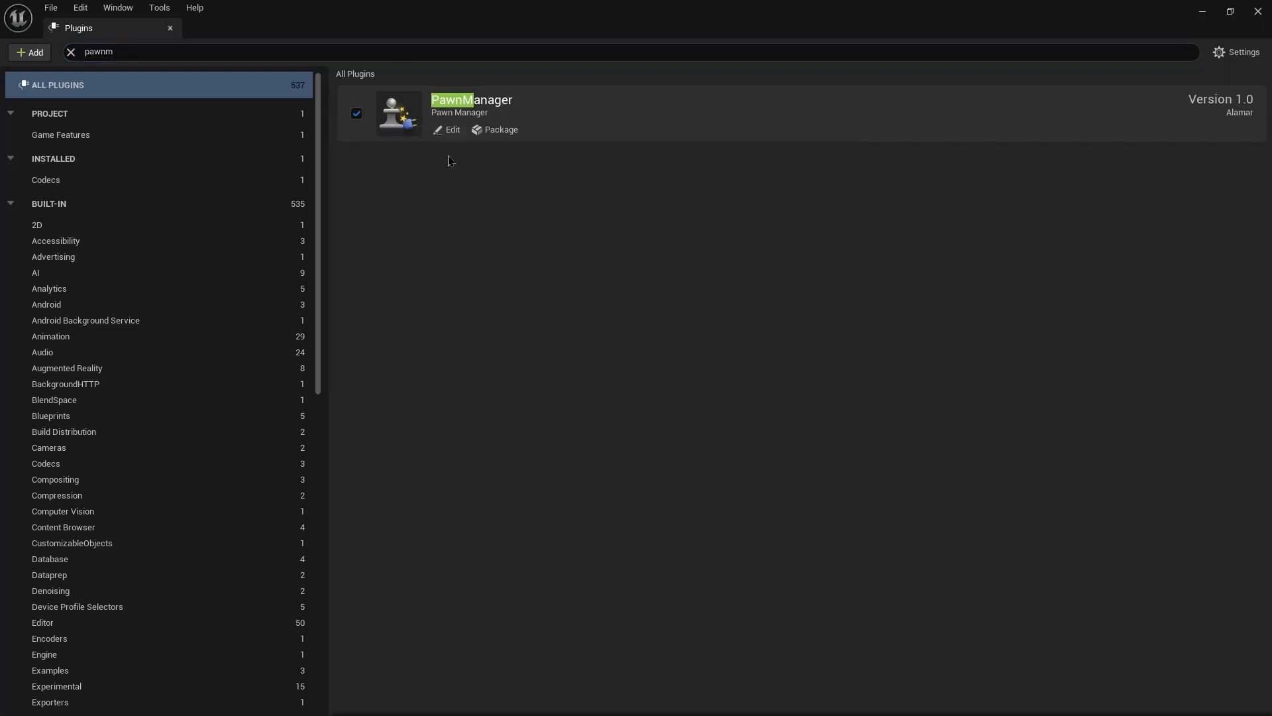
pyautogui.click(448, 130)
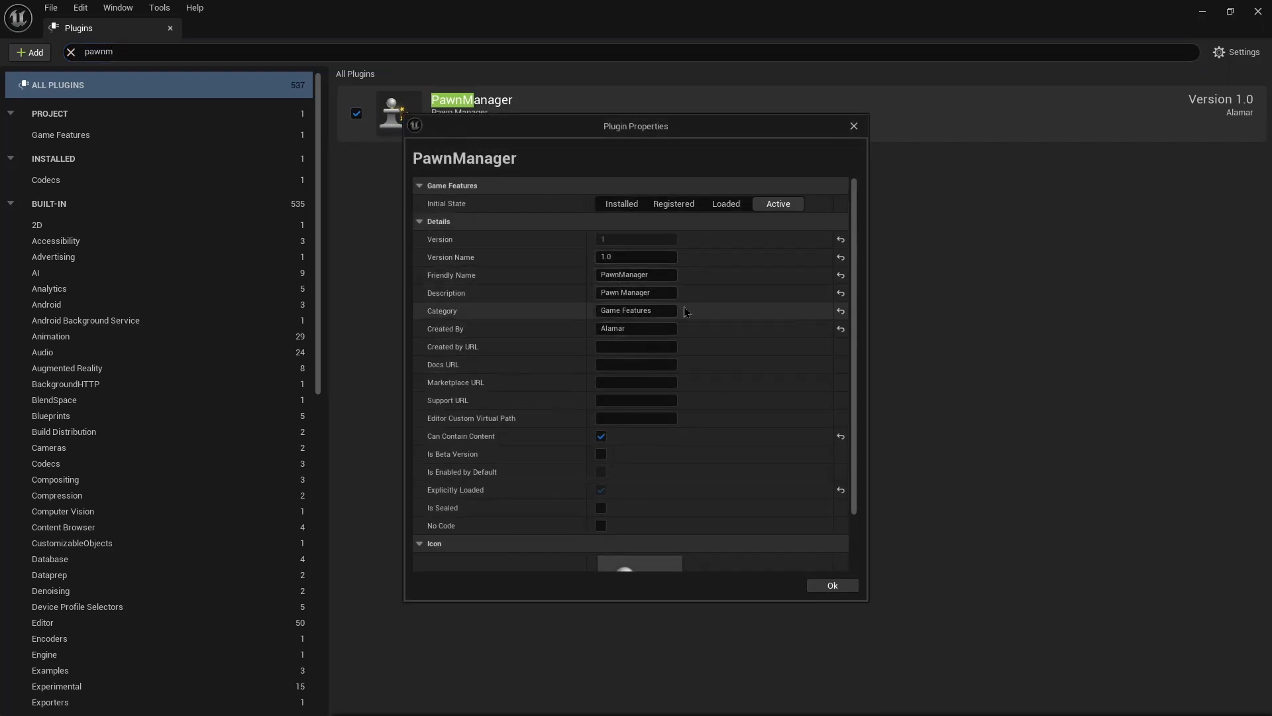
# Set PawnManager's Initial State to Active and confirm with Ok.
pyautogui.click(672, 203)
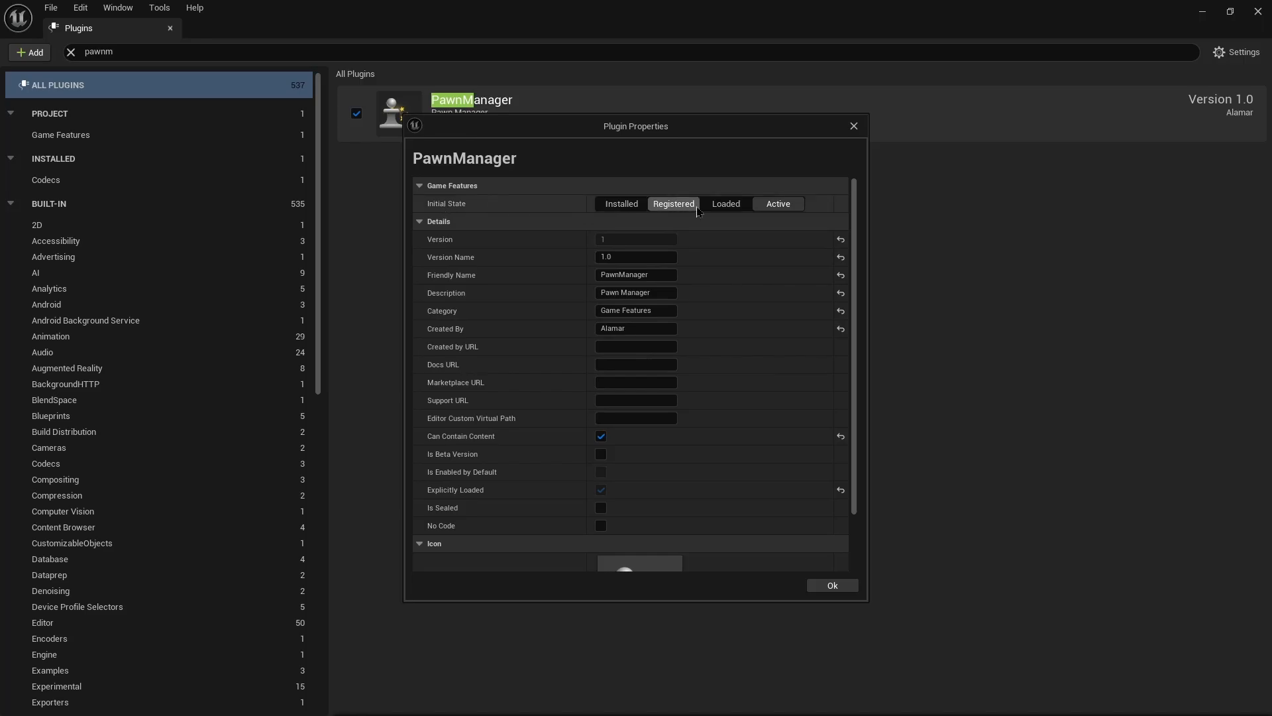
pyautogui.click(777, 204)
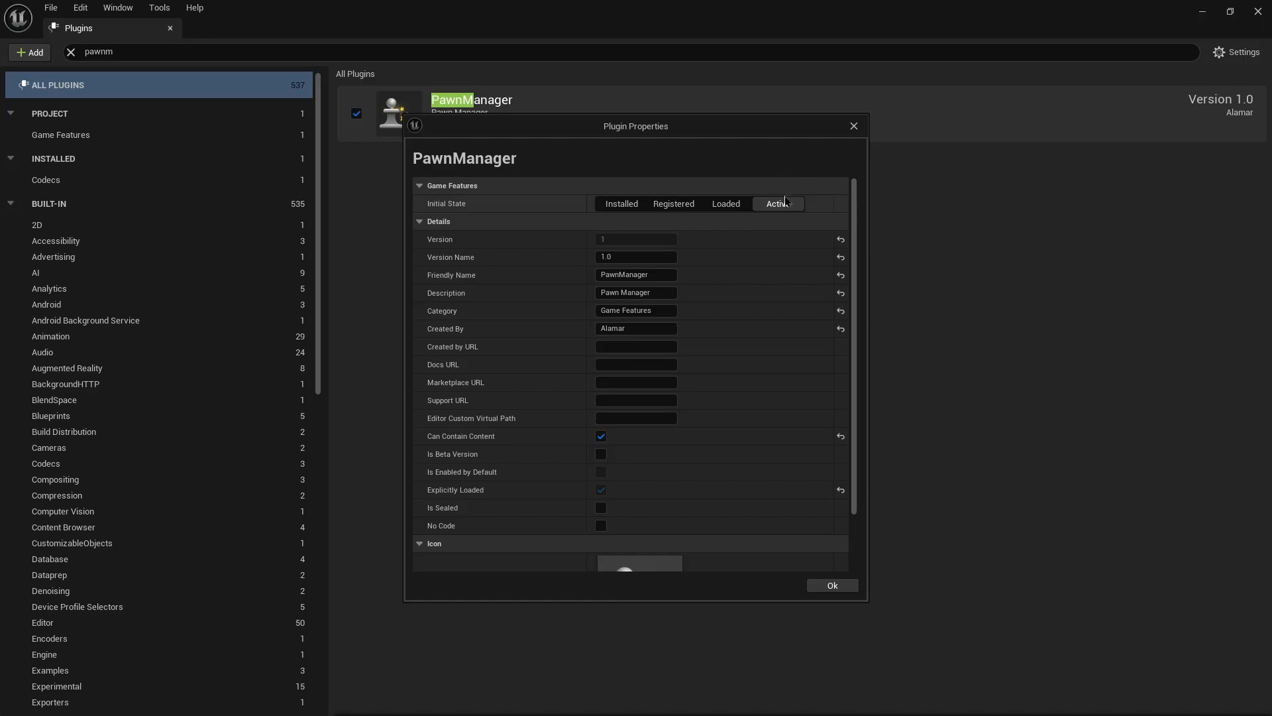
pyautogui.moveTo(777, 203)
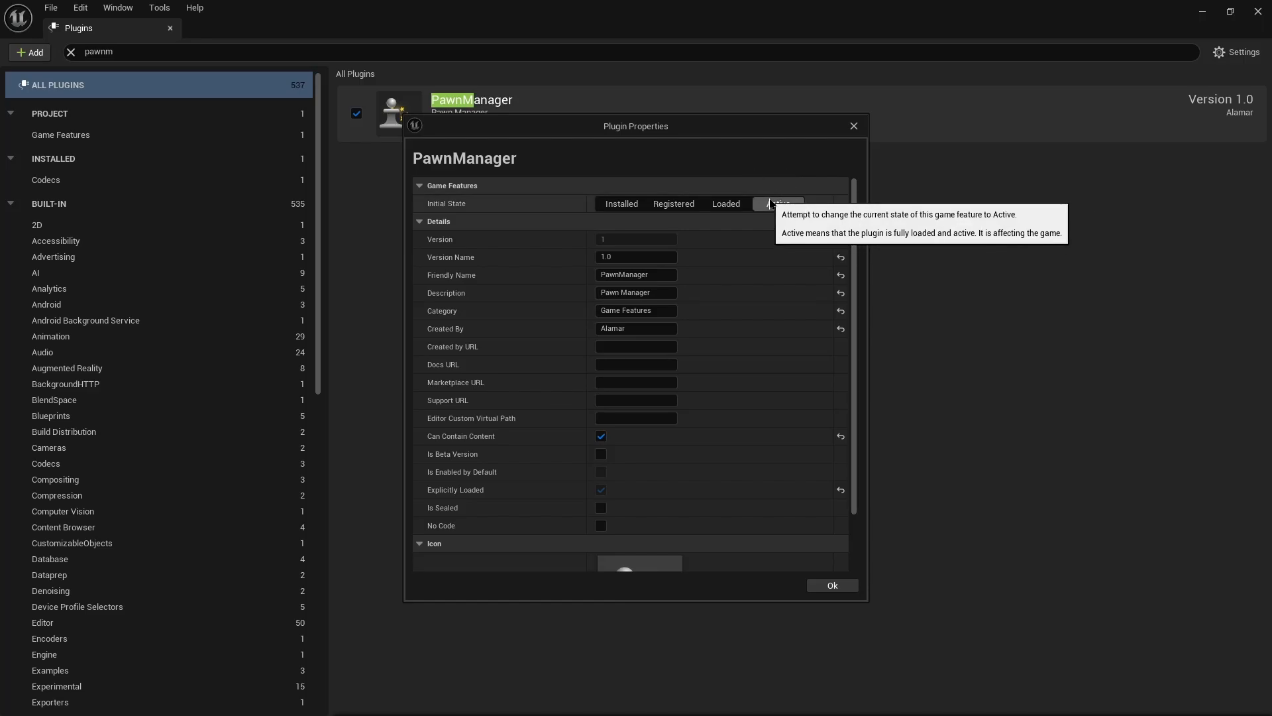
pyautogui.click(777, 204)
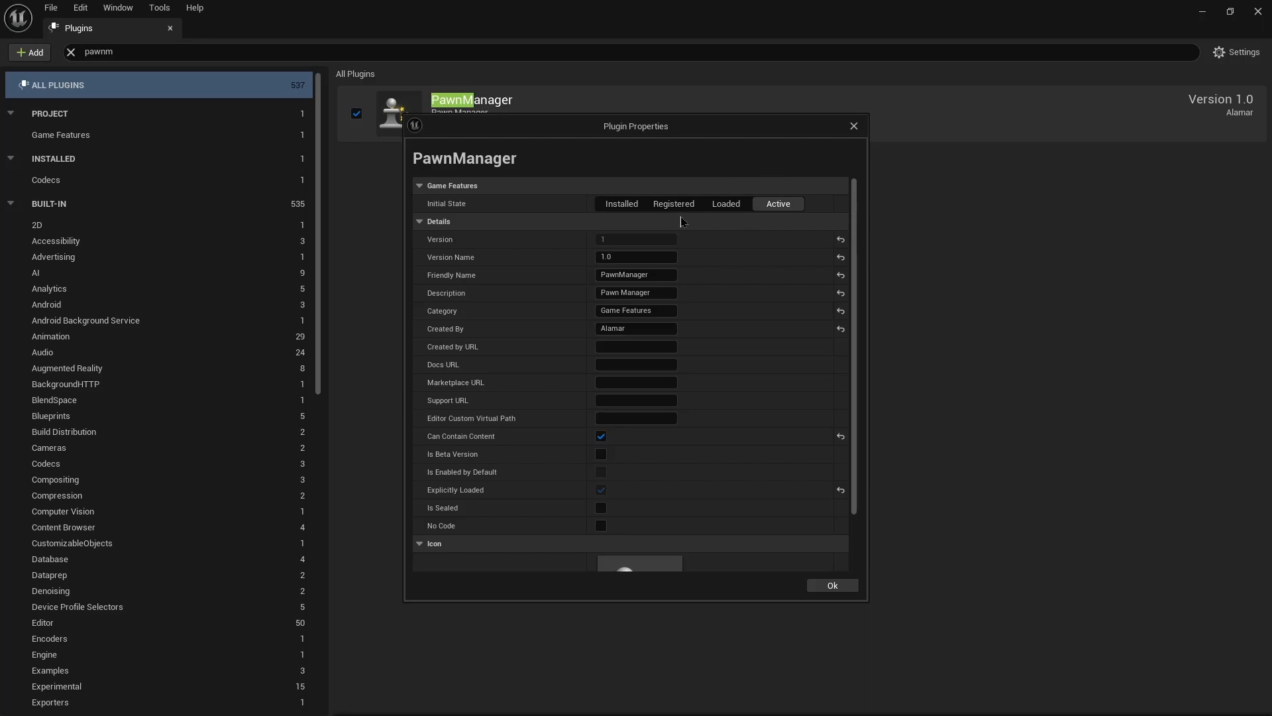
pyautogui.moveTo(811, 563)
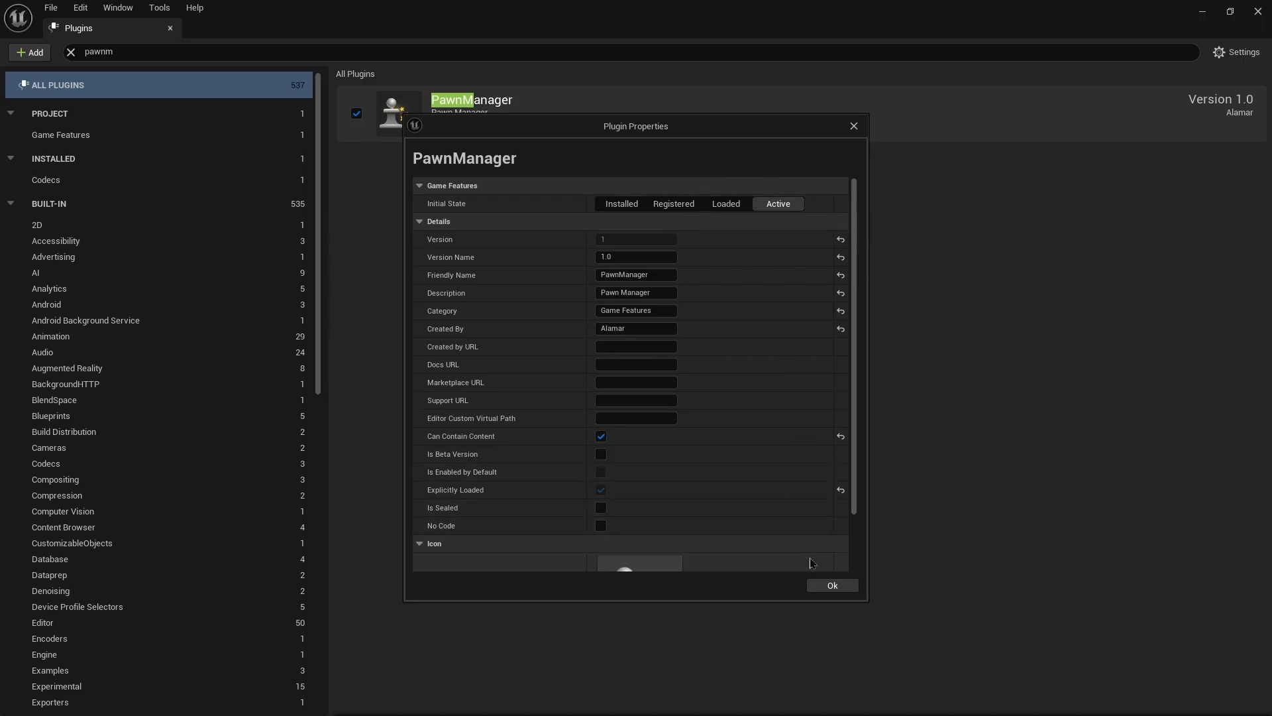
pyautogui.click(831, 585)
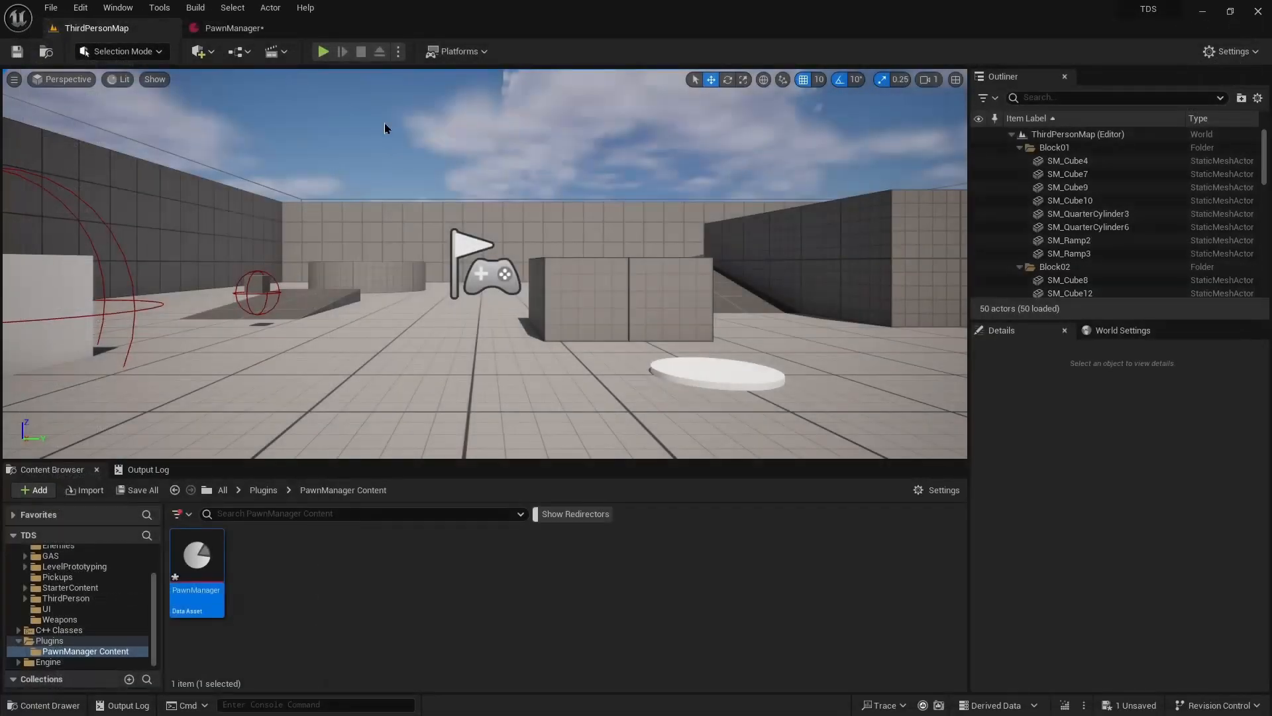
# Add an Add Components action to the PawnManager asset with one expanded component entry.
pyautogui.doubleClick(196, 554)
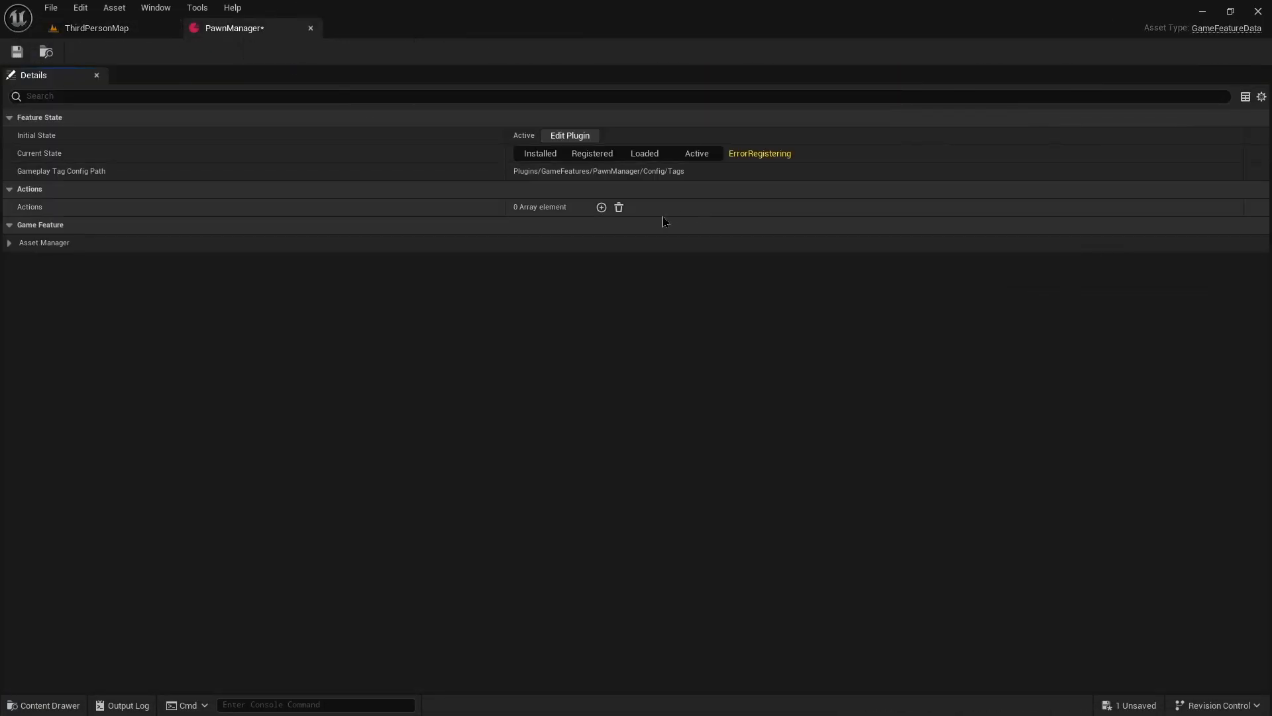
pyautogui.moveTo(518, 327)
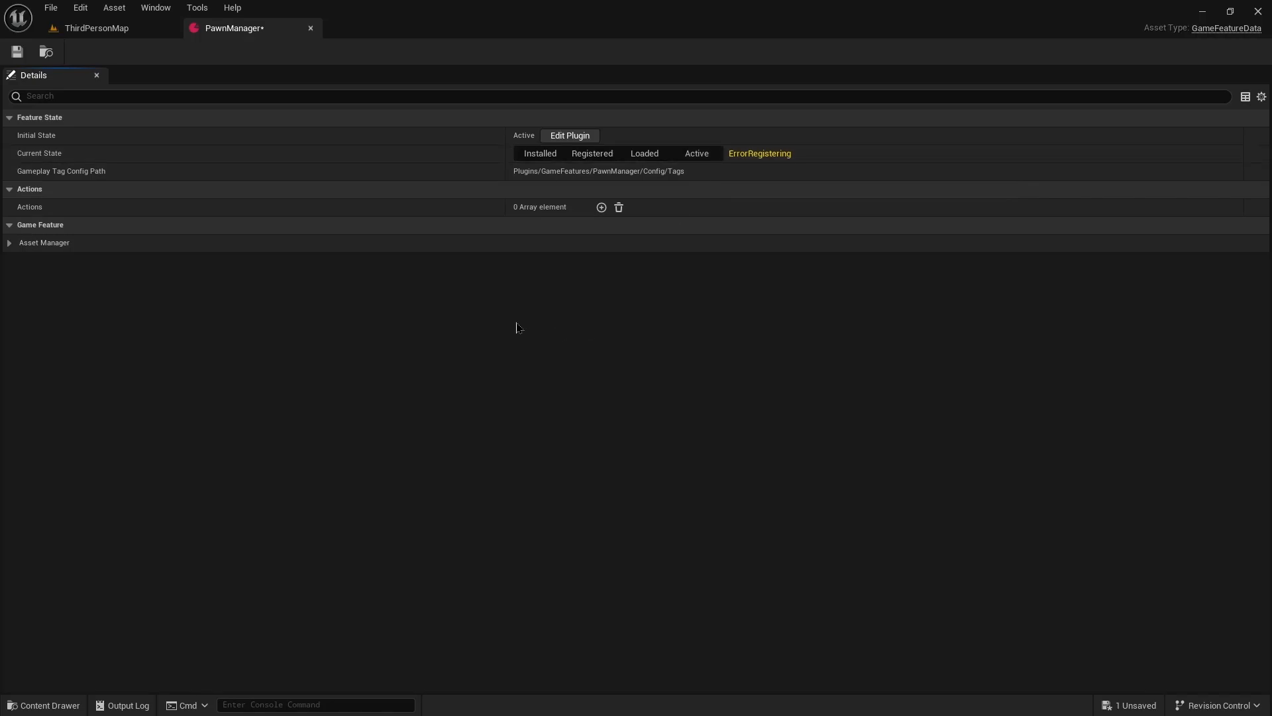
pyautogui.moveTo(525, 308)
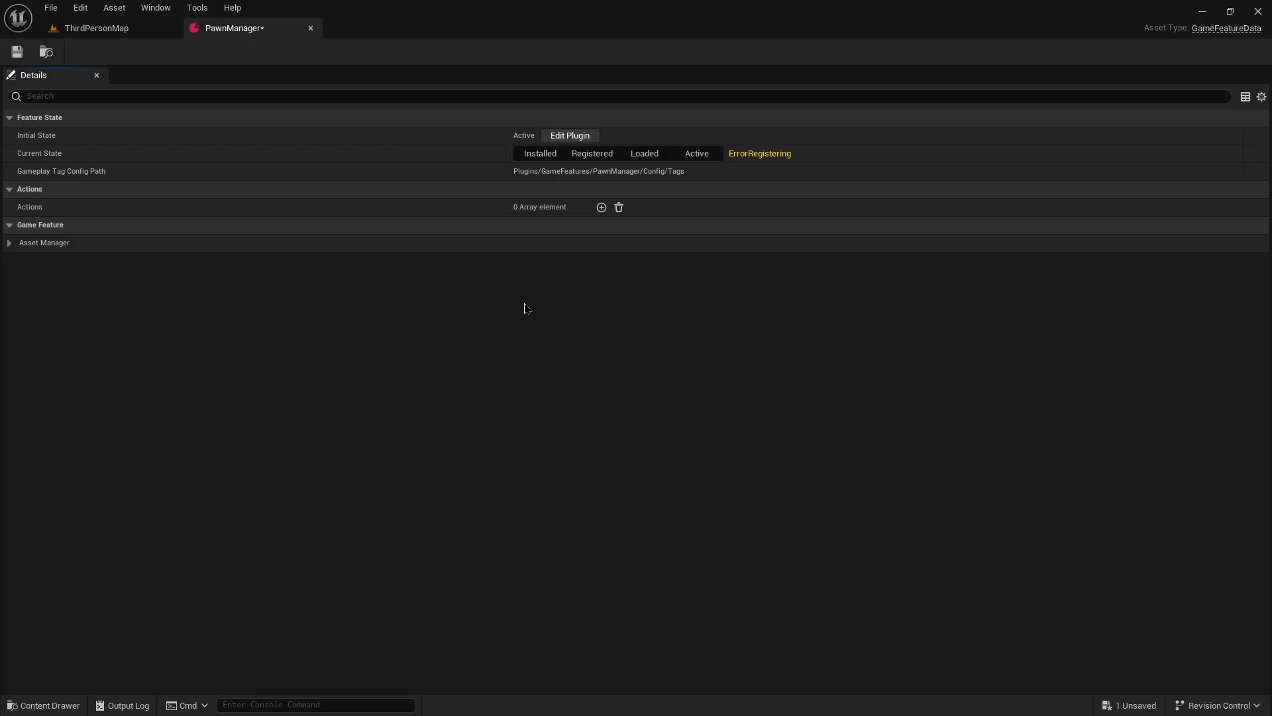
pyautogui.moveTo(432, 253)
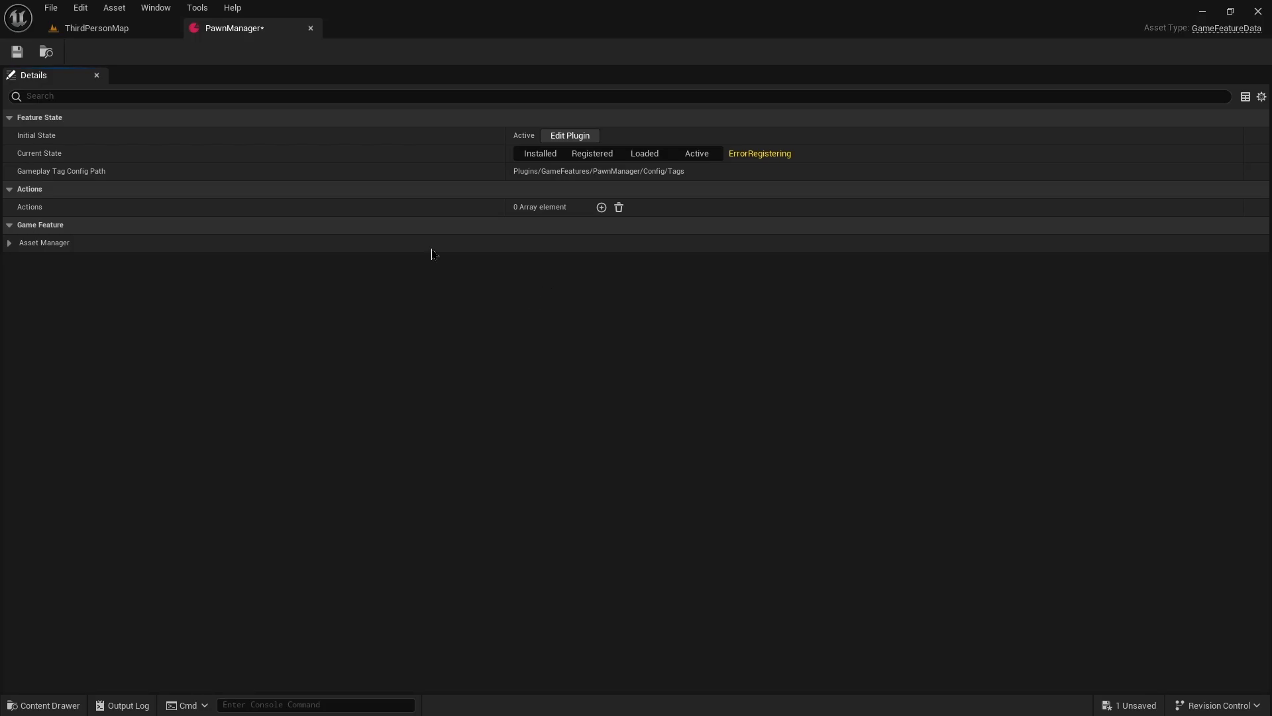
pyautogui.click(601, 206)
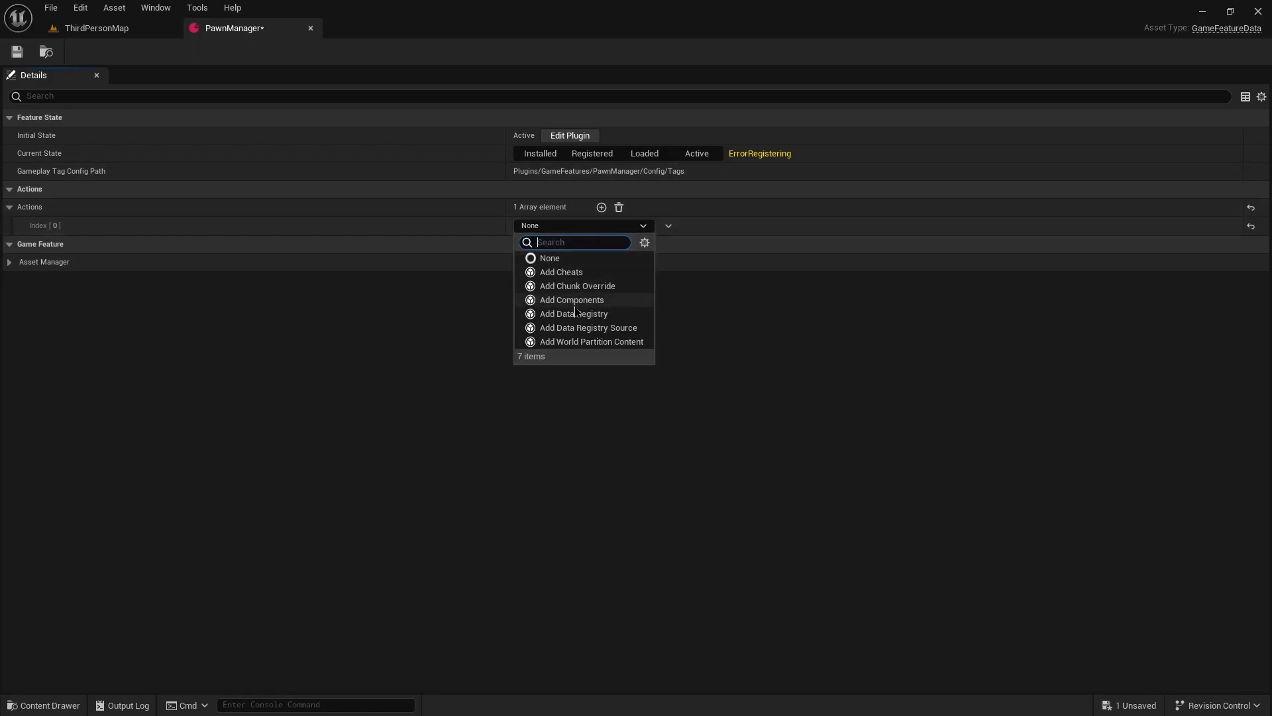
pyautogui.click(570, 299)
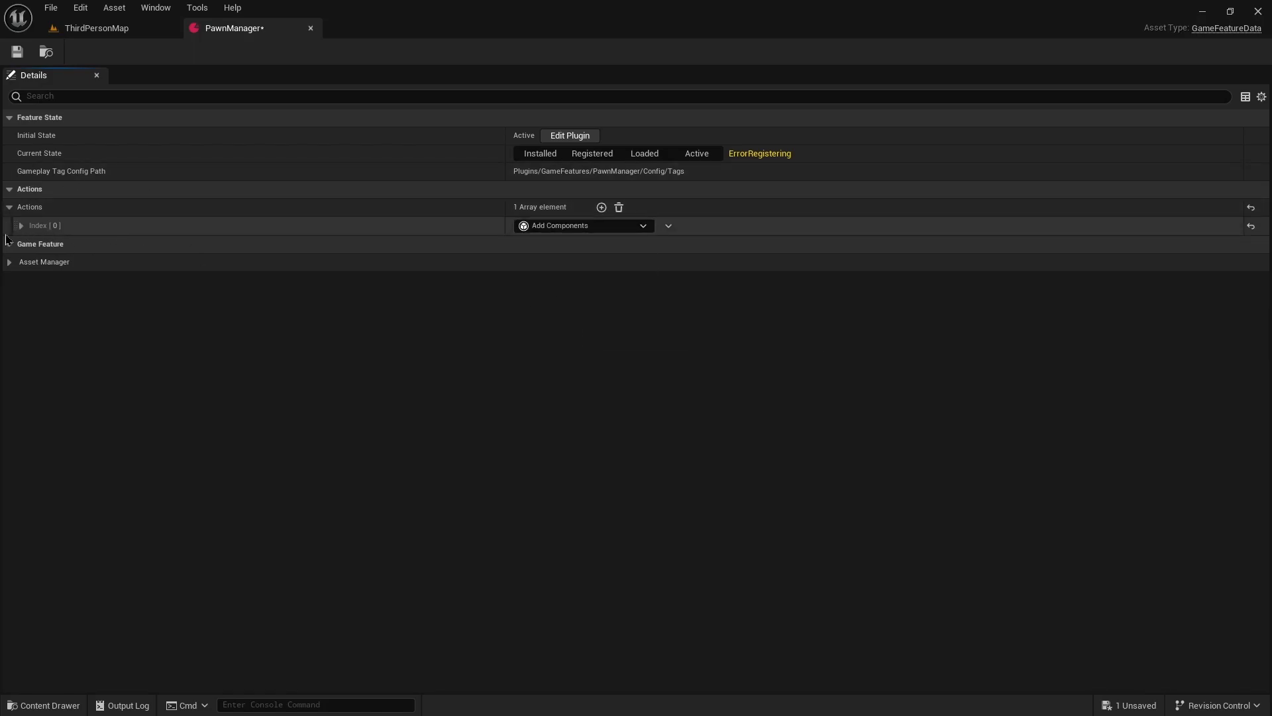
pyautogui.click(9, 224)
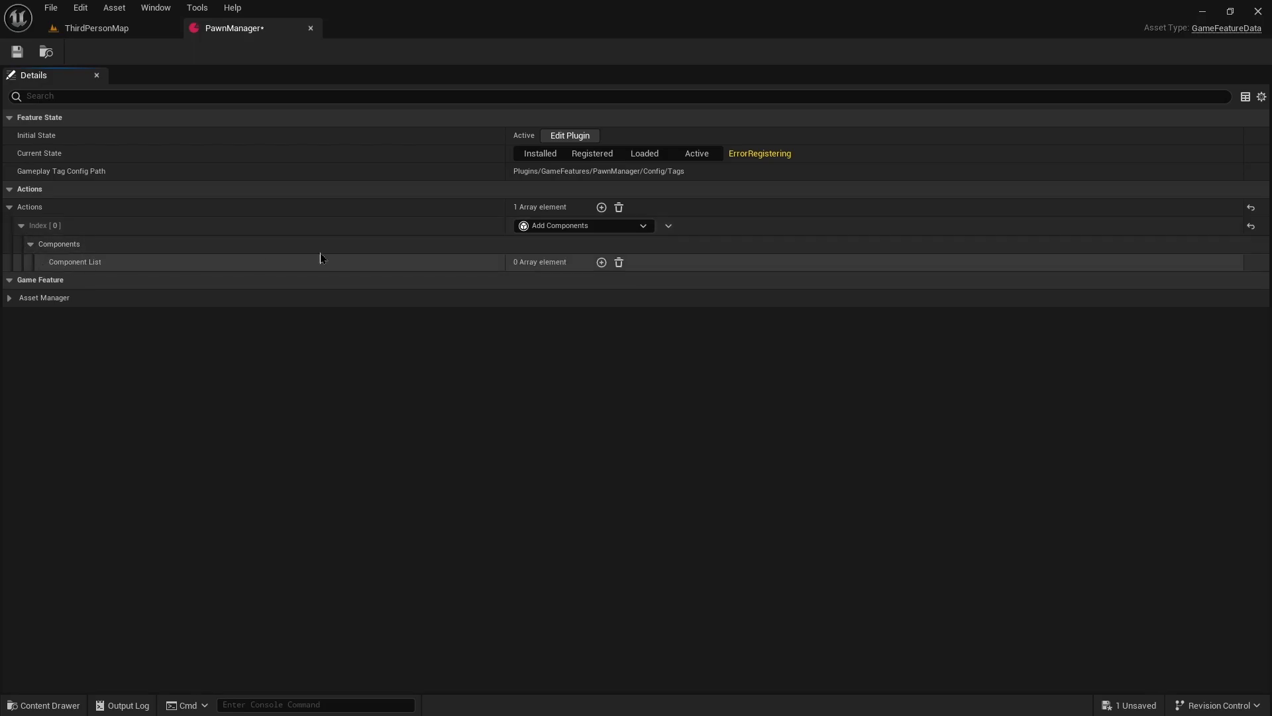
pyautogui.click(601, 261)
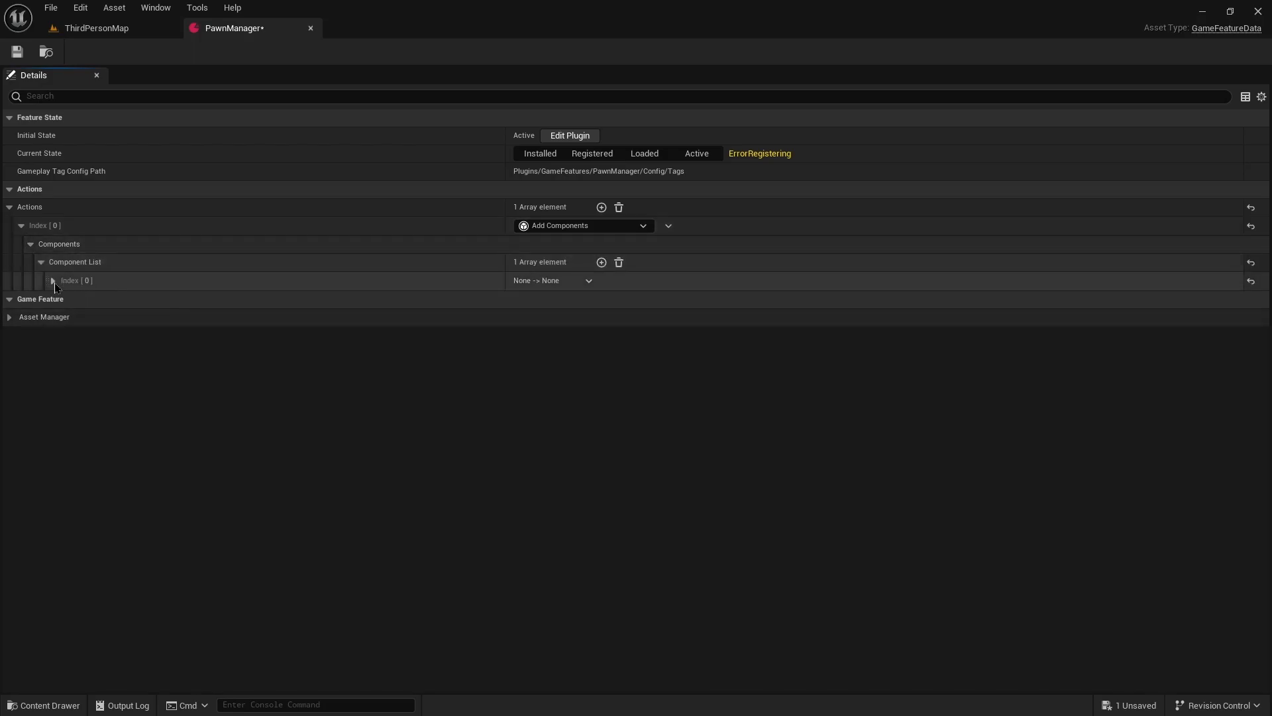
pyautogui.click(52, 280)
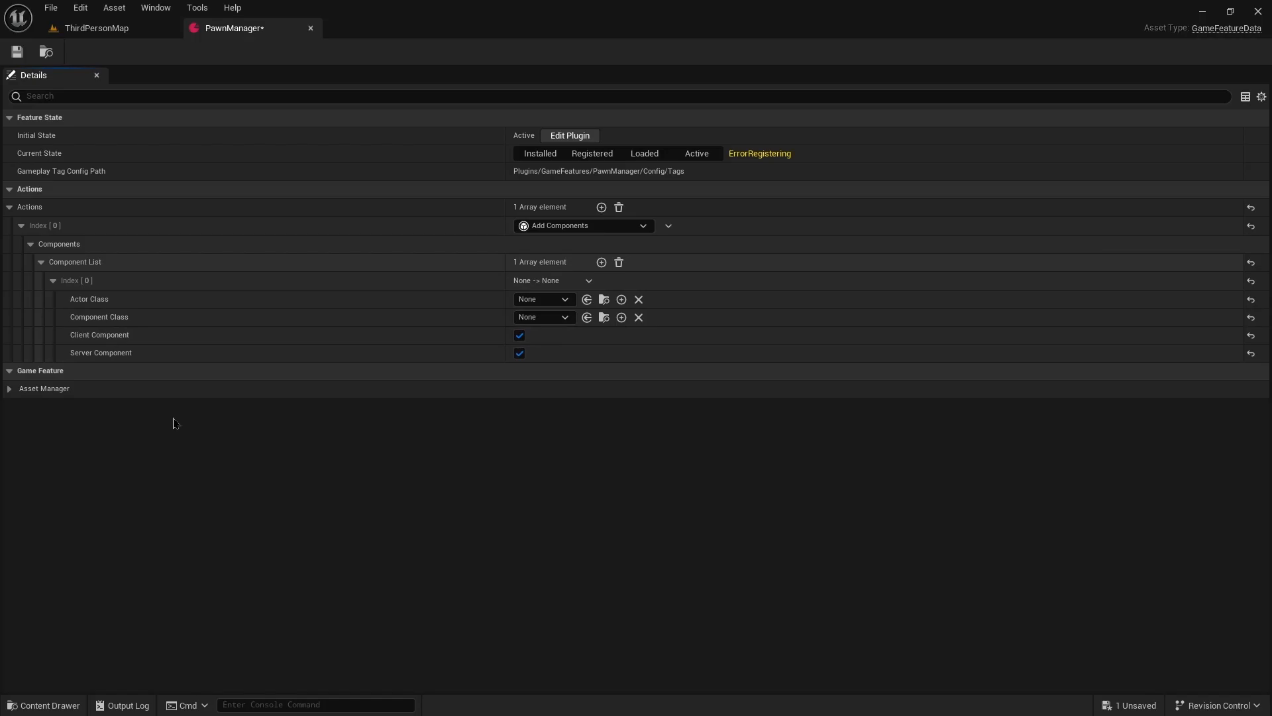
pyautogui.moveTo(186, 415)
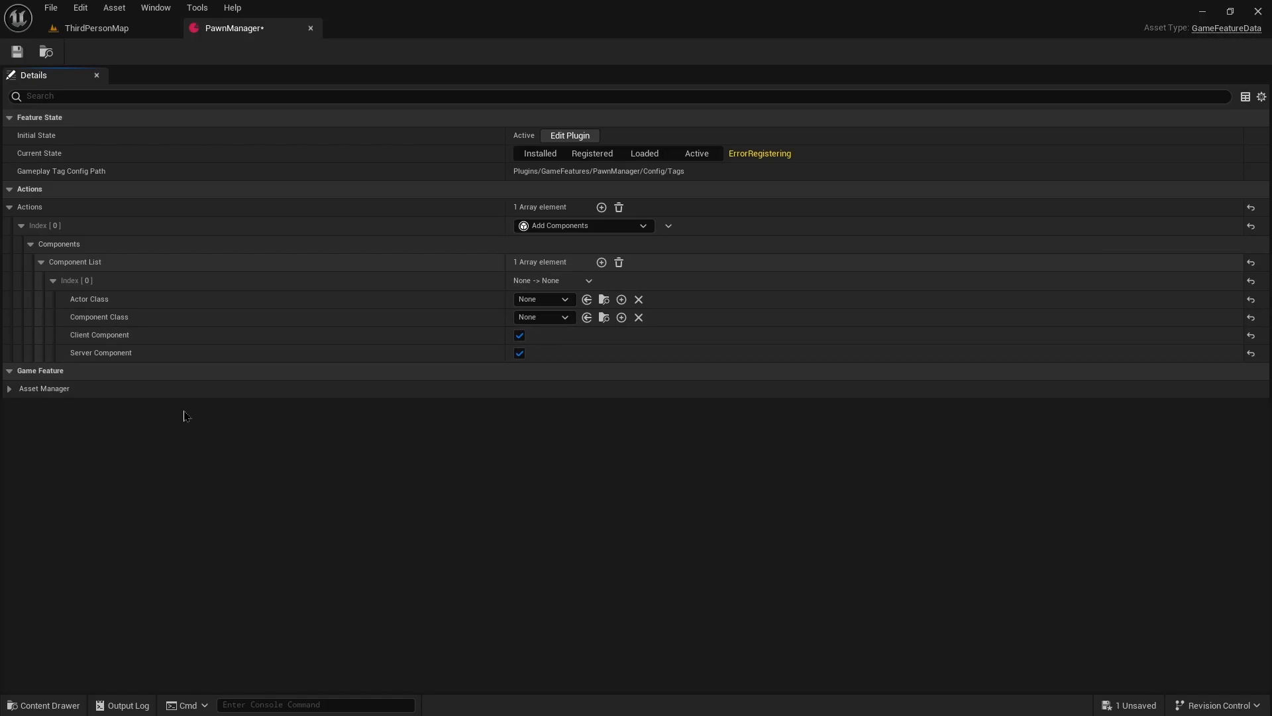
pyautogui.moveTo(103, 304)
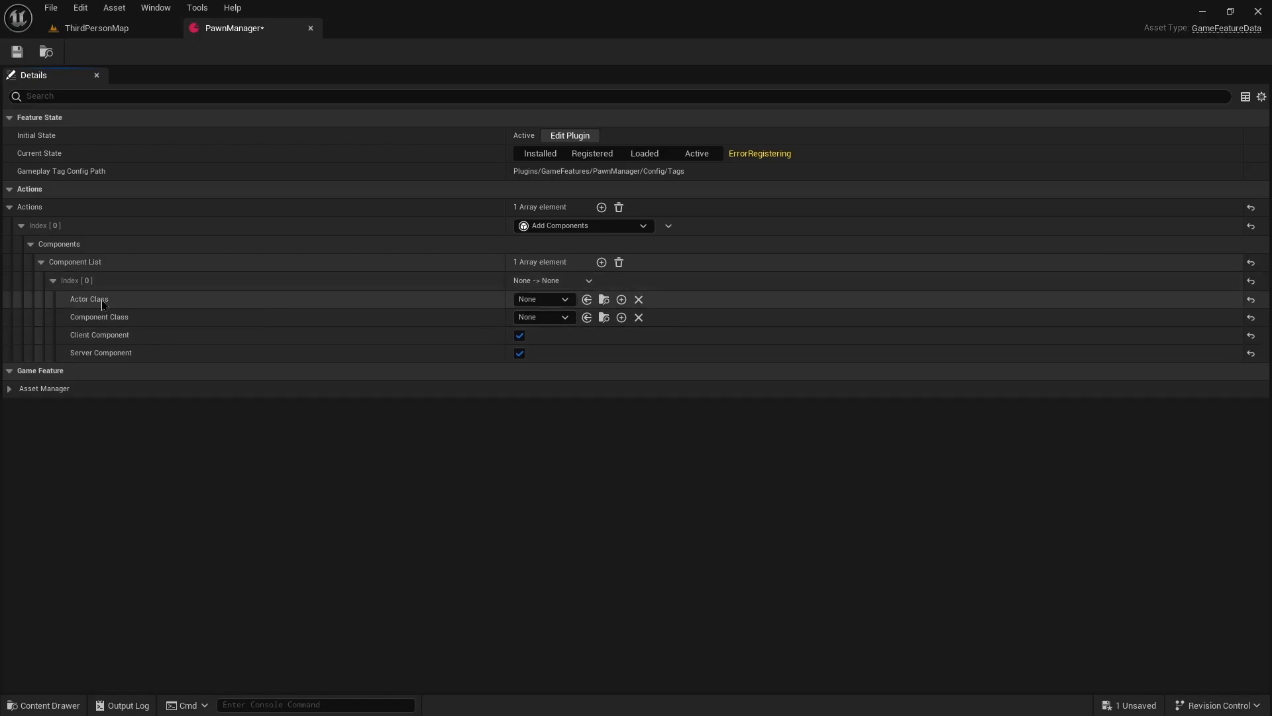
pyautogui.moveTo(99, 317)
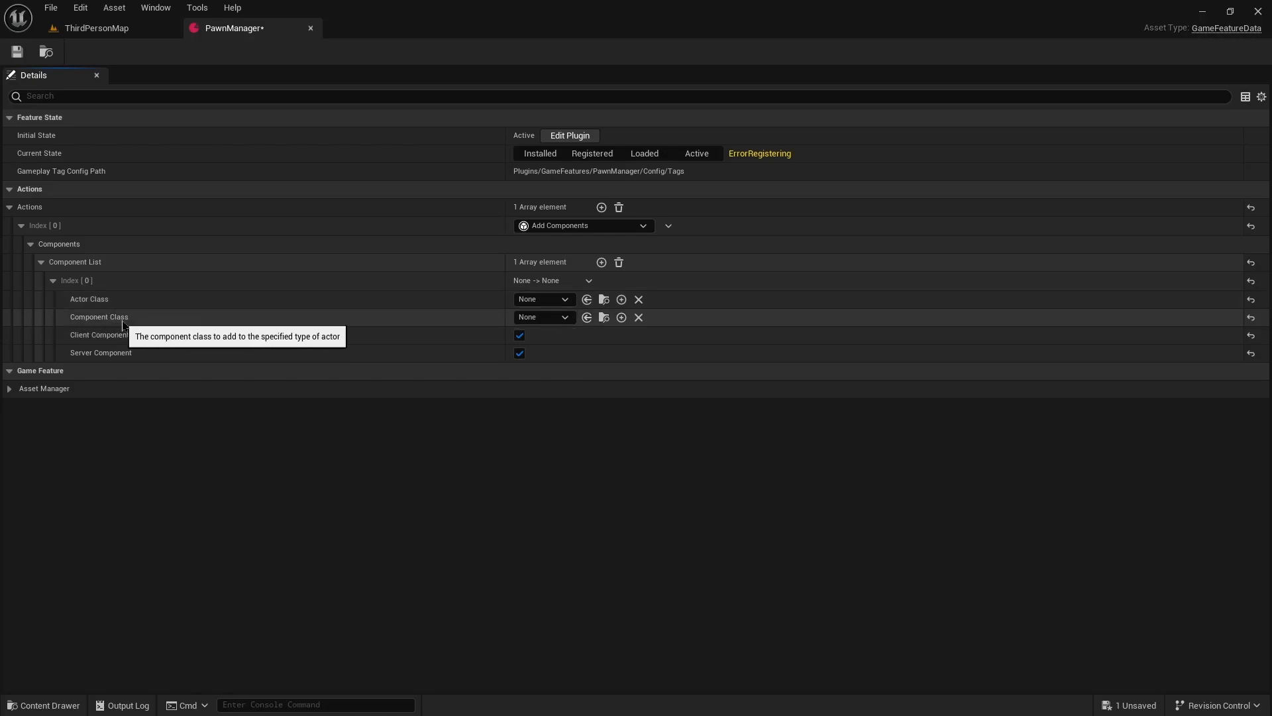
pyautogui.moveTo(463, 332)
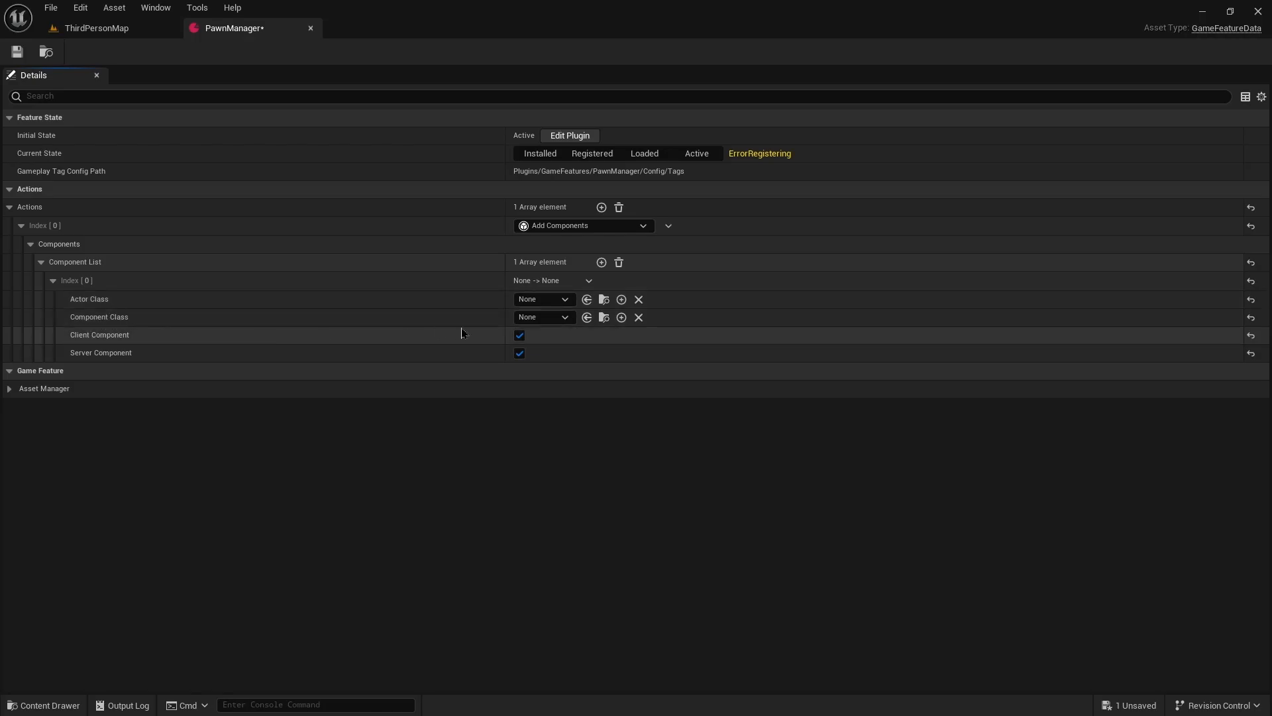
# Set the entry's Actor Class to TDSCharacter and Component Class to TDSPawnManagerComponent.
pyautogui.click(542, 299)
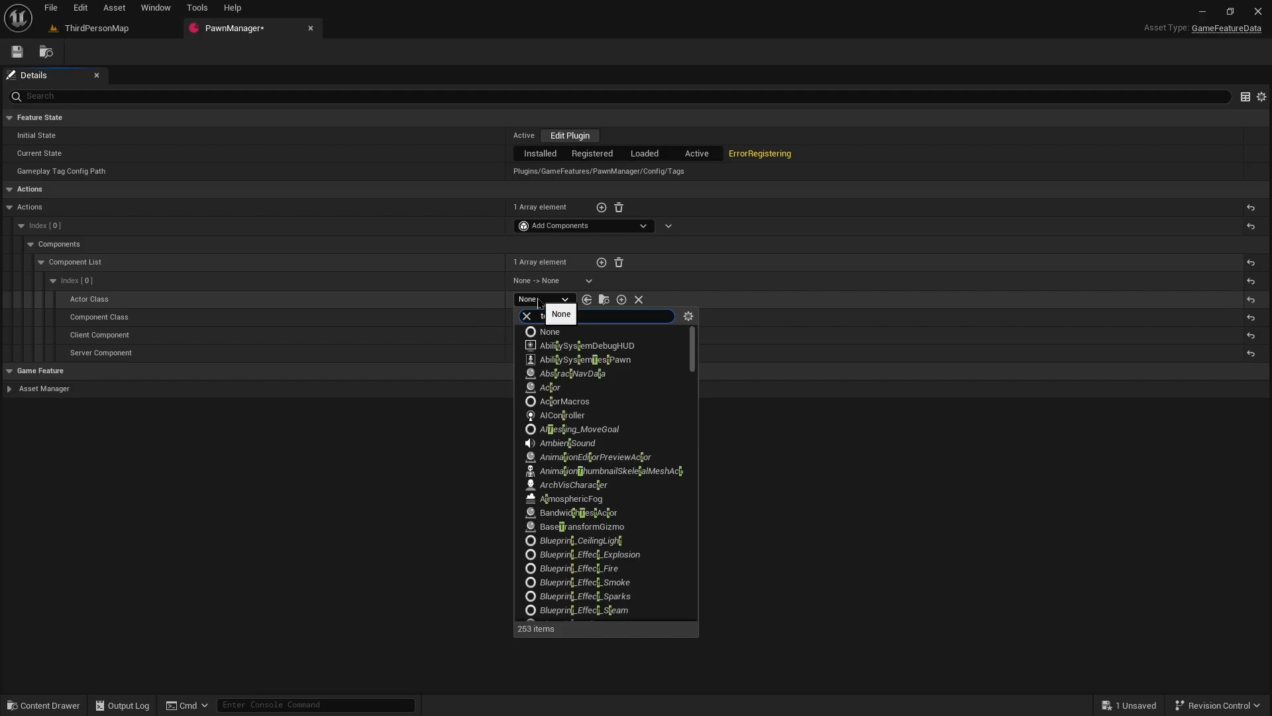
pyautogui.write('tdsch')
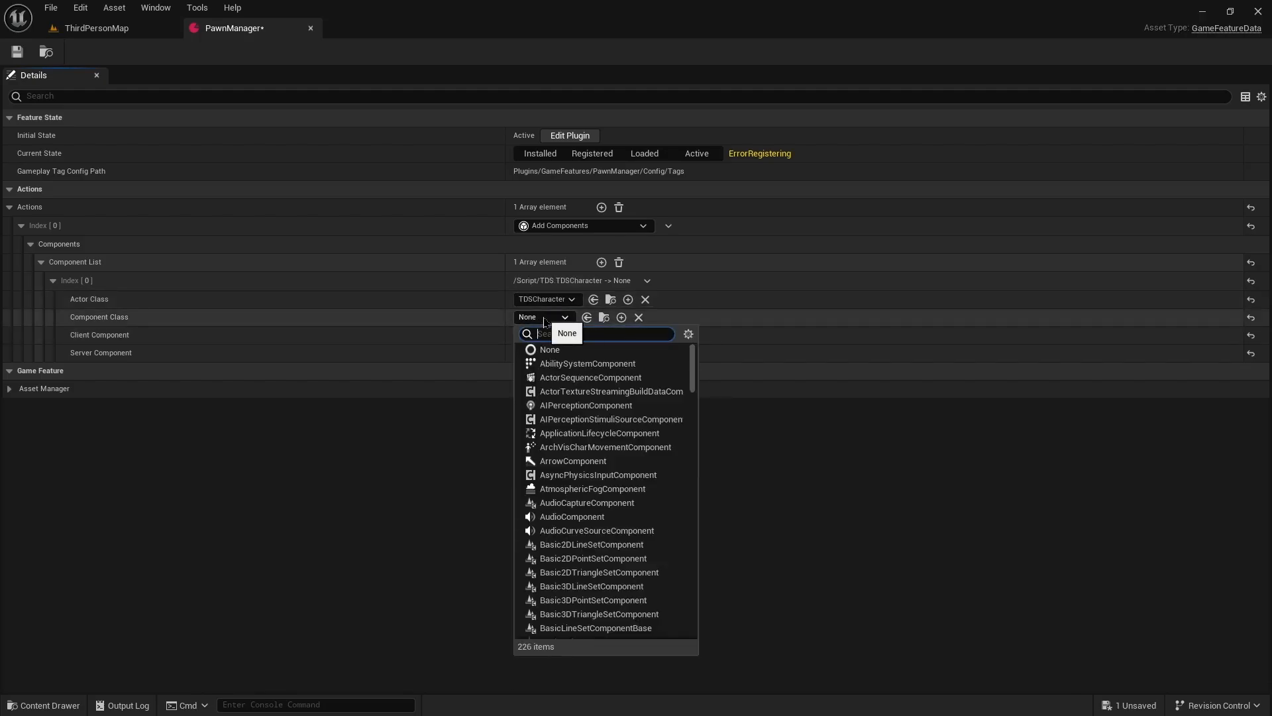
pyautogui.write('pawnm')
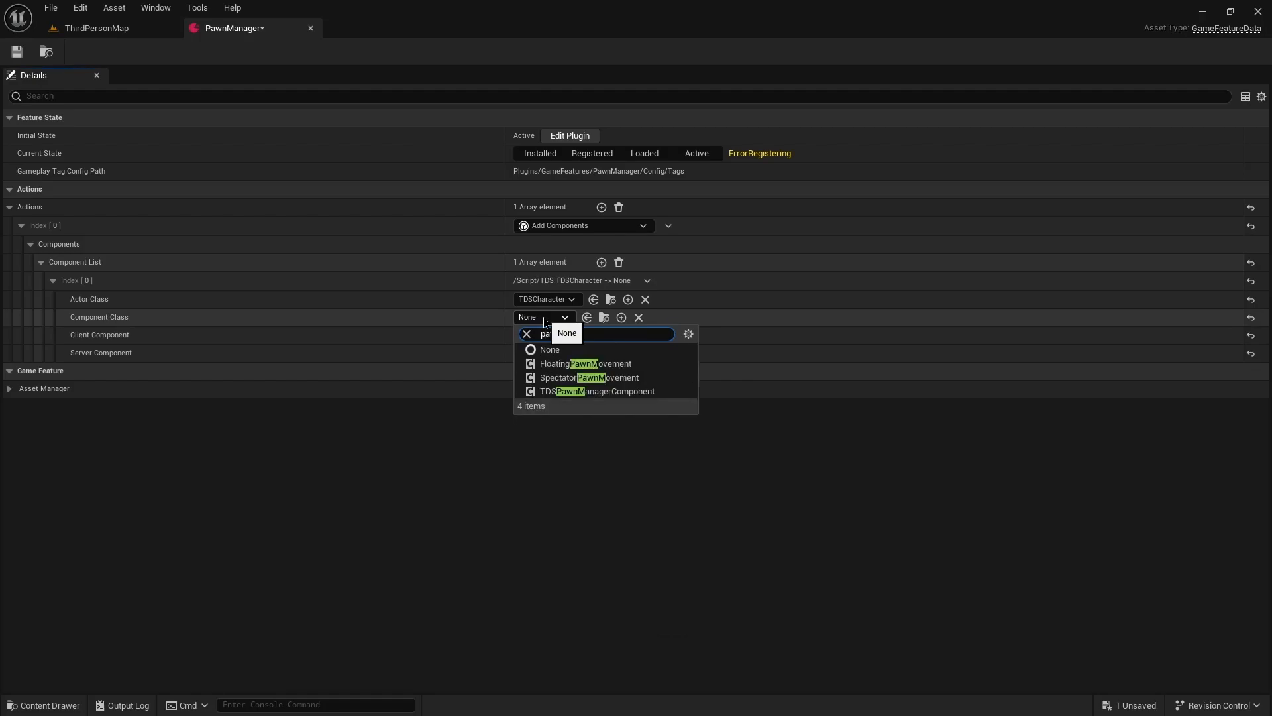
pyautogui.click(600, 391)
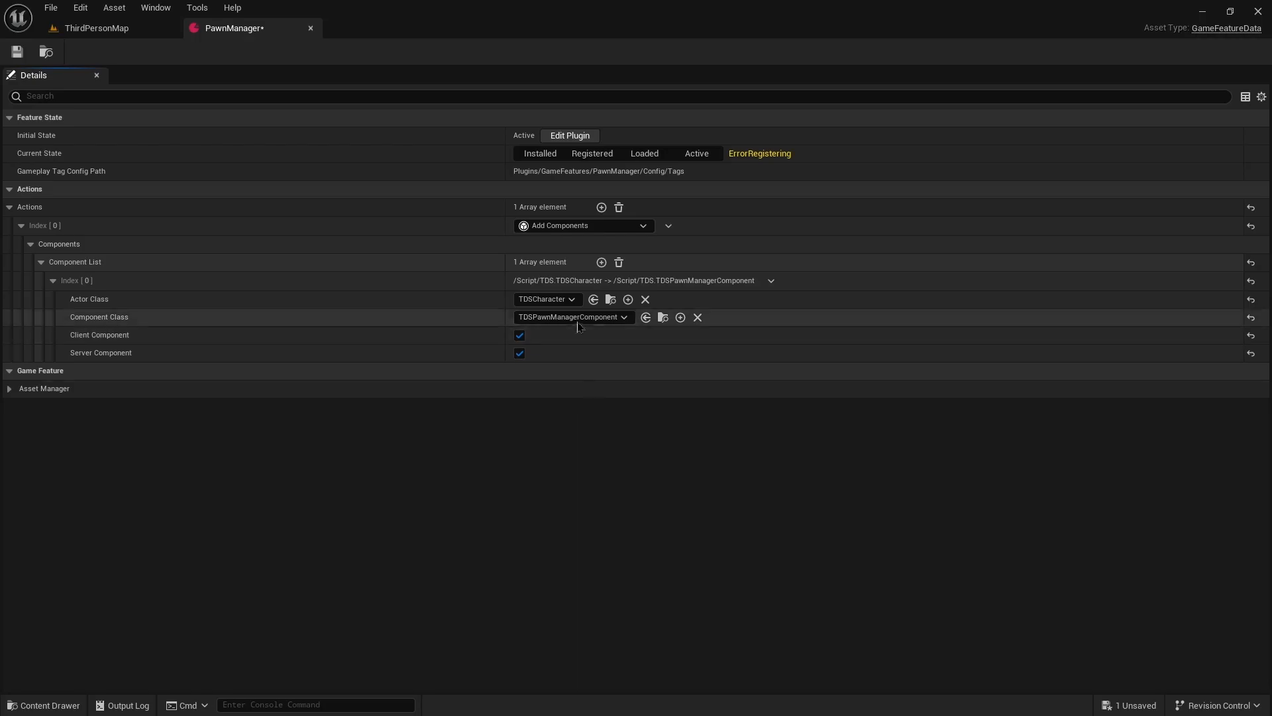
pyautogui.moveTo(547, 299)
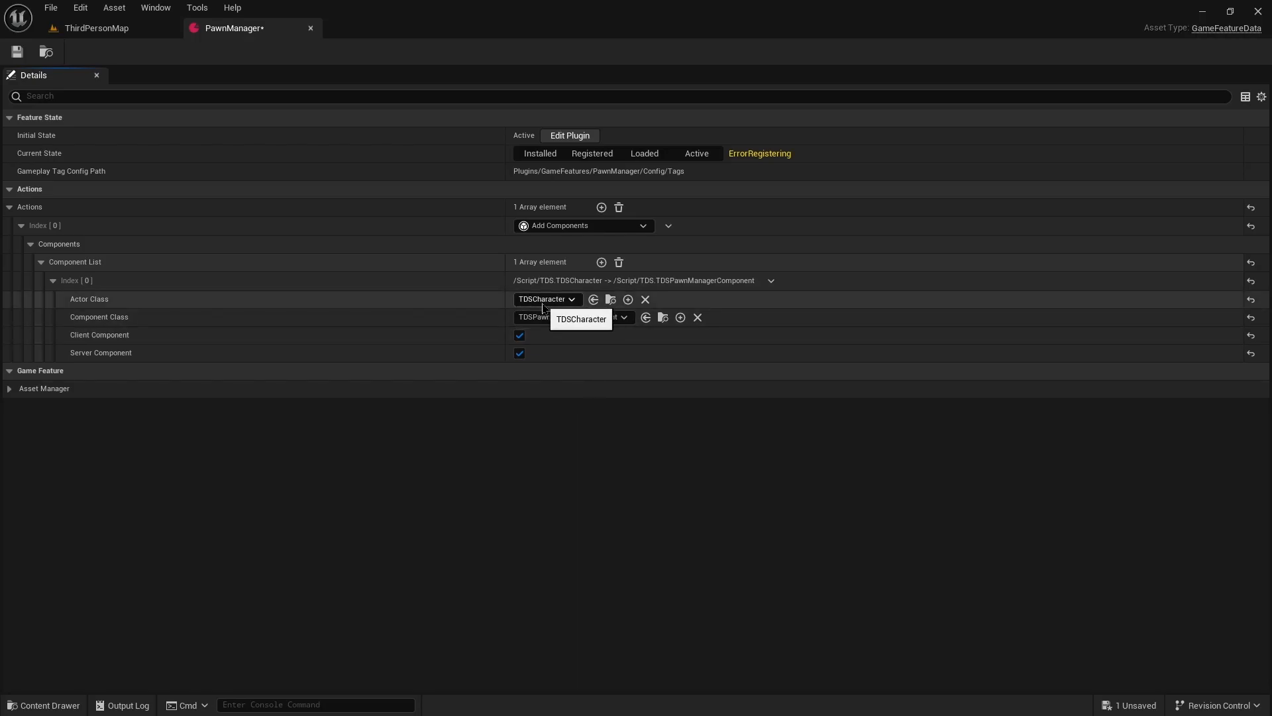
pyautogui.moveTo(557, 317)
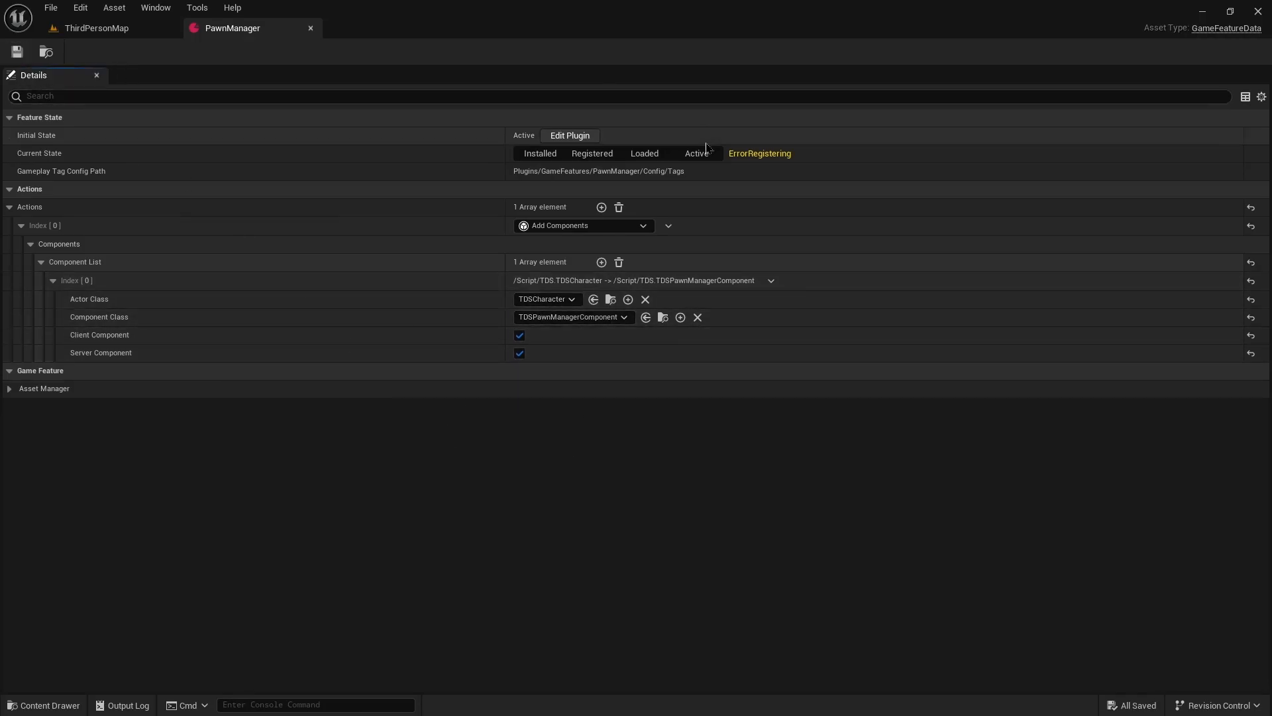
# Close the PawnManager asset, run and stop a play test, and return to the Content Browser.
pyautogui.click(695, 153)
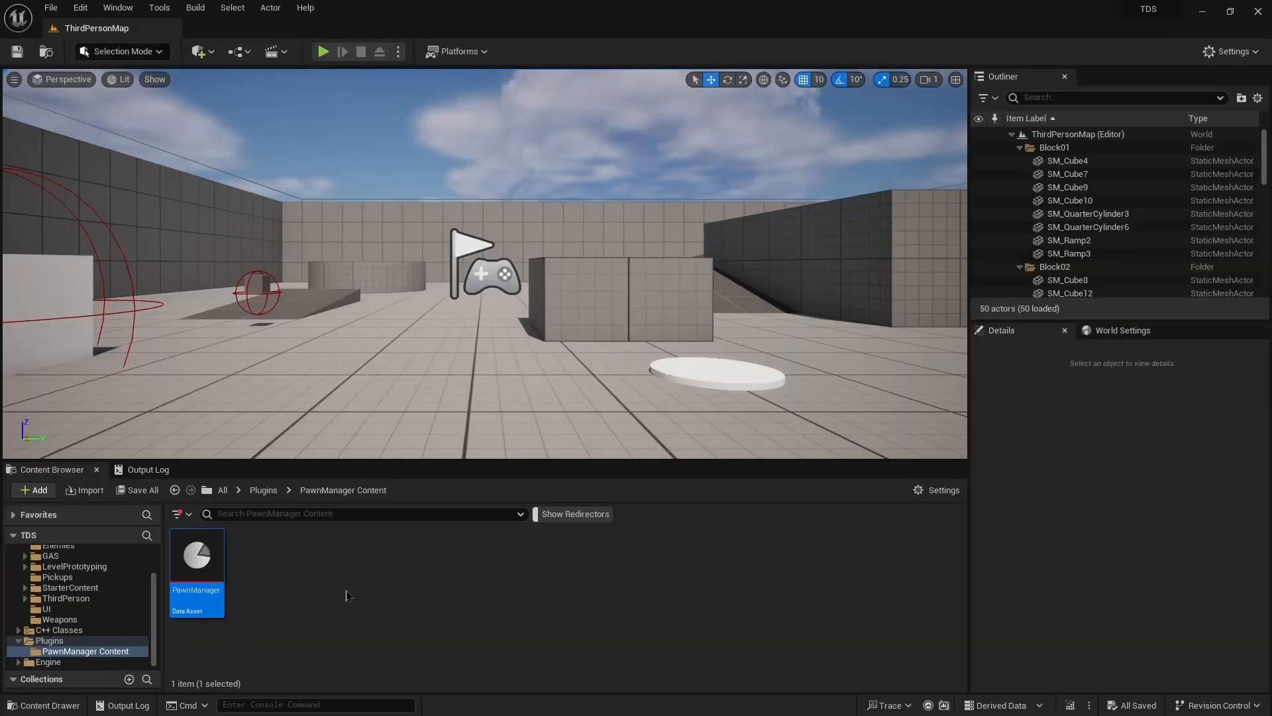
pyautogui.moveTo(322, 51)
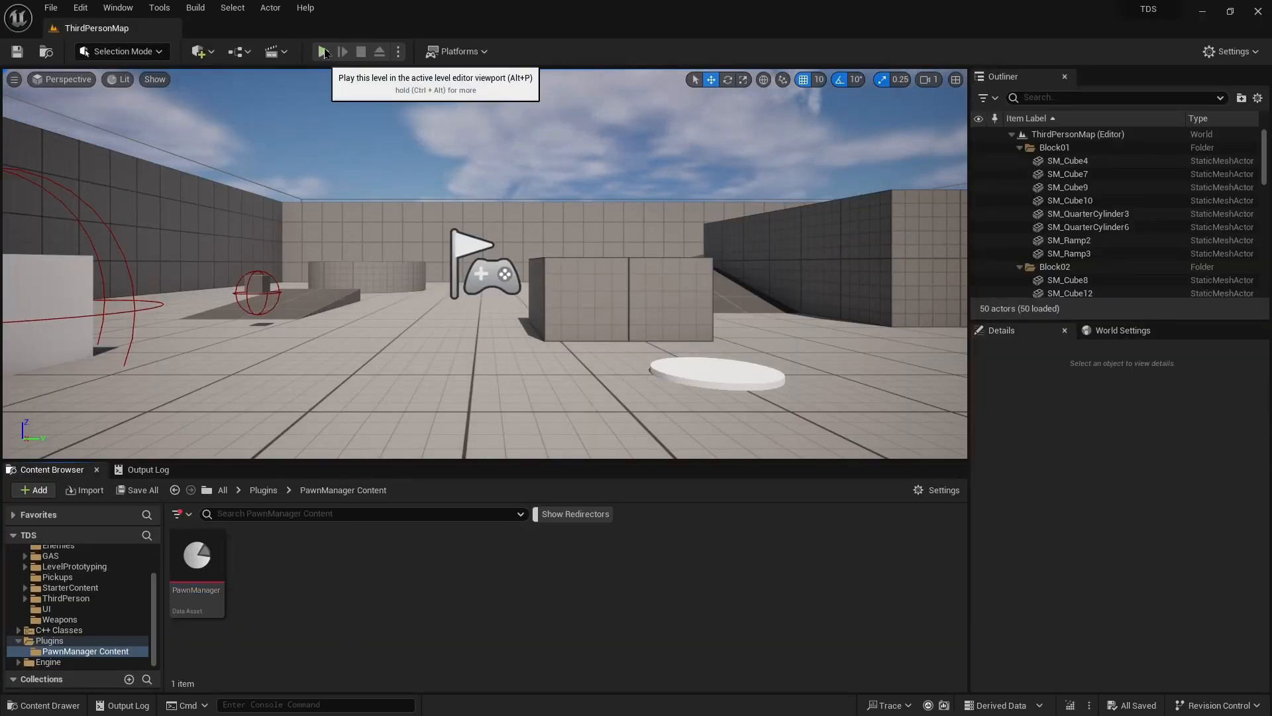
pyautogui.click(322, 51)
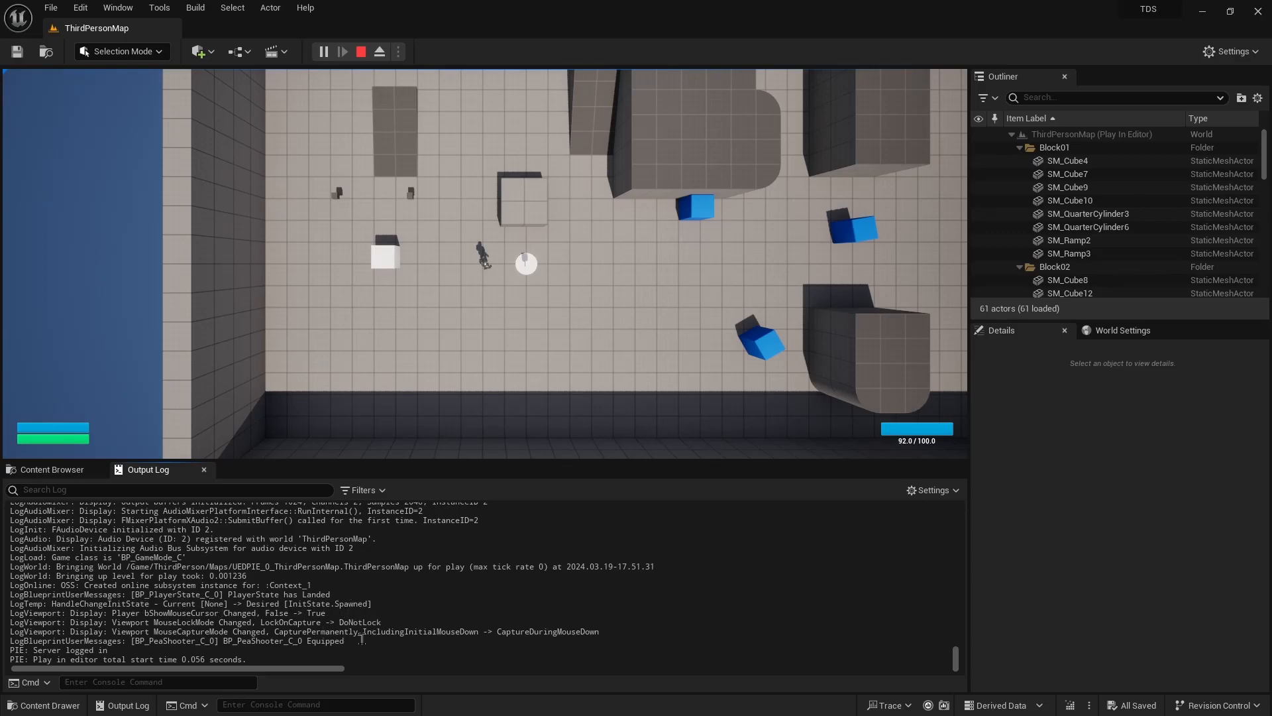
pyautogui.click(359, 51)
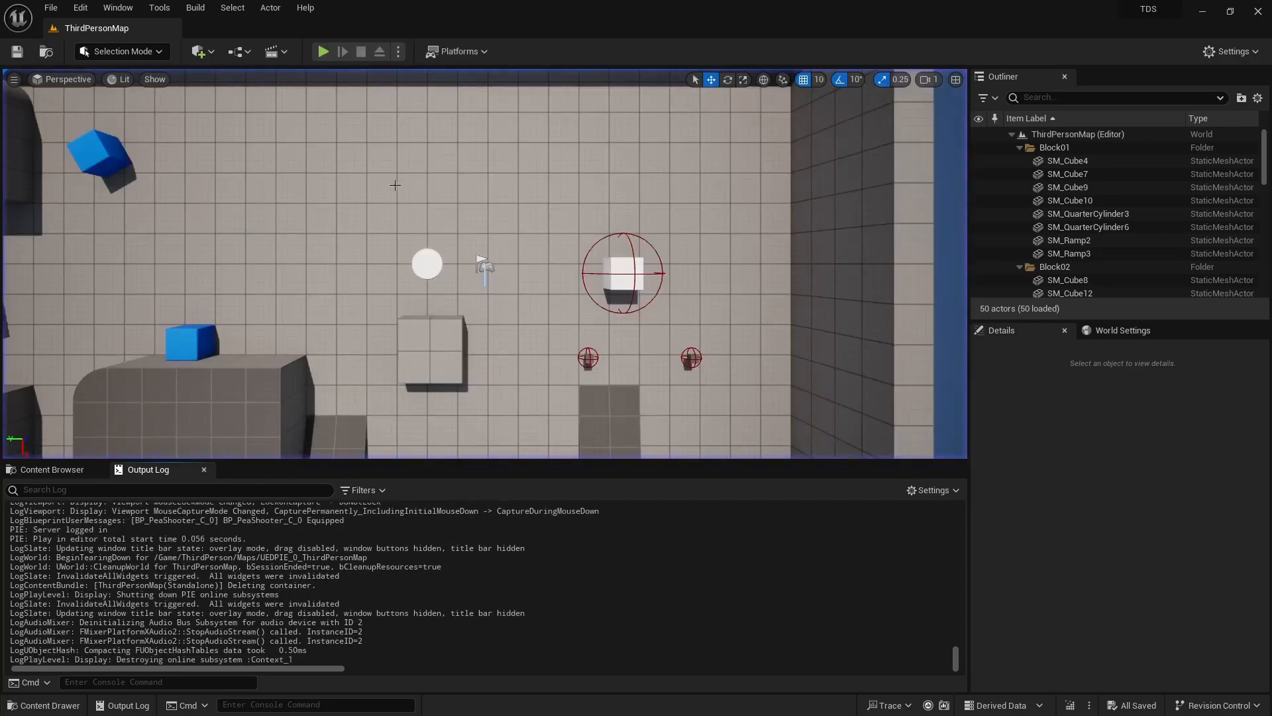
pyautogui.moveTo(51, 469)
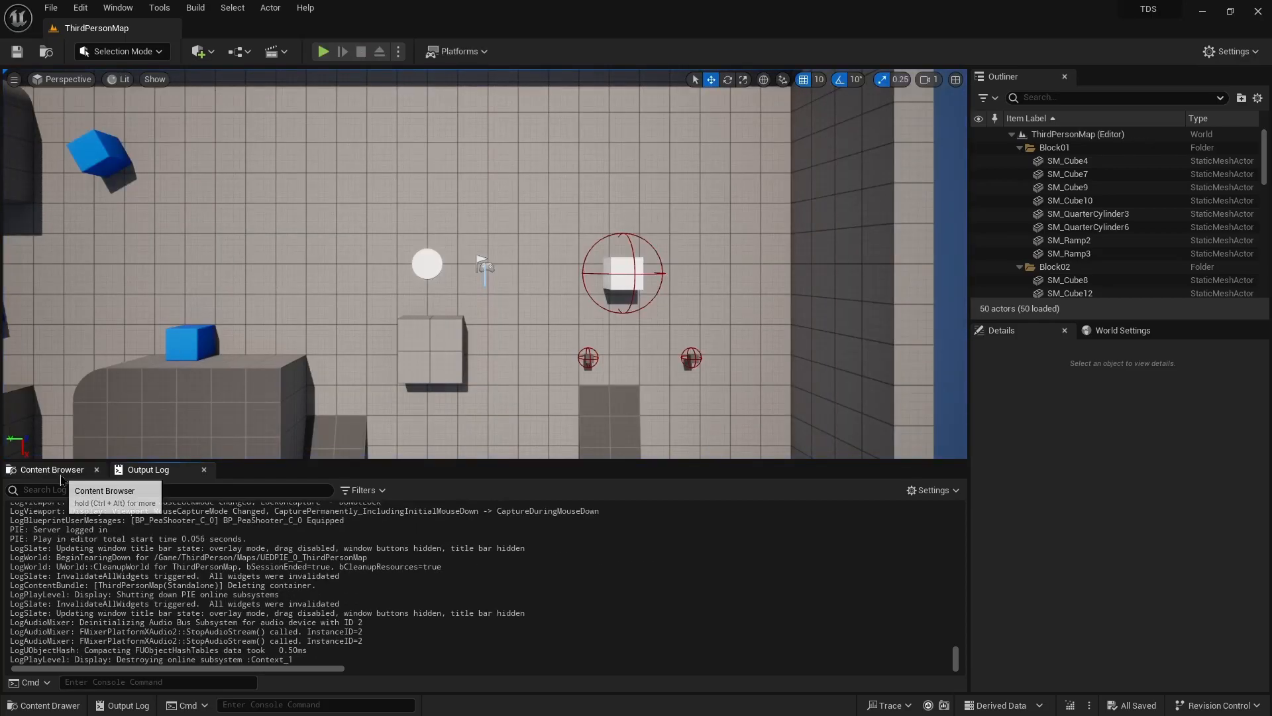
pyautogui.click(51, 469)
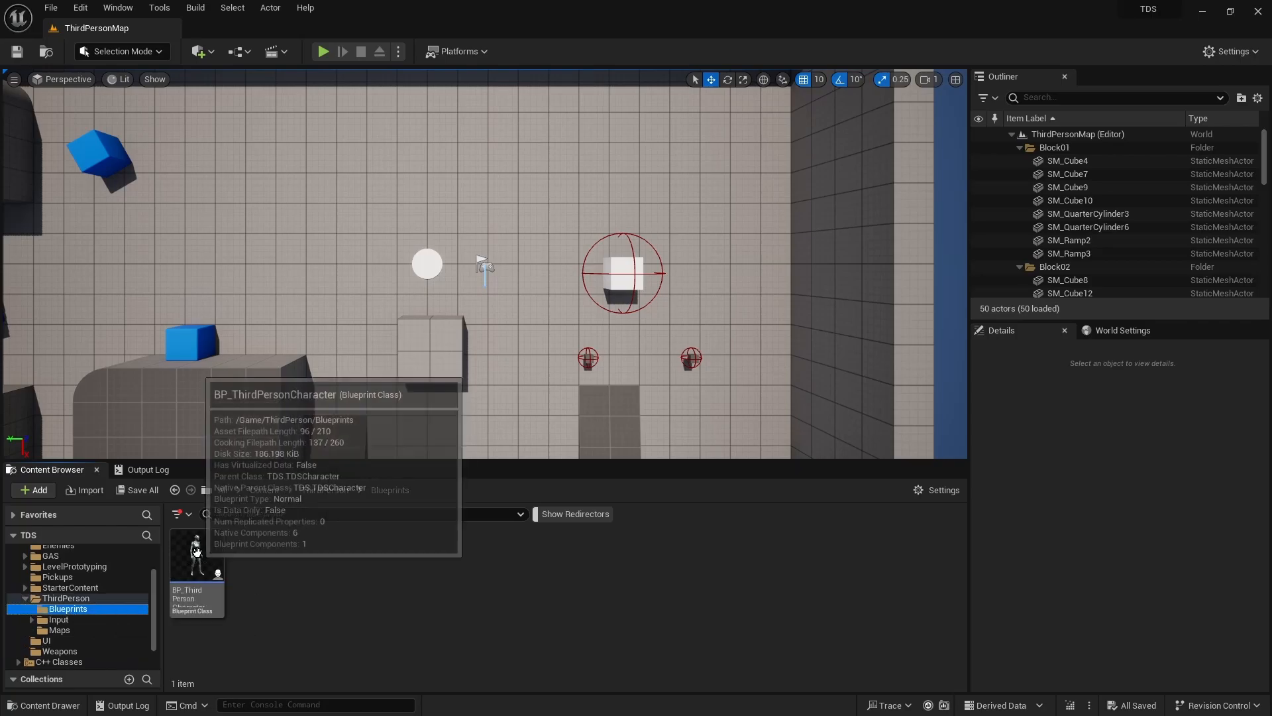
# In BP_ThirdPersonCharacter's Event Graph, add a Set Is Ready (true) node after Init UI.
pyautogui.doubleClick(194, 548)
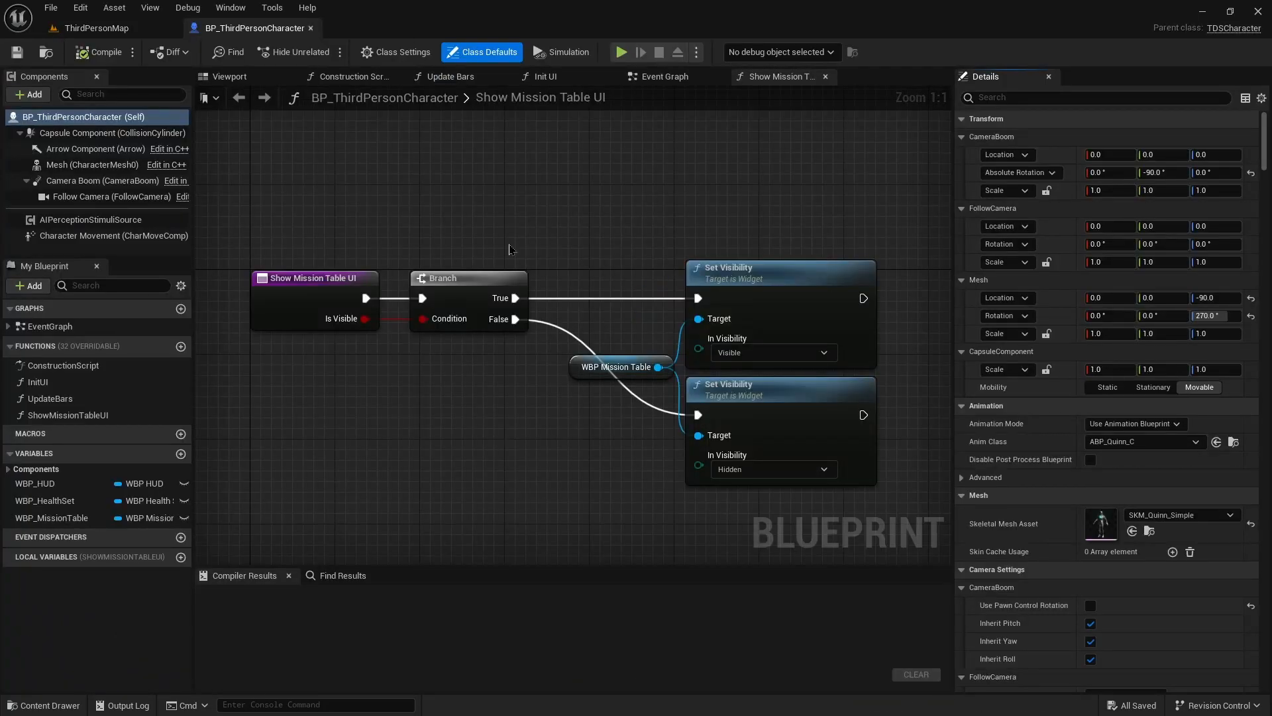
pyautogui.scroll(-3)
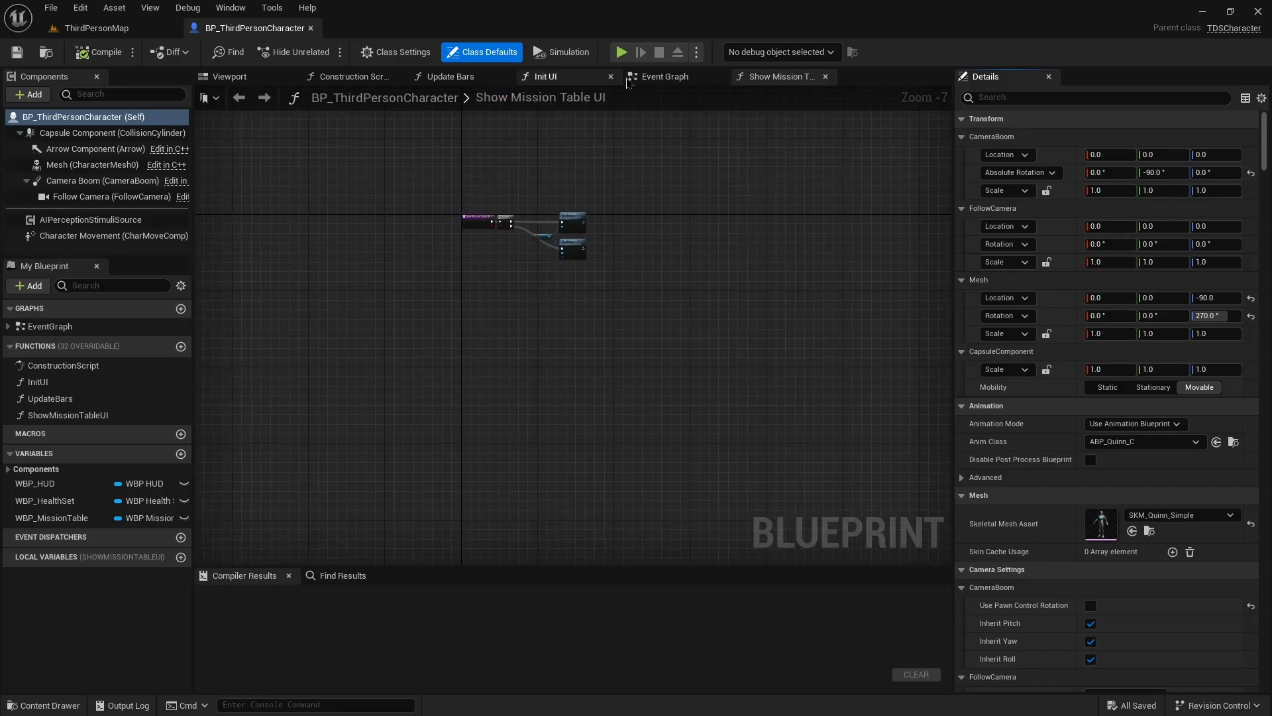
pyautogui.click(666, 76)
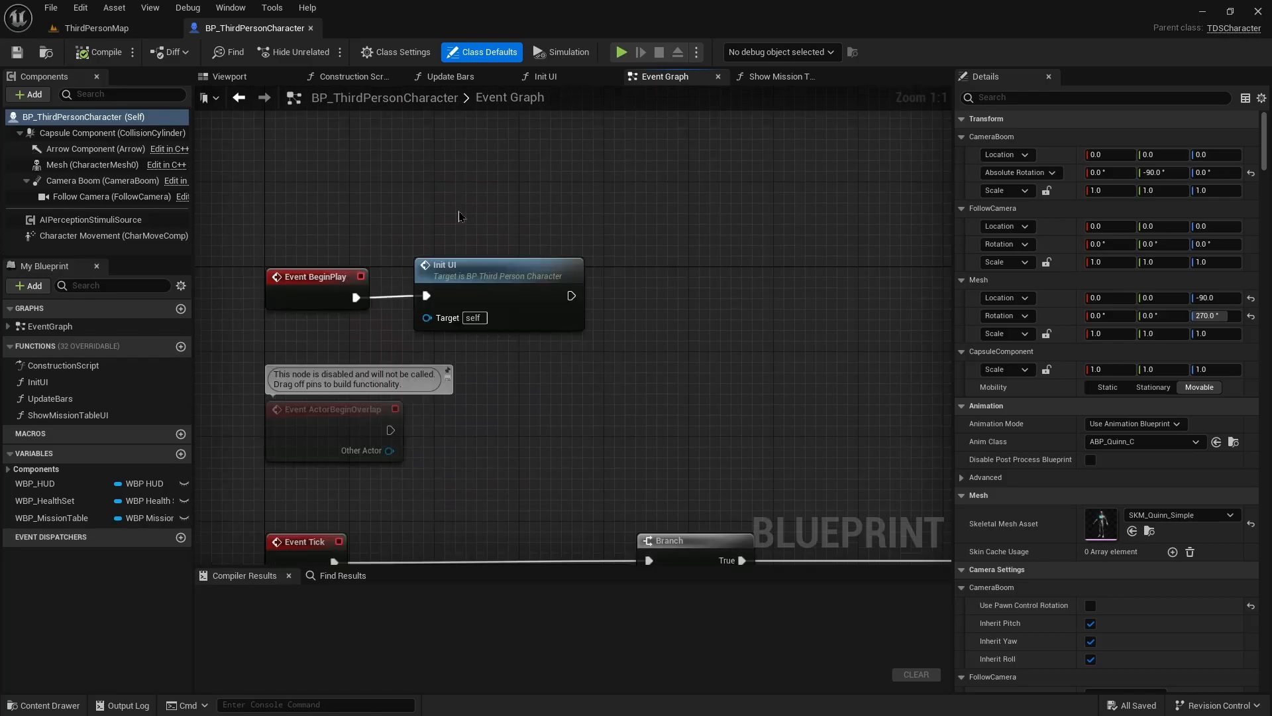
pyautogui.moveTo(631, 266)
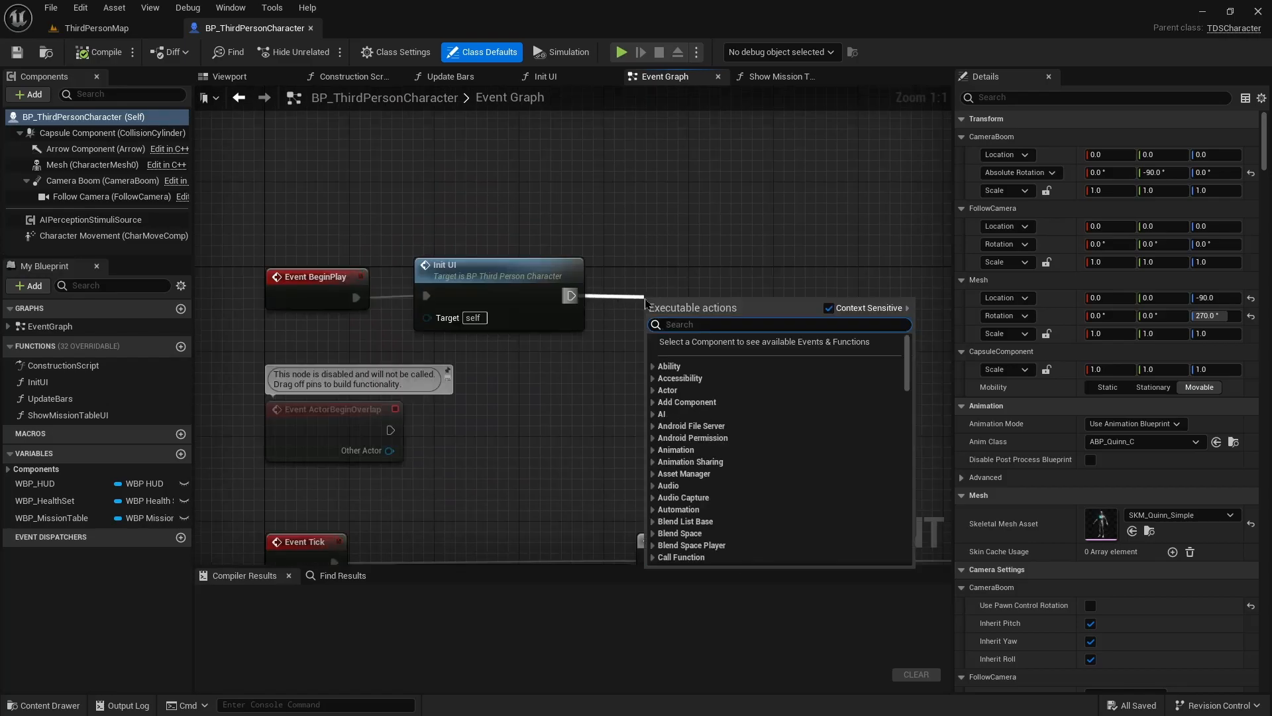
pyautogui.write('set is')
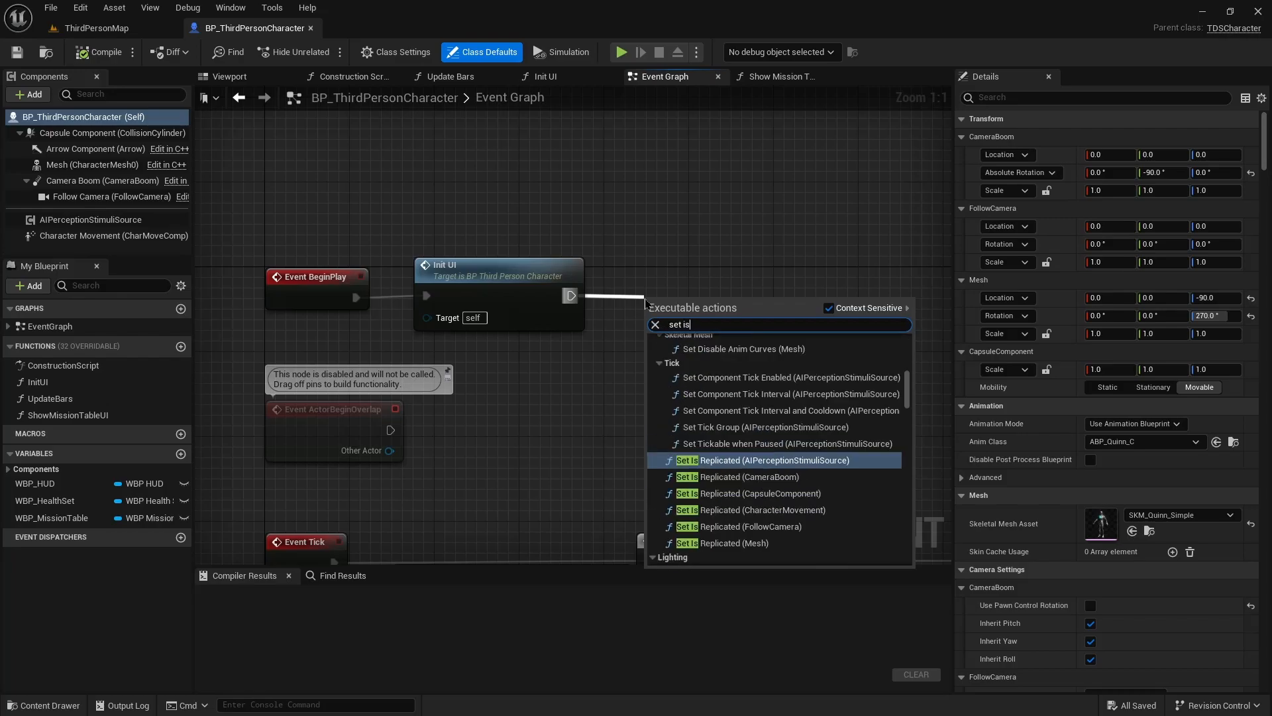
pyautogui.write('read')
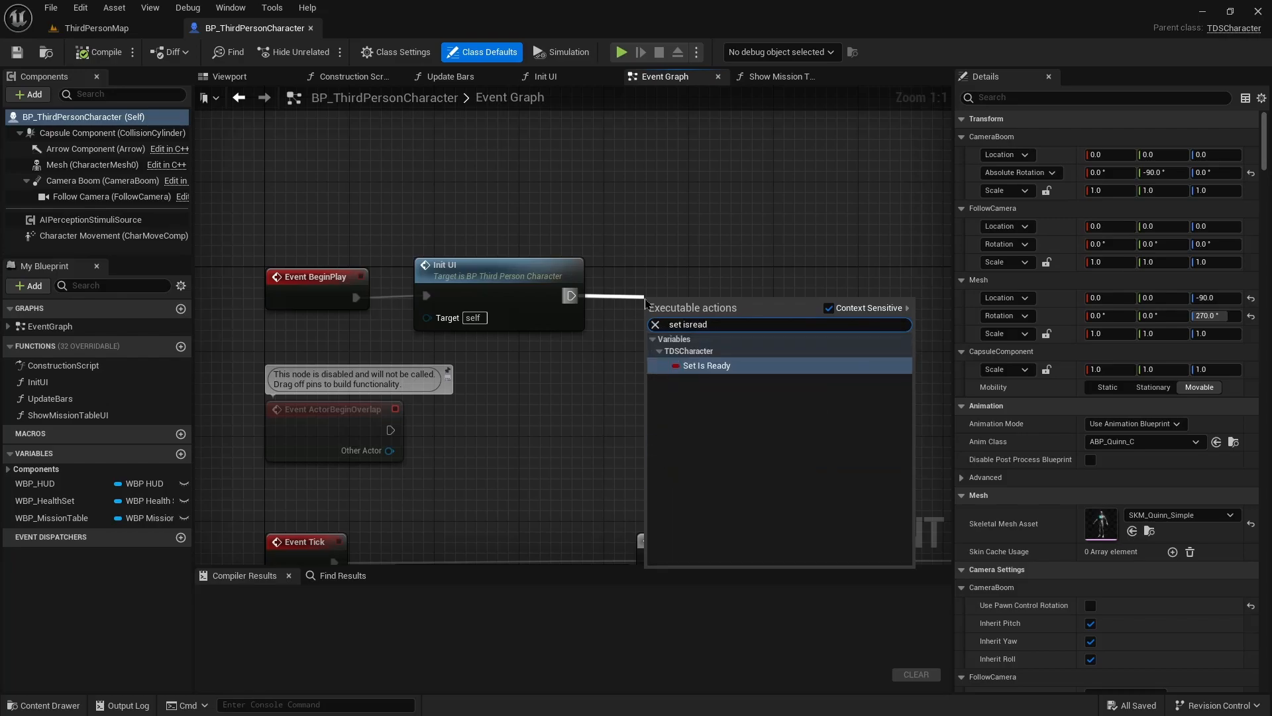
pyautogui.click(707, 365)
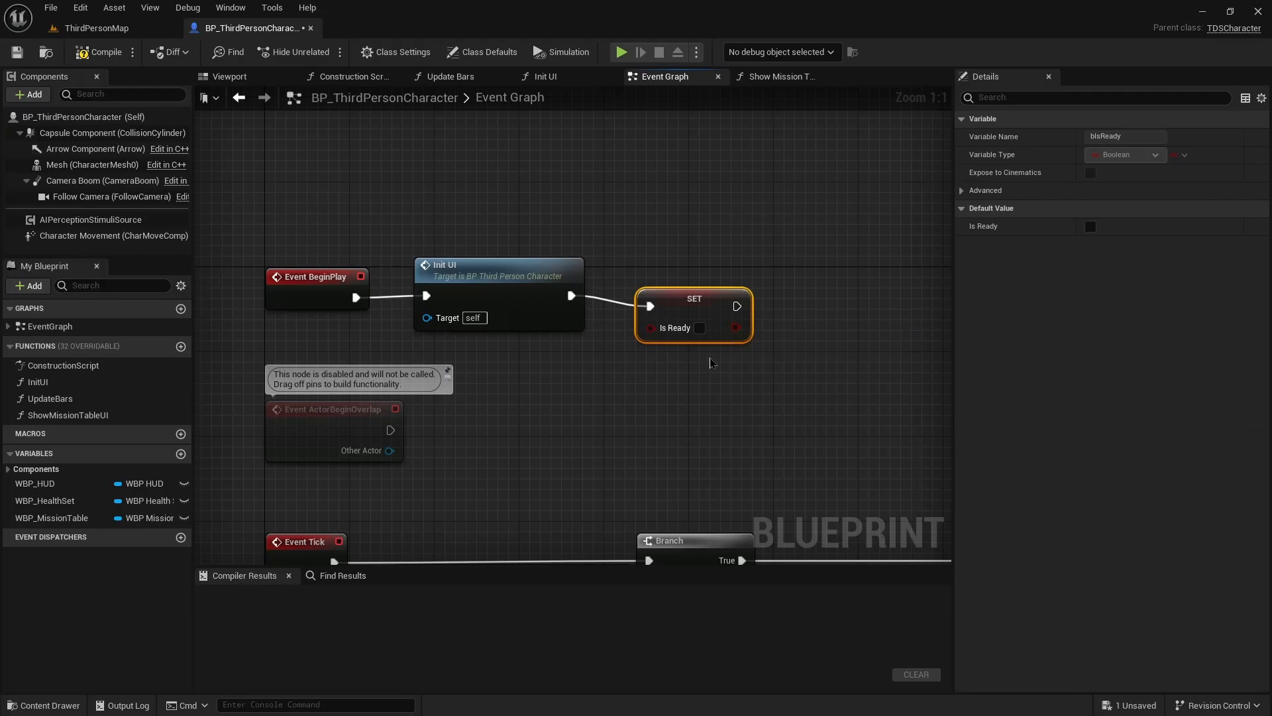
pyautogui.moveTo(692, 306)
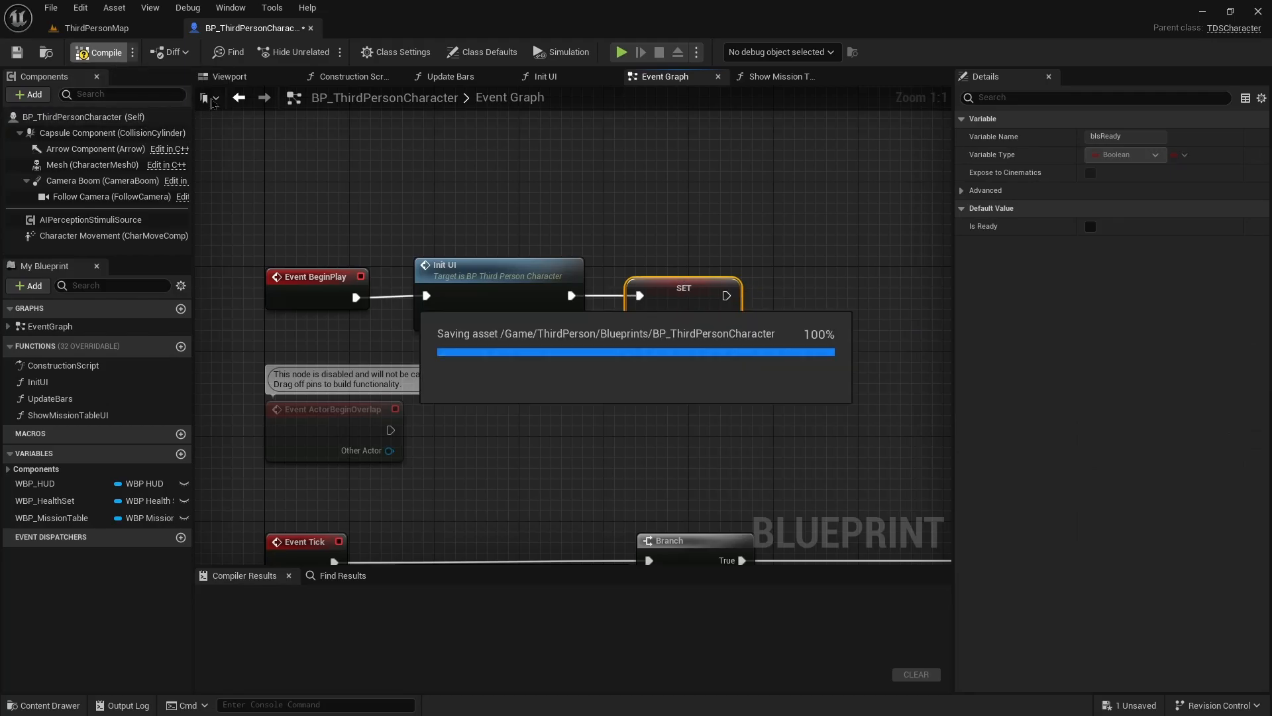
# Compile and save the character blueprint and return to ThirdPersonMap.
pyautogui.click(103, 51)
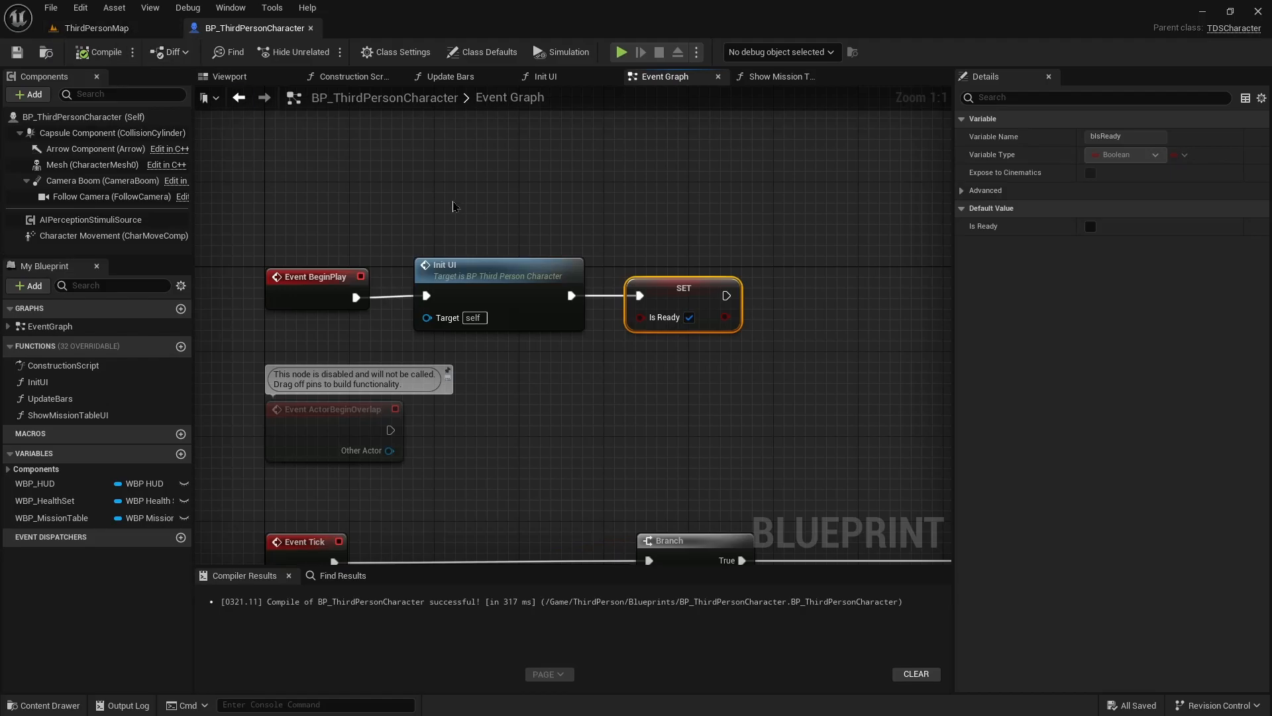
pyautogui.moveTo(386, 192)
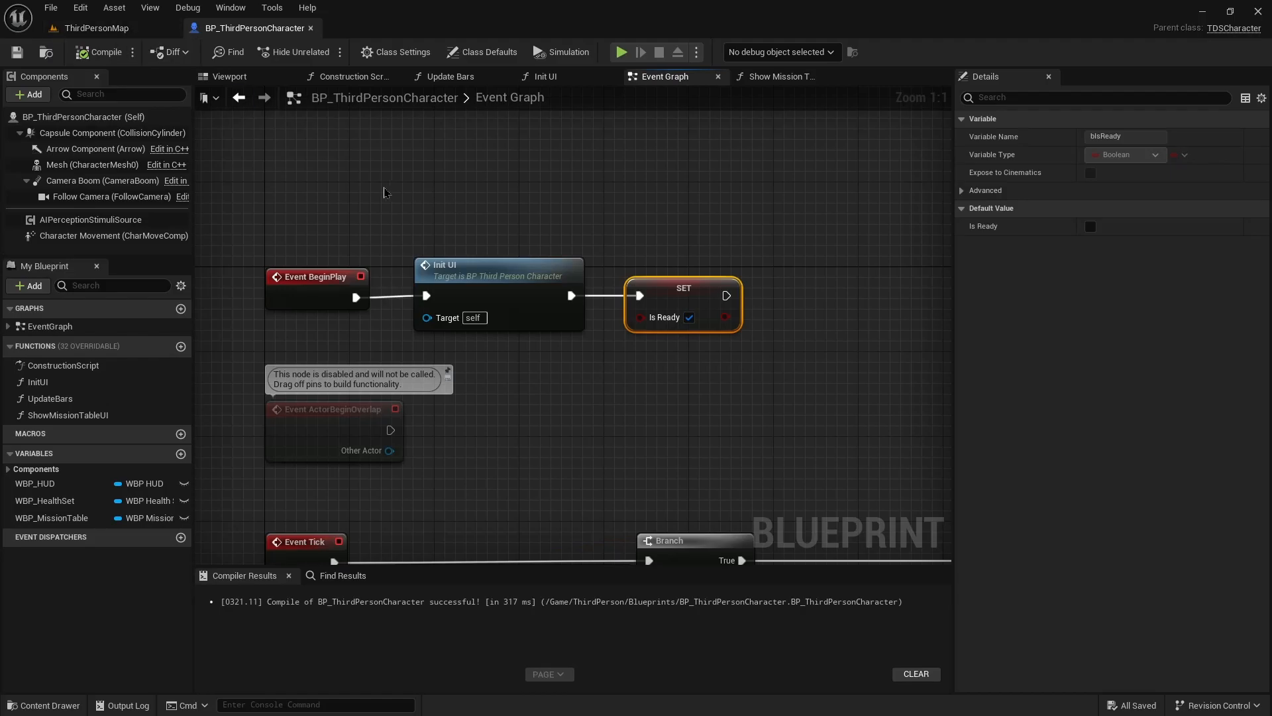
pyautogui.moveTo(386, 178)
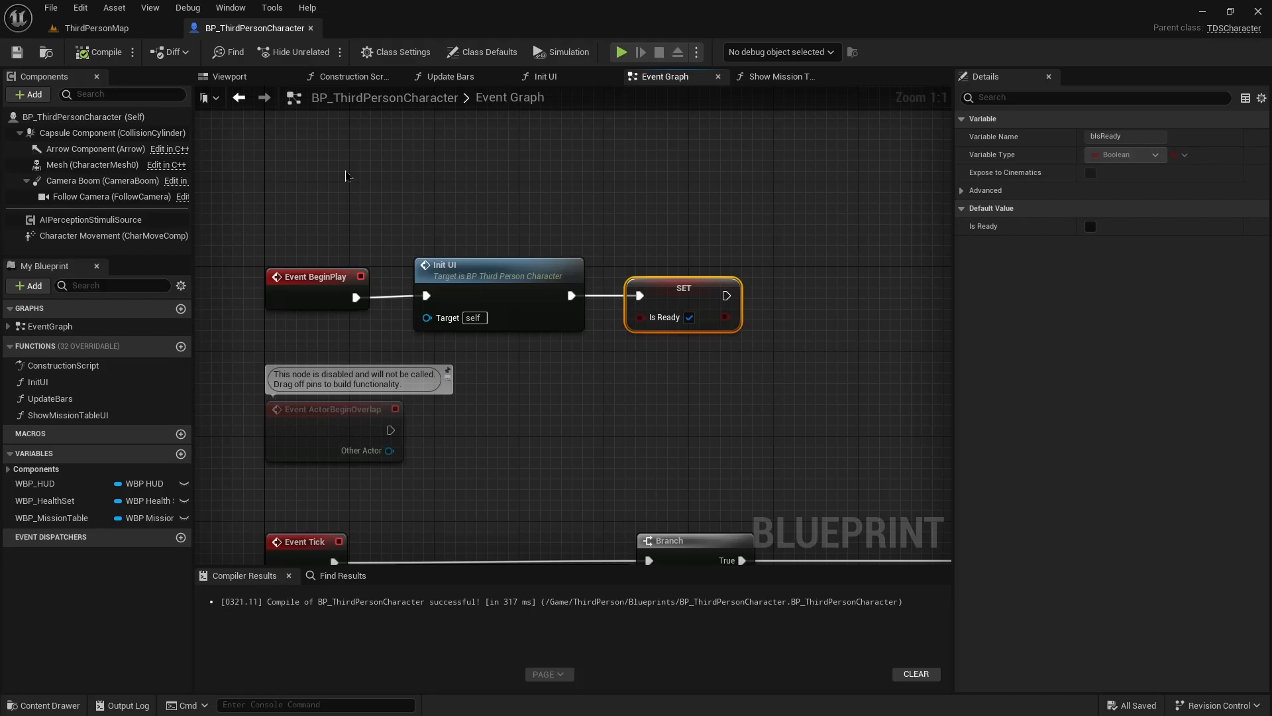
pyautogui.moveTo(260, 150)
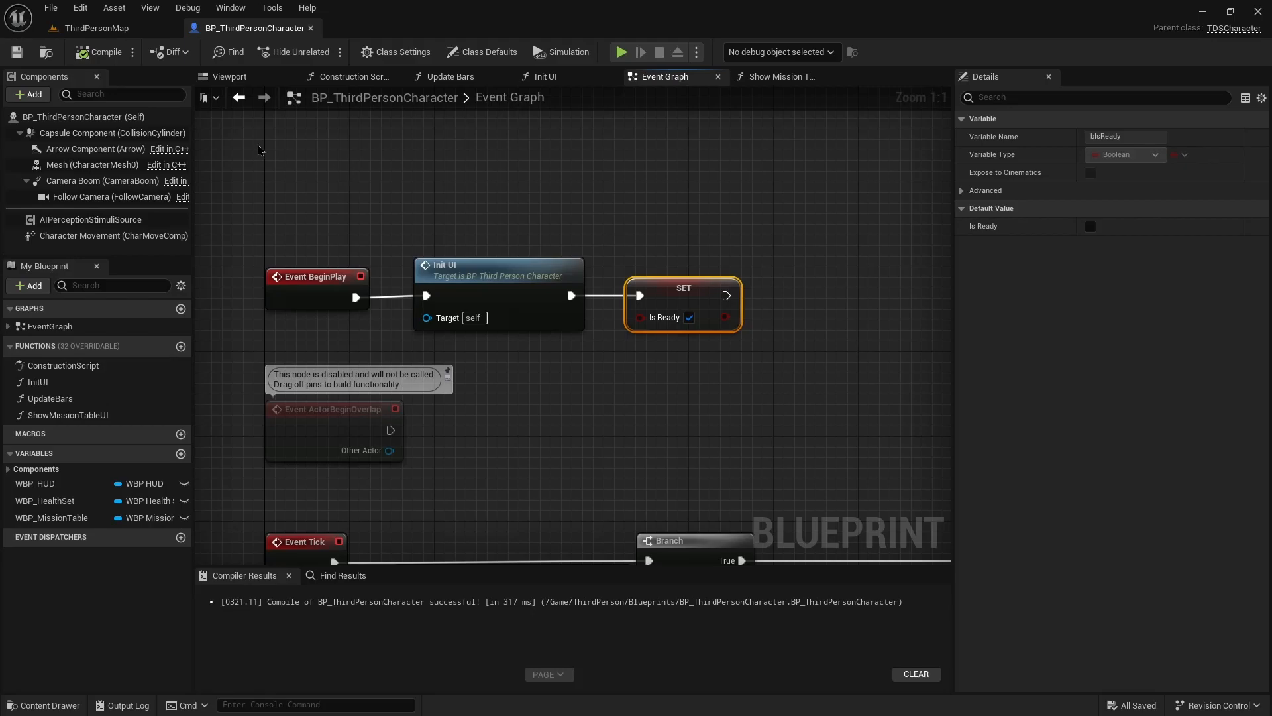
pyautogui.click(90, 28)
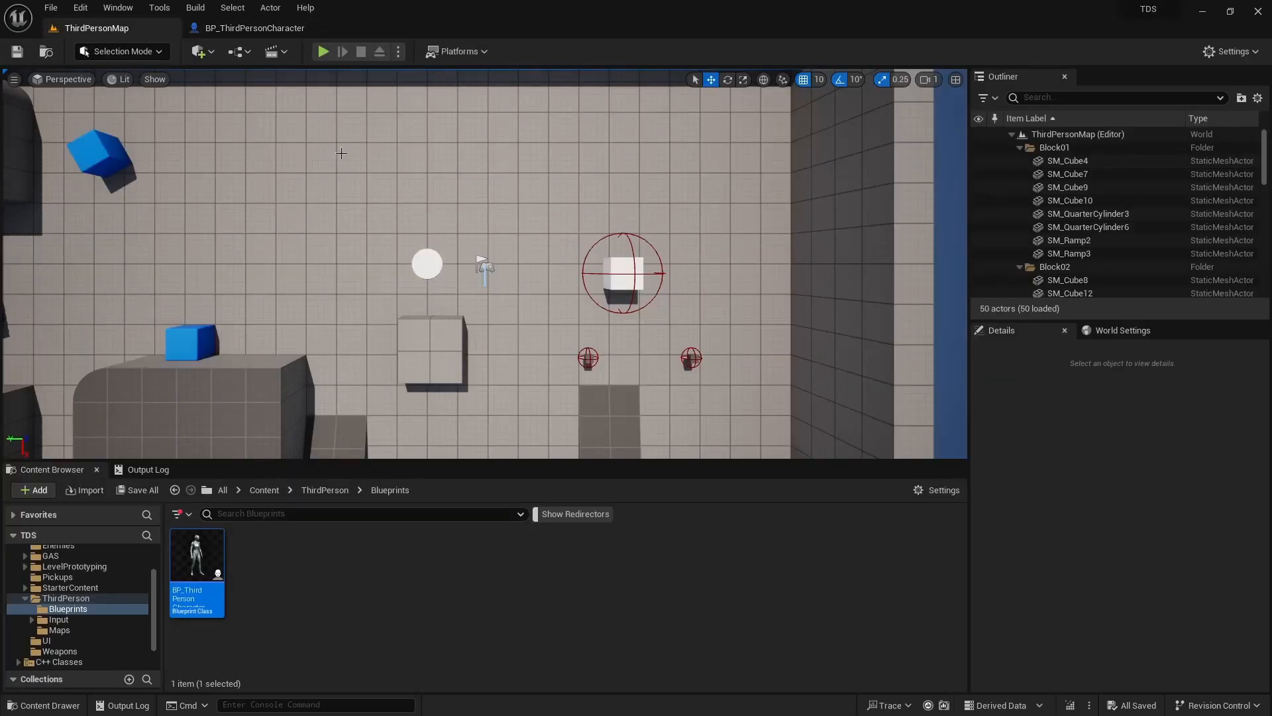
# Play the level, read the Spawned-to-GameplayReady log line, stop, and return to the Content Browser.
pyautogui.click(322, 51)
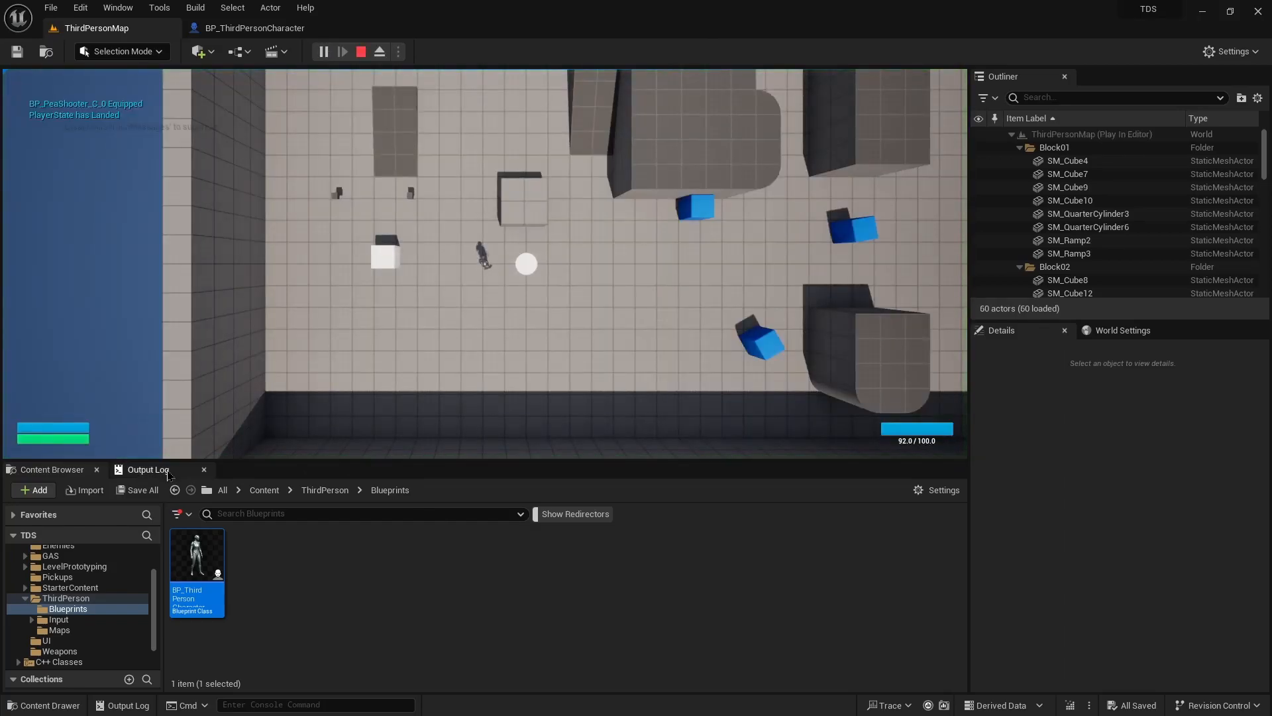
pyautogui.click(147, 469)
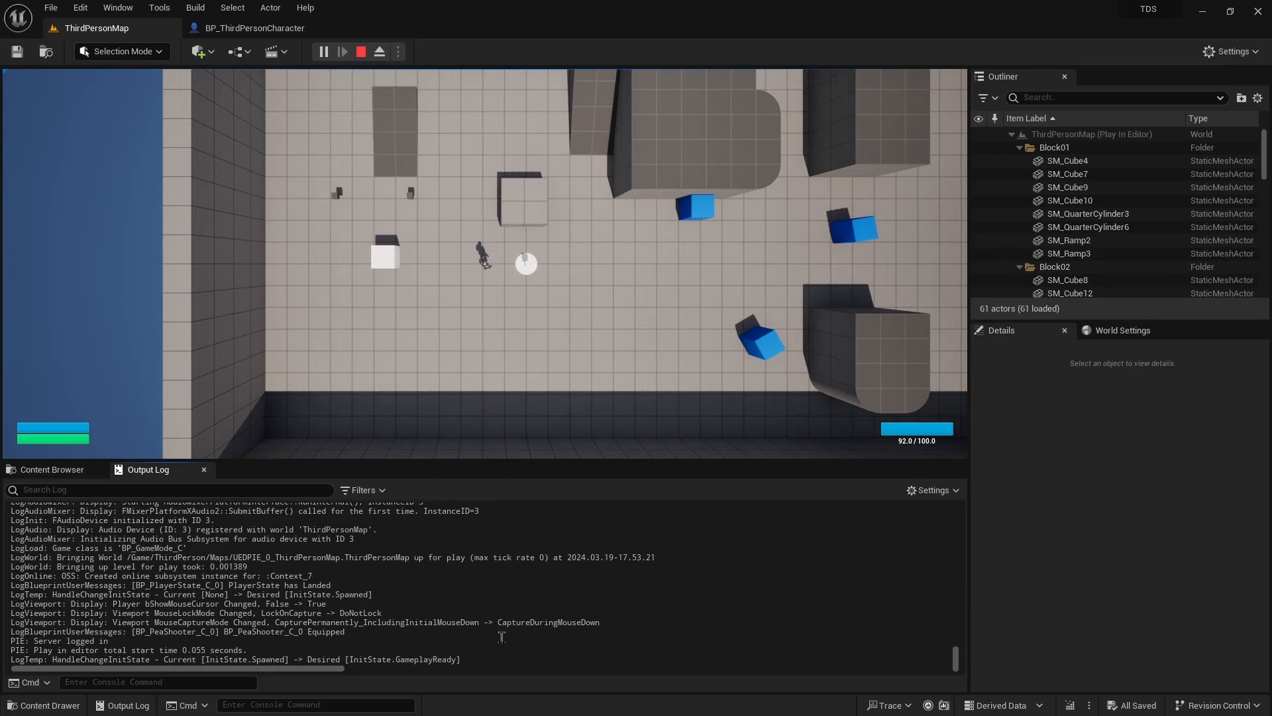
pyautogui.click(359, 51)
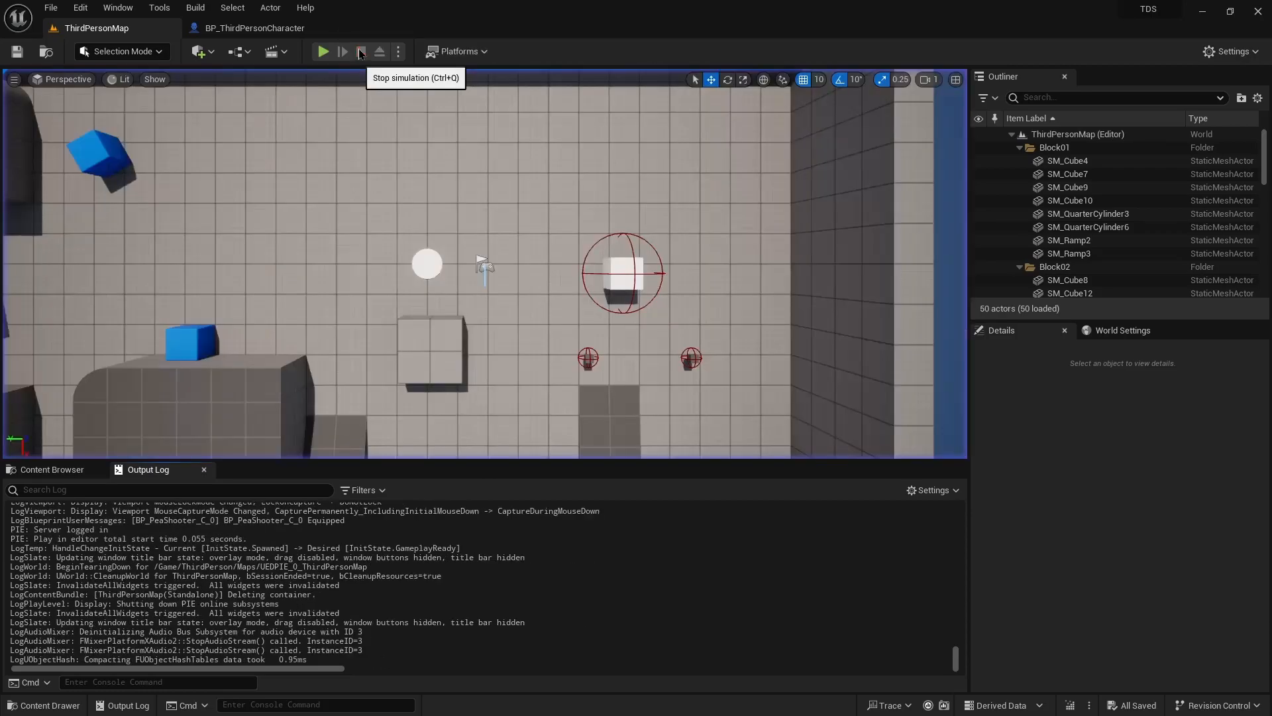
pyautogui.click(359, 51)
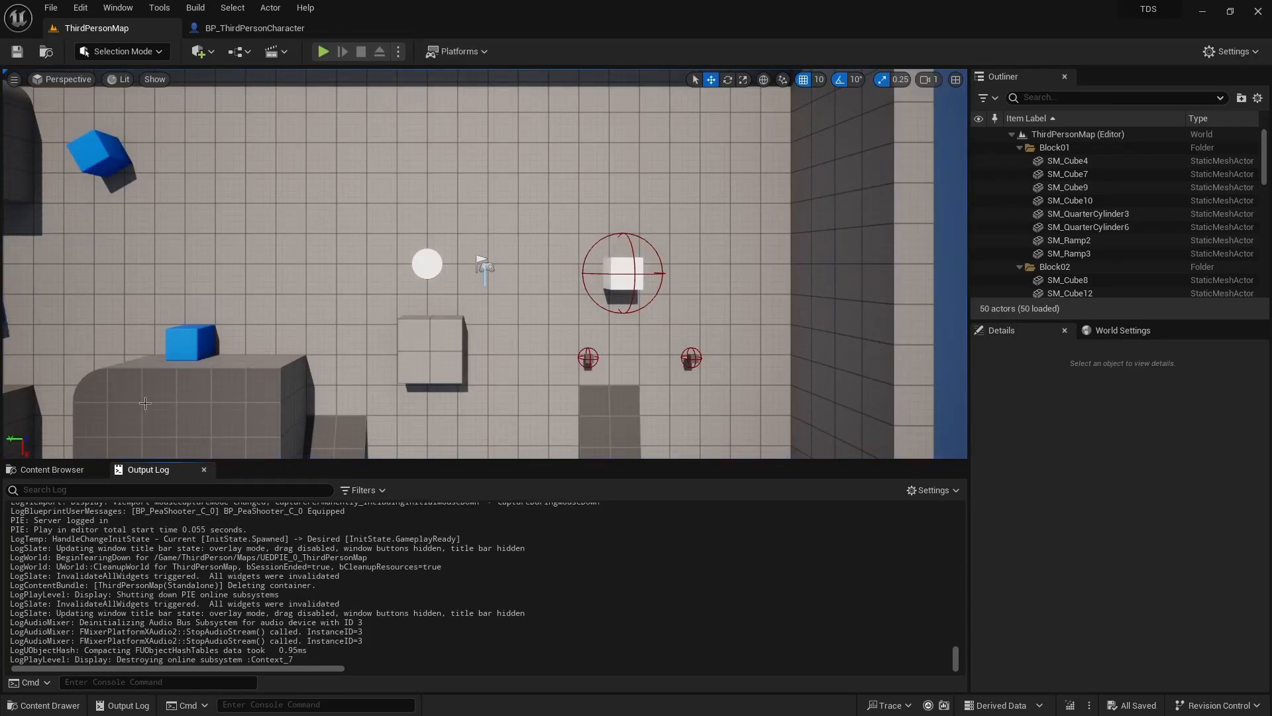
pyautogui.click(51, 469)
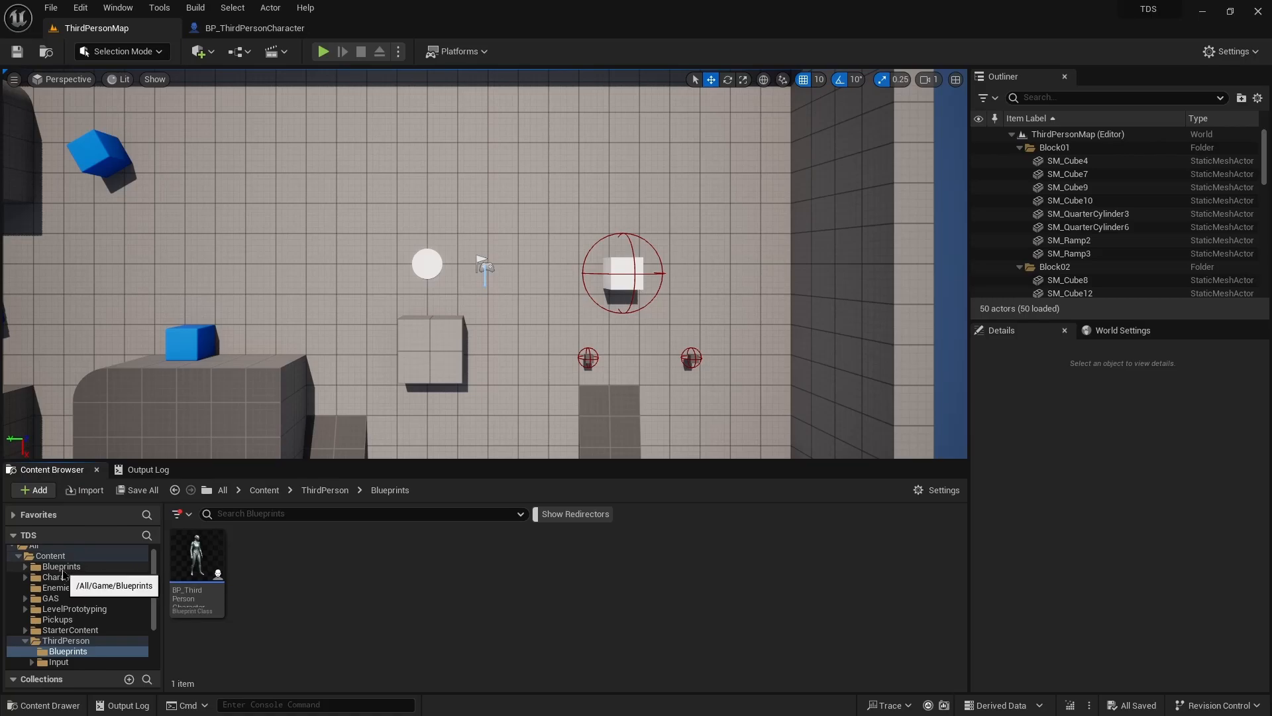
# Open the Enemies folder, run and stop another play test, and return to the Content Browser.
pyautogui.click(61, 565)
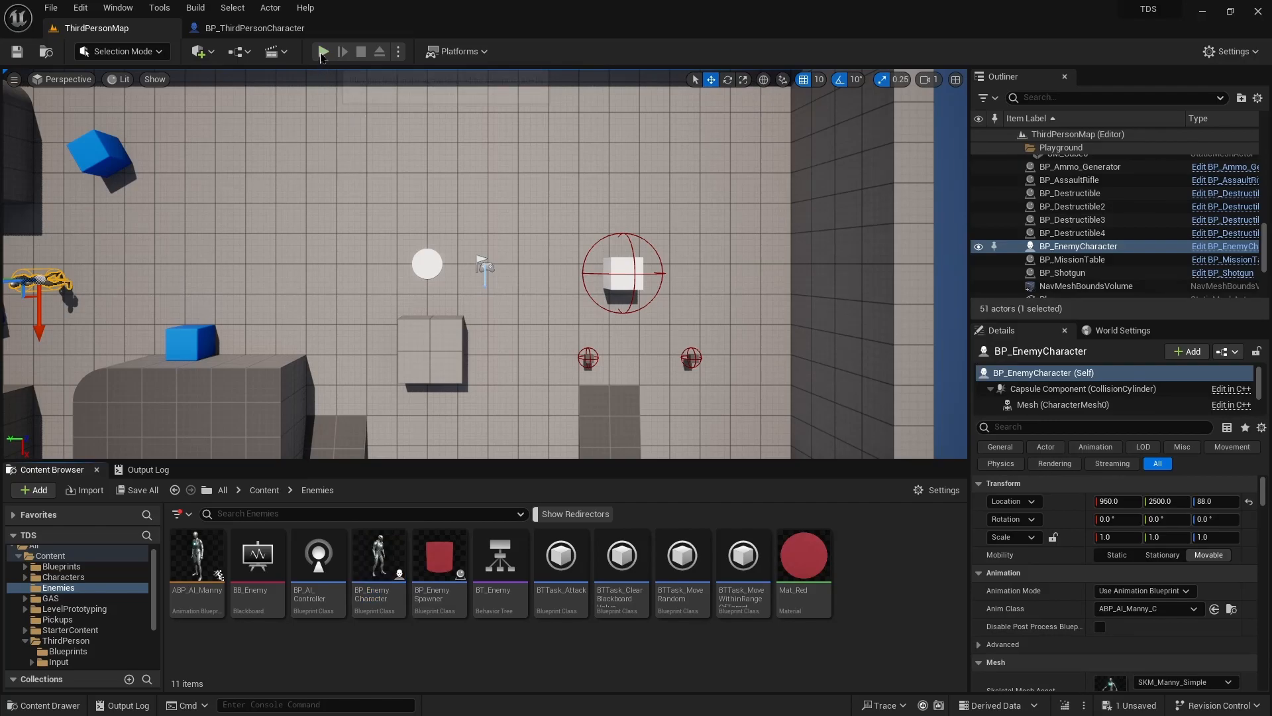
pyautogui.click(322, 51)
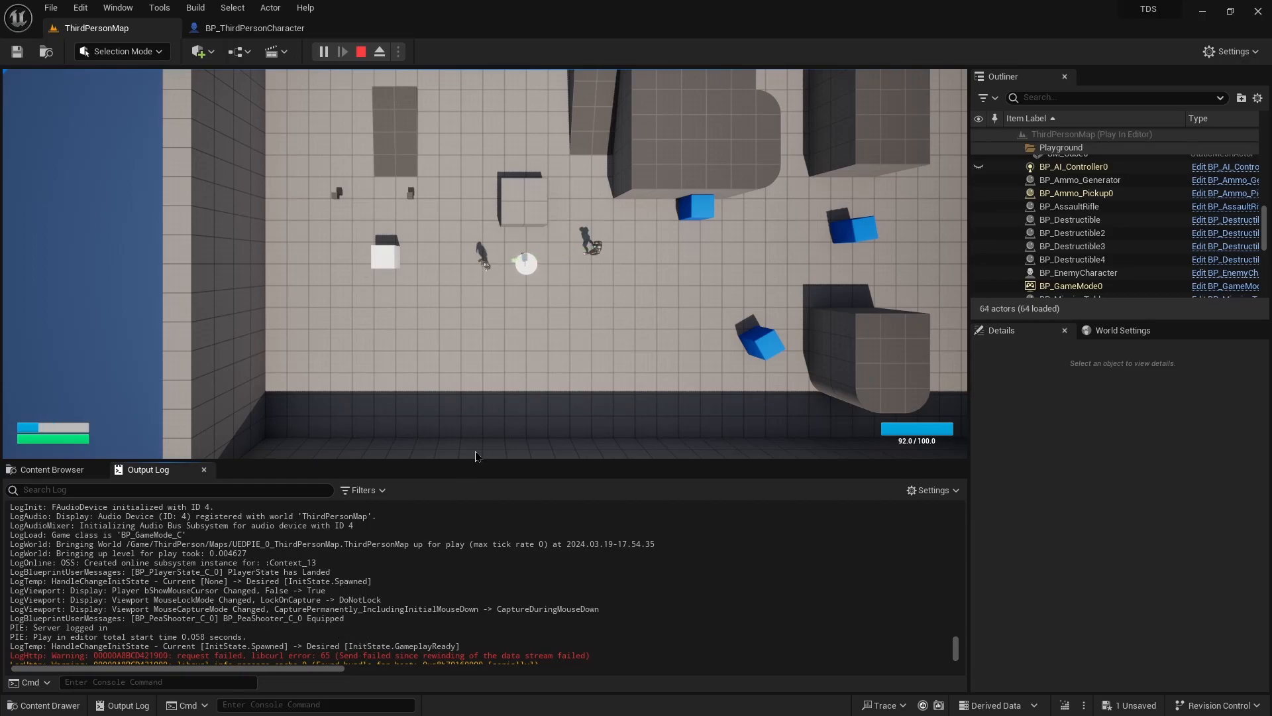
pyautogui.click(359, 52)
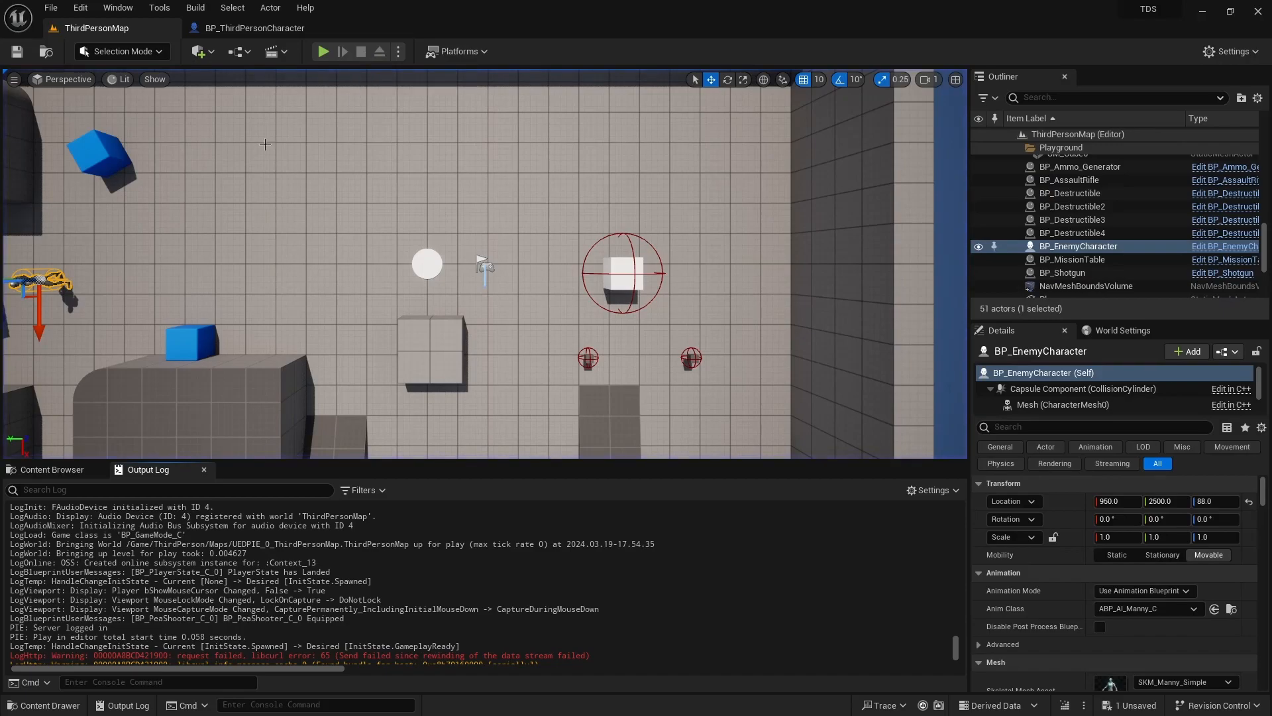
pyautogui.moveTo(51, 469)
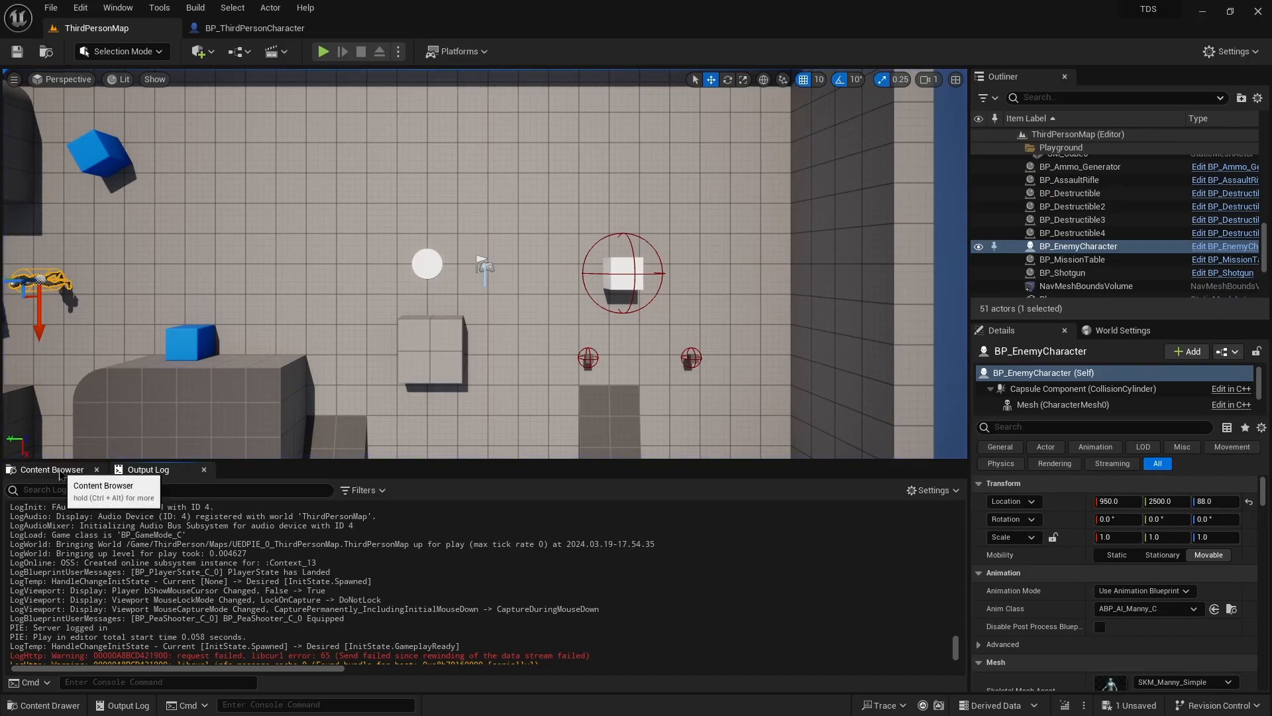
pyautogui.click(51, 469)
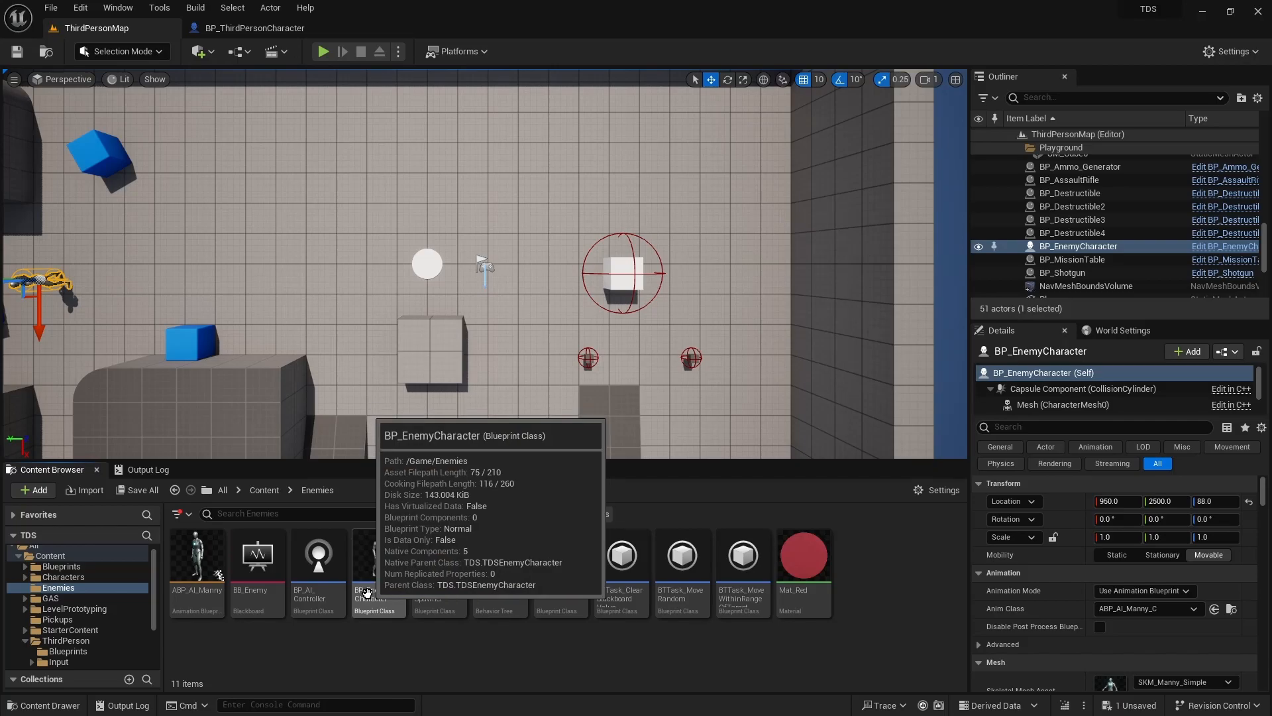
pyautogui.moveTo(404, 633)
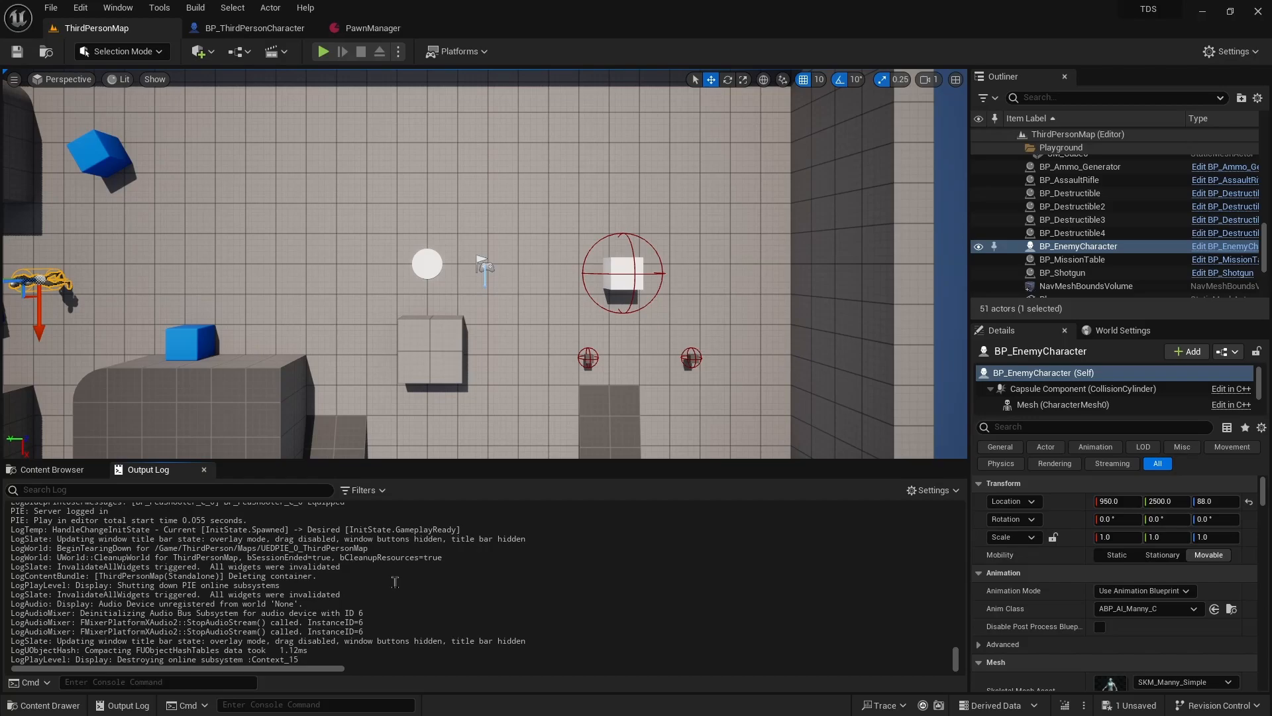
pyautogui.moveTo(457, 582)
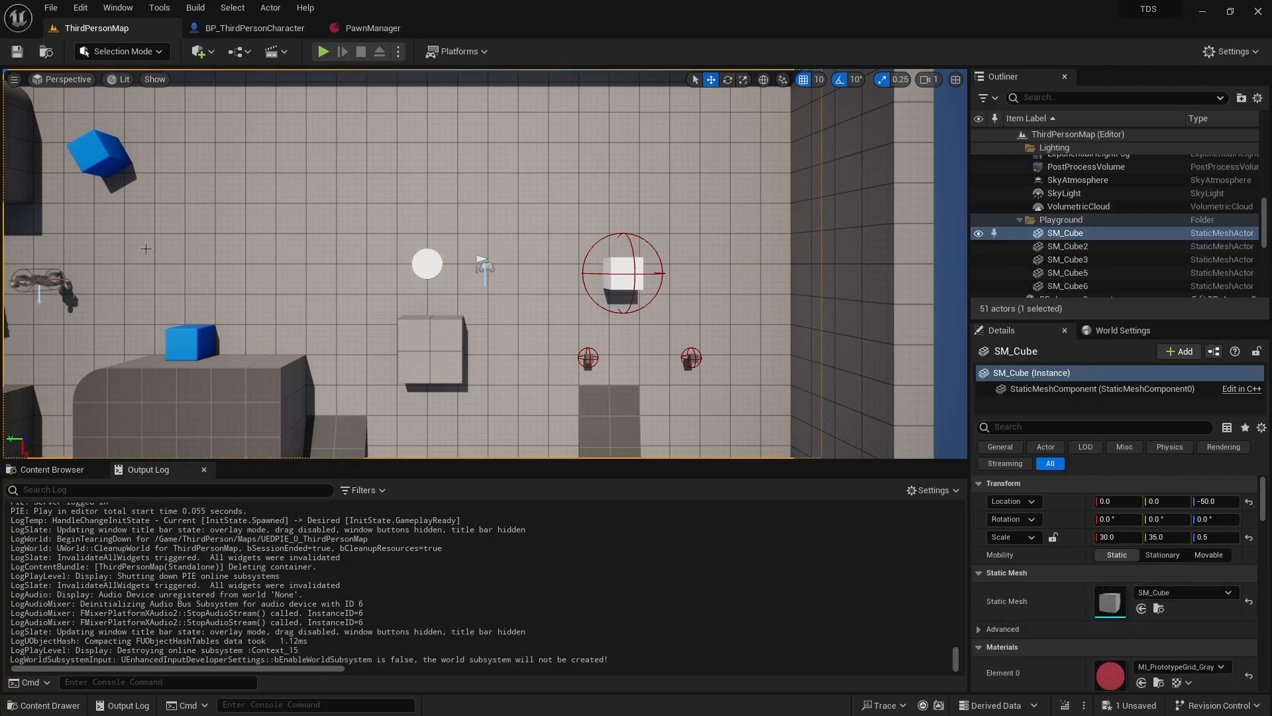
# Delete the BP_EnemyCharacter actor from the level via the Outliner.
pyautogui.click(1077, 220)
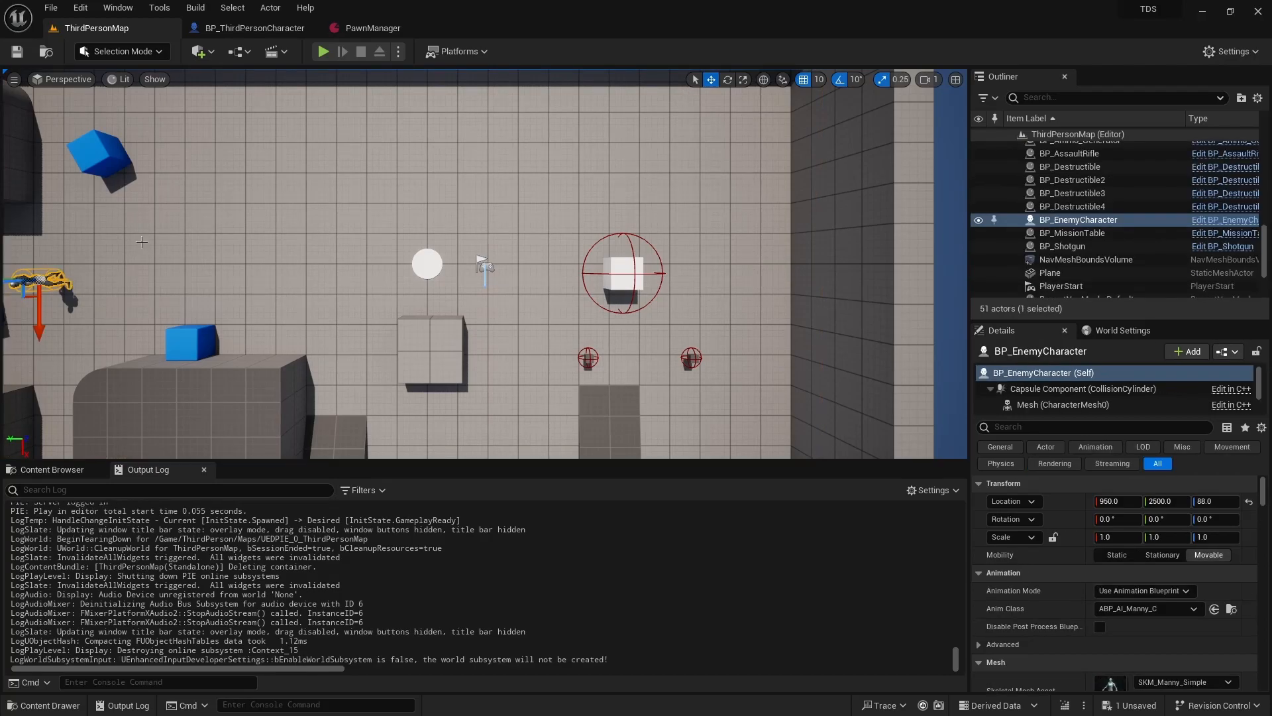
pyautogui.moveTo(168, 245)
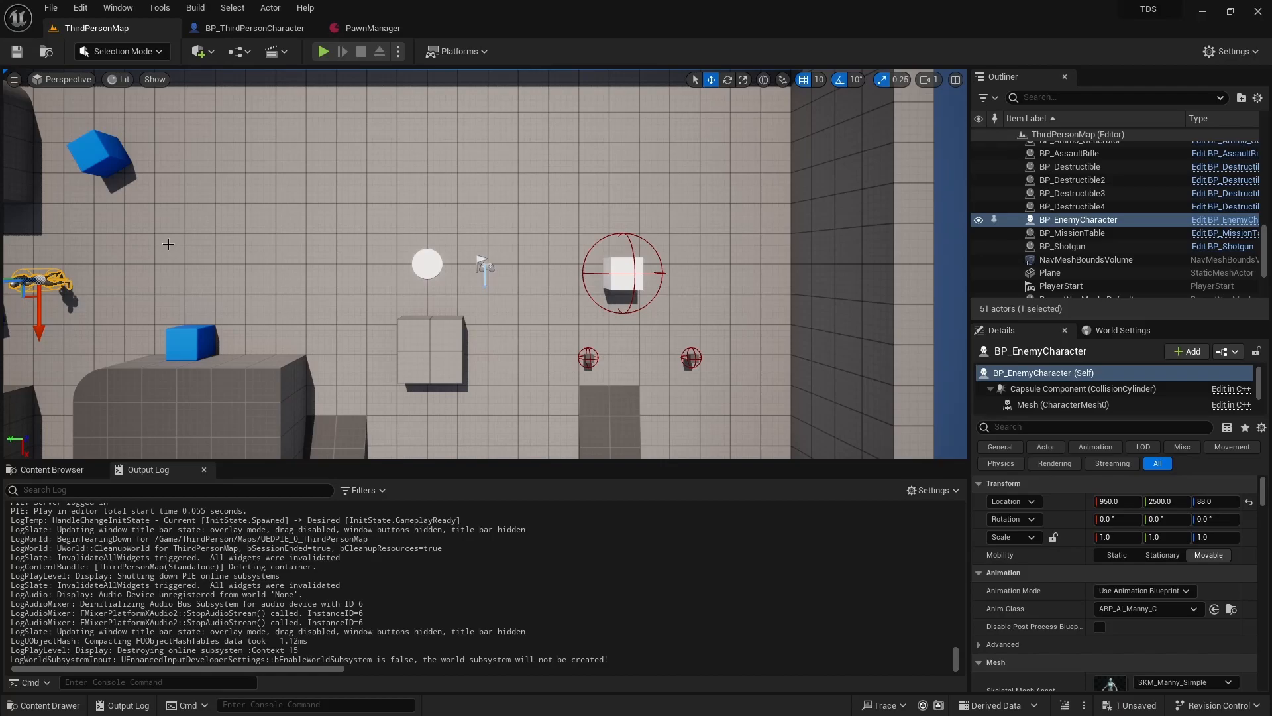
pyautogui.press('Delete')
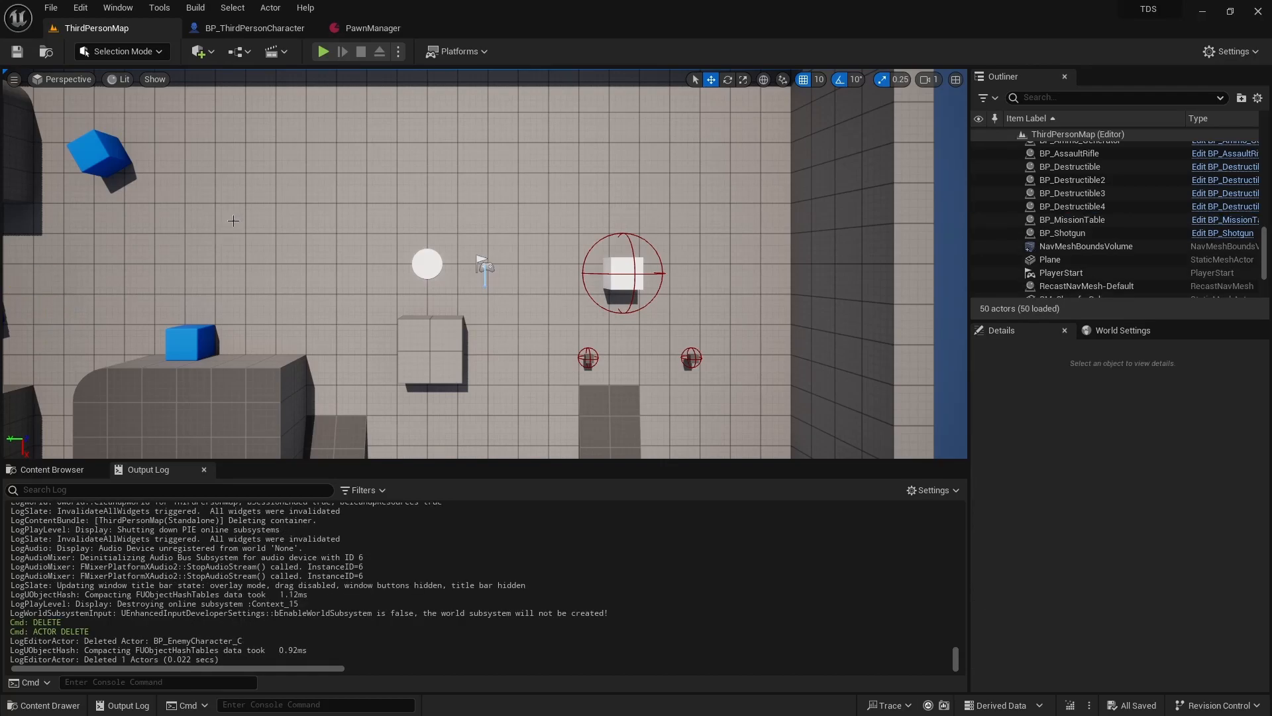
pyautogui.moveTo(286, 198)
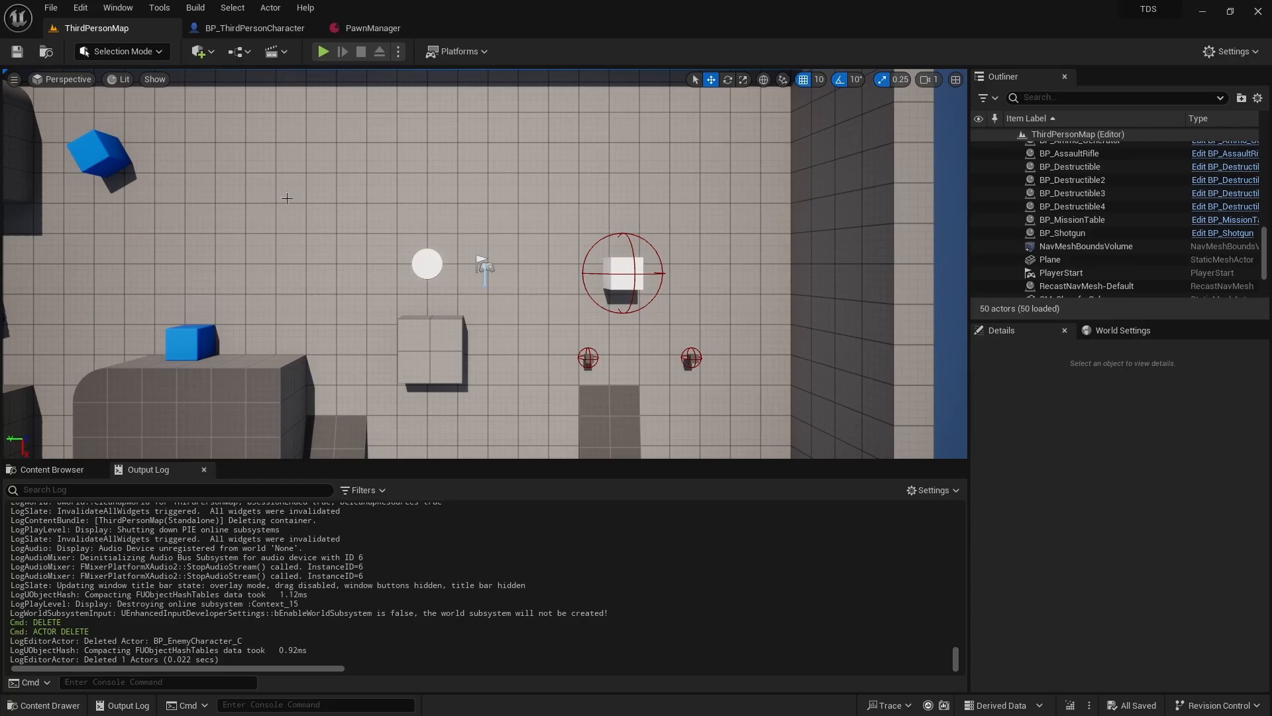
pyautogui.moveTo(330, 169)
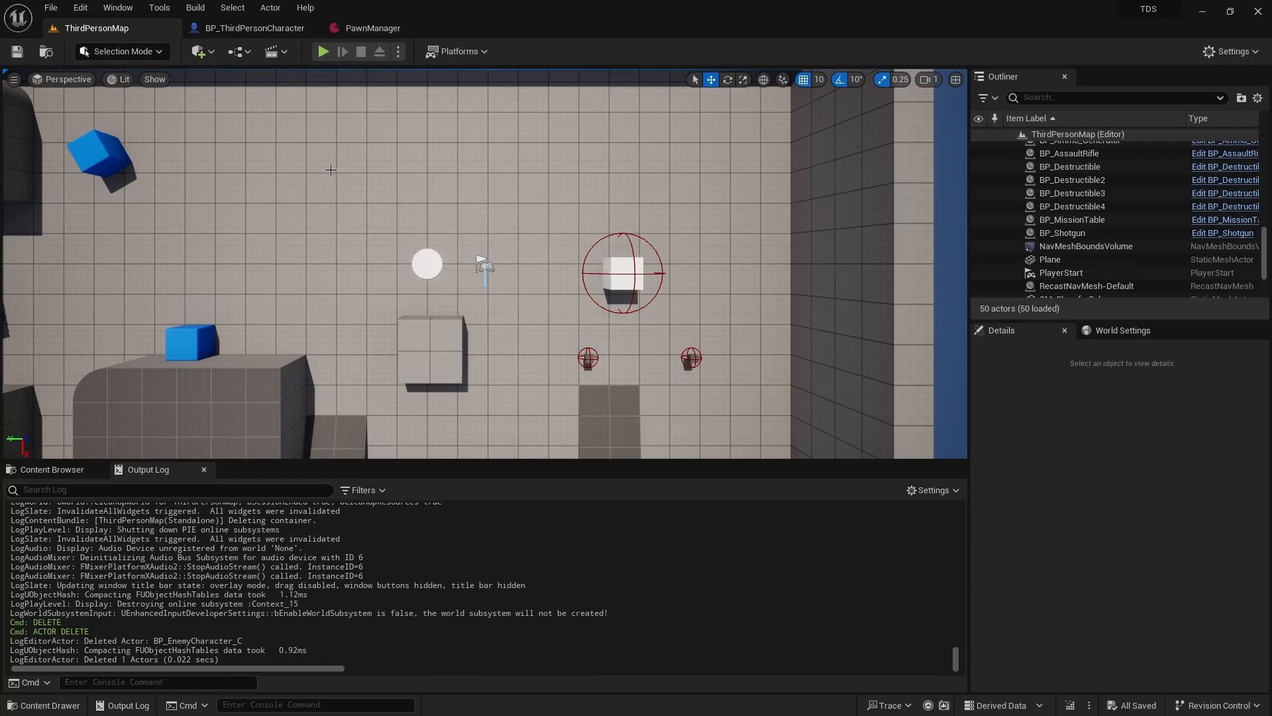
# Browse to the PawnManager plugin content and open BP_MissionTable's Event Graph.
pyautogui.click(51, 469)
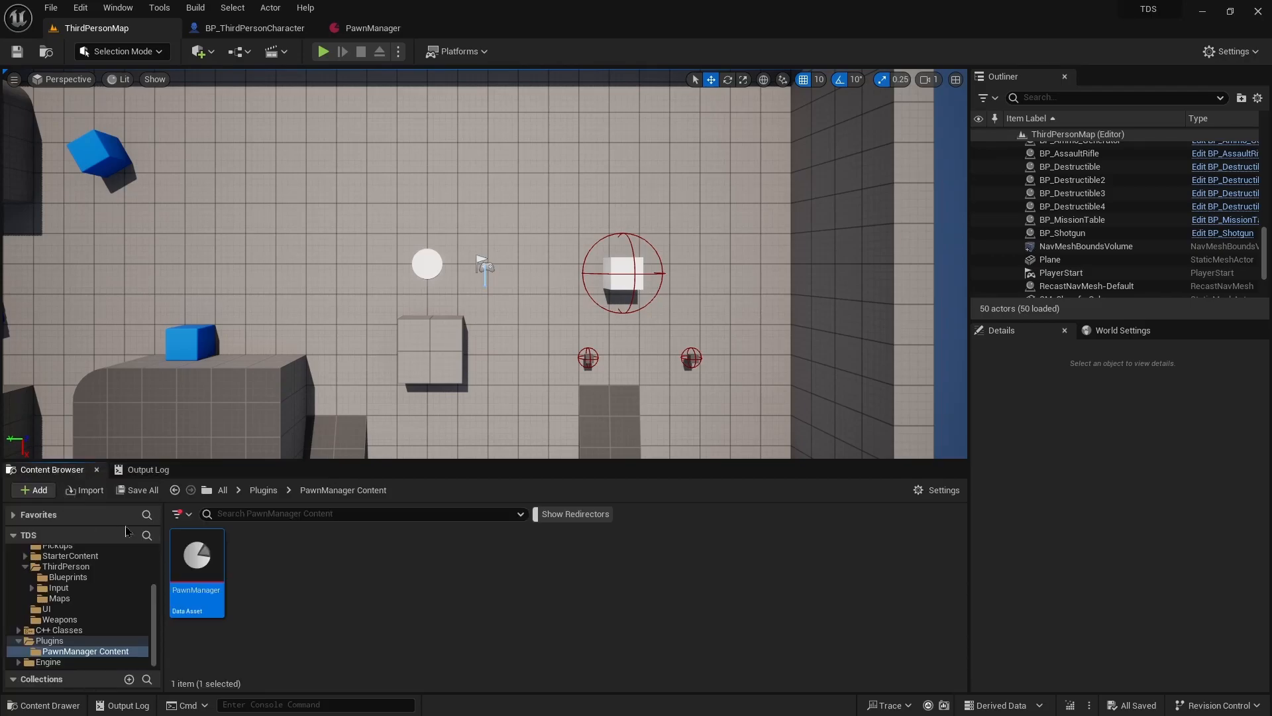
pyautogui.click(61, 573)
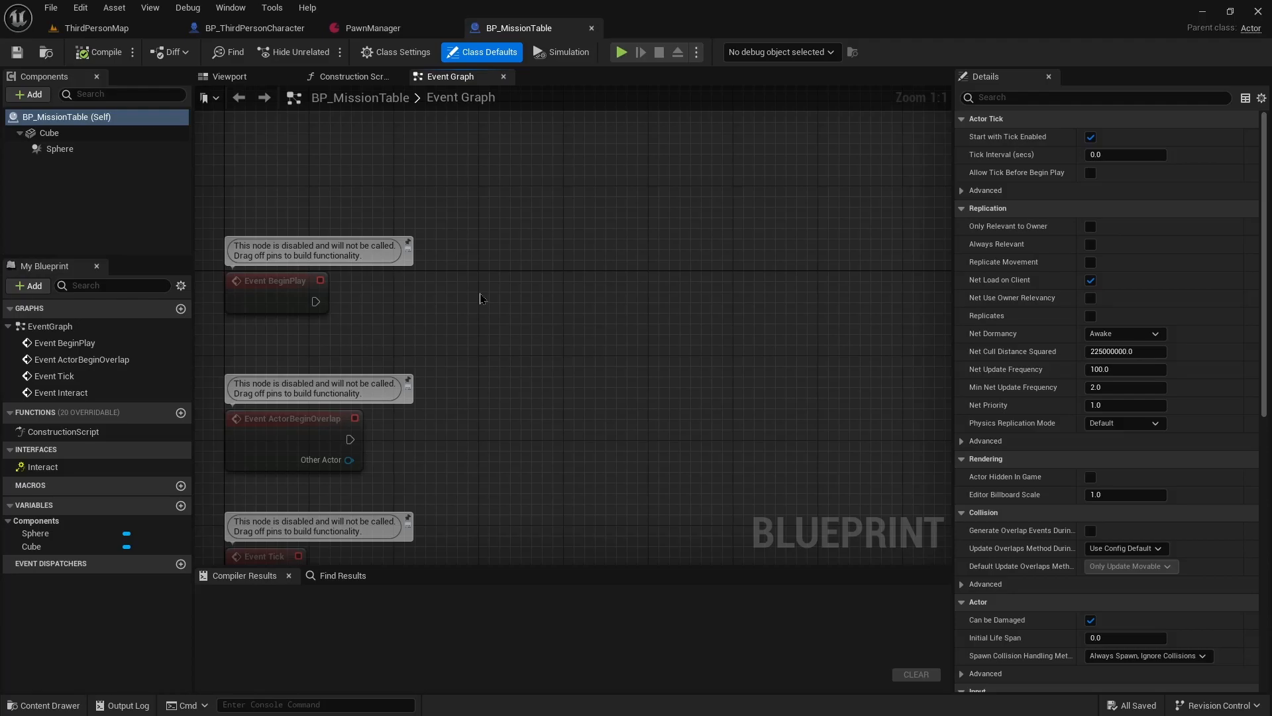
pyautogui.moveTo(519, 216)
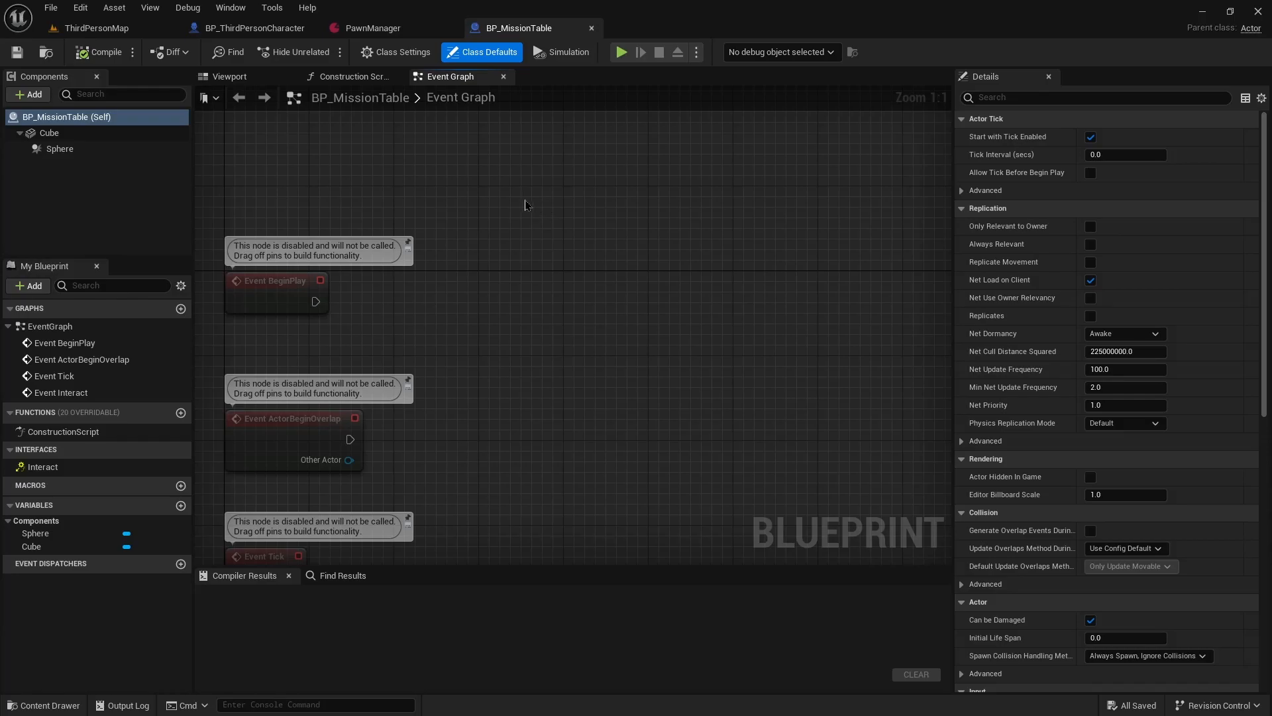
pyautogui.moveTo(504, 226)
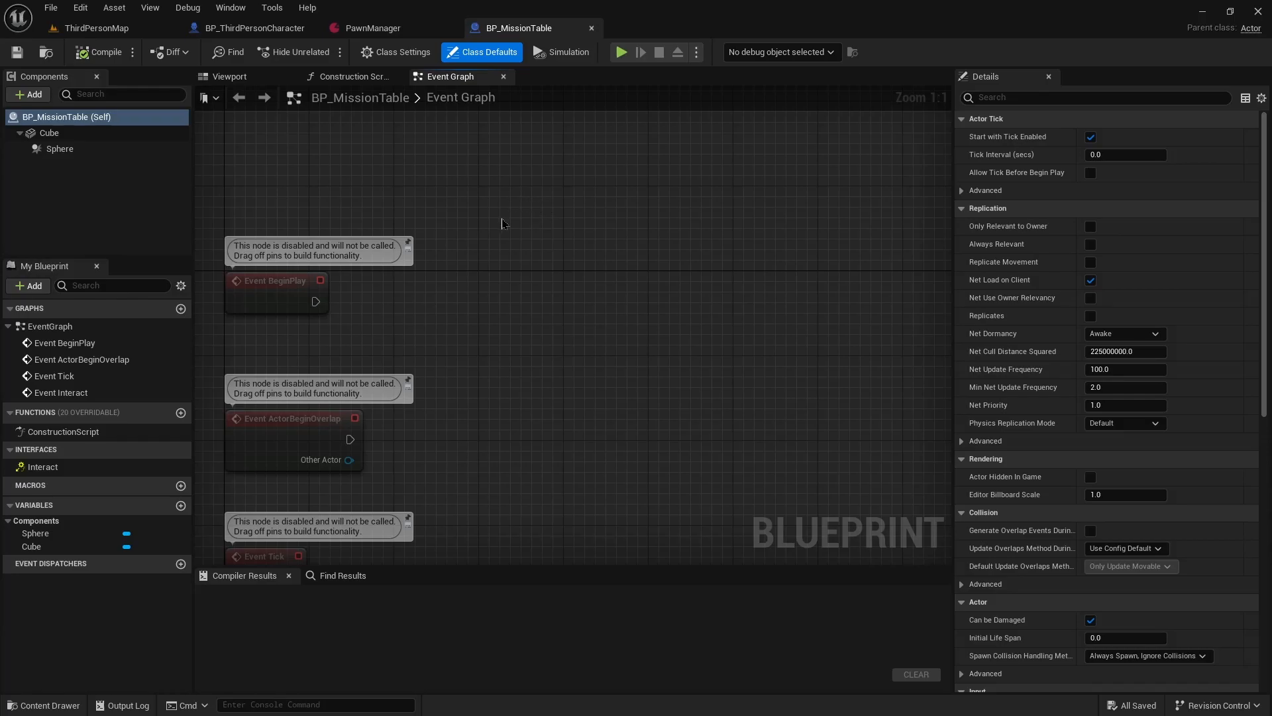
pyautogui.moveTo(455, 278)
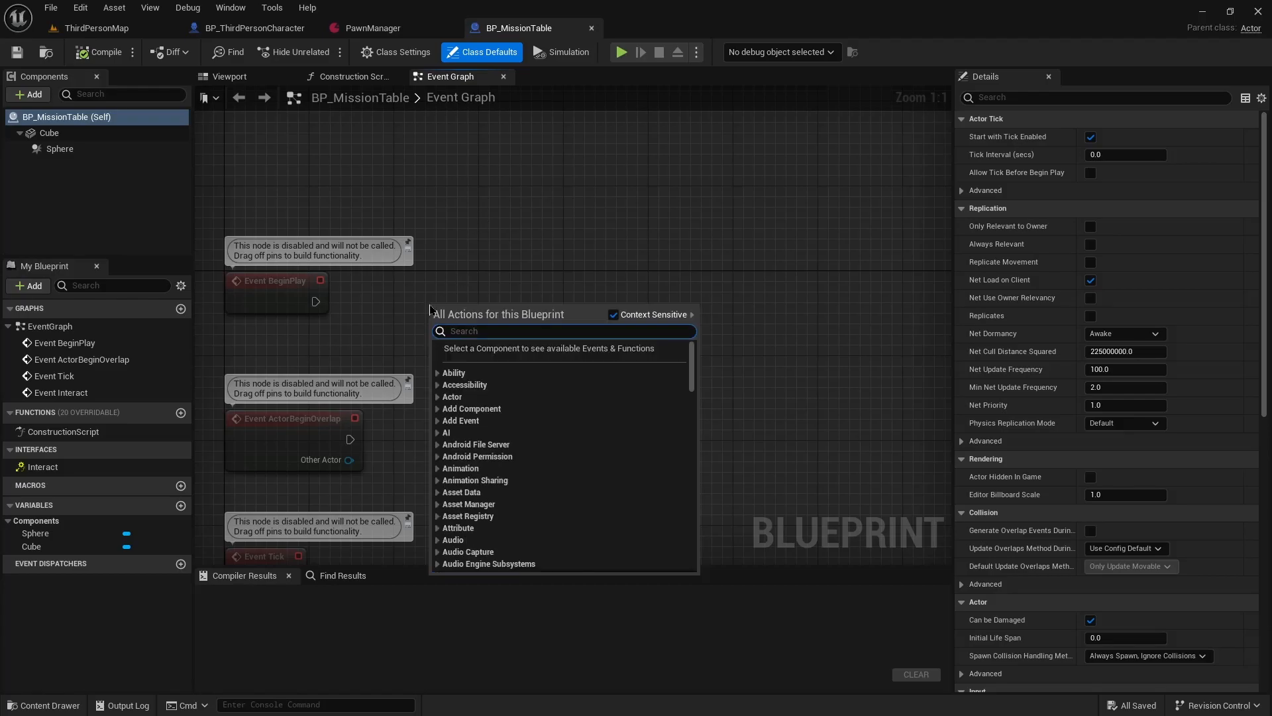
# Add Get Player Pawn and cast its return value to BP_ThirdPersonCharacter.
pyautogui.write('getplaw')
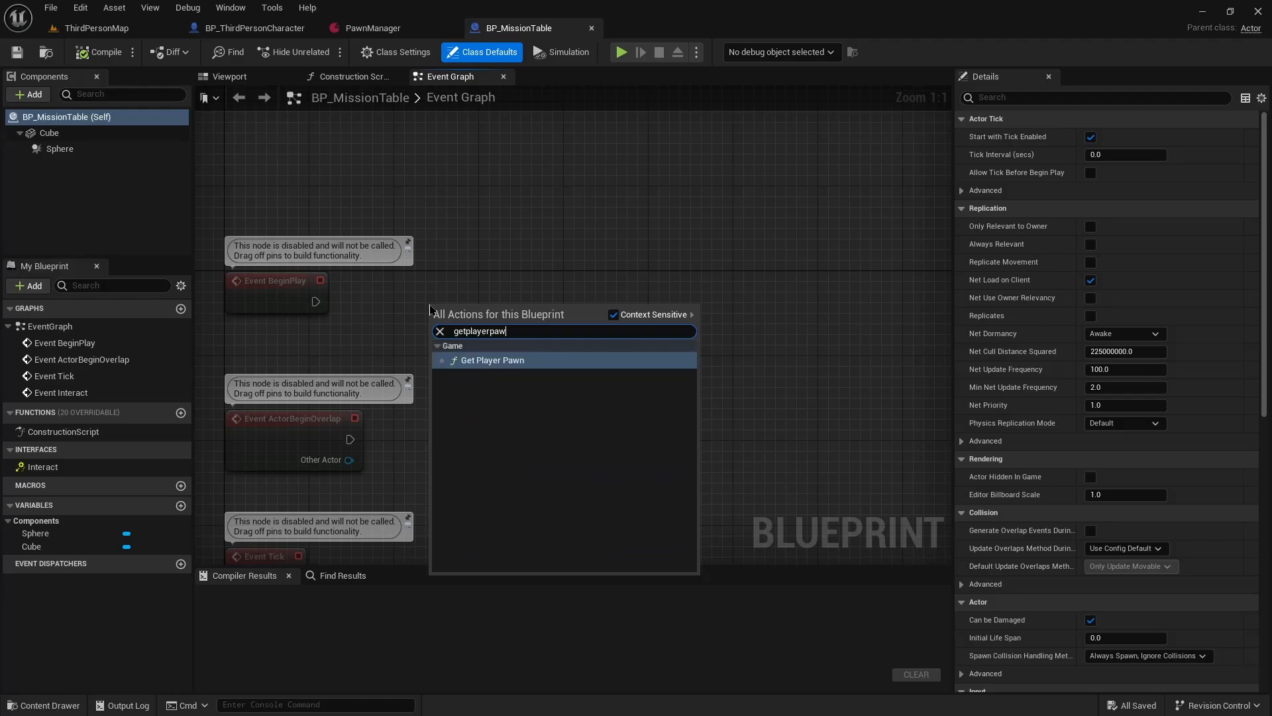
pyautogui.click(492, 359)
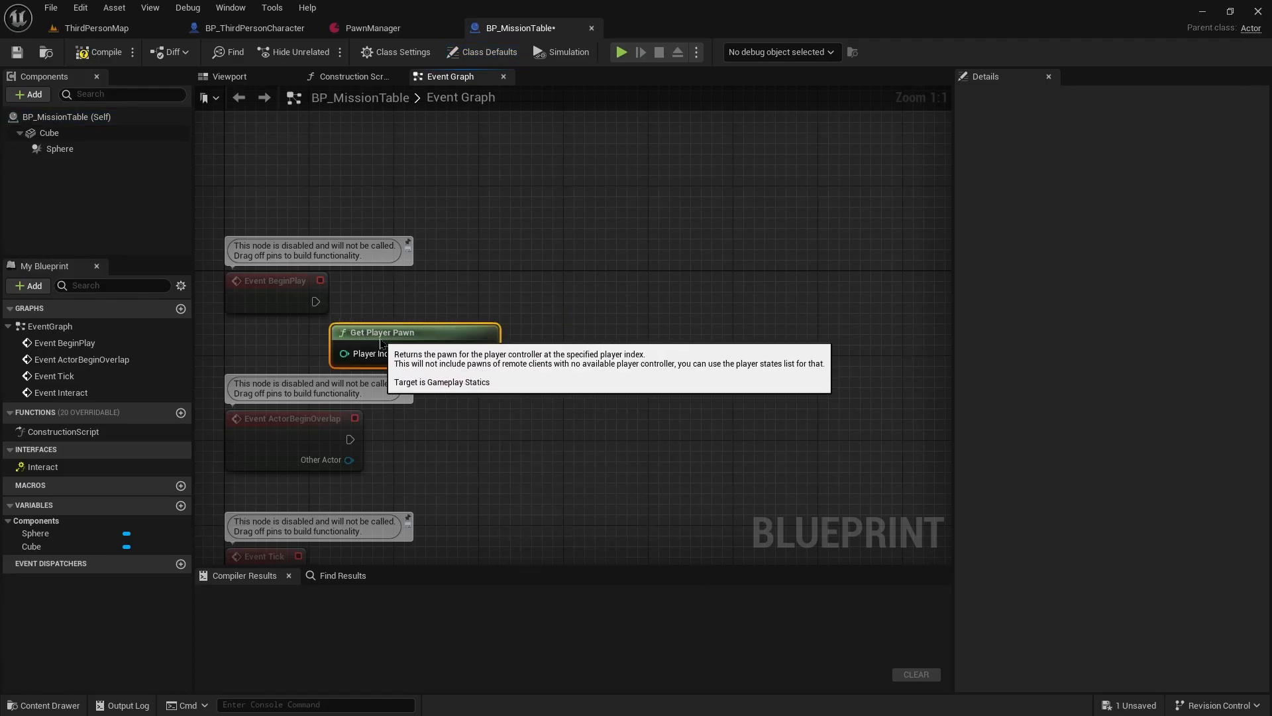
pyautogui.moveTo(491, 362)
pyautogui.write('cast to bp')
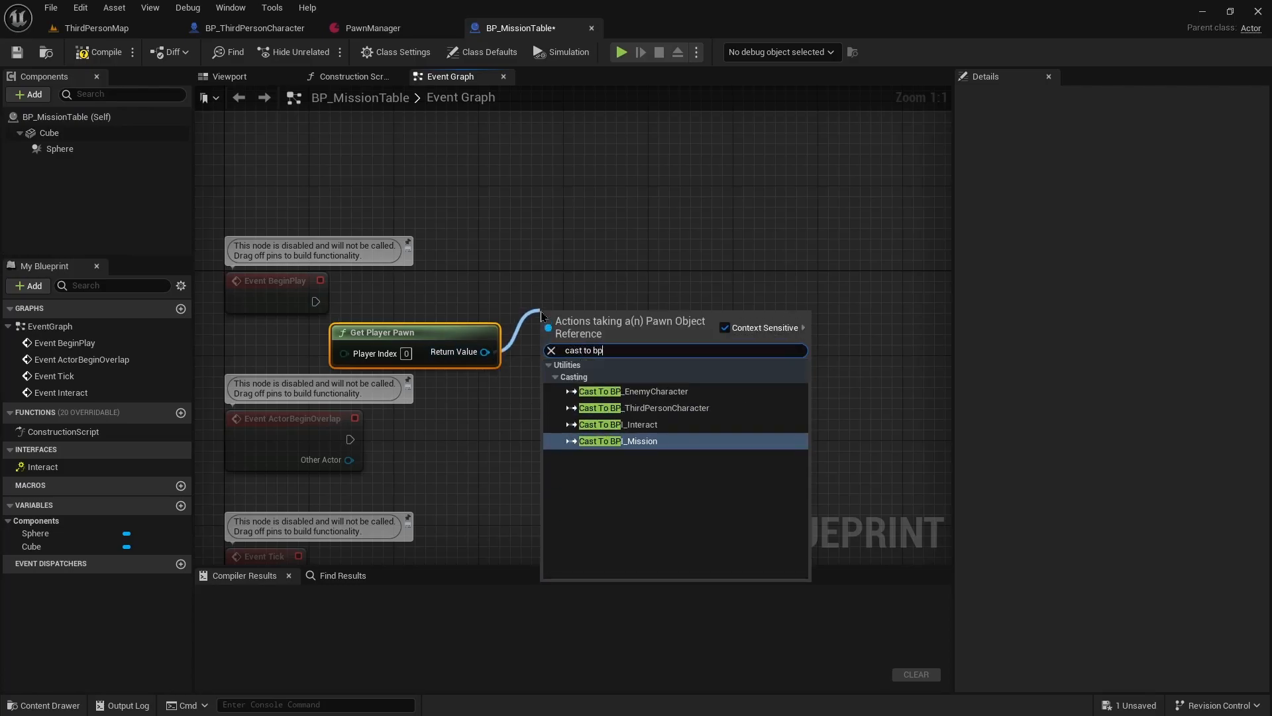
pyautogui.click(643, 408)
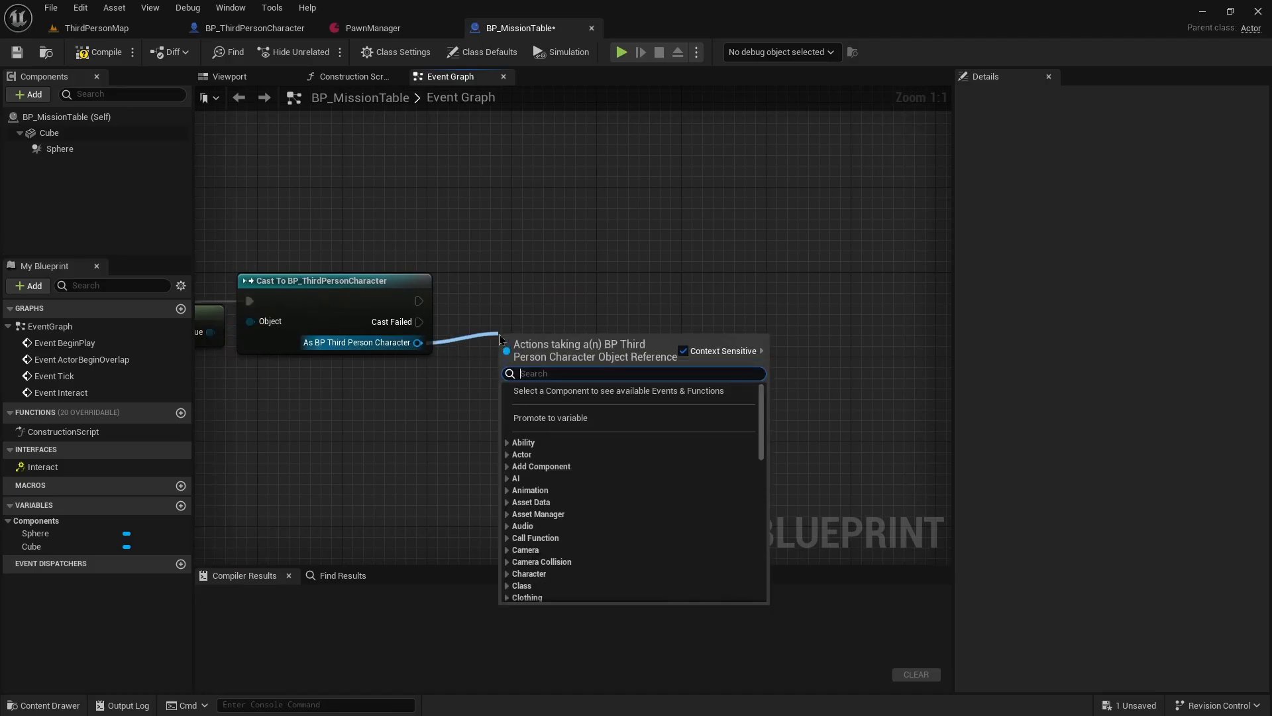
# Chain Find Pawn Manager Component from the character and add Register and Call for Init State Change.
pyautogui.write('find')
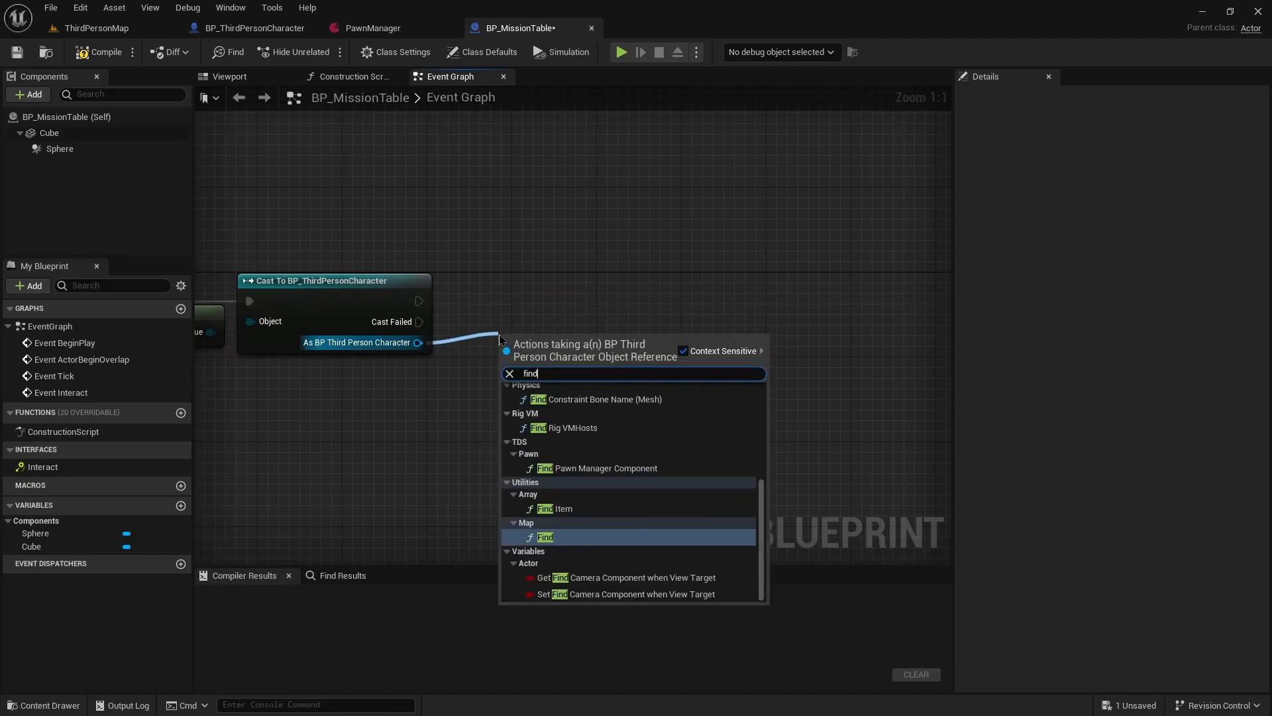
pyautogui.write('pawn')
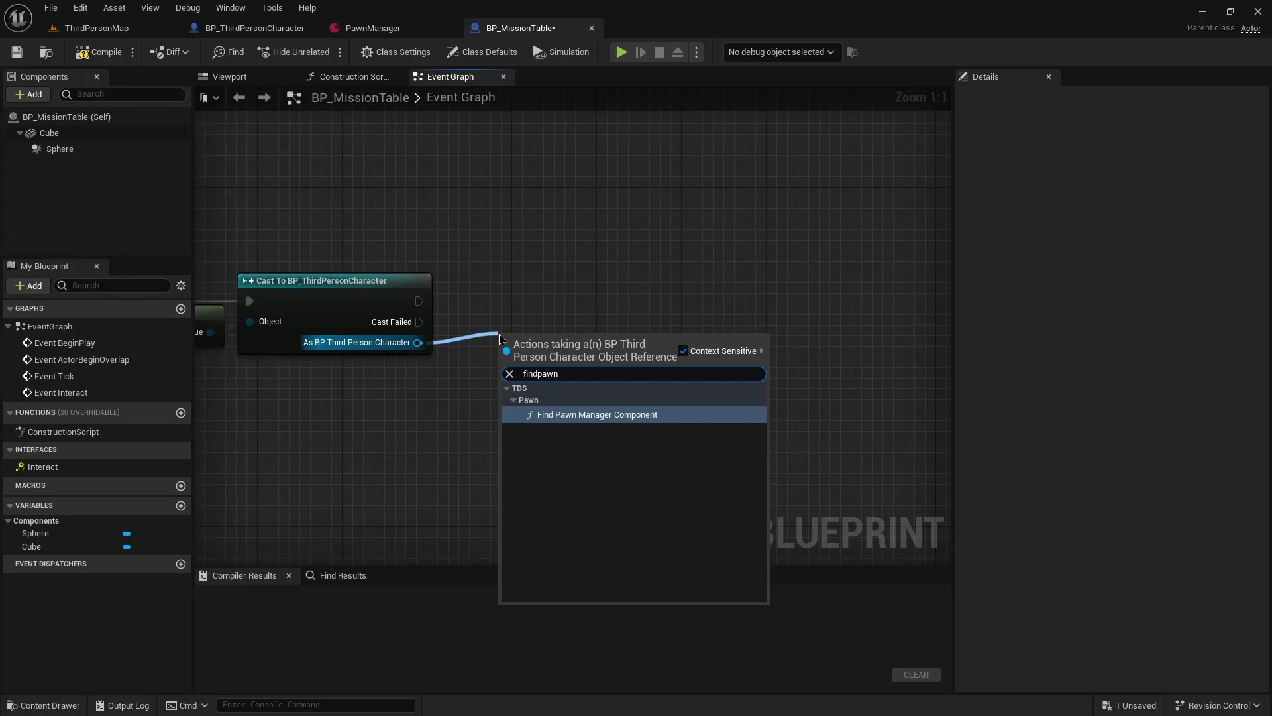
pyautogui.click(596, 414)
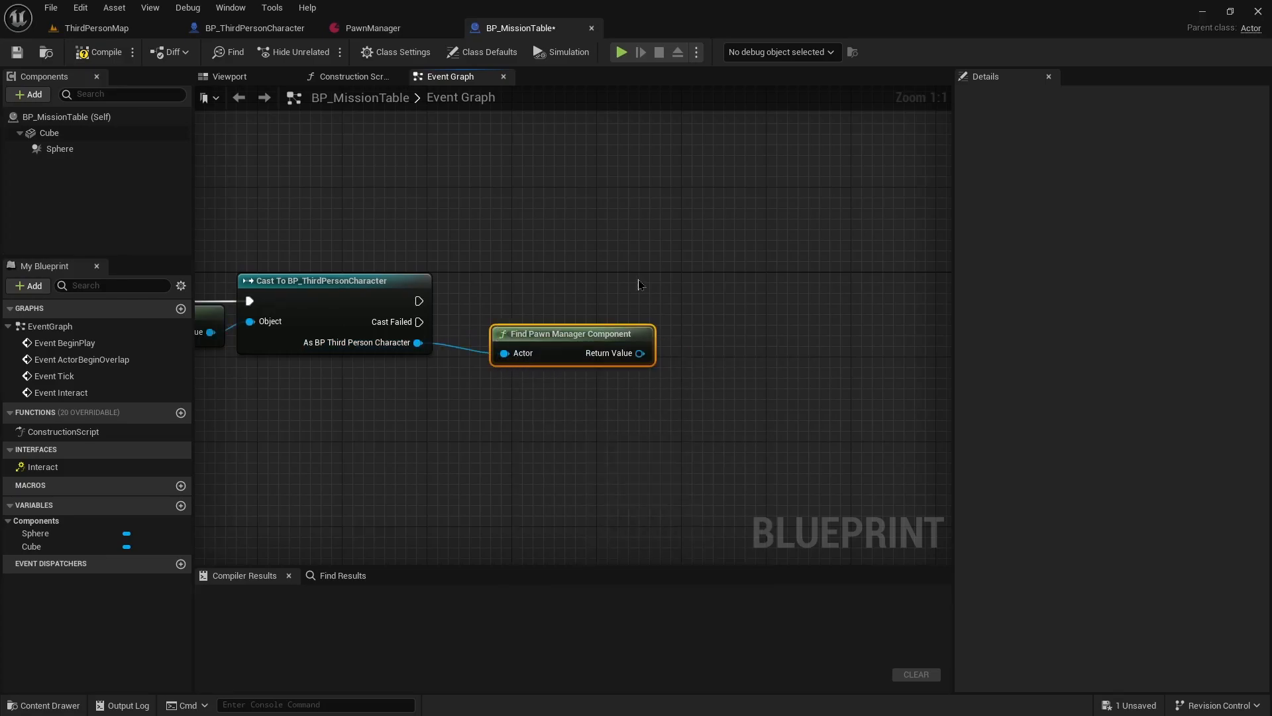
pyautogui.moveTo(581, 326)
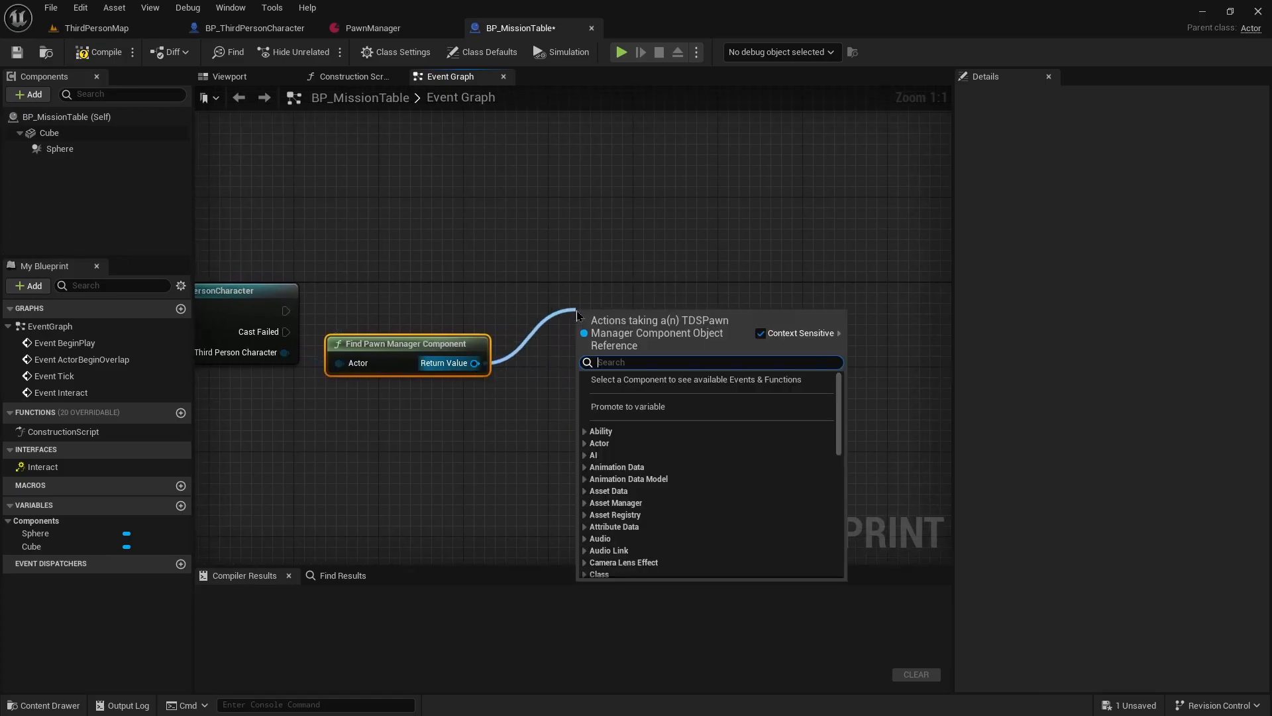
pyautogui.write('regi')
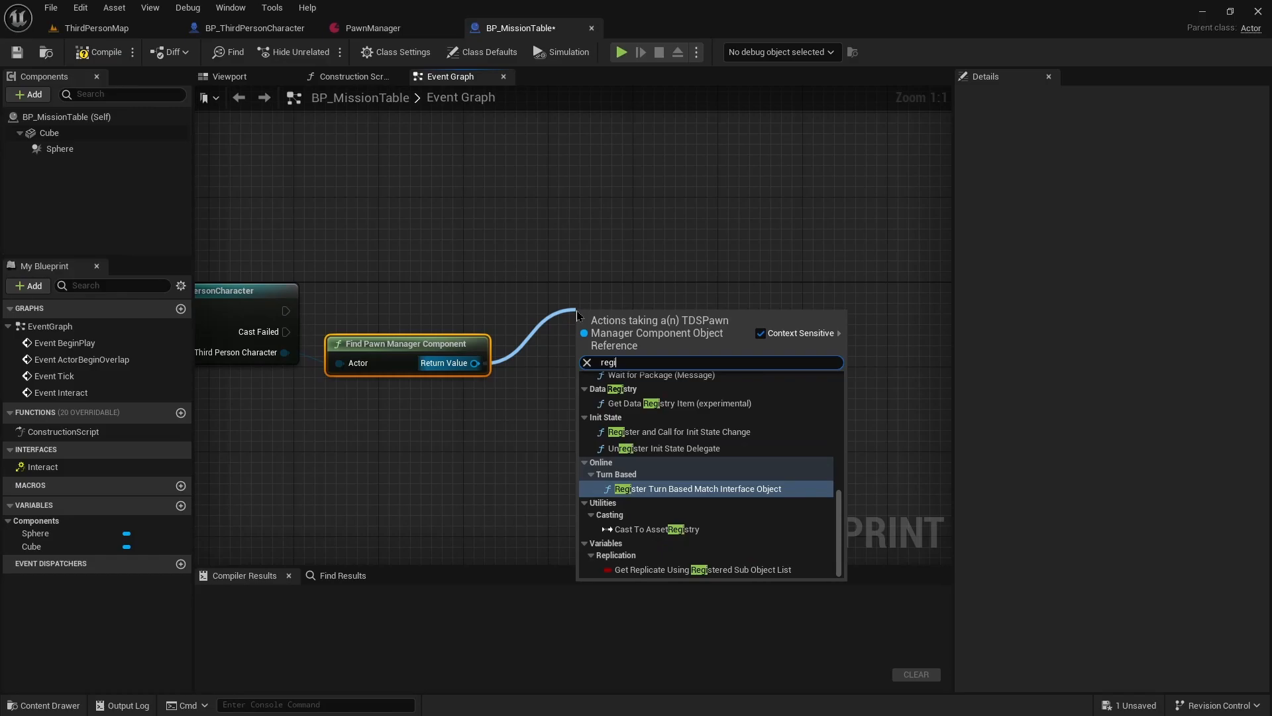
pyautogui.write('register and cal')
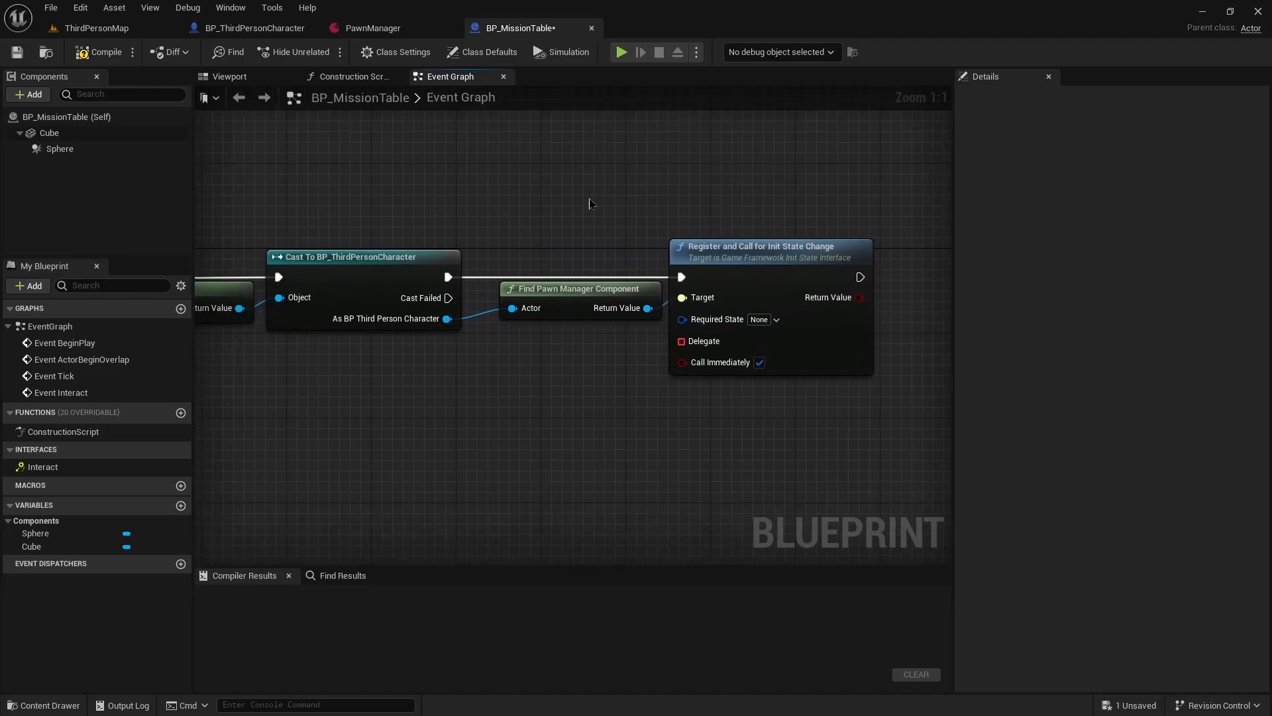
pyautogui.moveTo(755, 335)
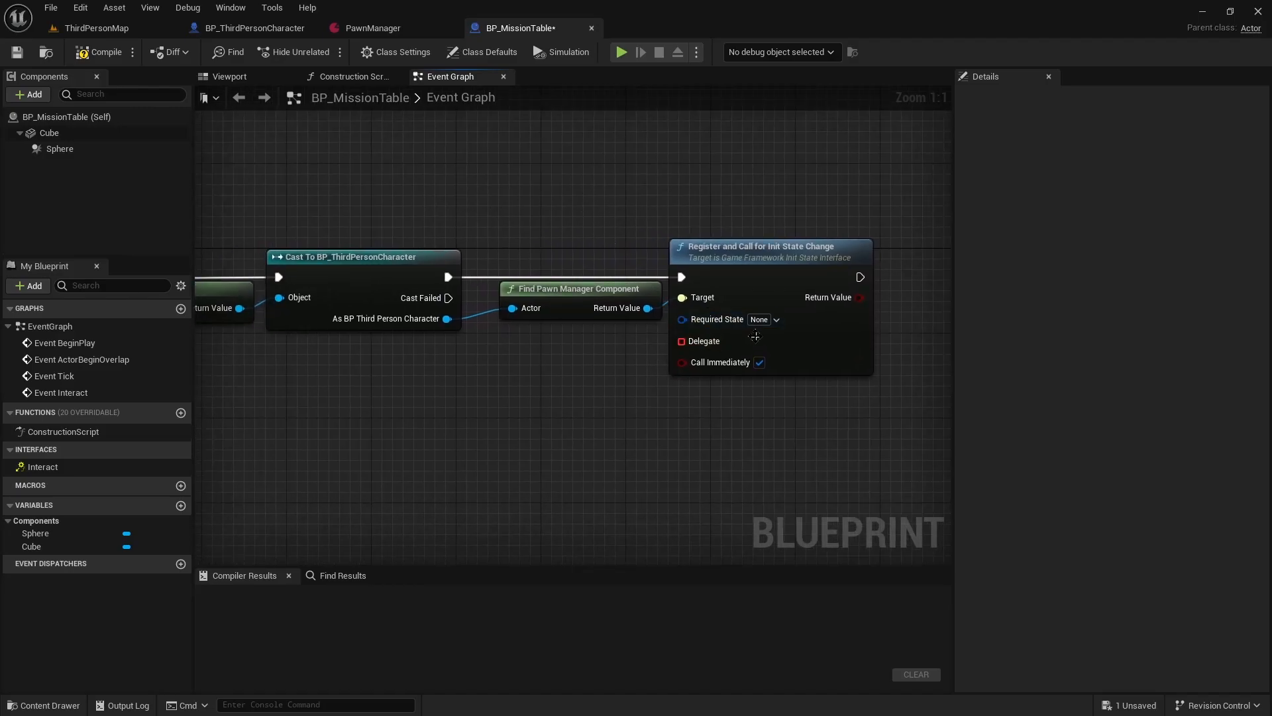
# Set the registration node's Required State to InitState.GameplayReady.
pyautogui.click(765, 319)
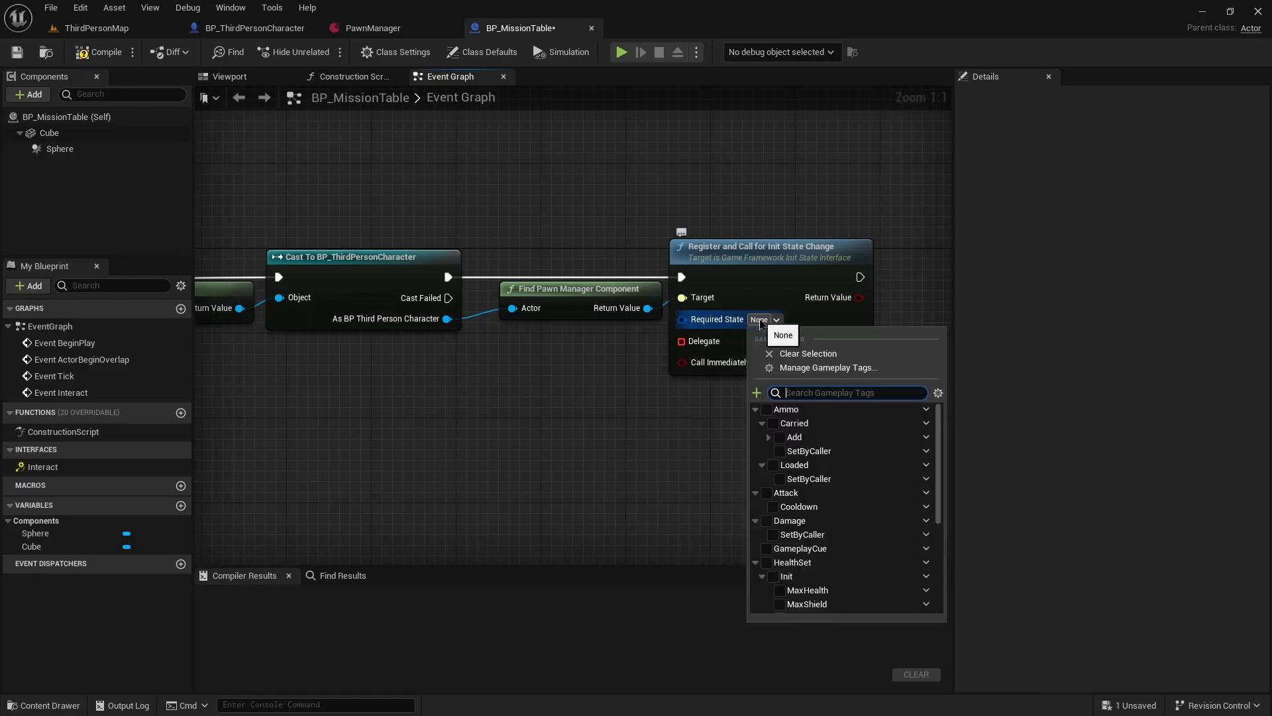
pyautogui.moveTo(800, 506)
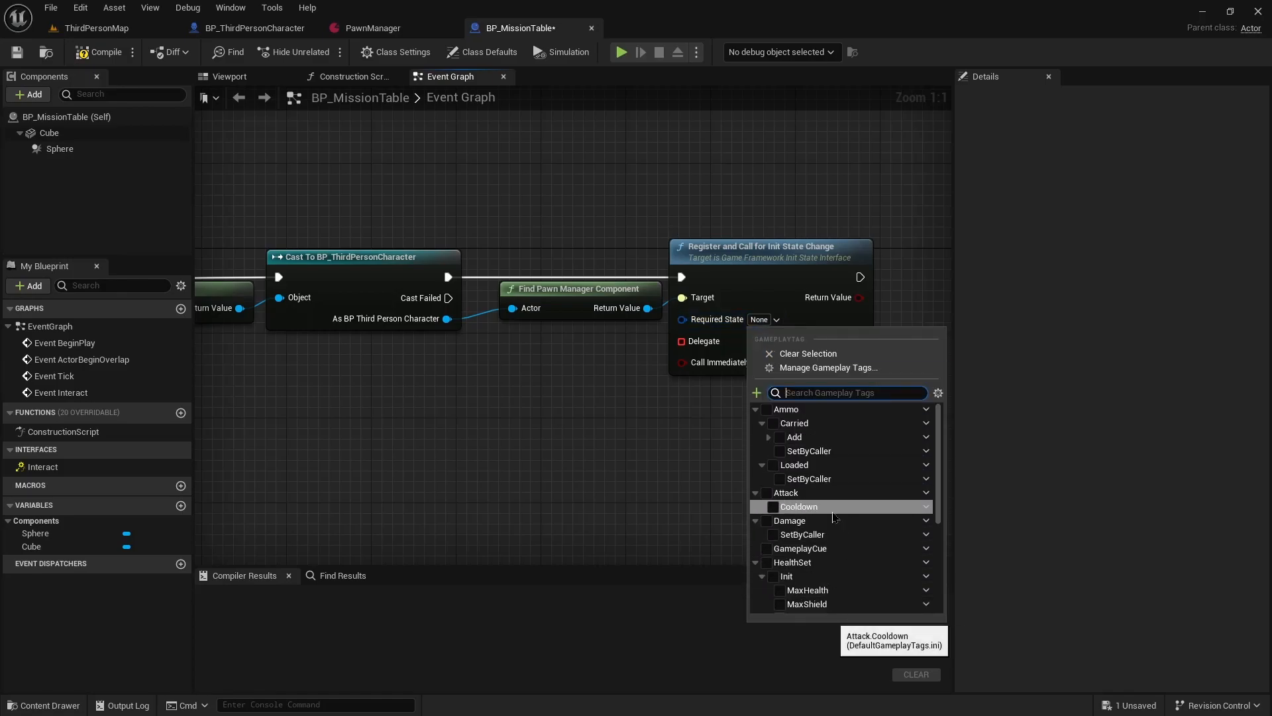
pyautogui.scroll(-3)
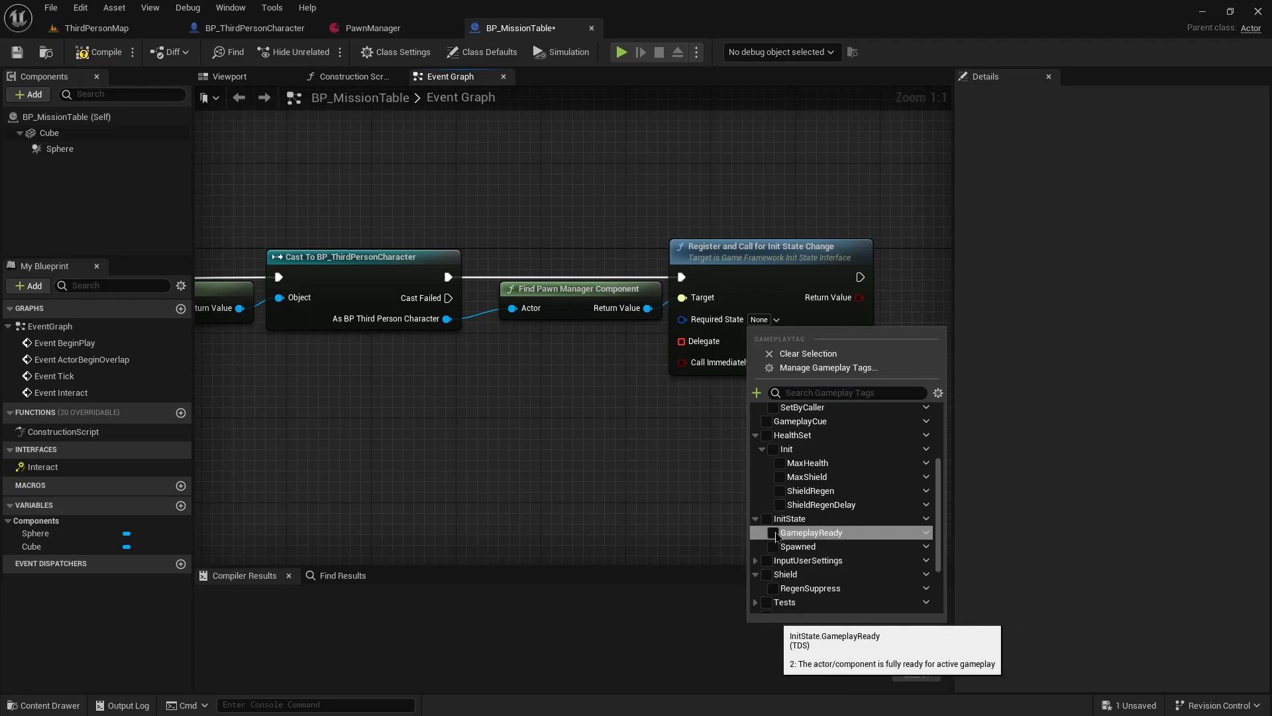
pyautogui.click(773, 532)
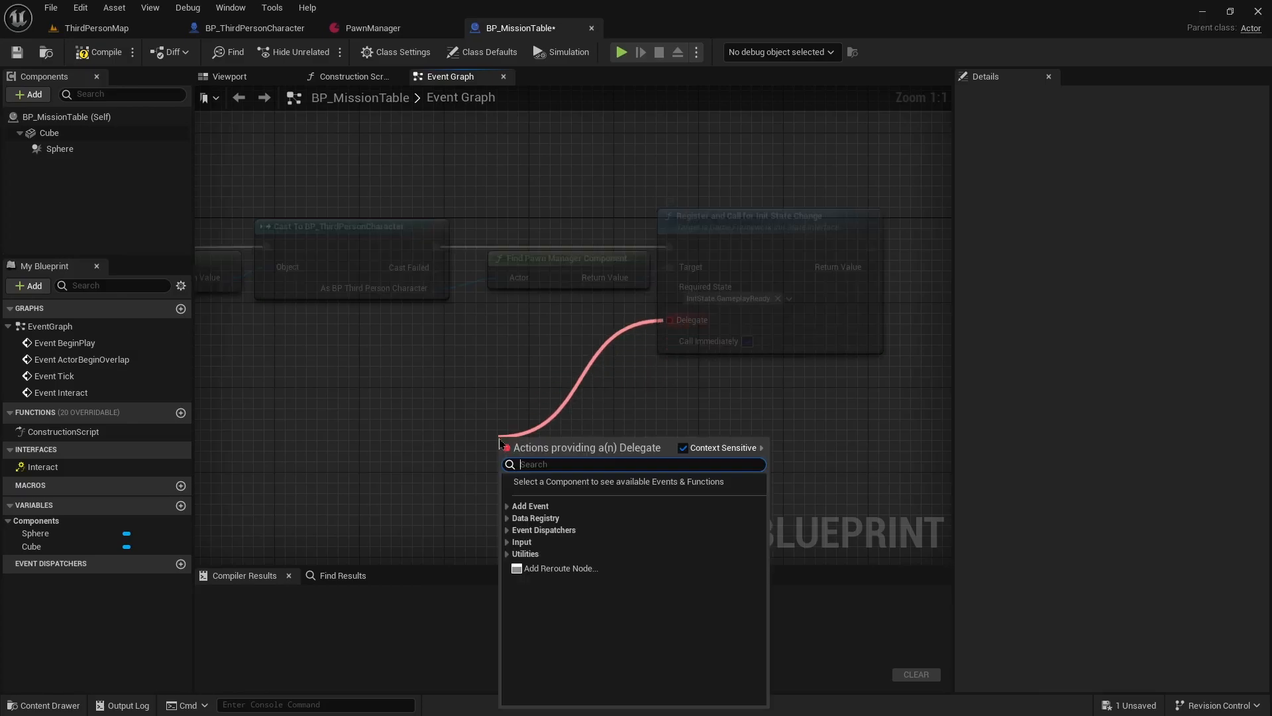
# Bind a GameplayReadyEvent custom event printing 'Player Pawn Ready' to the delegate, then compile and save.
pyautogui.click(531, 506)
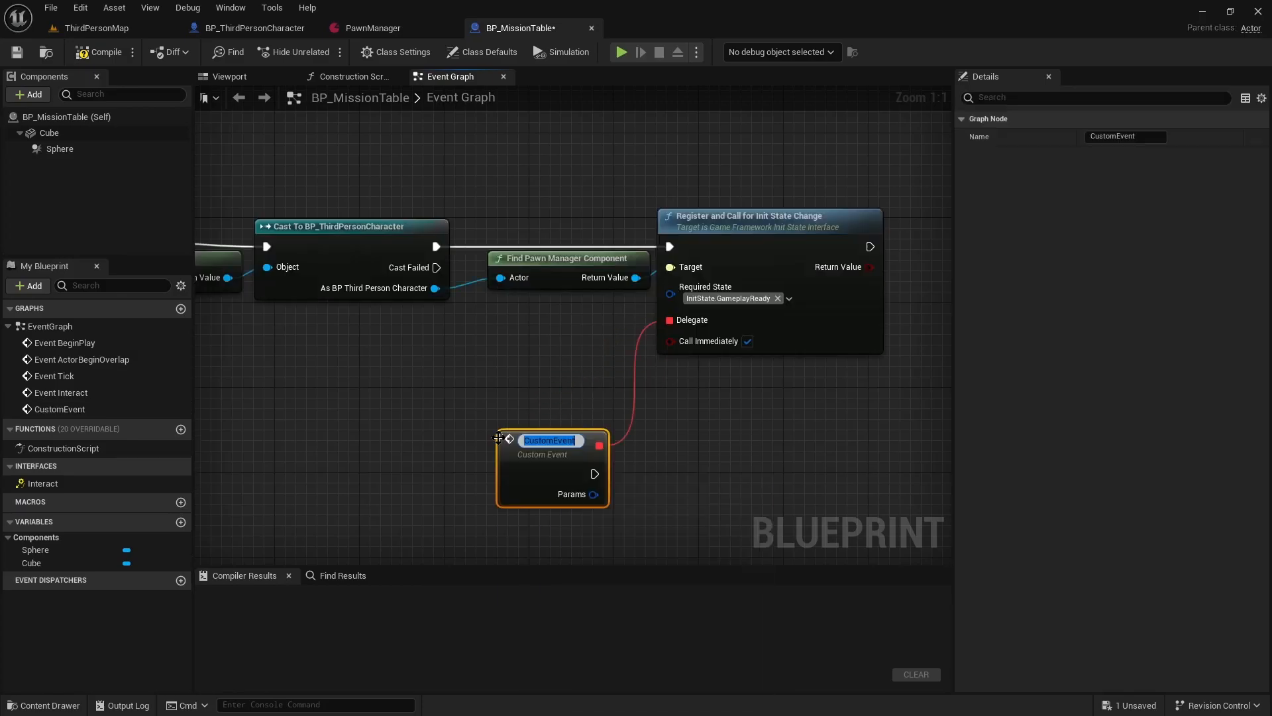
pyautogui.moveTo(552, 440)
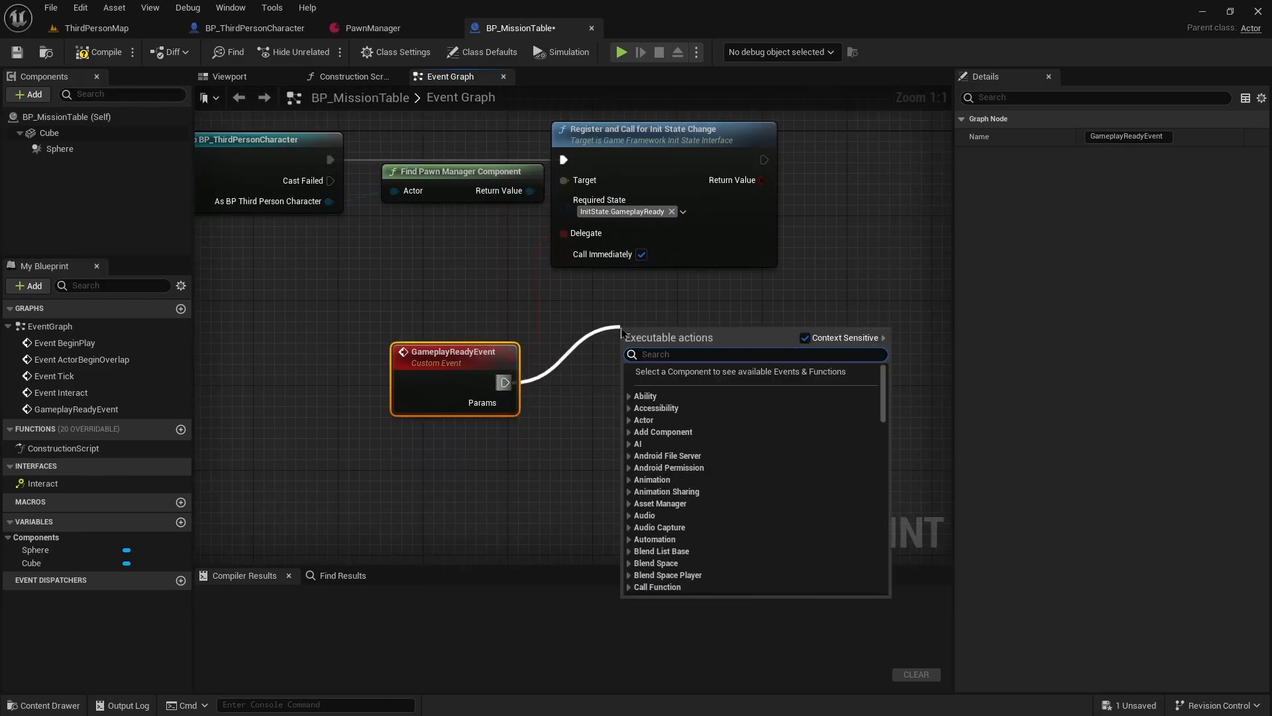
pyautogui.click(657, 340)
pyautogui.write('Player Pawn Ready')
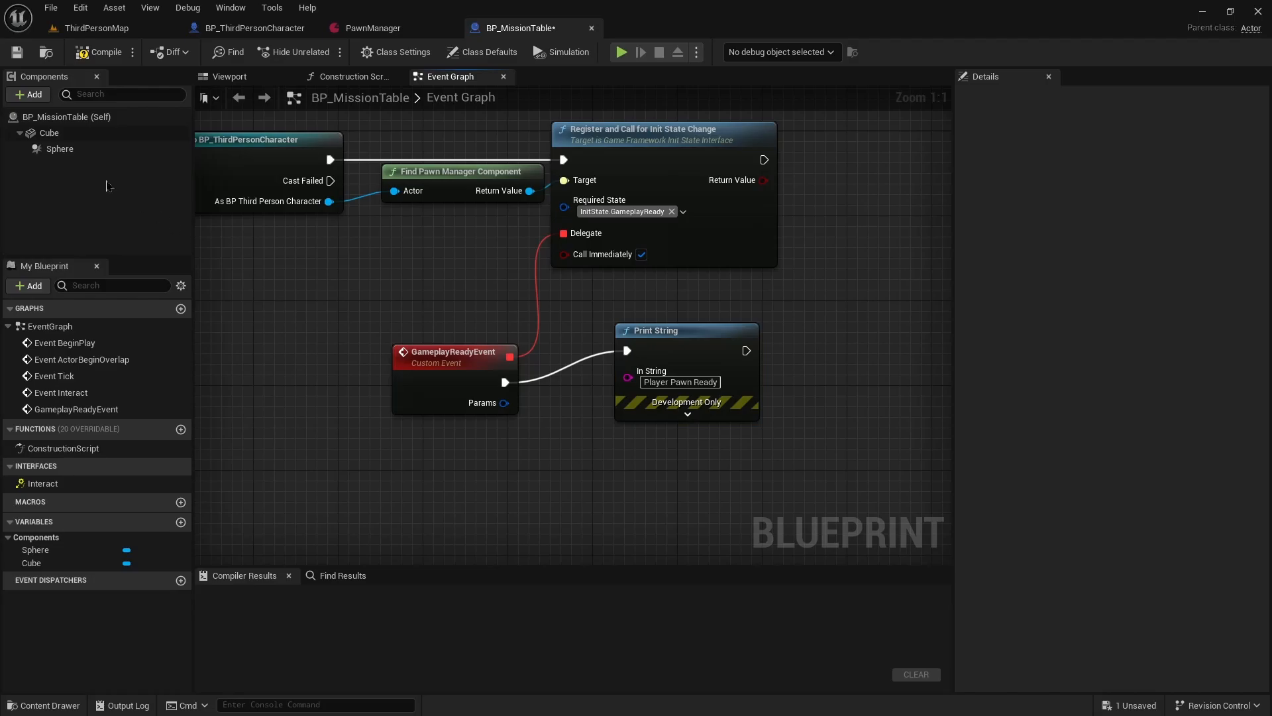
pyautogui.click(100, 52)
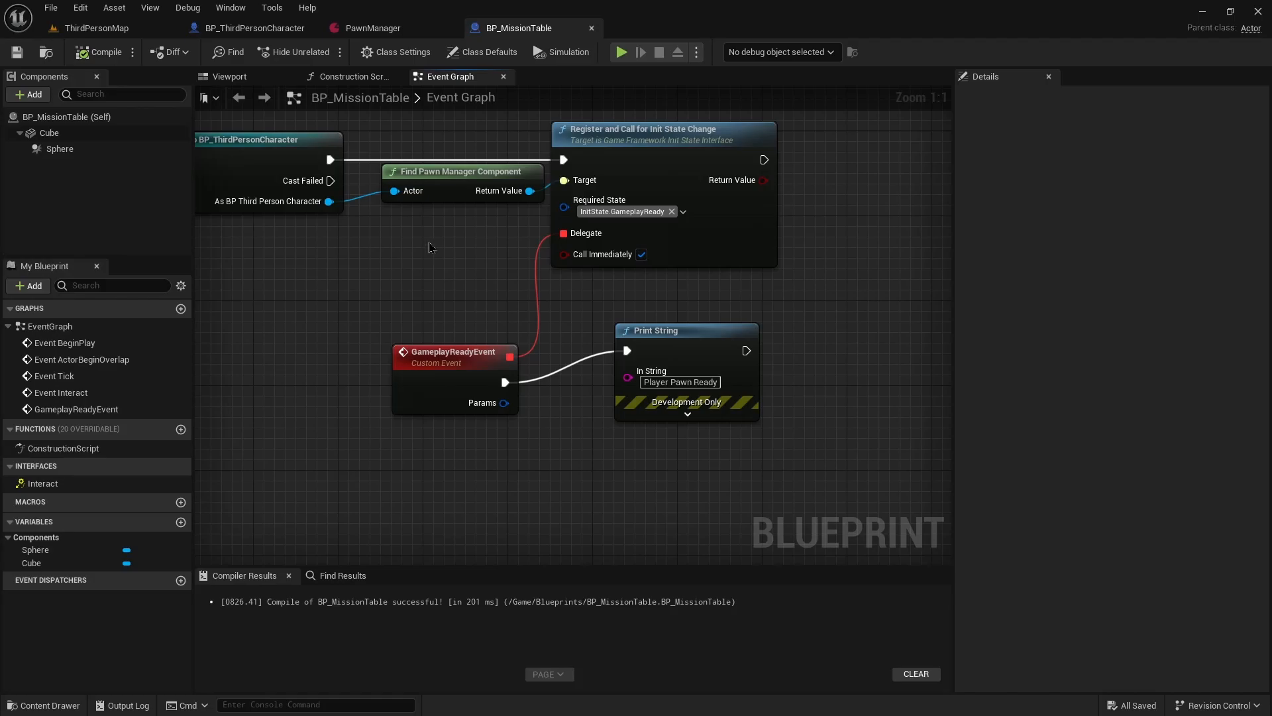
pyautogui.click(253, 28)
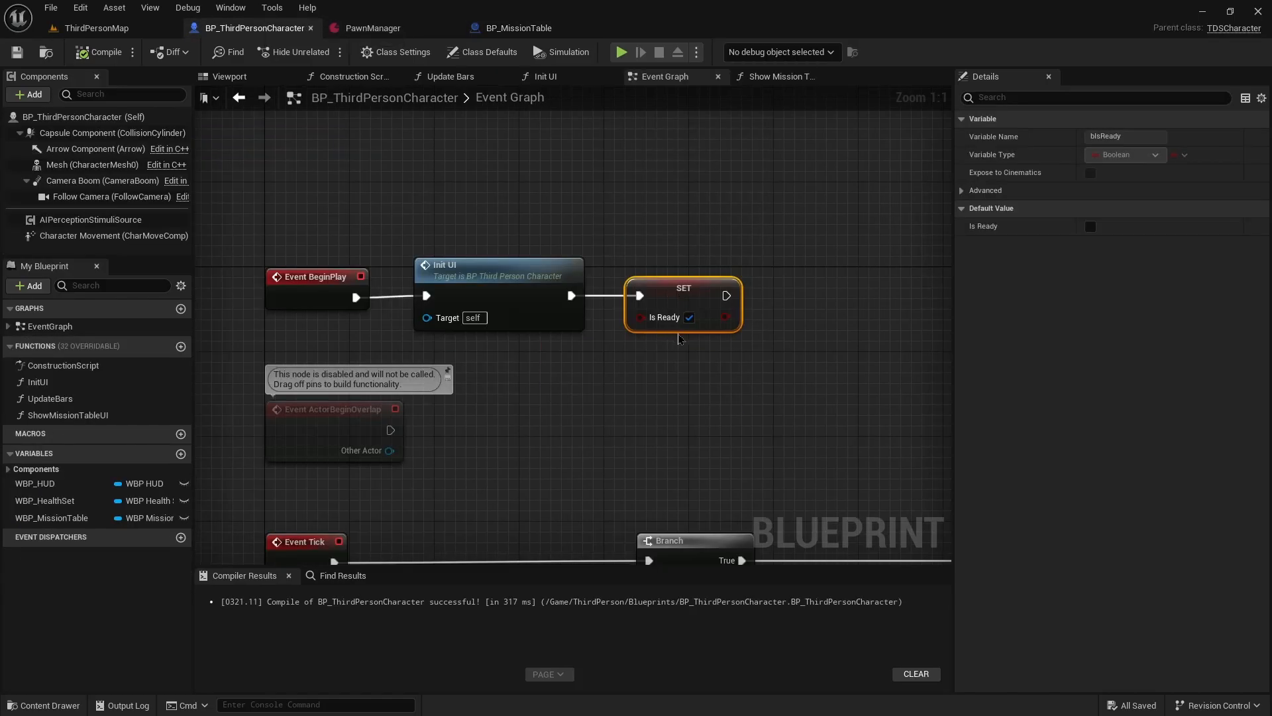
pyautogui.moveTo(583, 134)
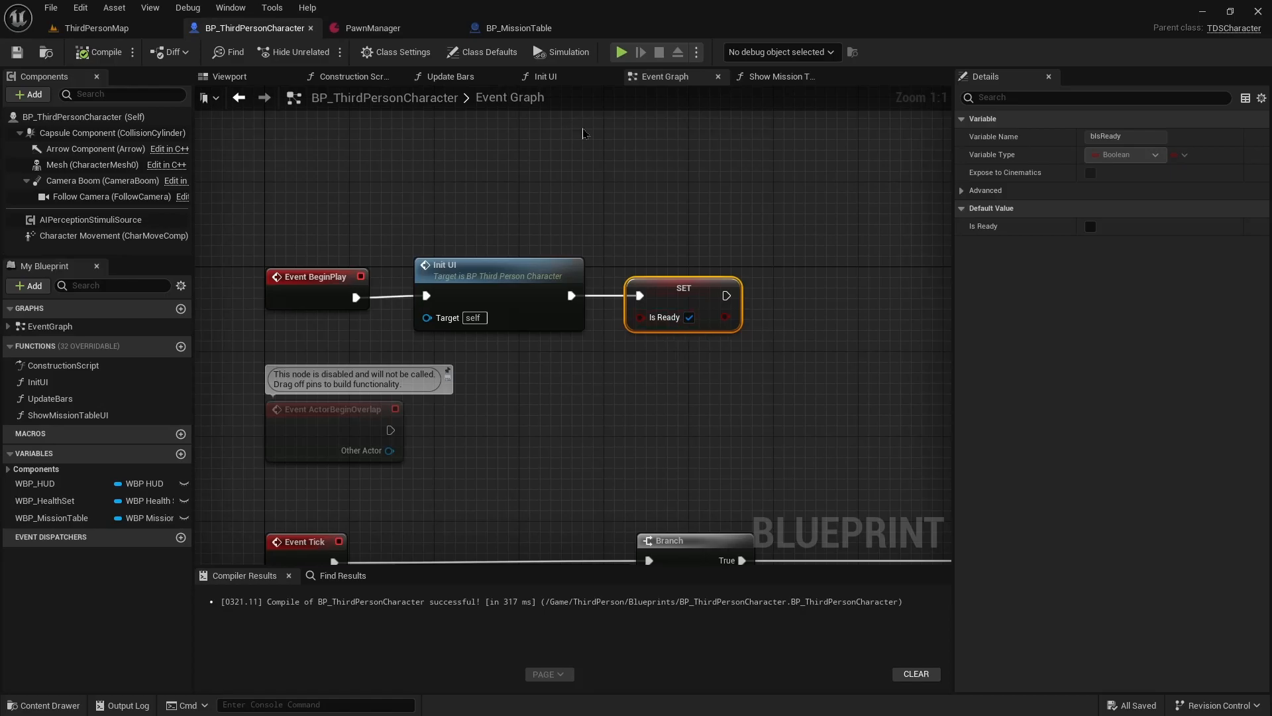
pyautogui.click(518, 27)
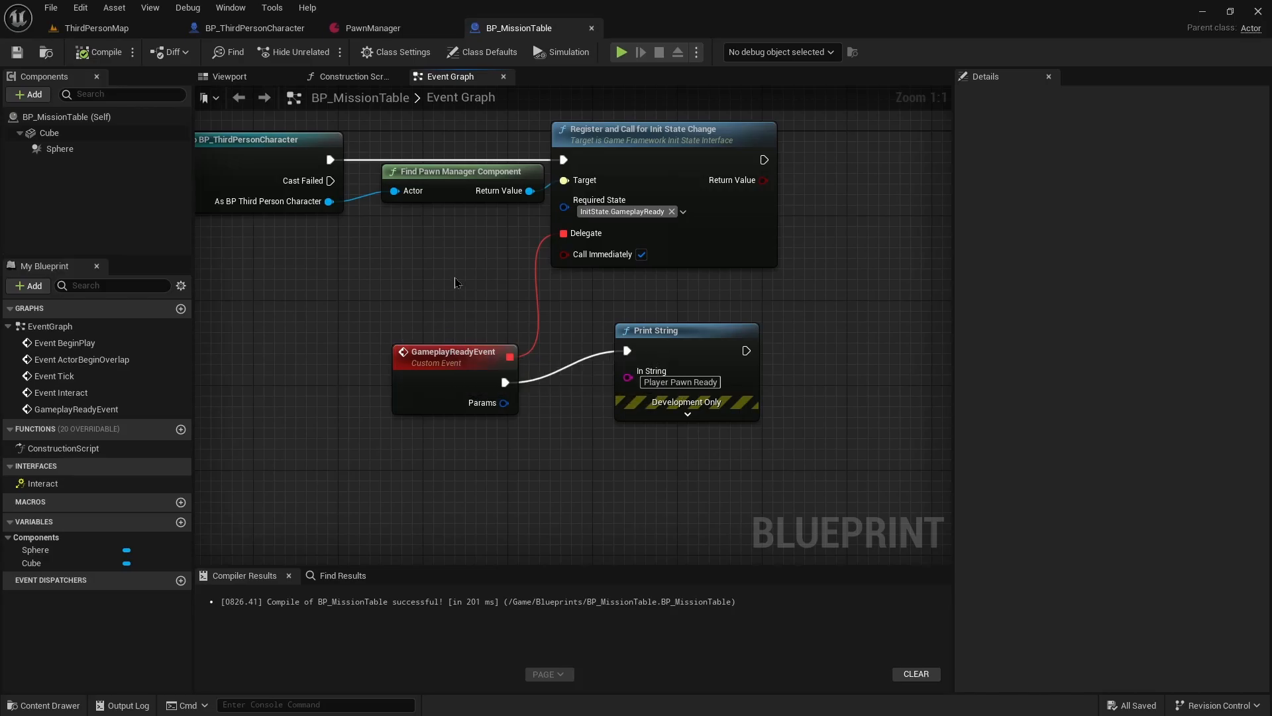
pyautogui.moveTo(629, 212)
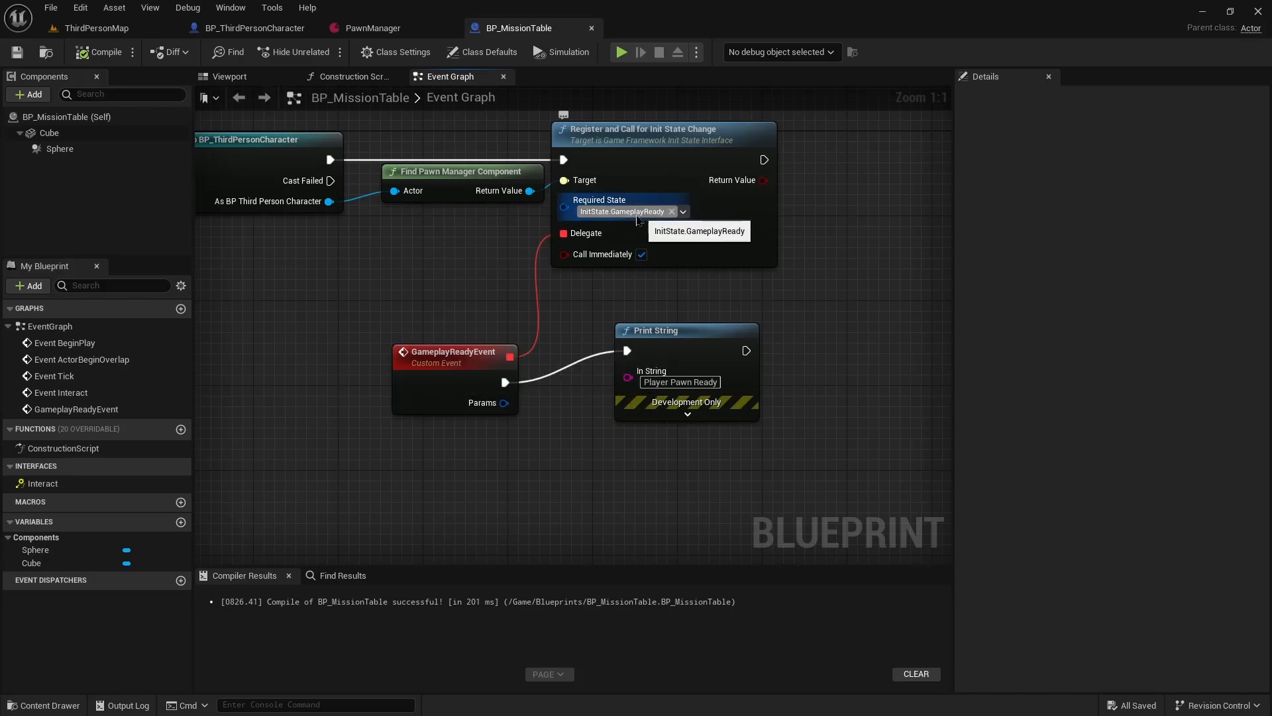
pyautogui.moveTo(574, 243)
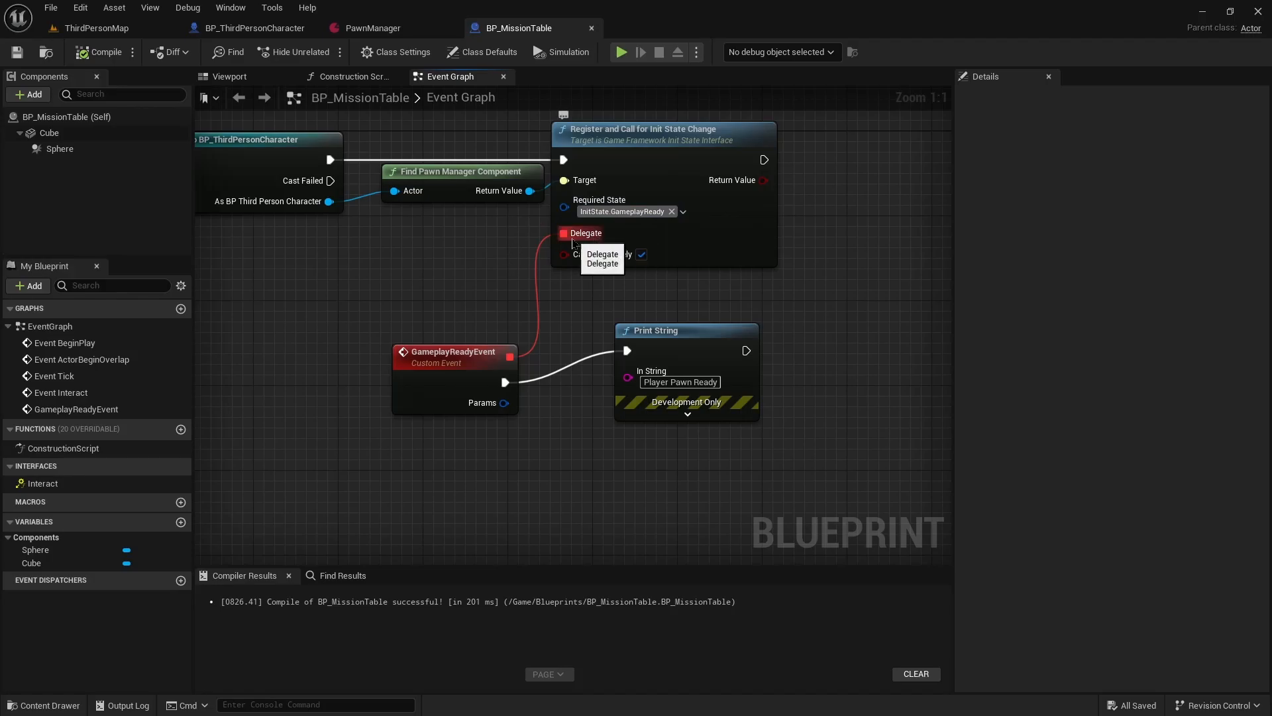
pyautogui.moveTo(609, 260)
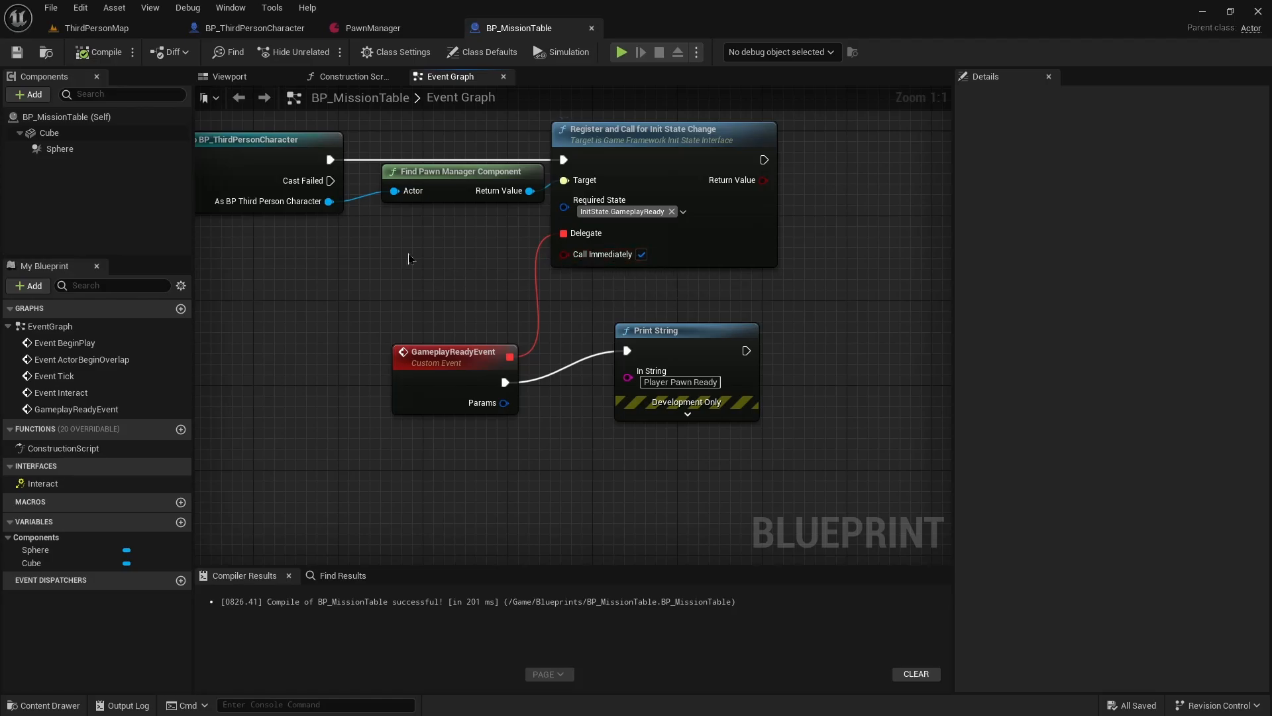
pyautogui.moveTo(444, 267)
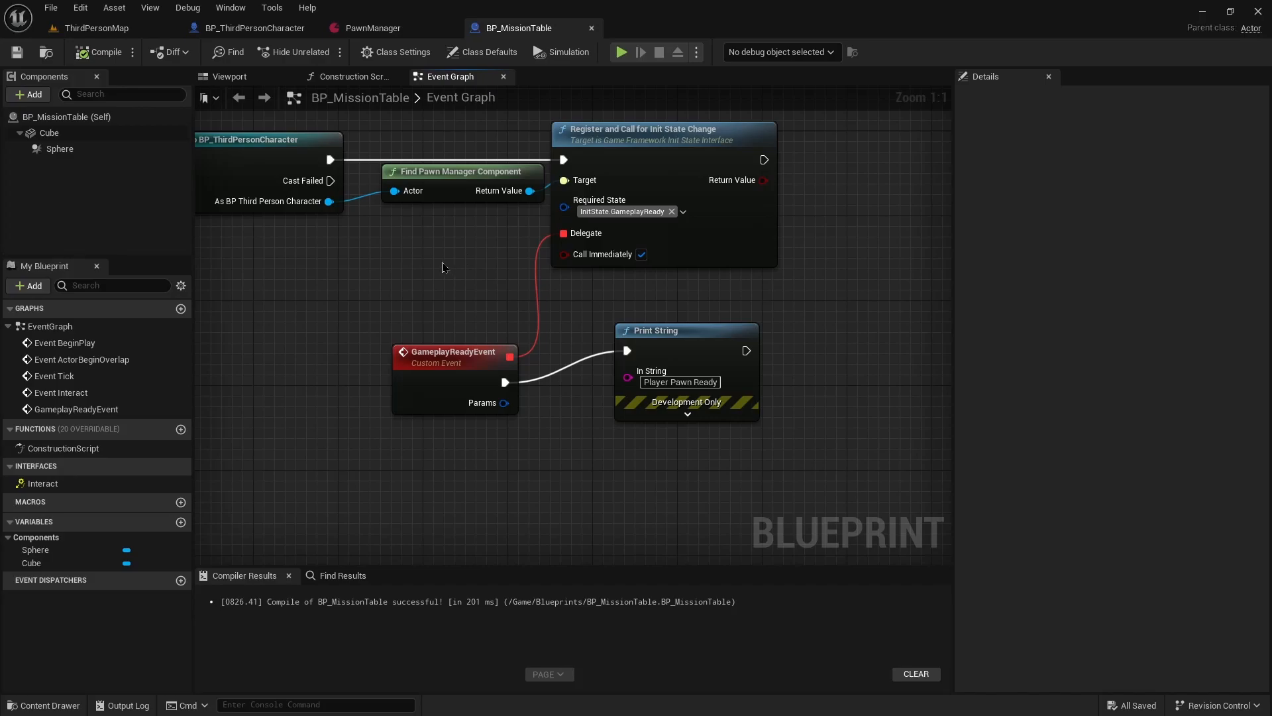
pyautogui.moveTo(597, 260)
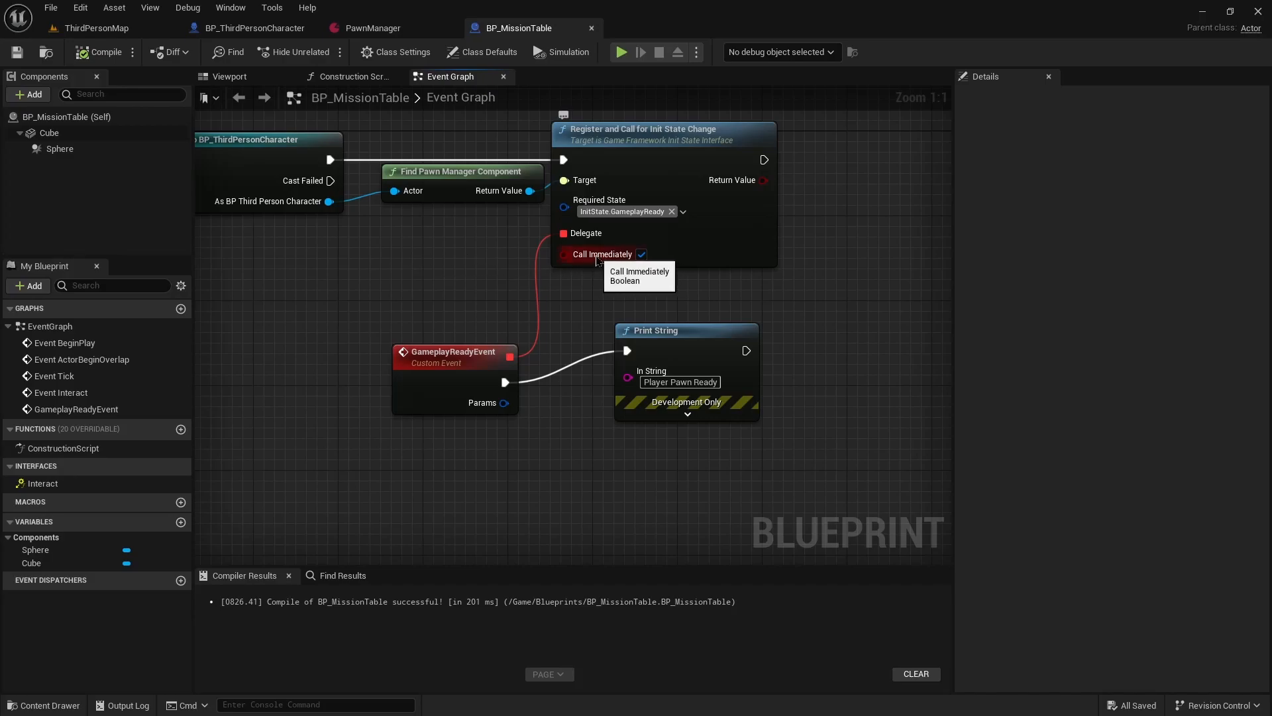
pyautogui.moveTo(480, 285)
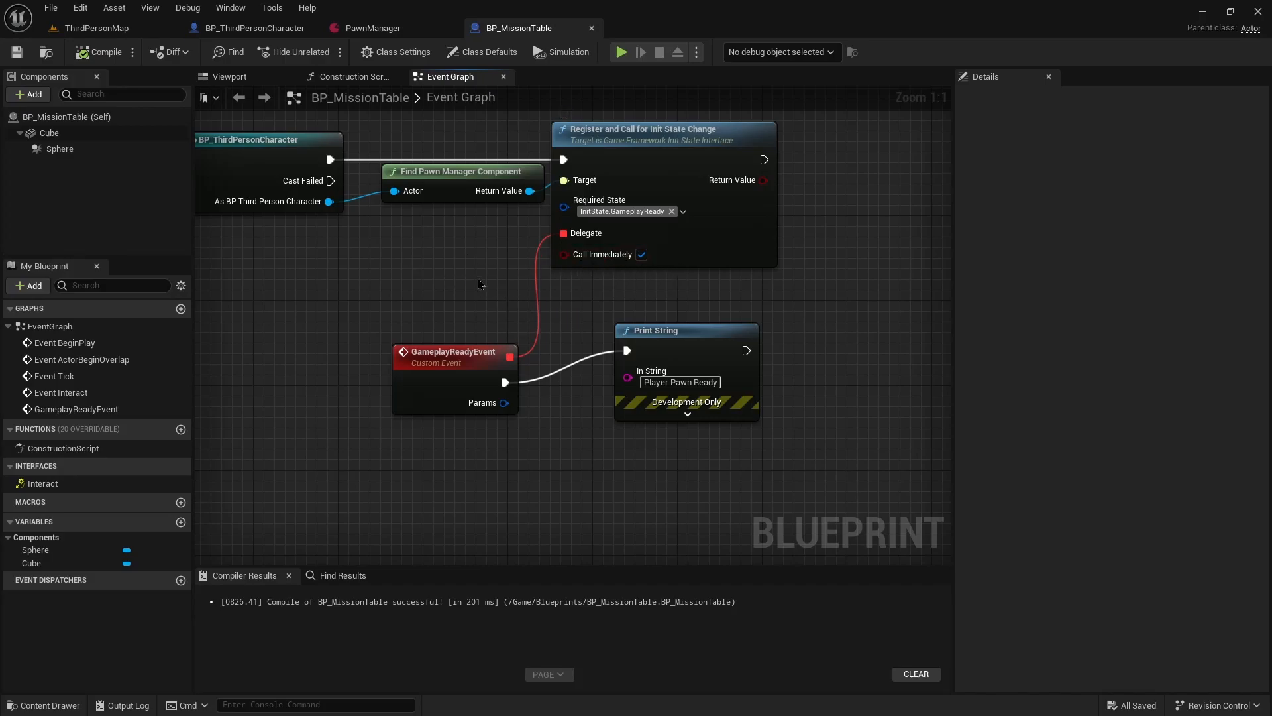
pyautogui.moveTo(465, 258)
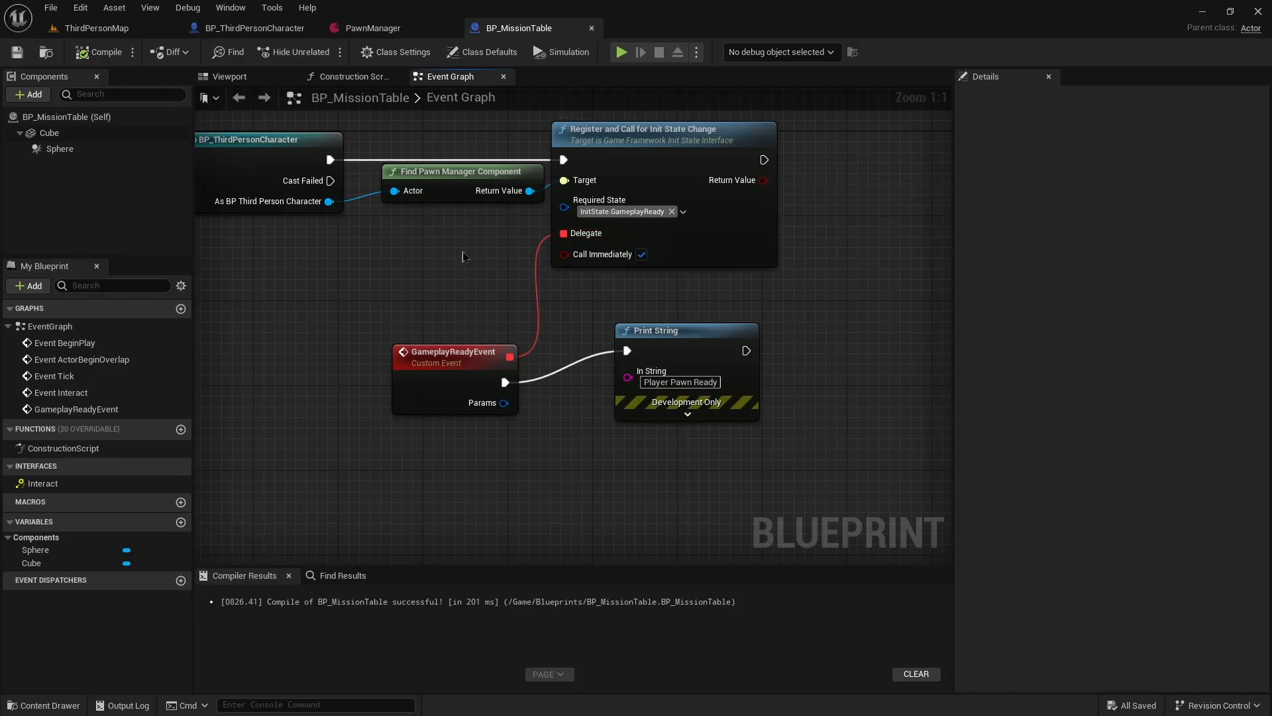
pyautogui.moveTo(401, 247)
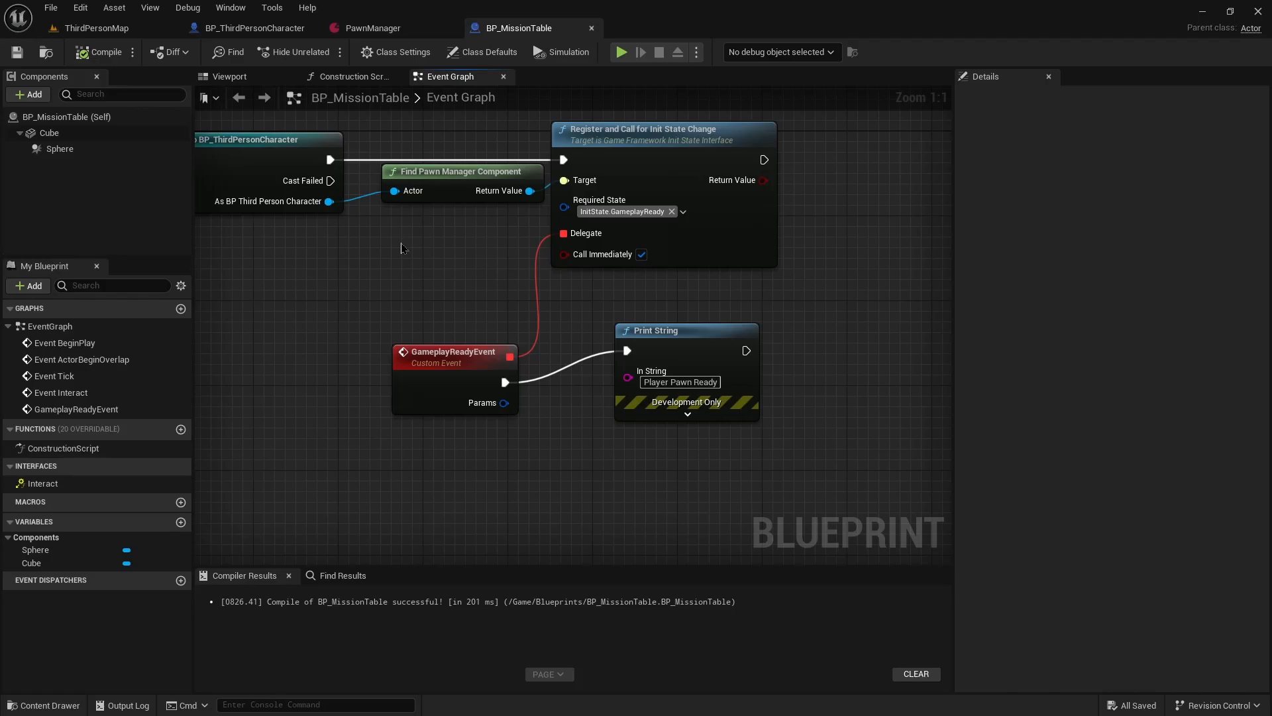
# Play ThirdPersonMap and check the Output Log shows GameplayReady and 'Player Pawn Ready'.
pyautogui.click(94, 28)
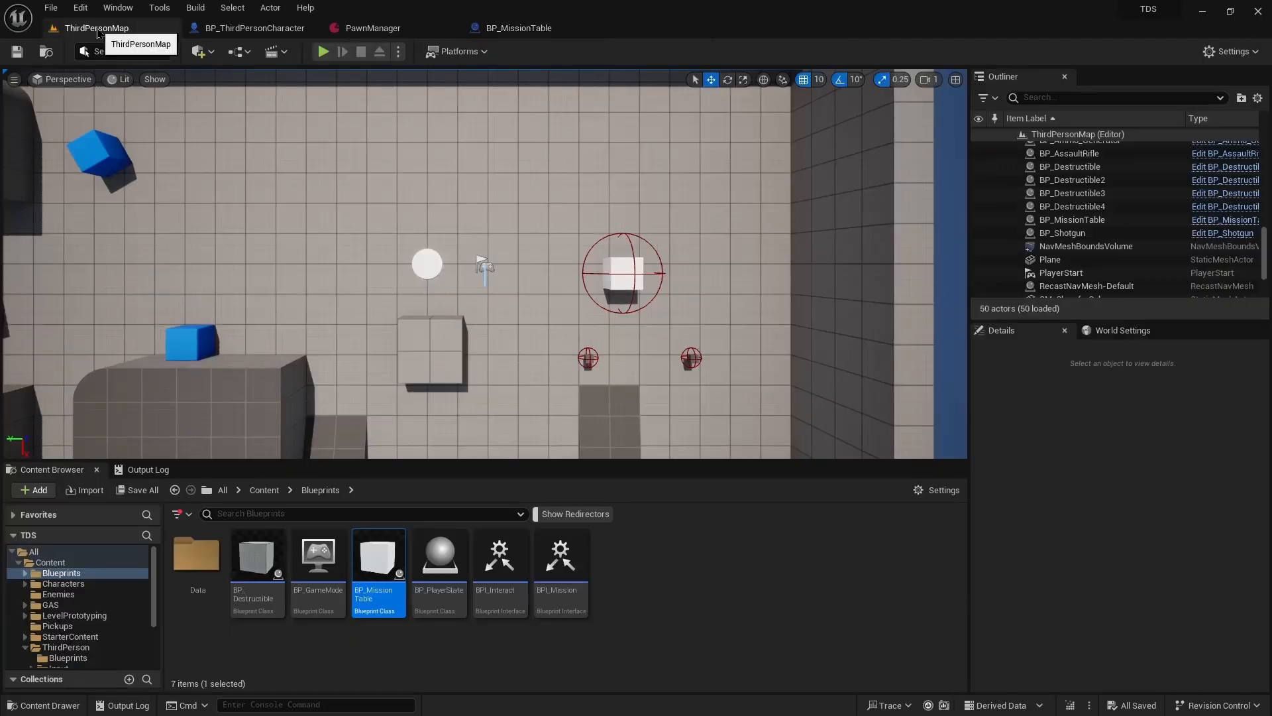
pyautogui.moveTo(406, 135)
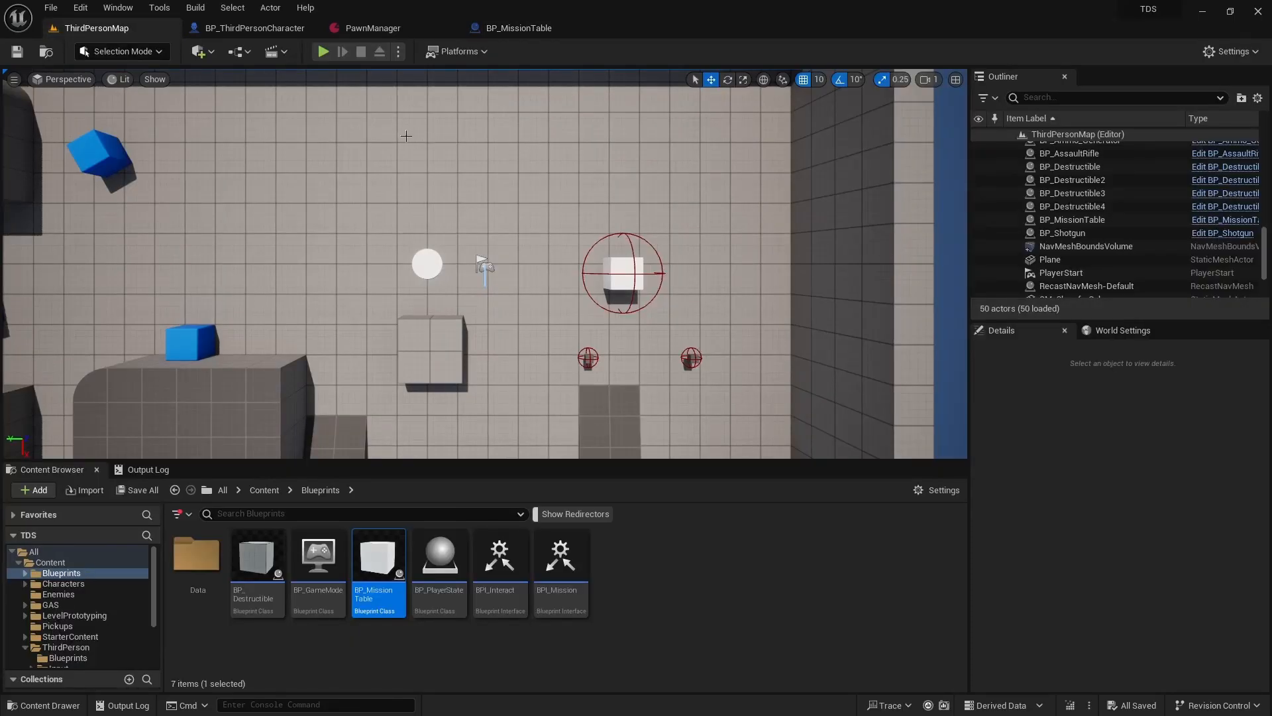
pyautogui.click(322, 51)
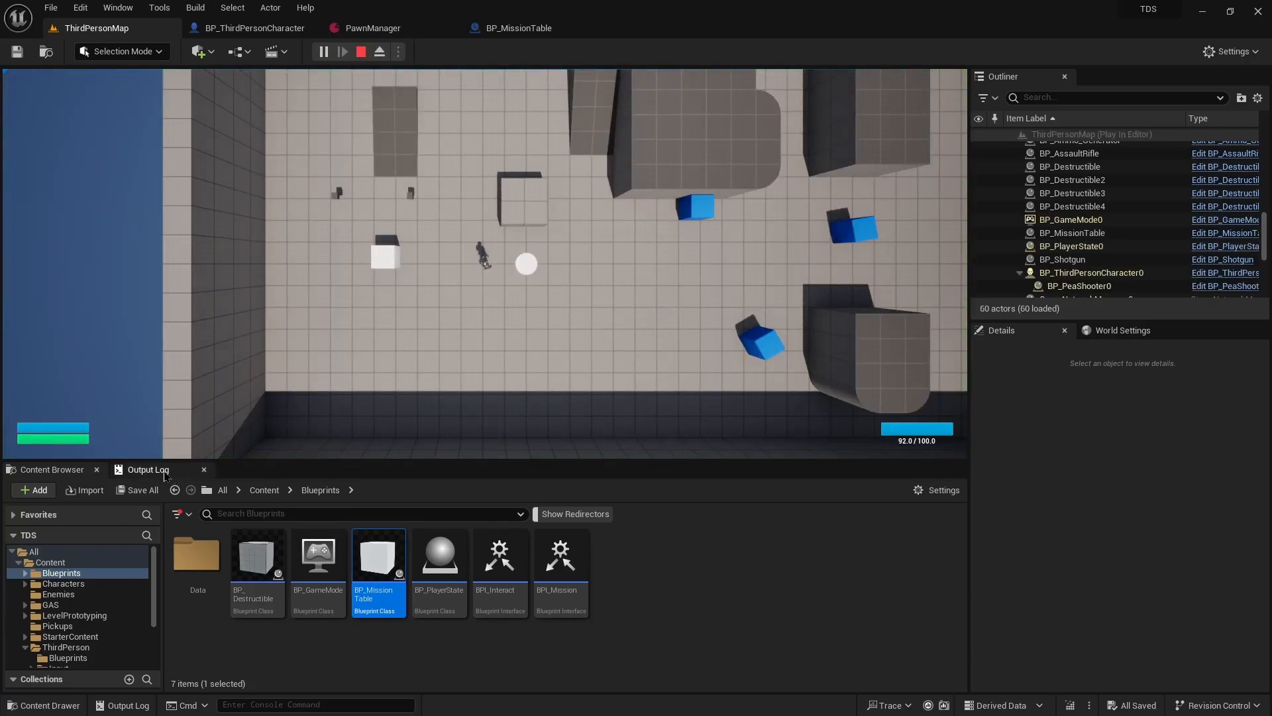
pyautogui.click(359, 51)
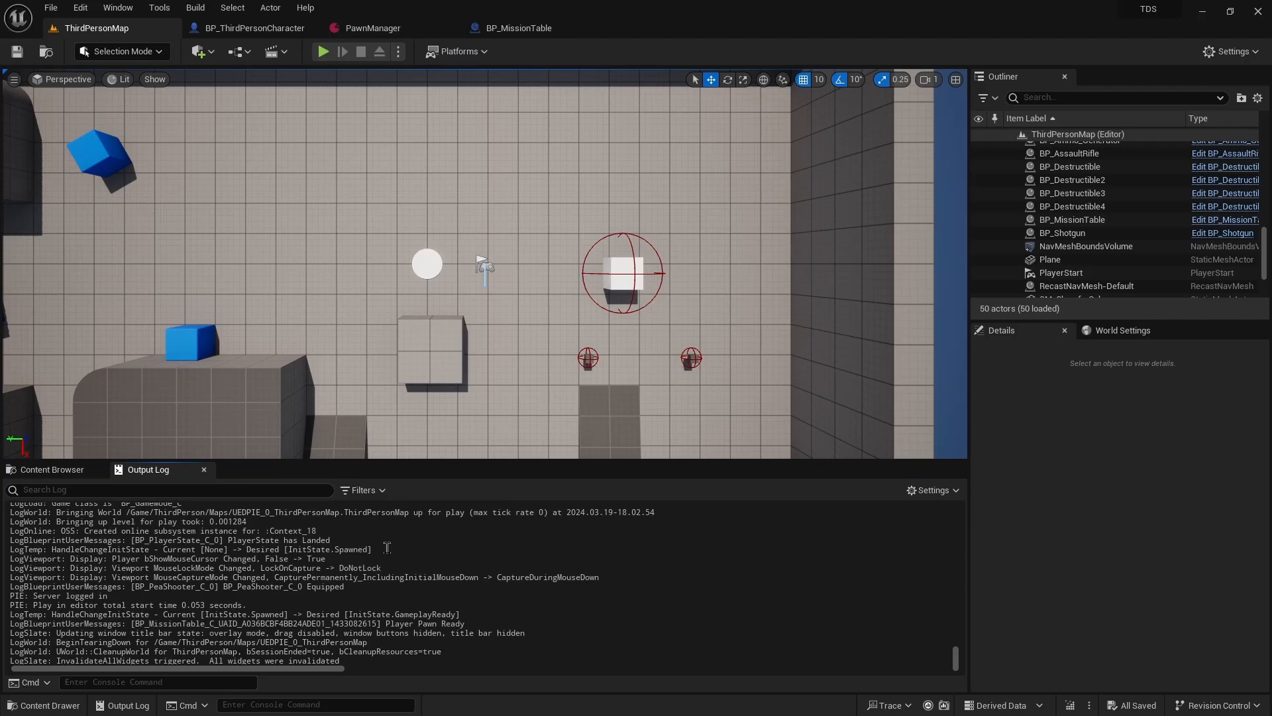
pyautogui.moveTo(473, 615)
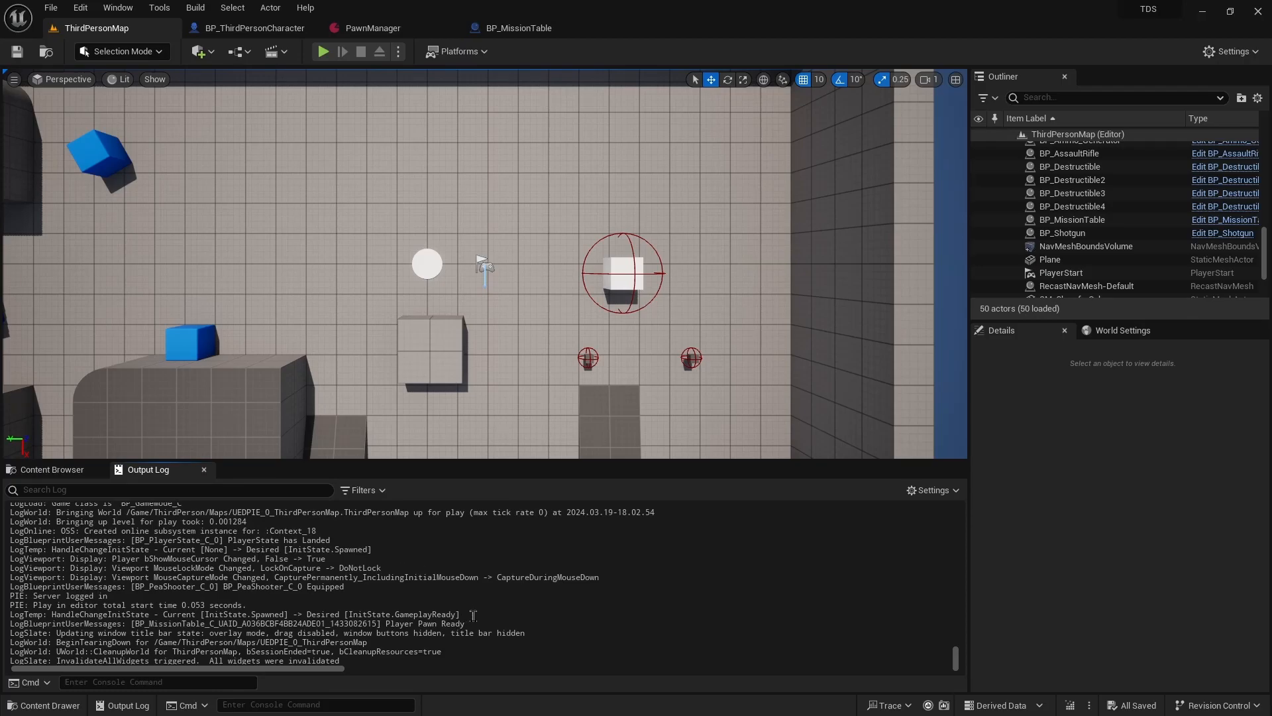
pyautogui.moveTo(481, 623)
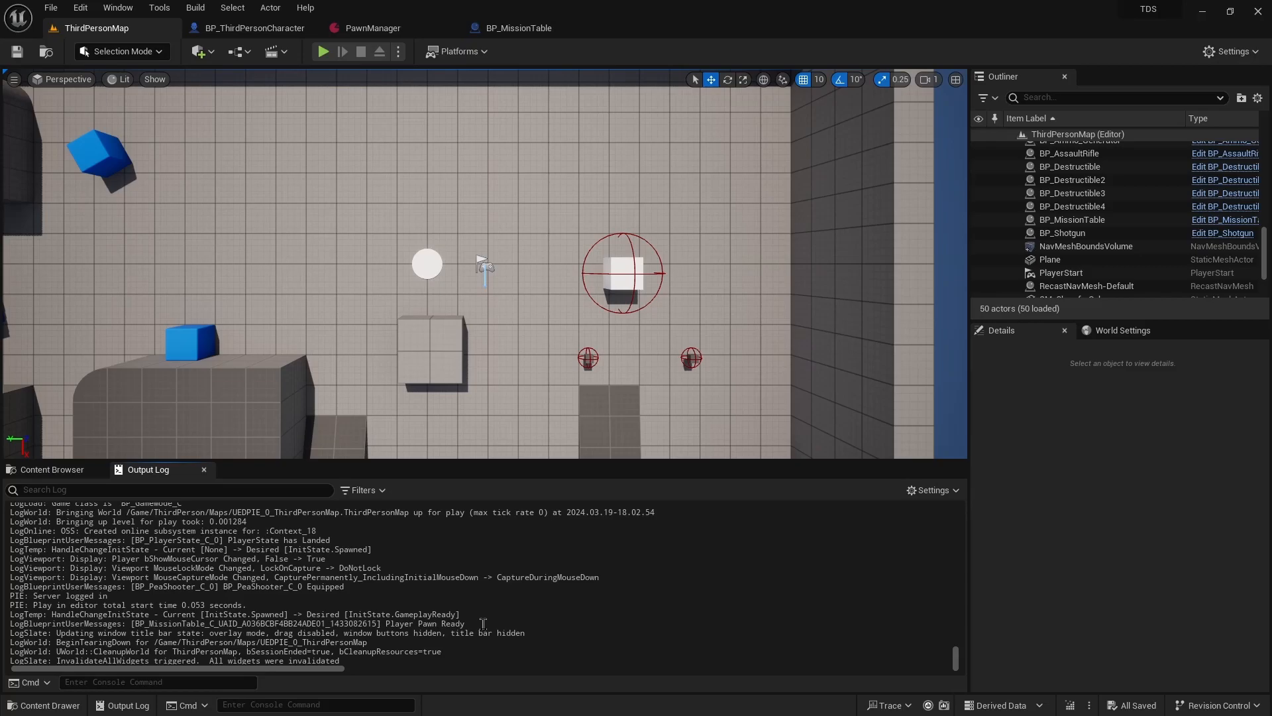